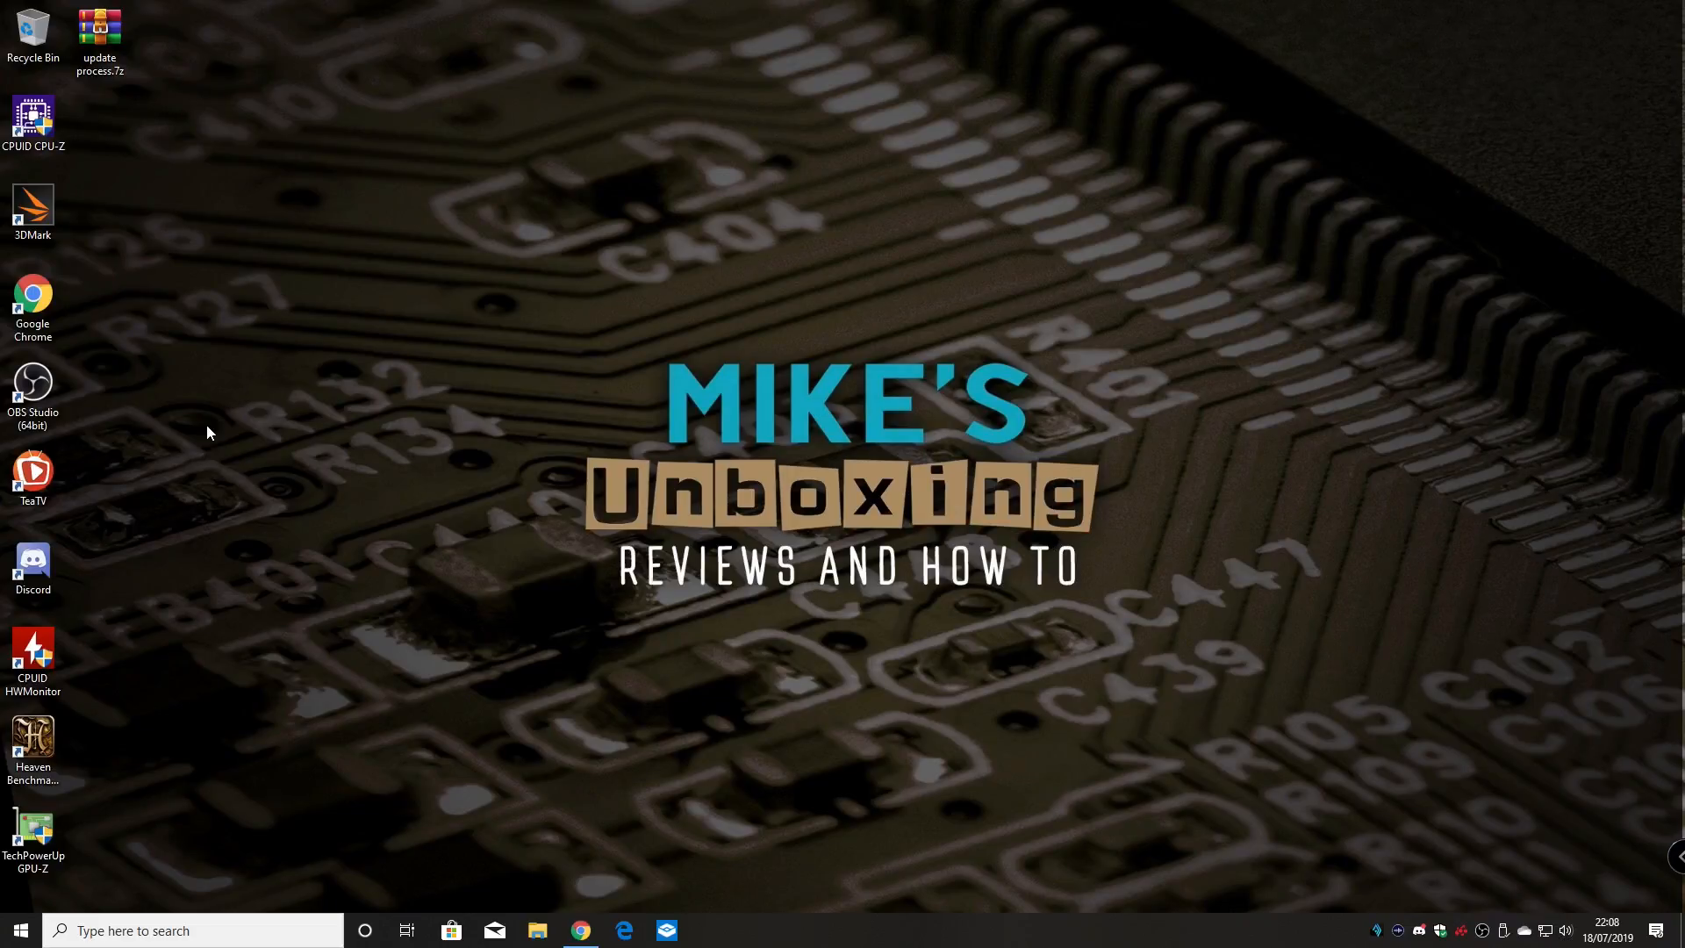
Open System from the Start button's context menu to view the About page
right_click(18, 929)
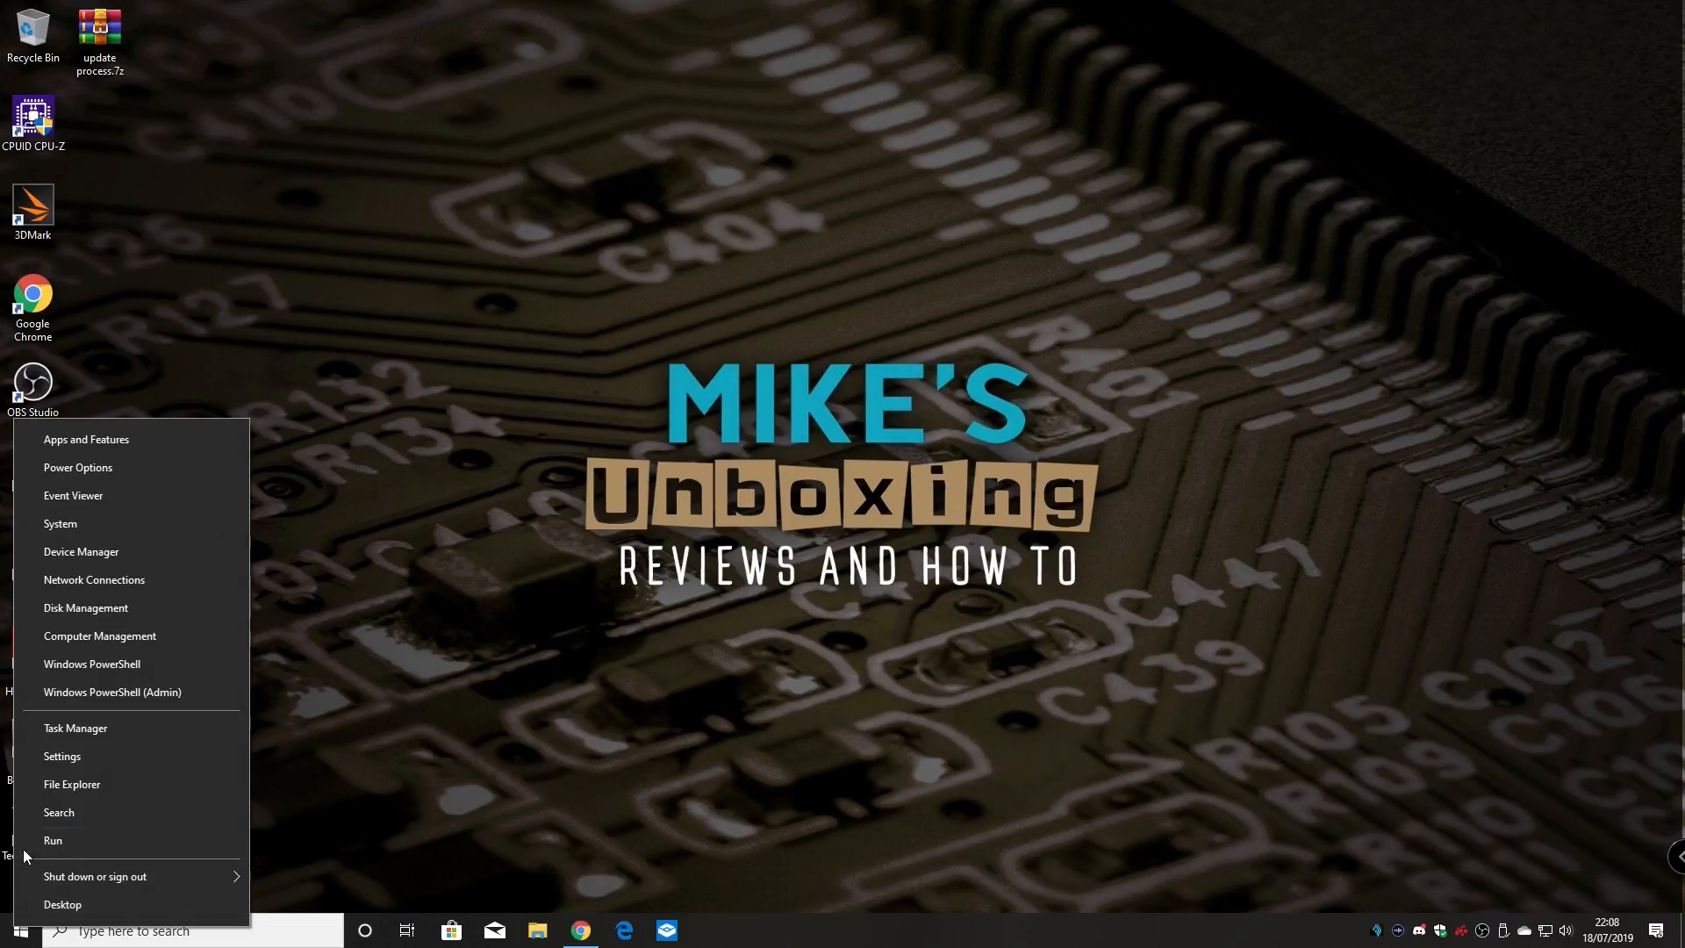
mouse_move(60, 527)
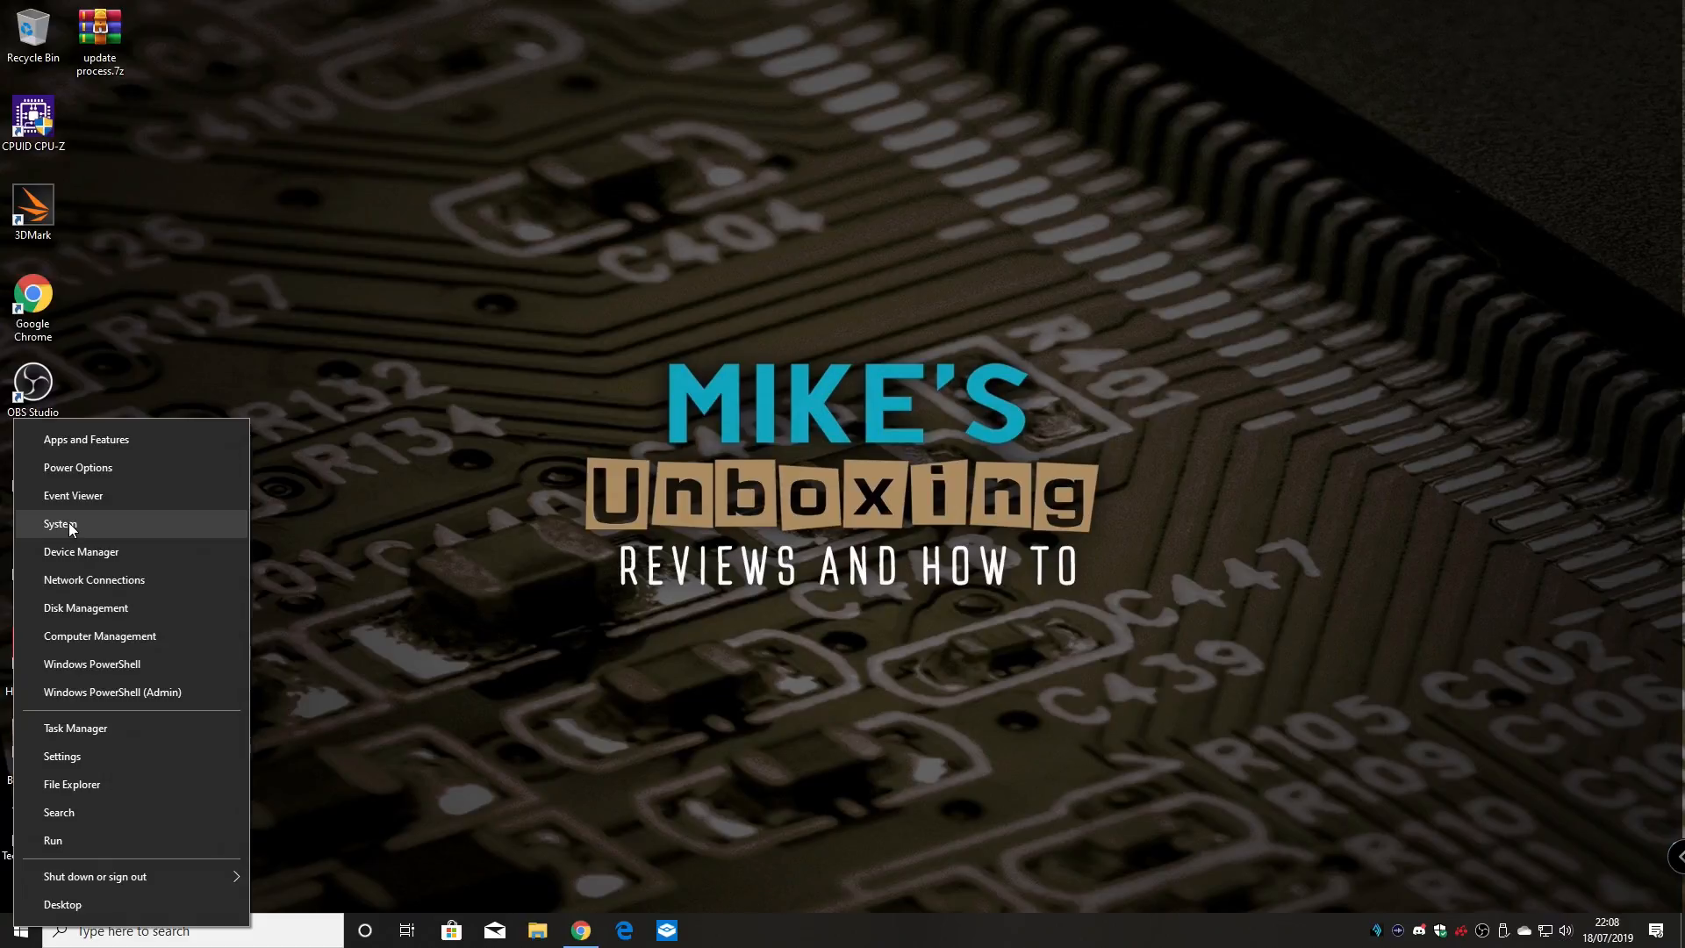
click(61, 525)
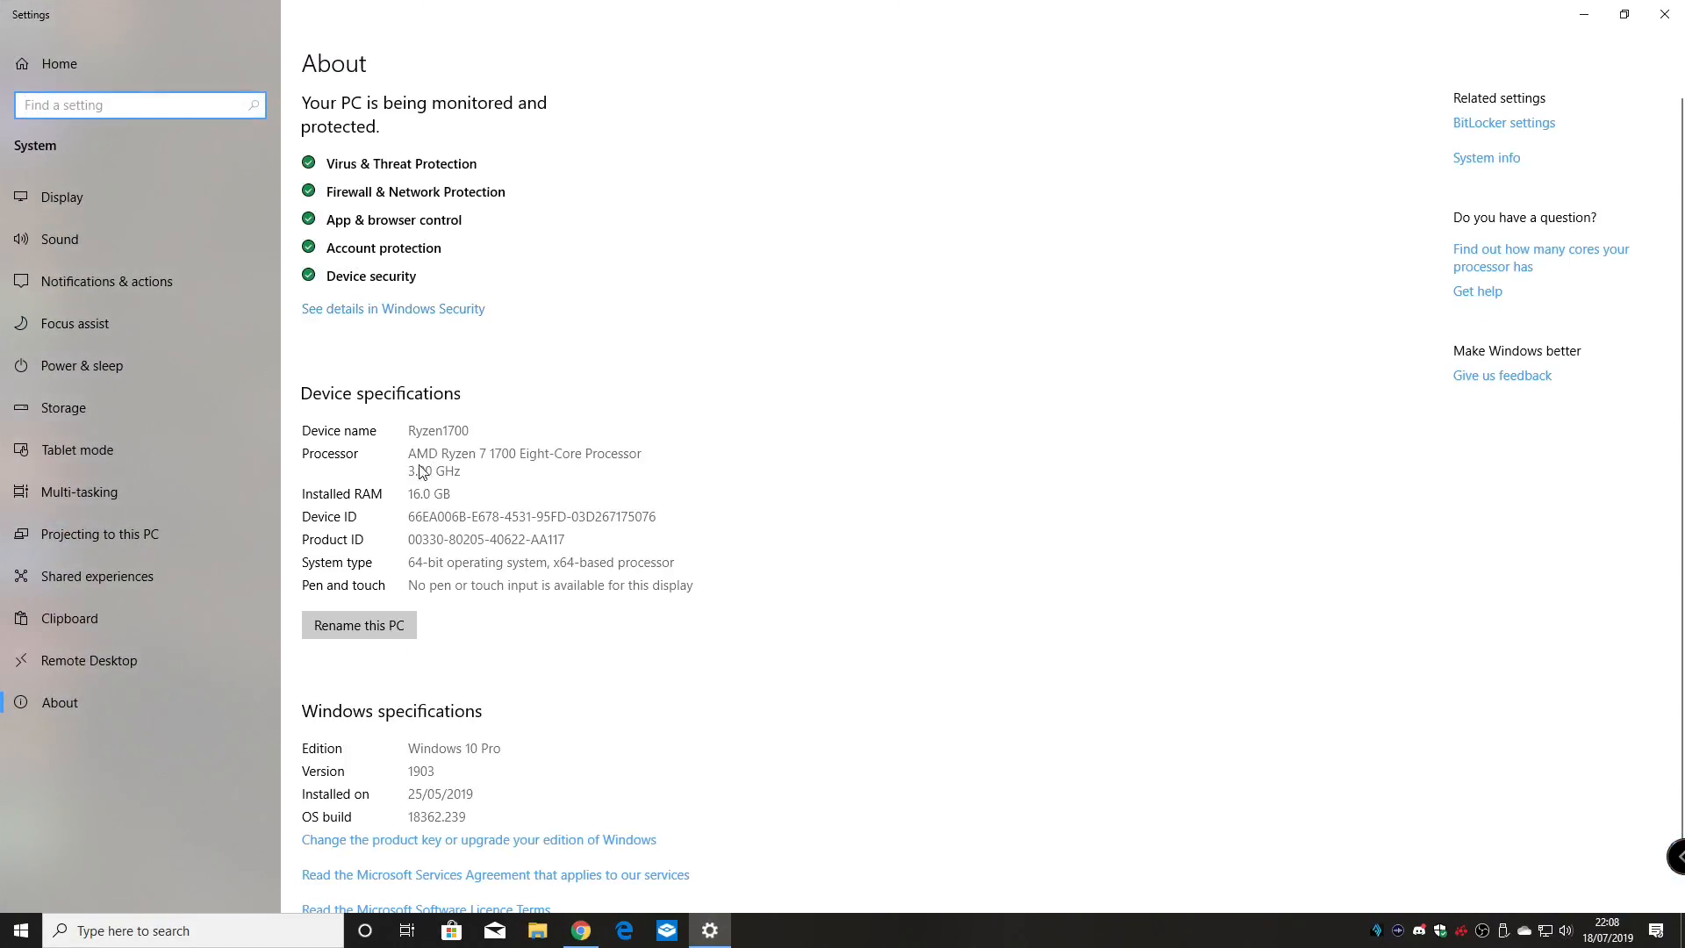
mouse_move(406, 502)
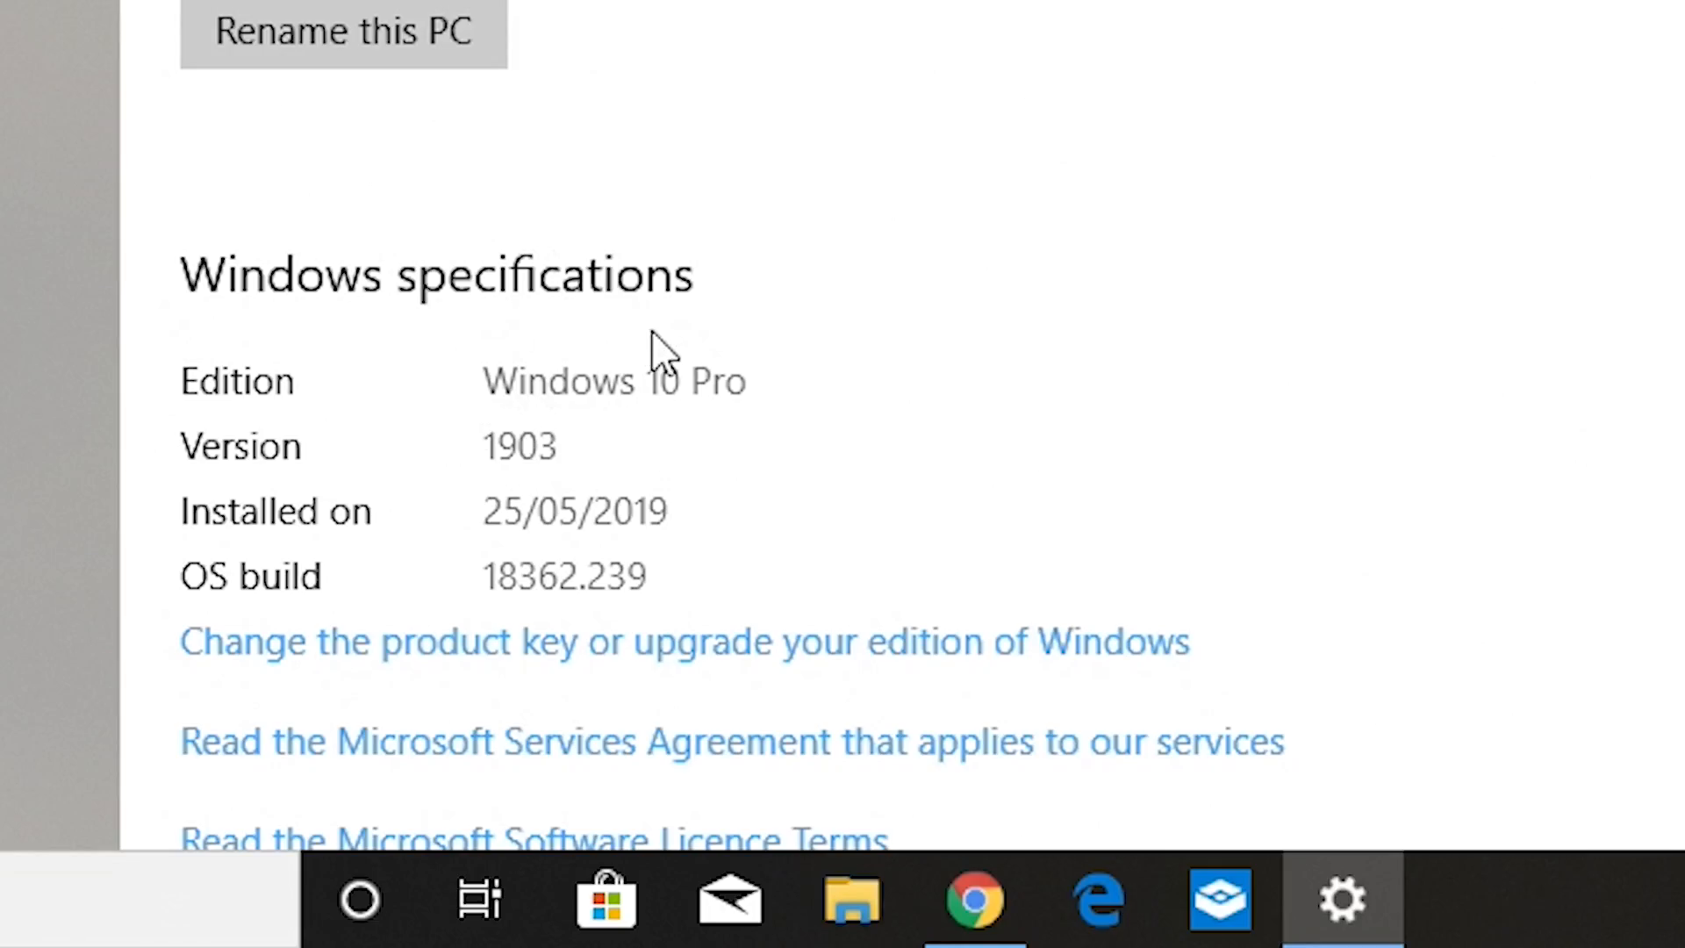
mouse_move(556, 441)
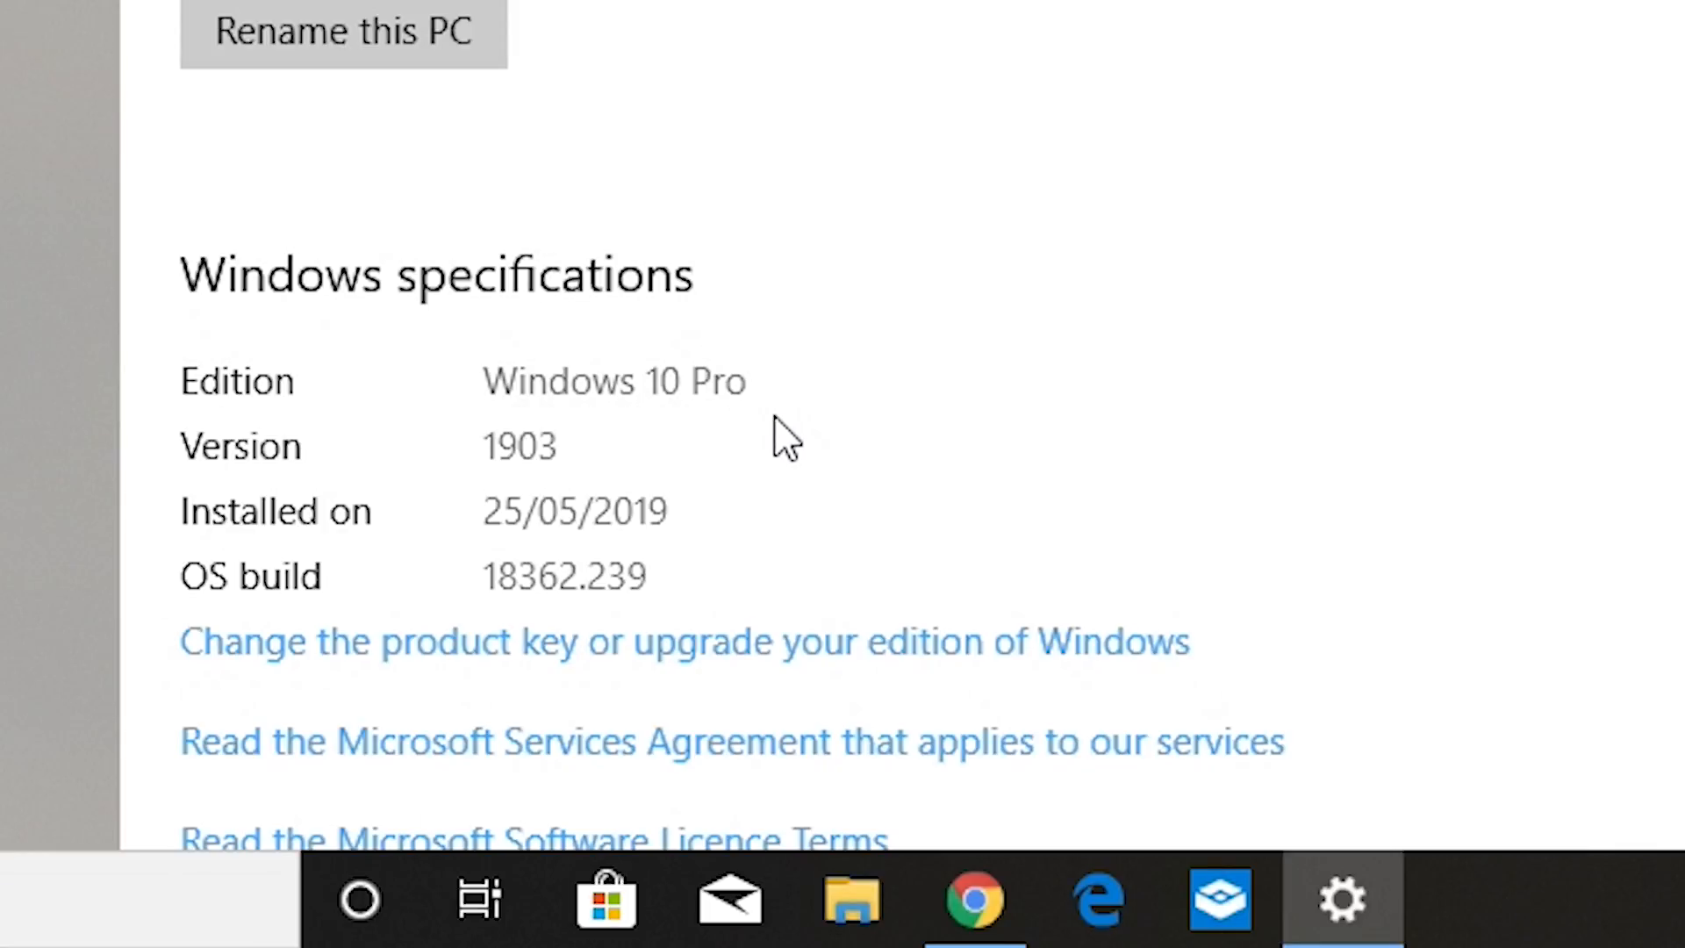
mouse_move(986, 497)
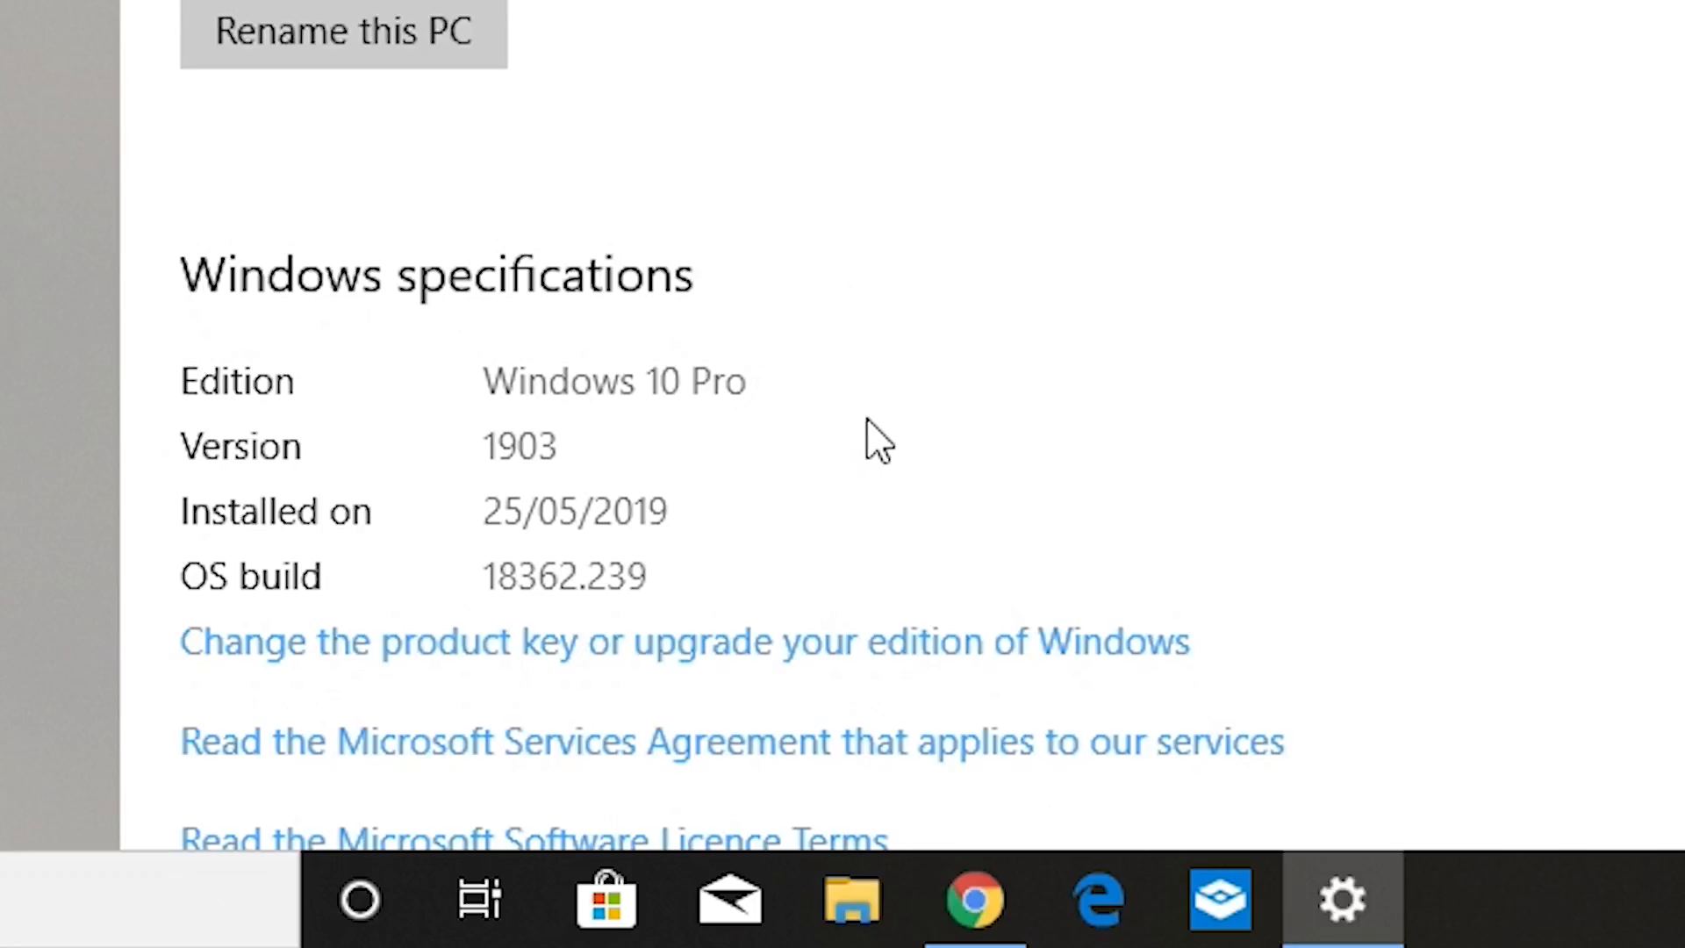
mouse_move(936, 449)
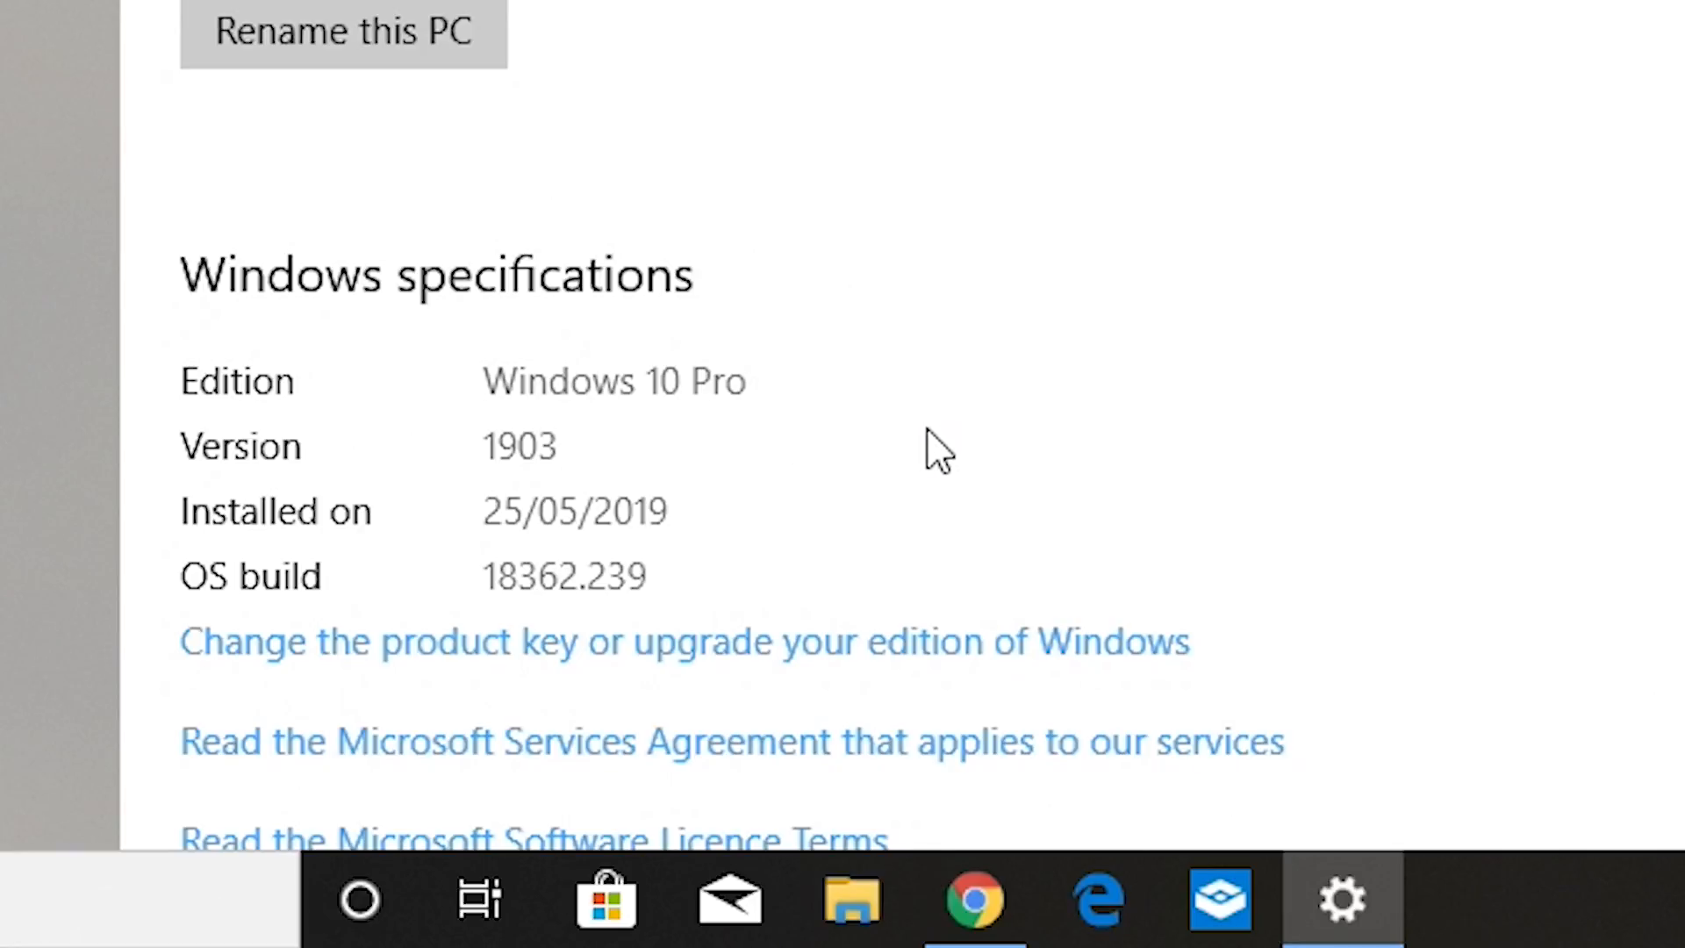
mouse_move(264, 488)
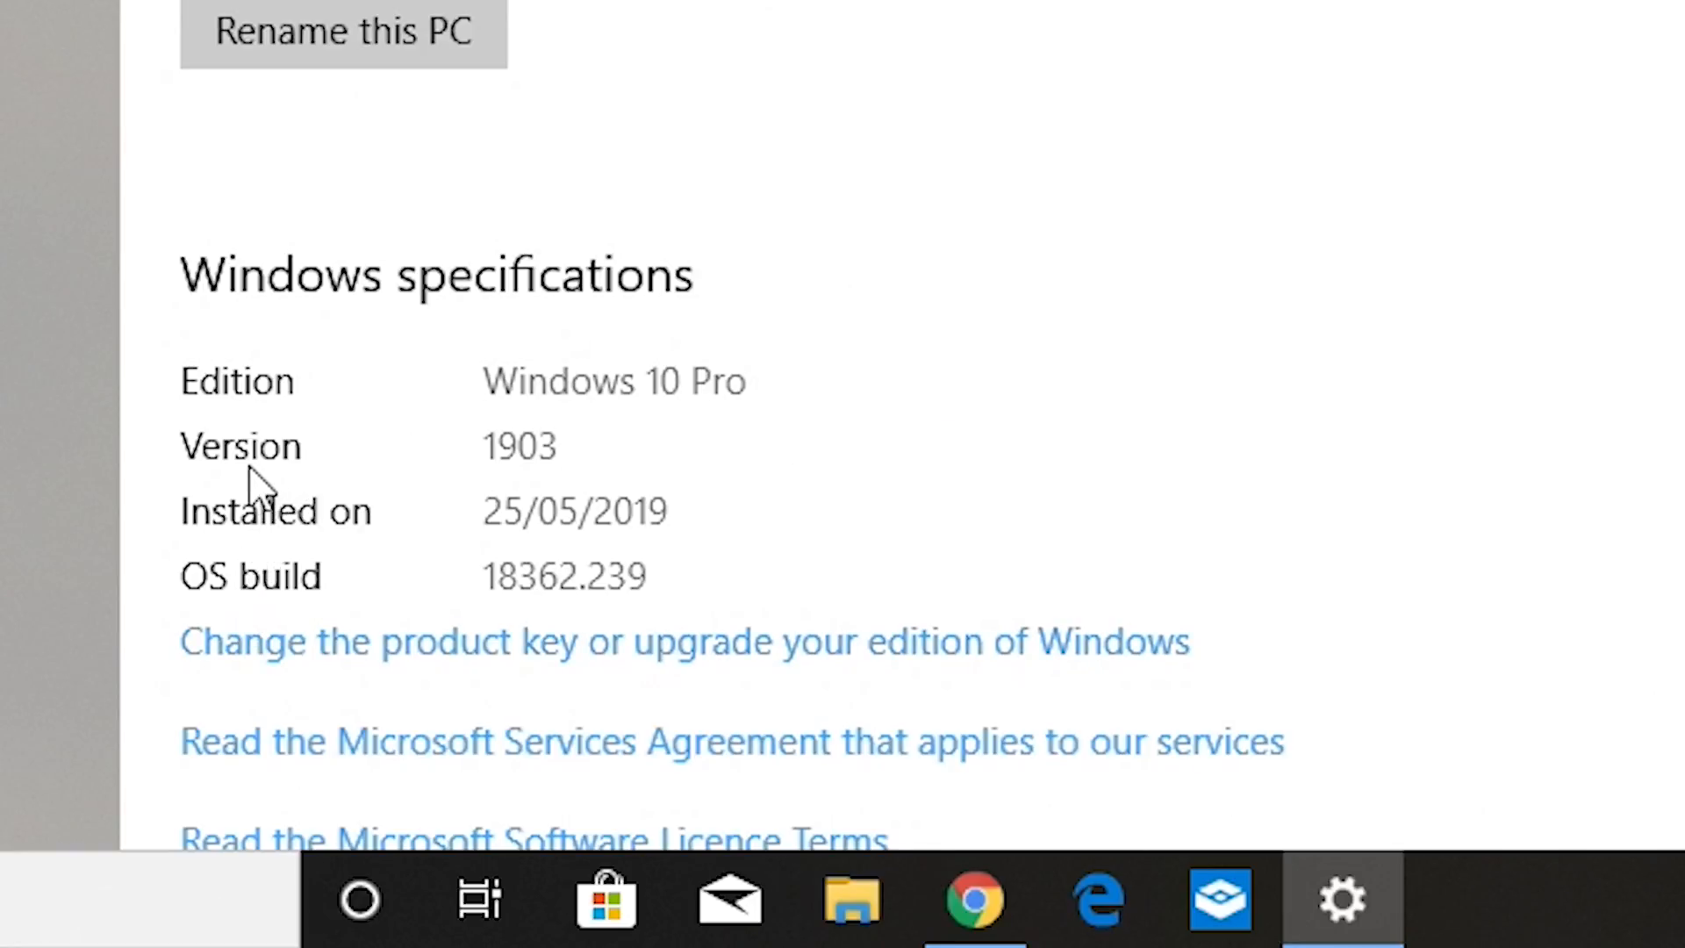
mouse_move(543, 479)
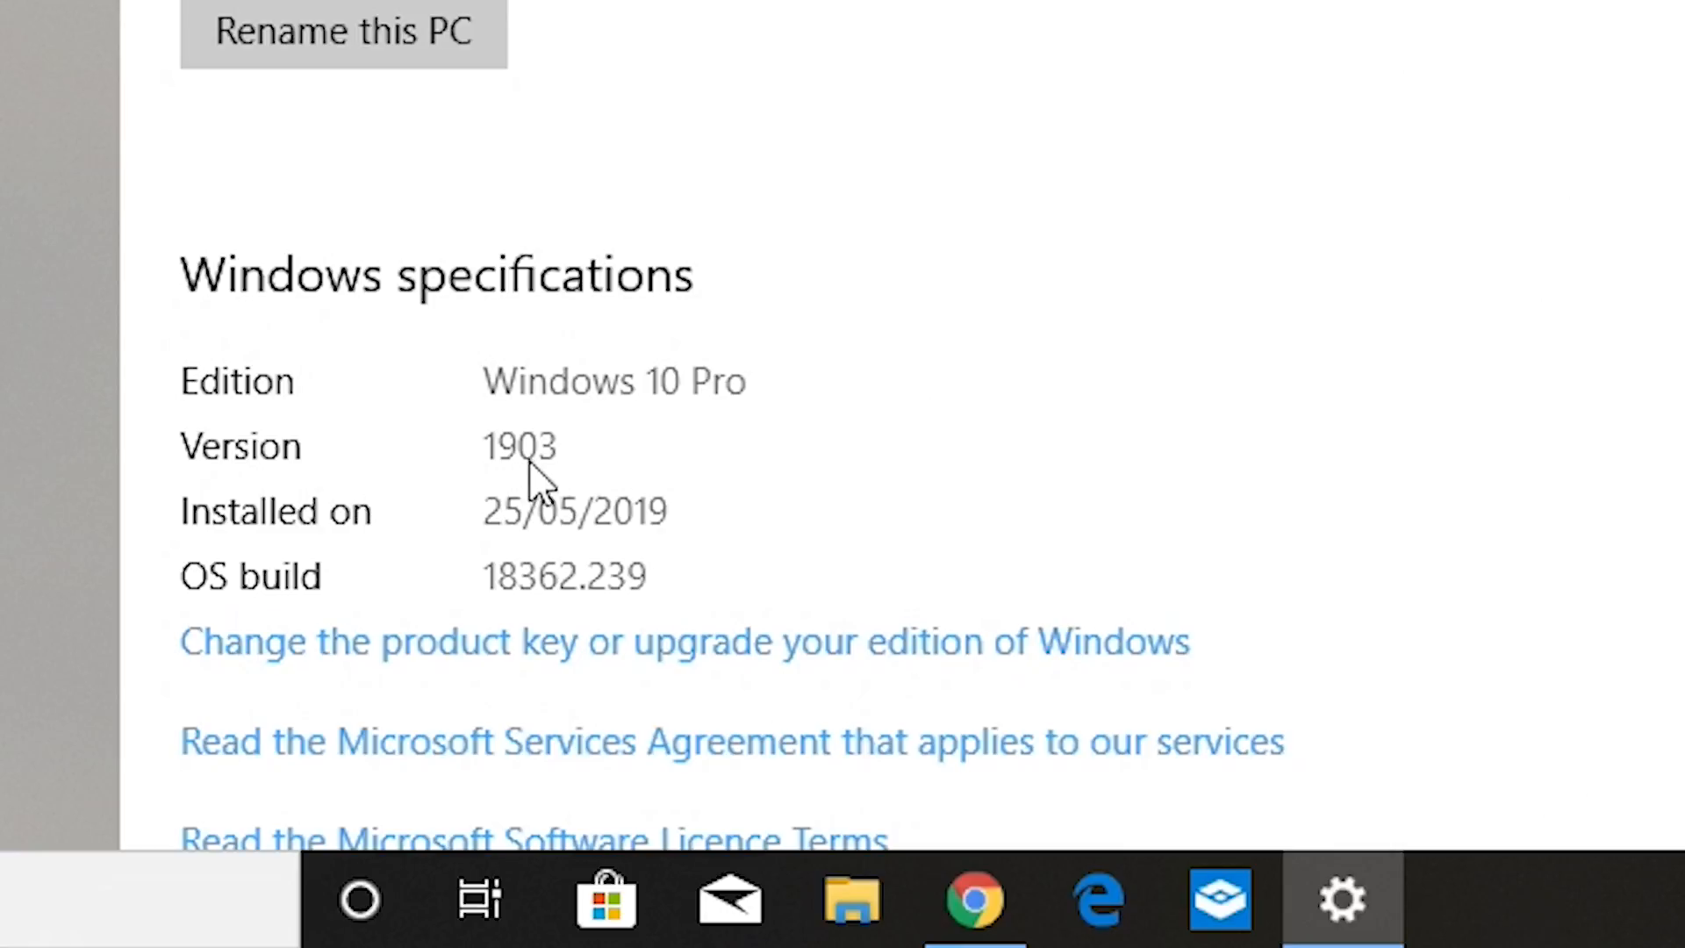
mouse_move(564, 494)
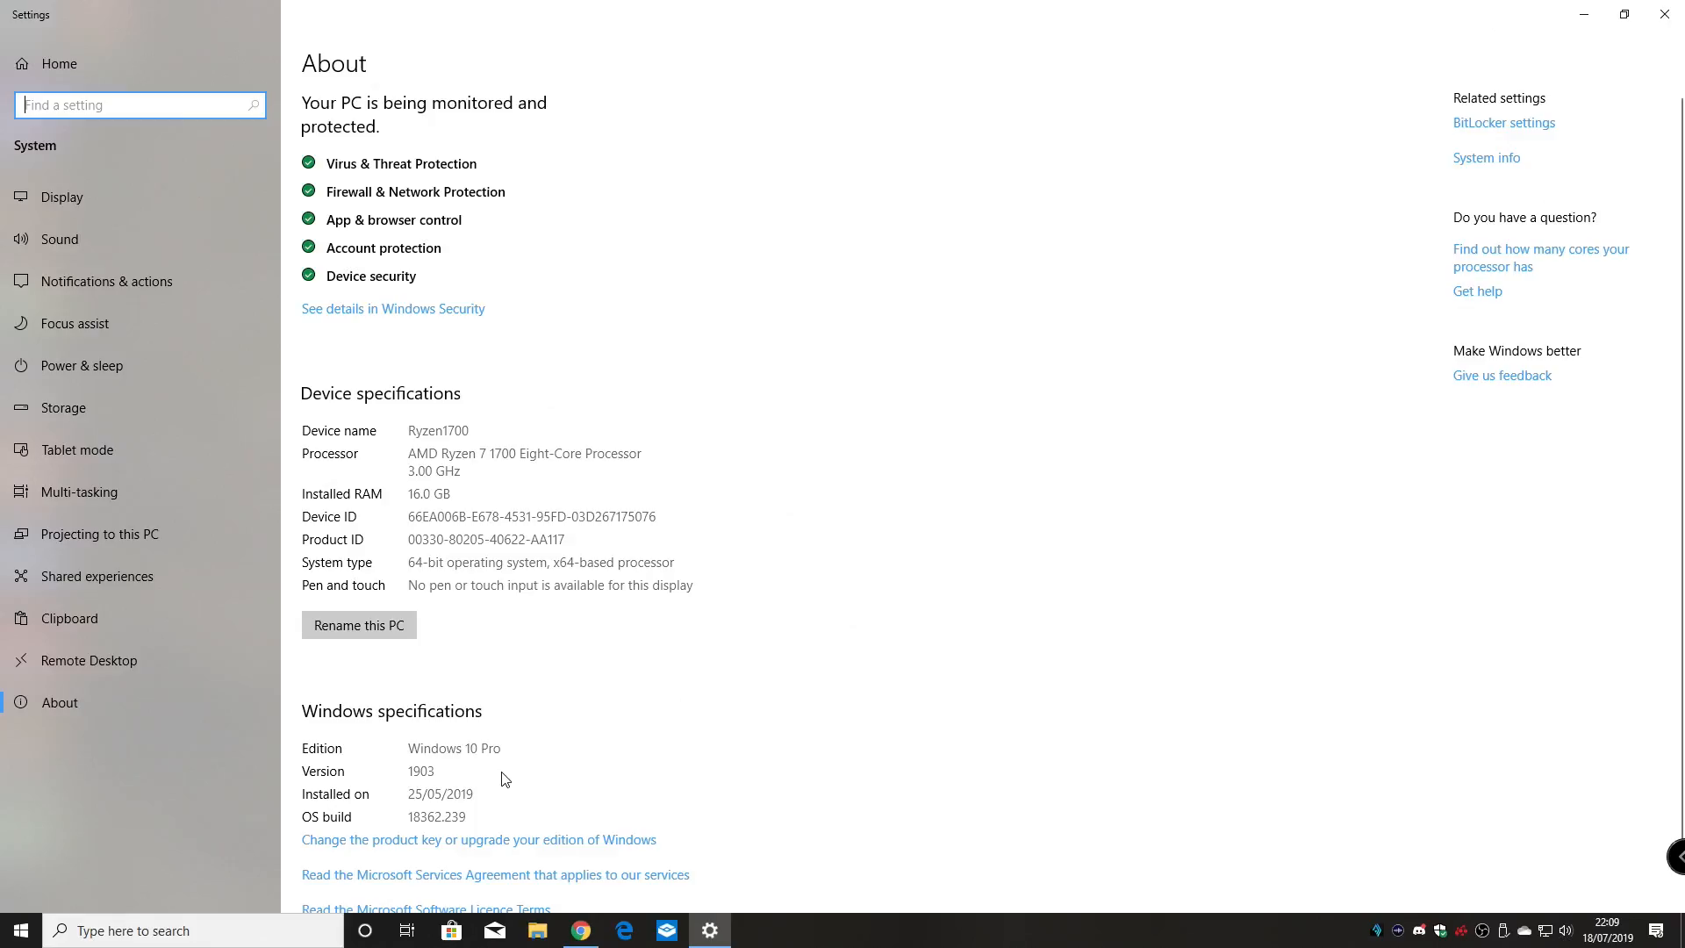
mouse_move(454, 808)
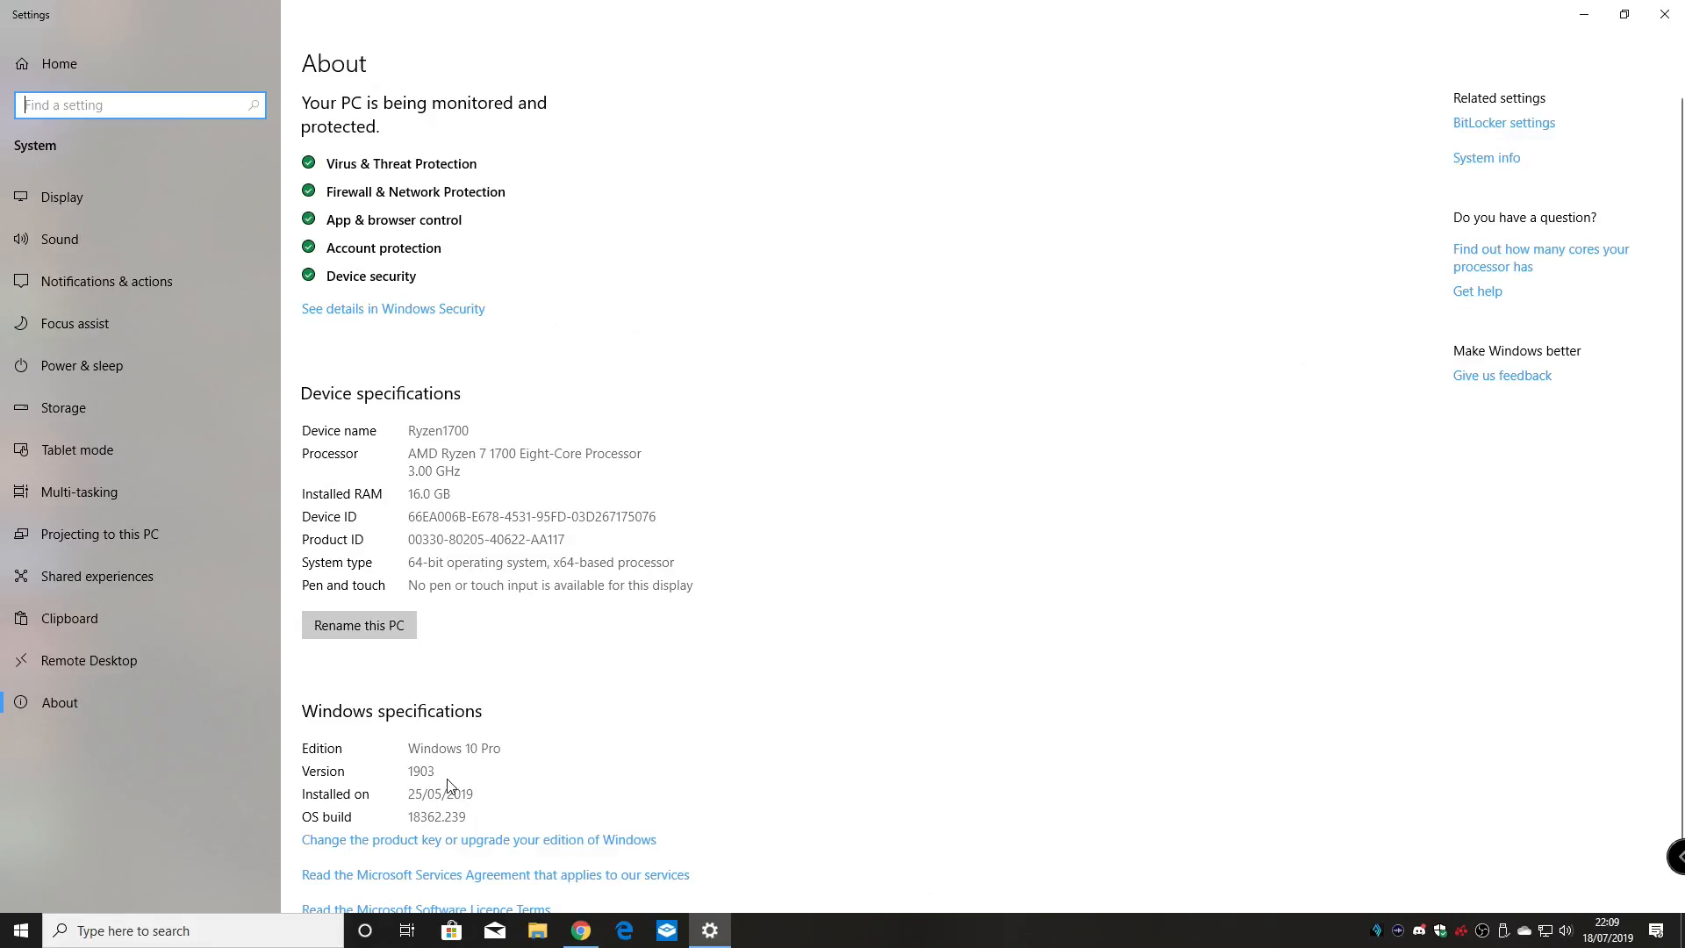
mouse_move(650, 743)
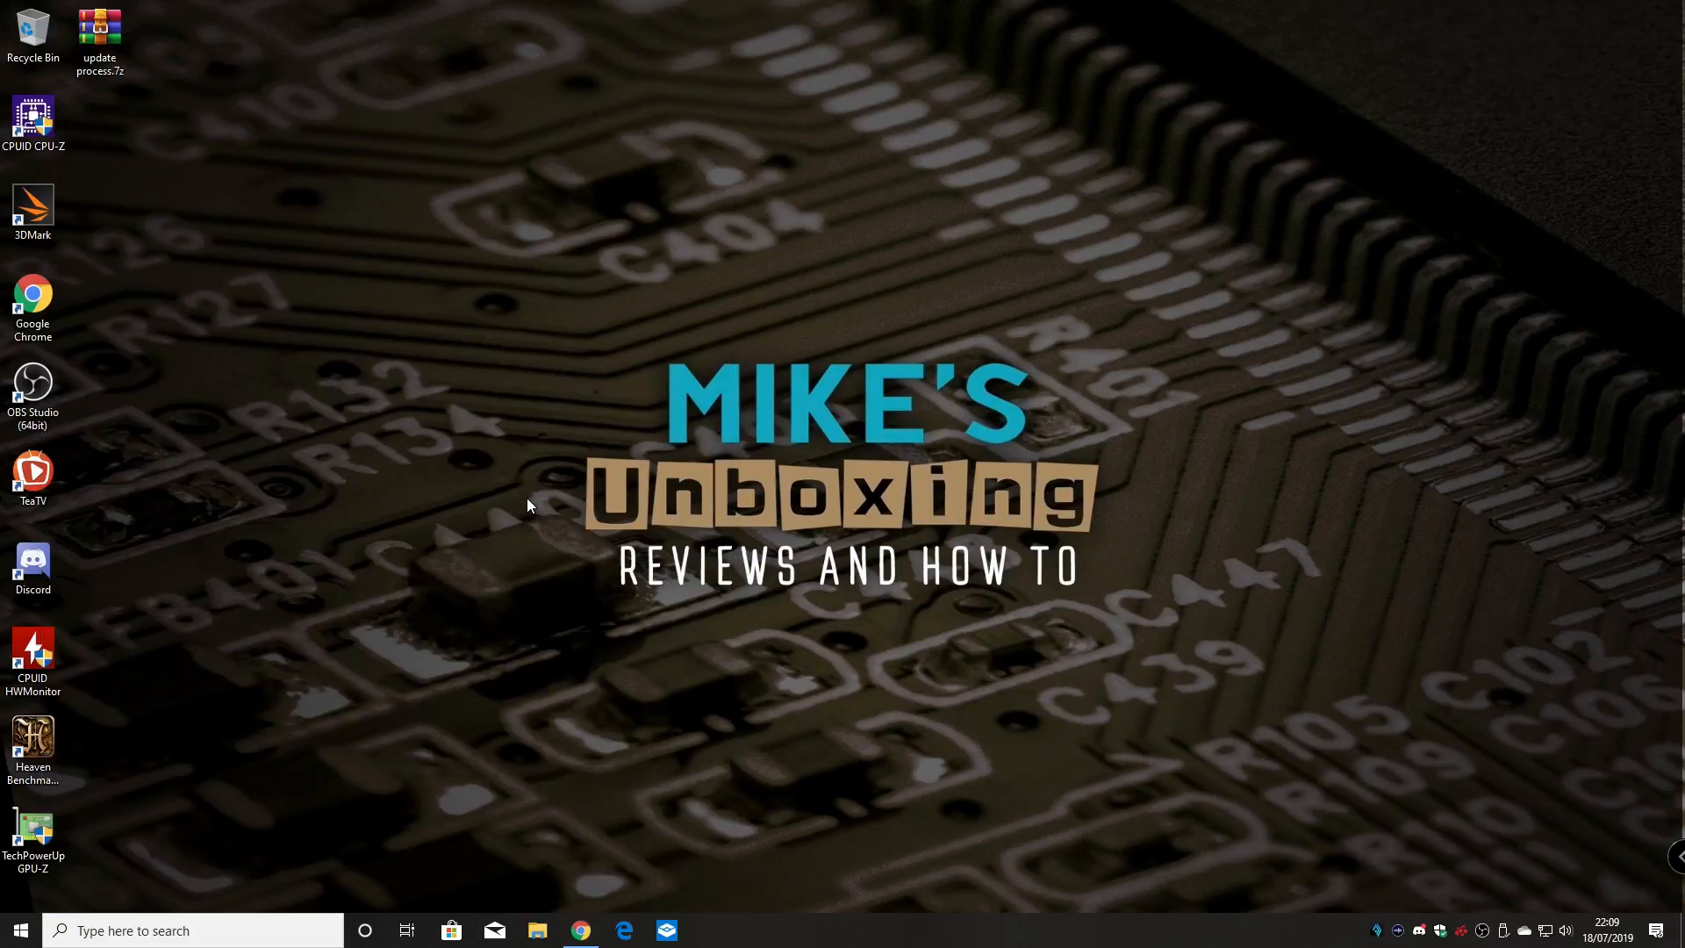
click(709, 930)
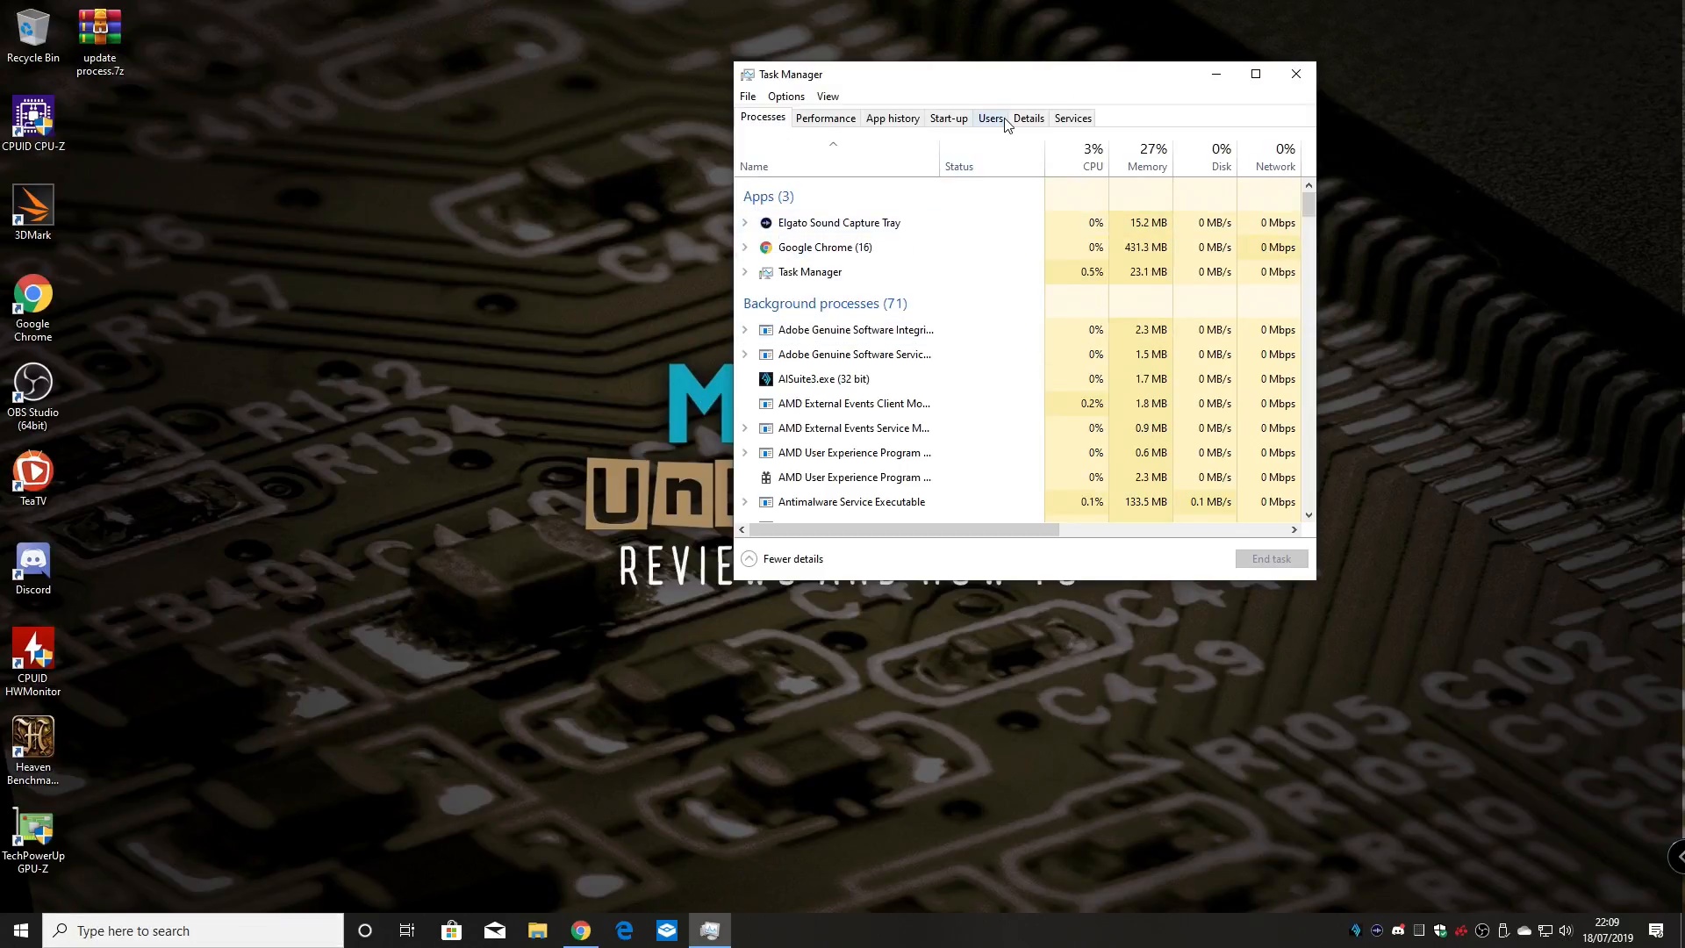
click(823, 117)
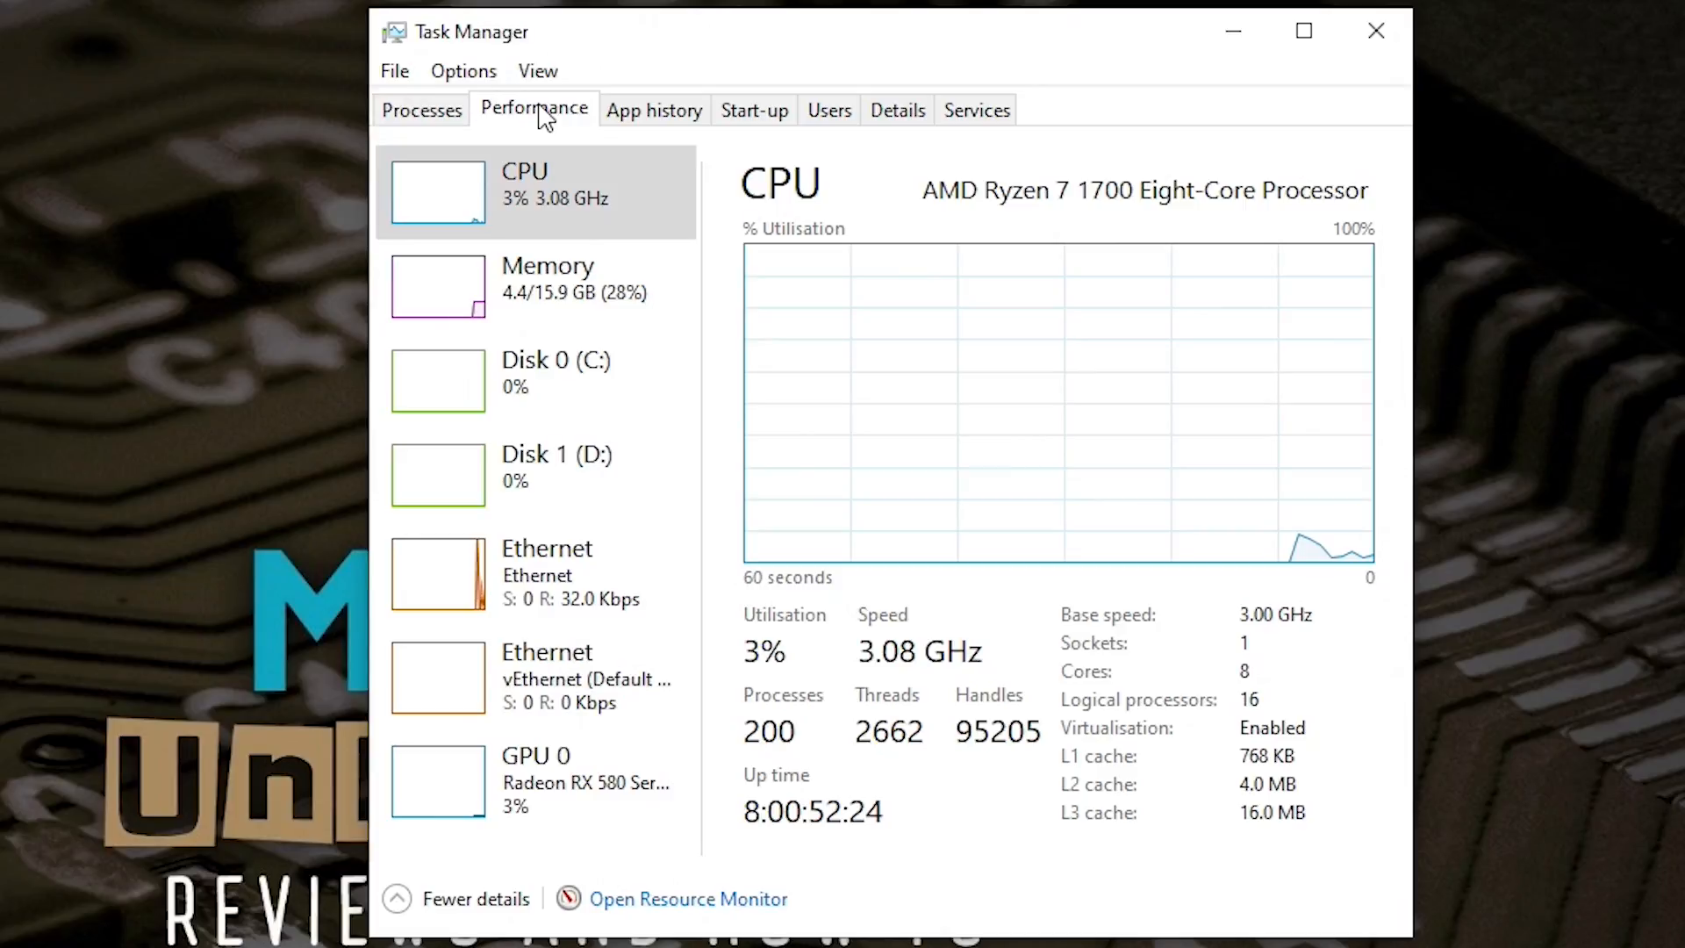
mouse_move(1250, 669)
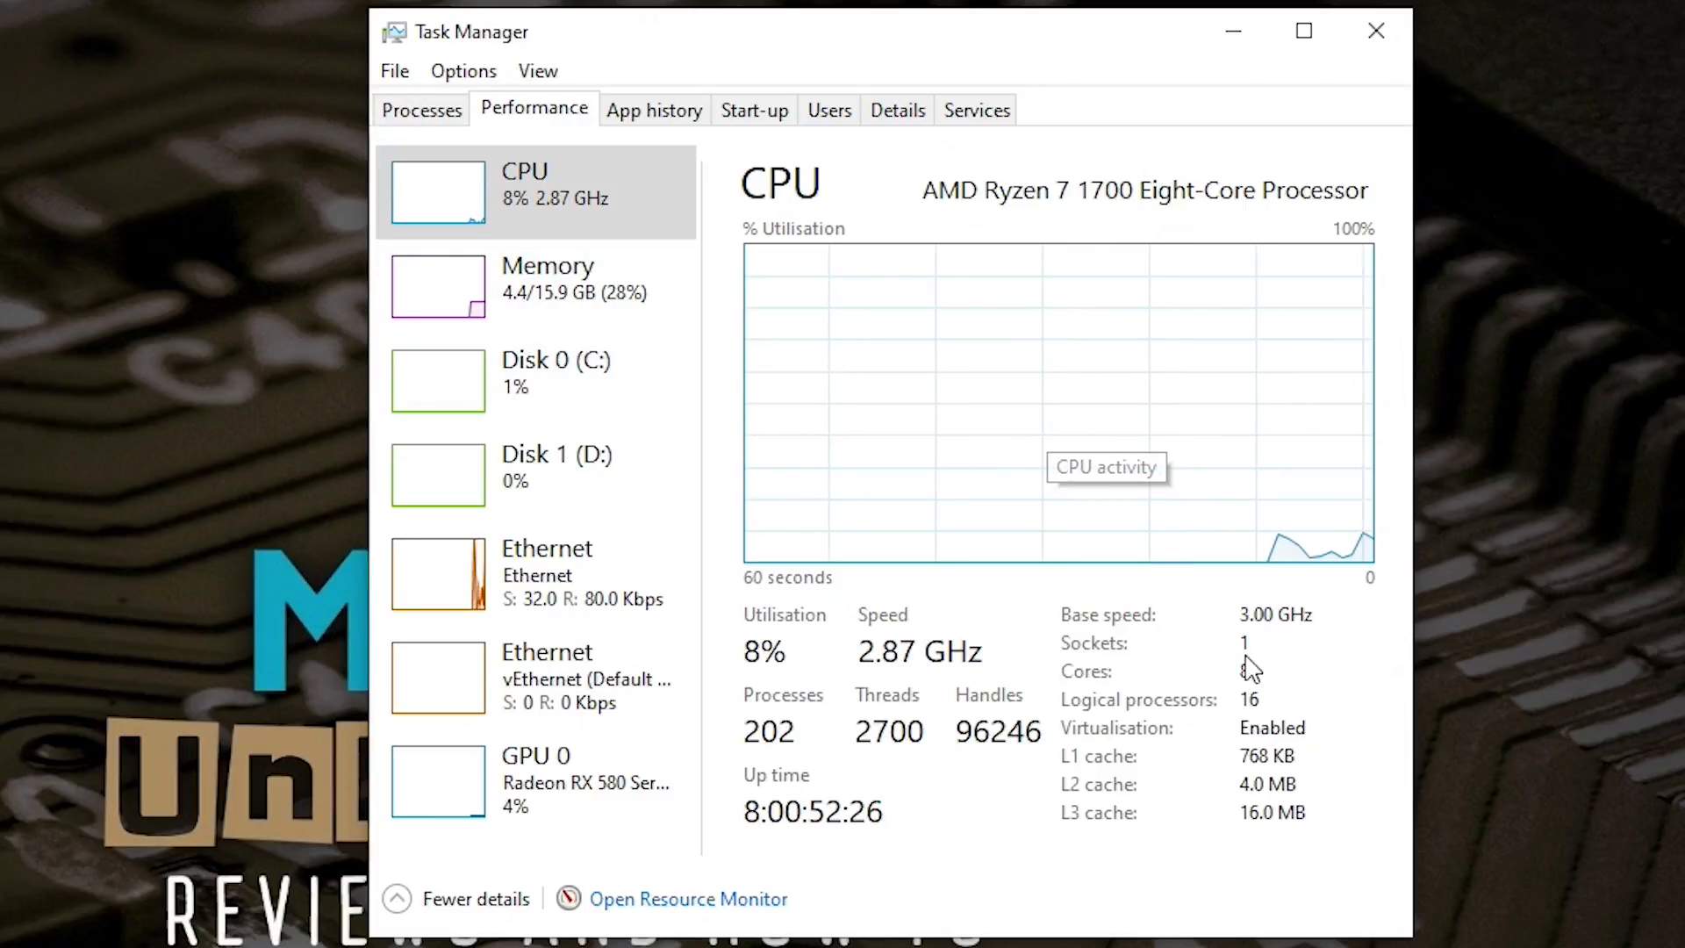
mouse_move(1078, 741)
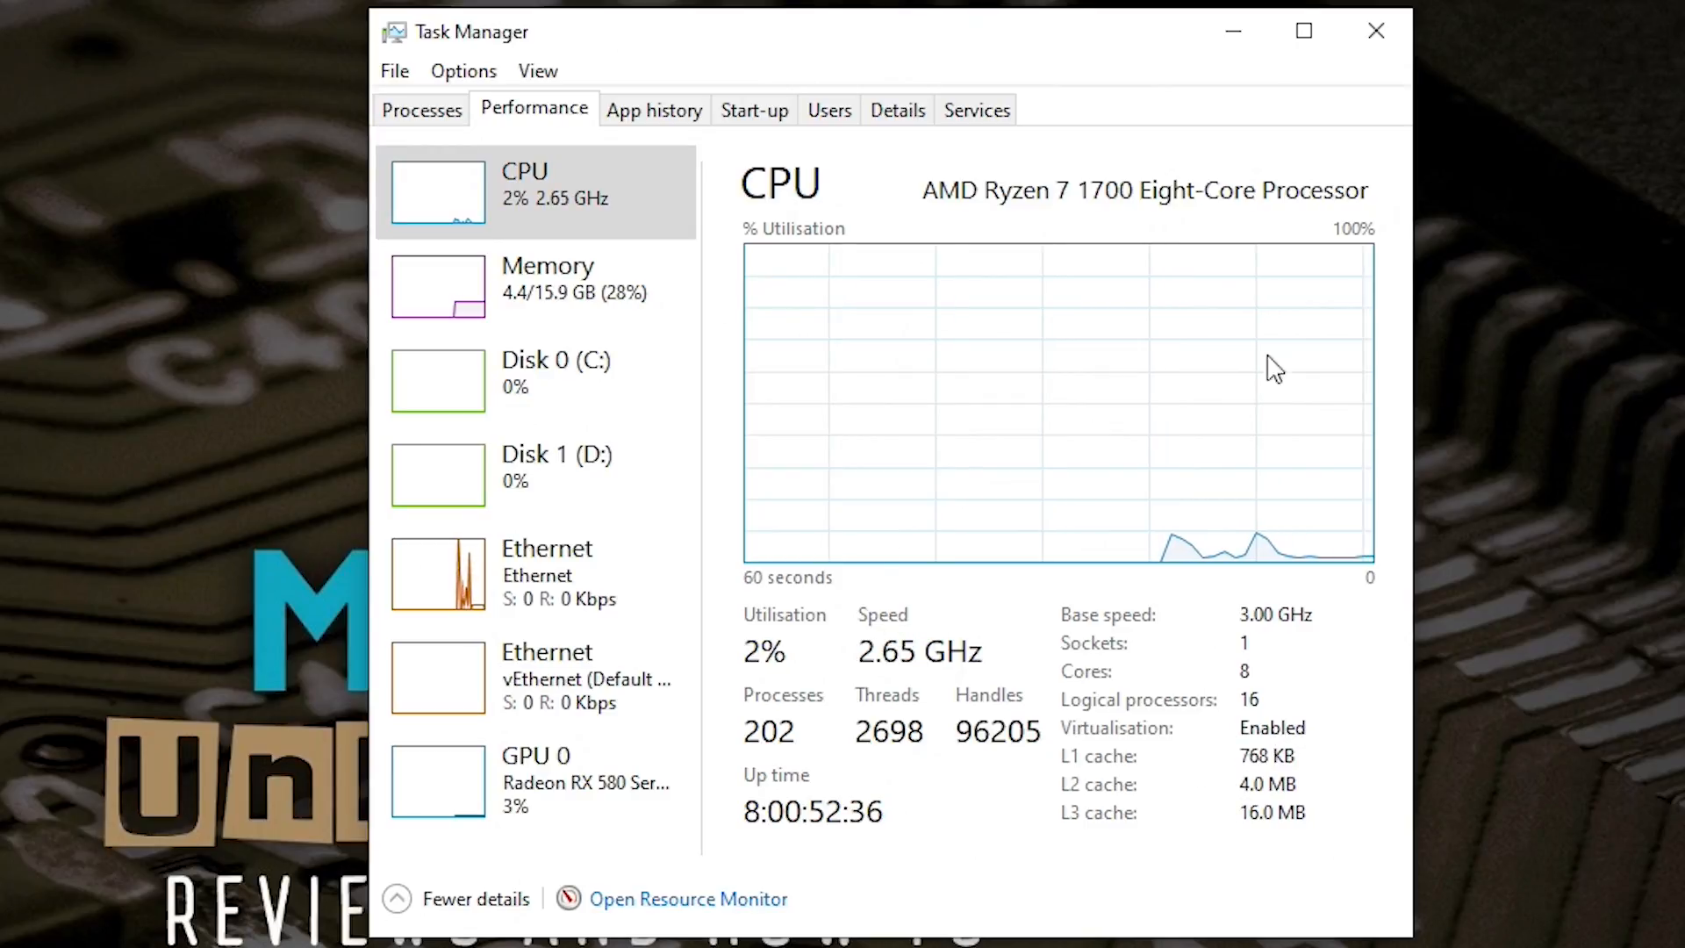
click(1374, 30)
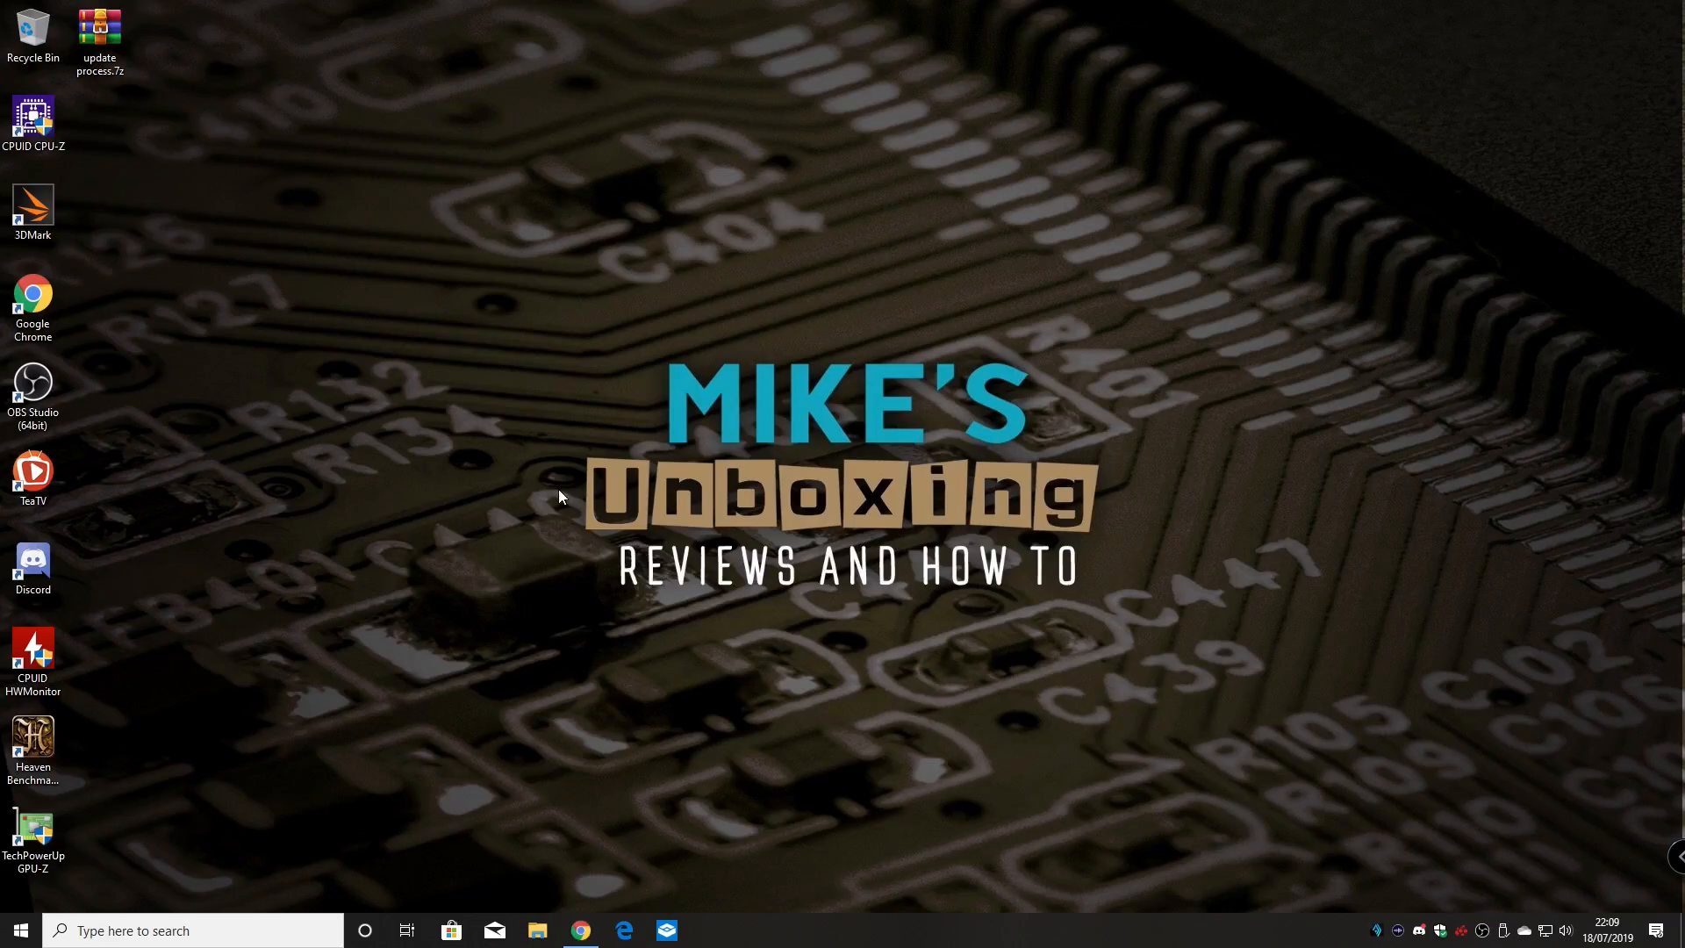
mouse_move(569, 645)
text(turn)
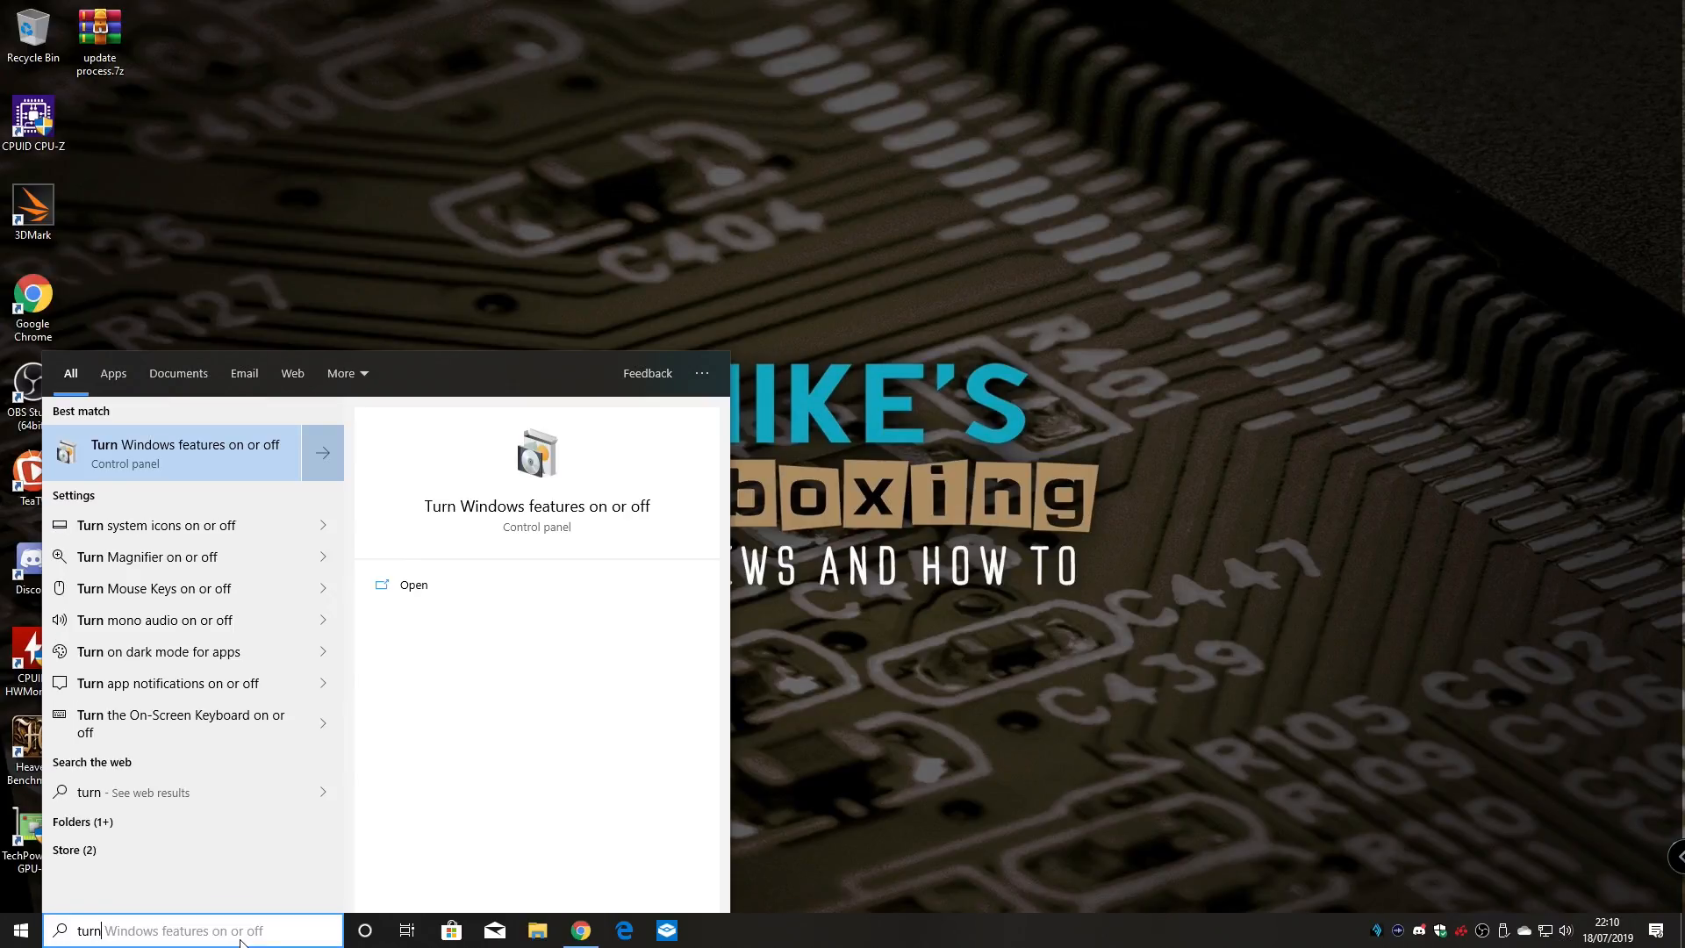
mouse_move(171, 453)
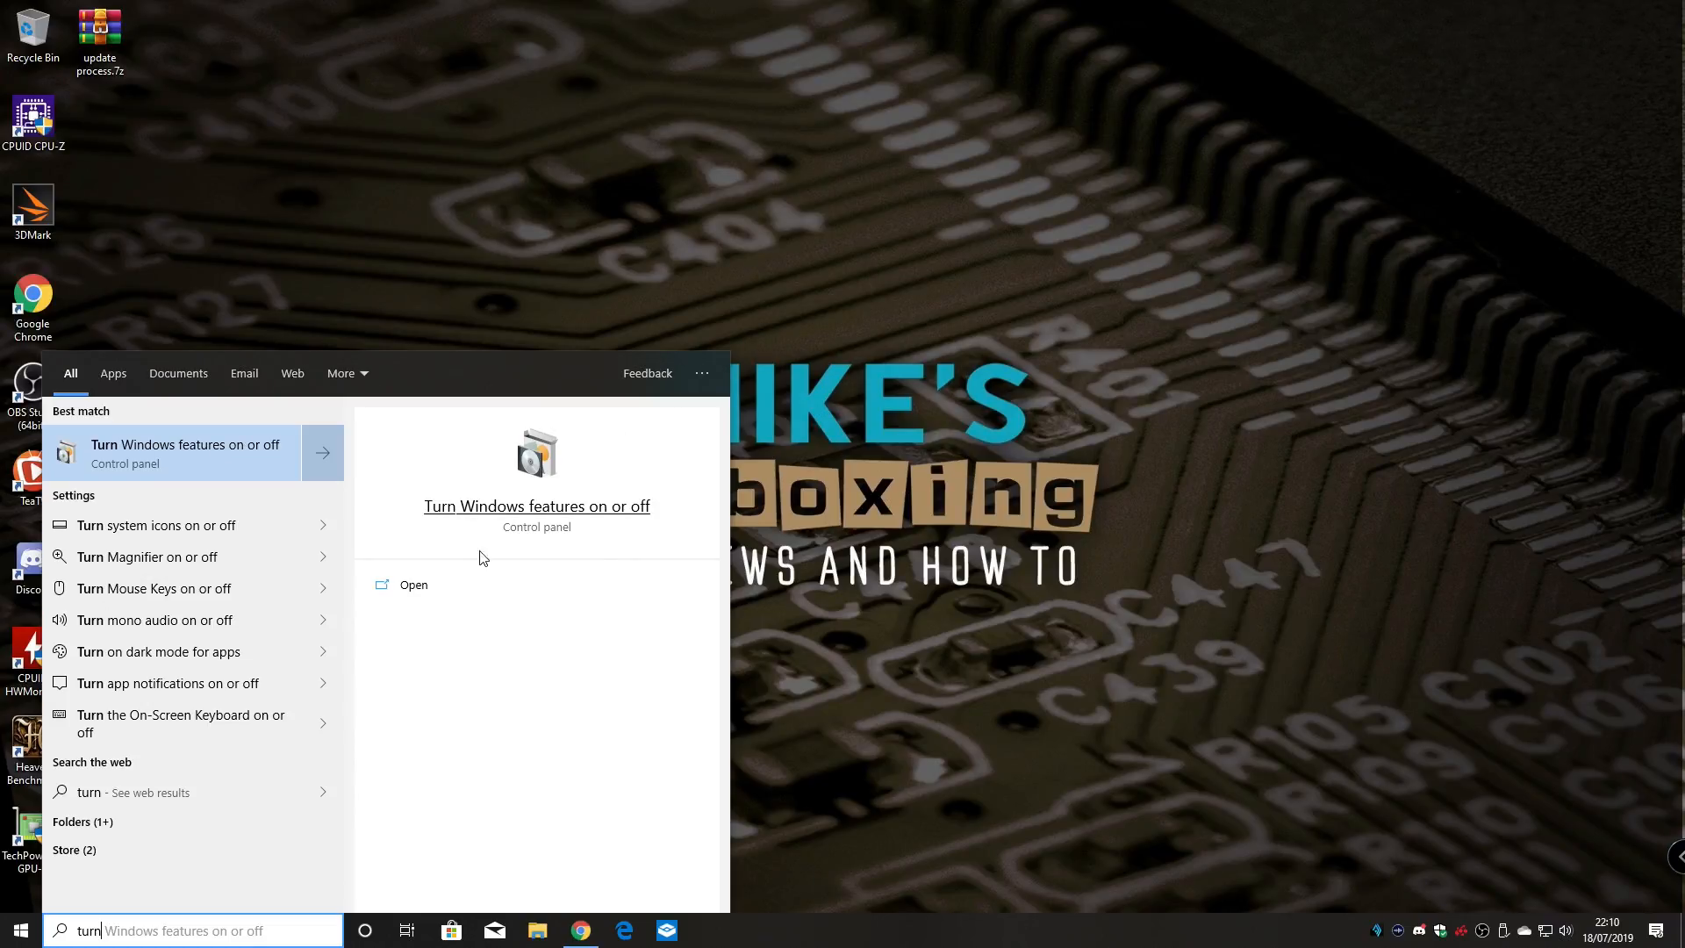
mouse_move(537, 518)
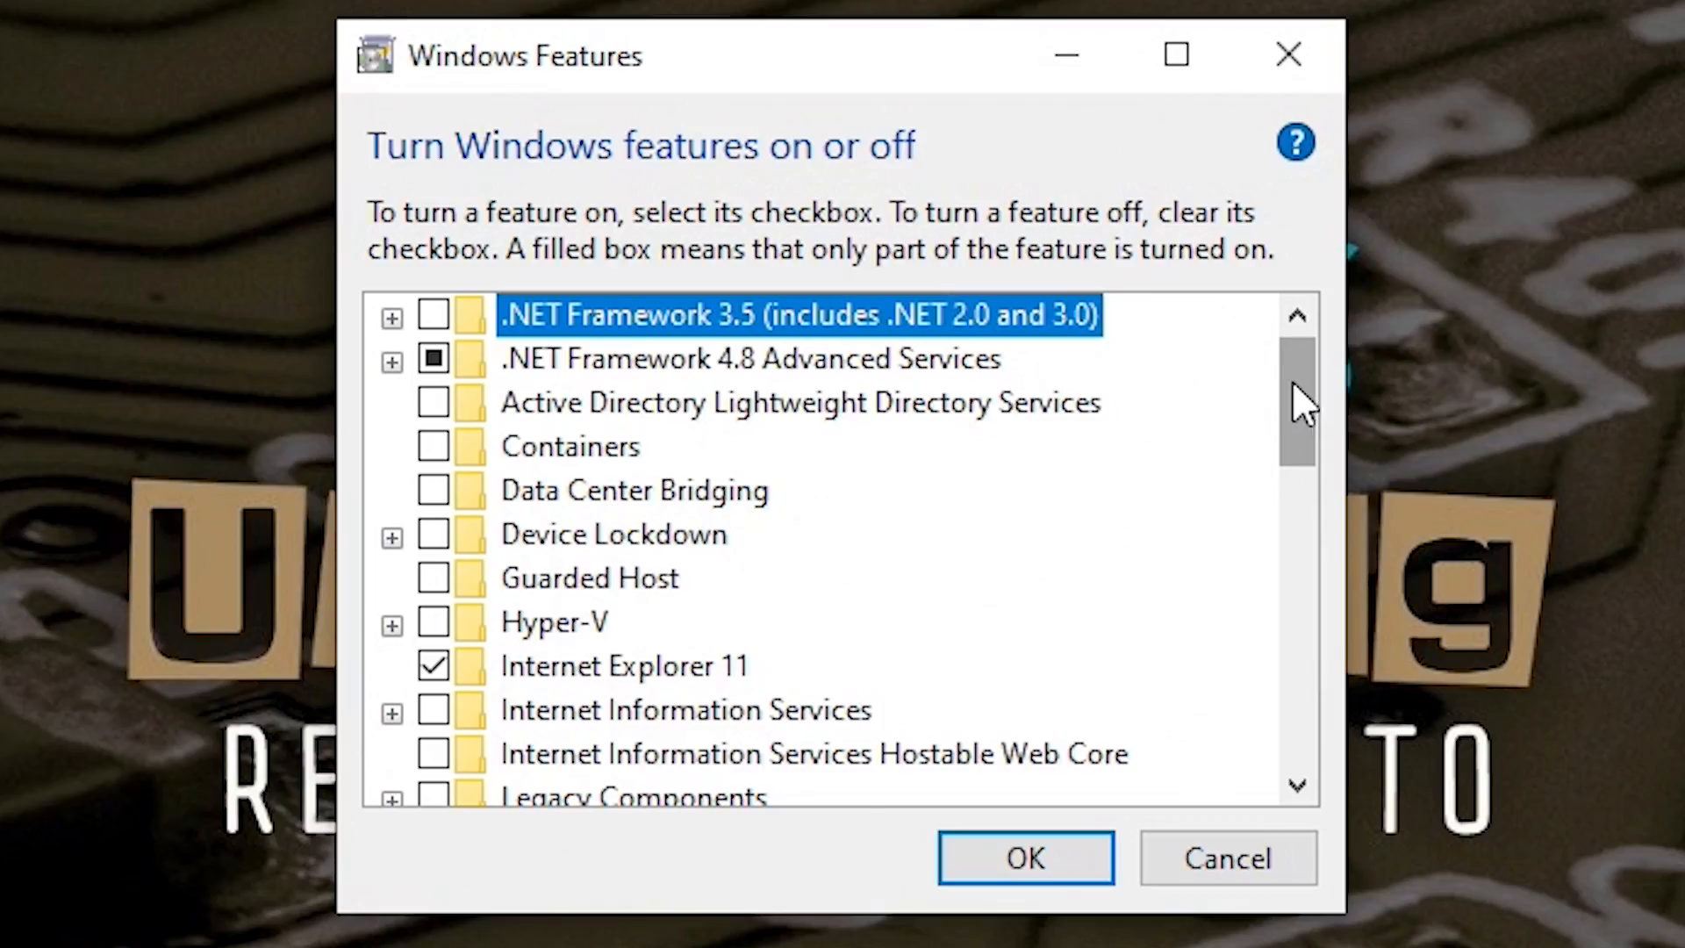
Tick Windows Sandbox in the features list and confirm with OK
scroll(down, 3)
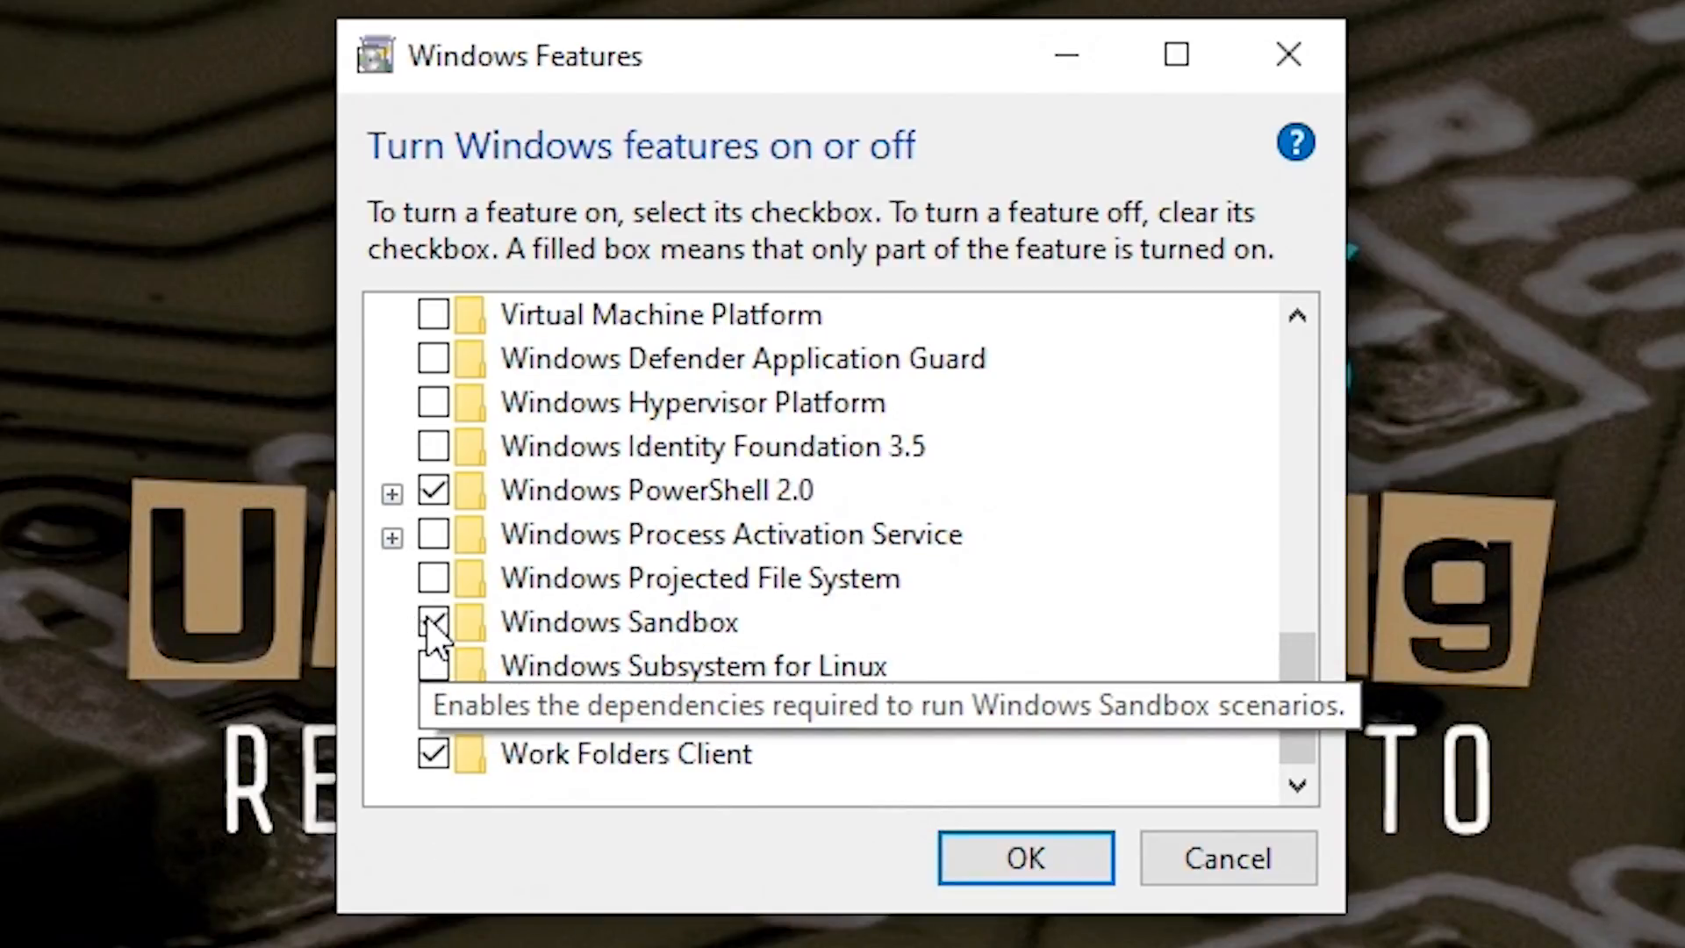
click(433, 621)
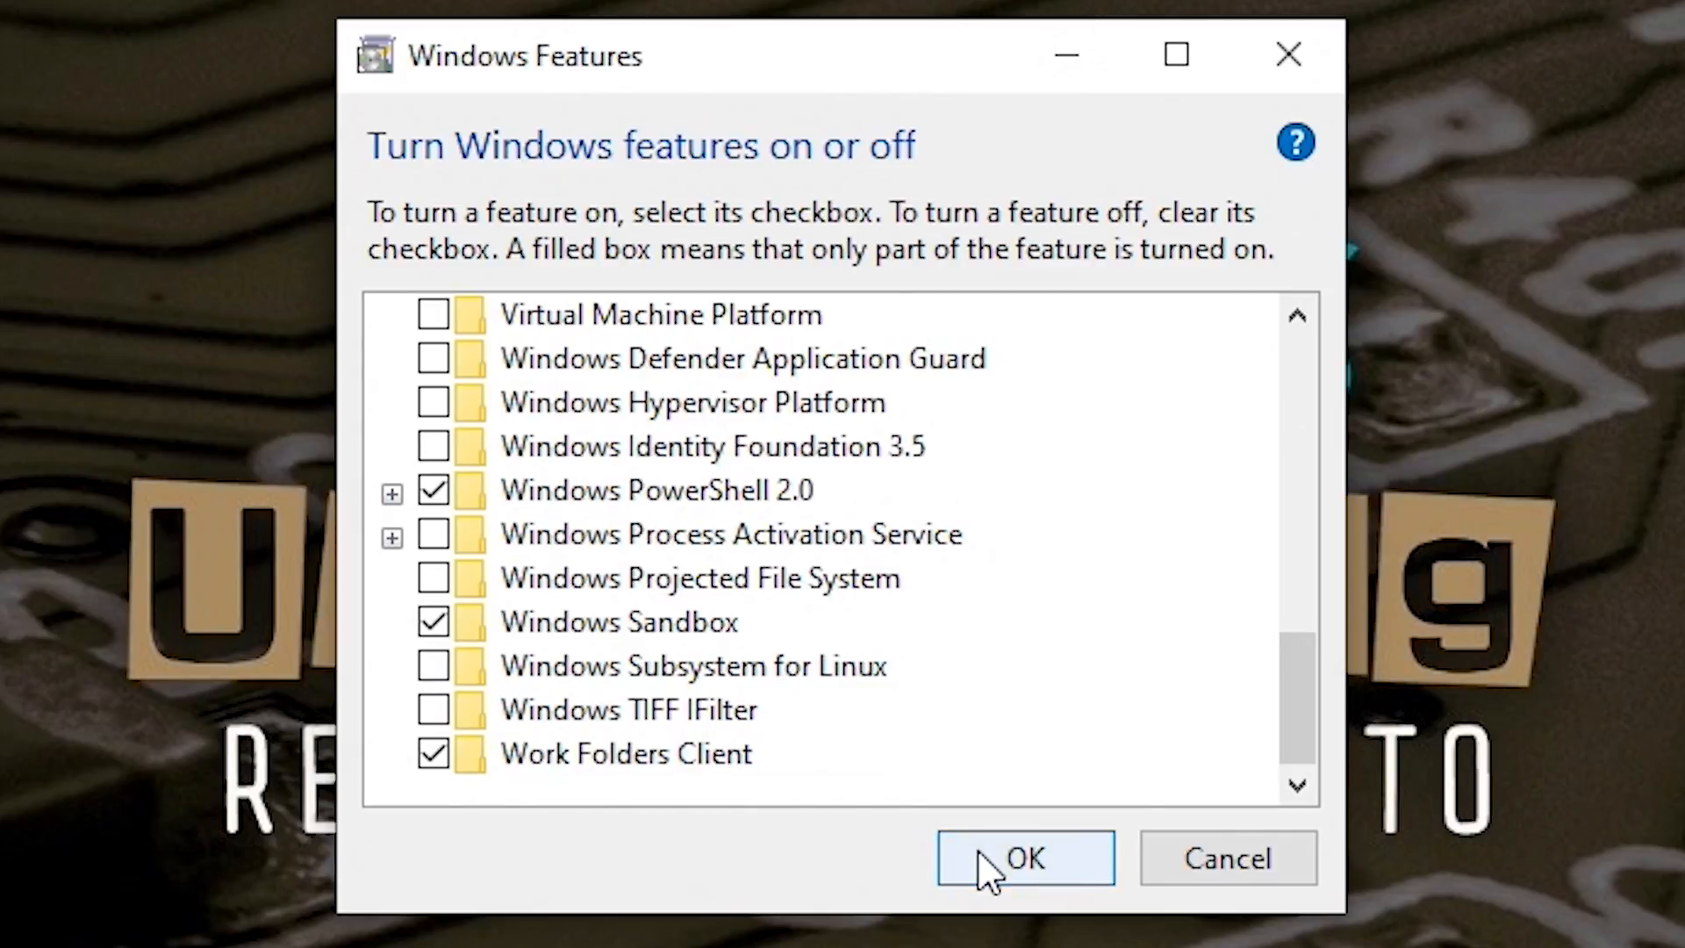
mouse_move(1096, 891)
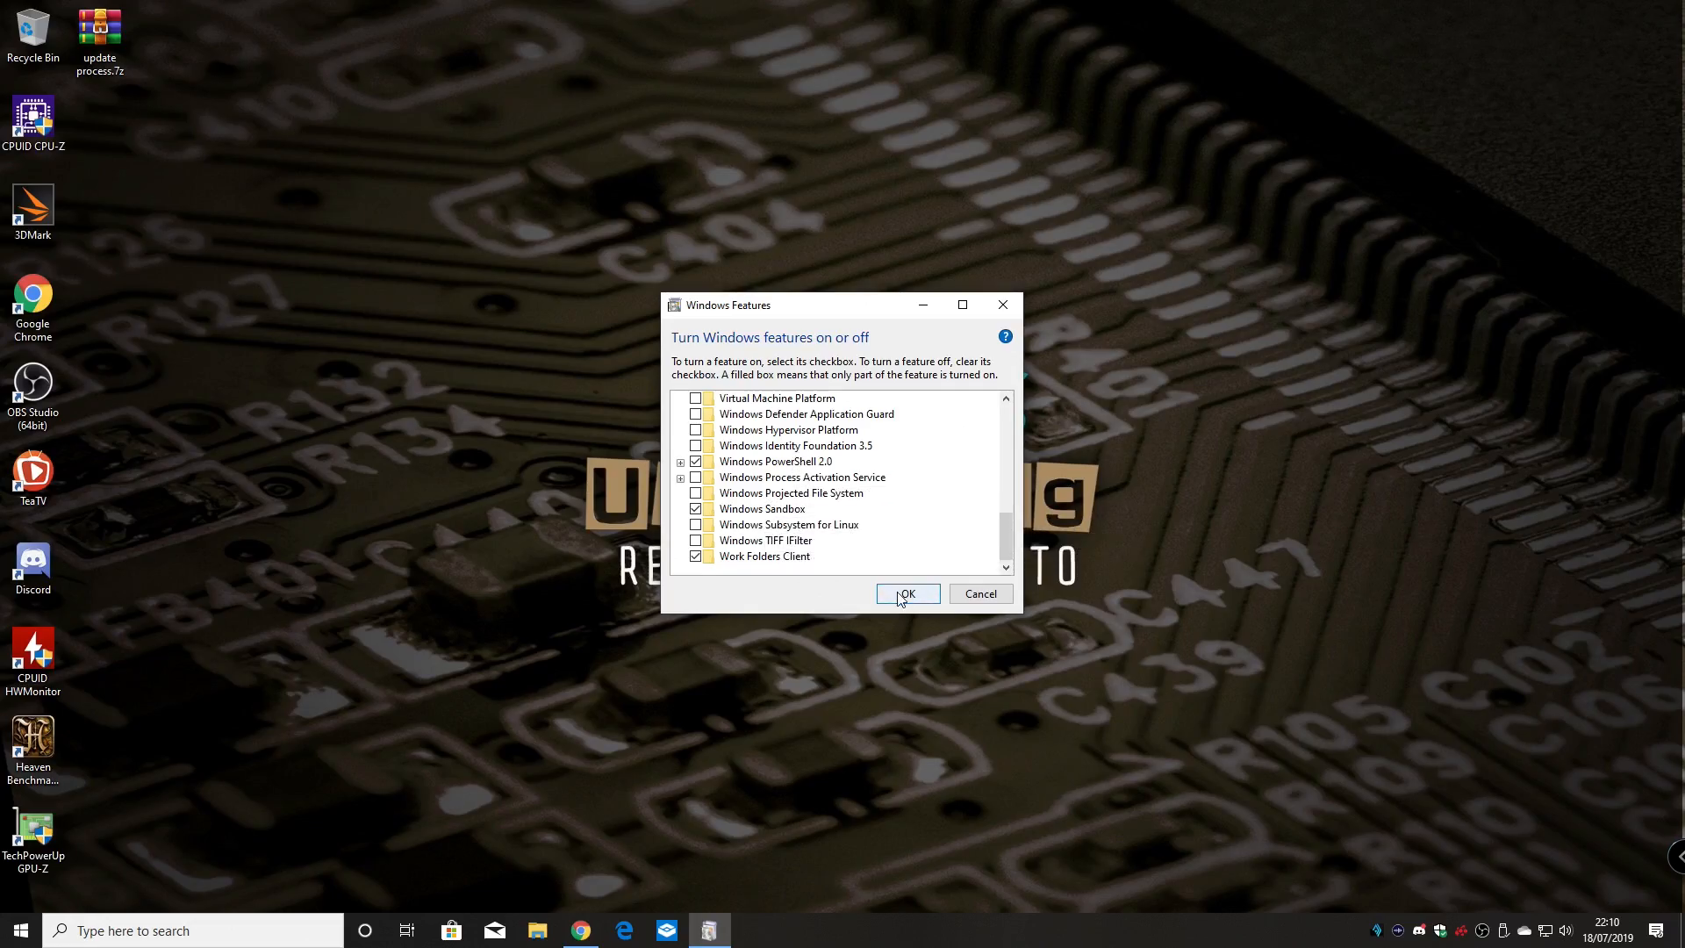
click(905, 593)
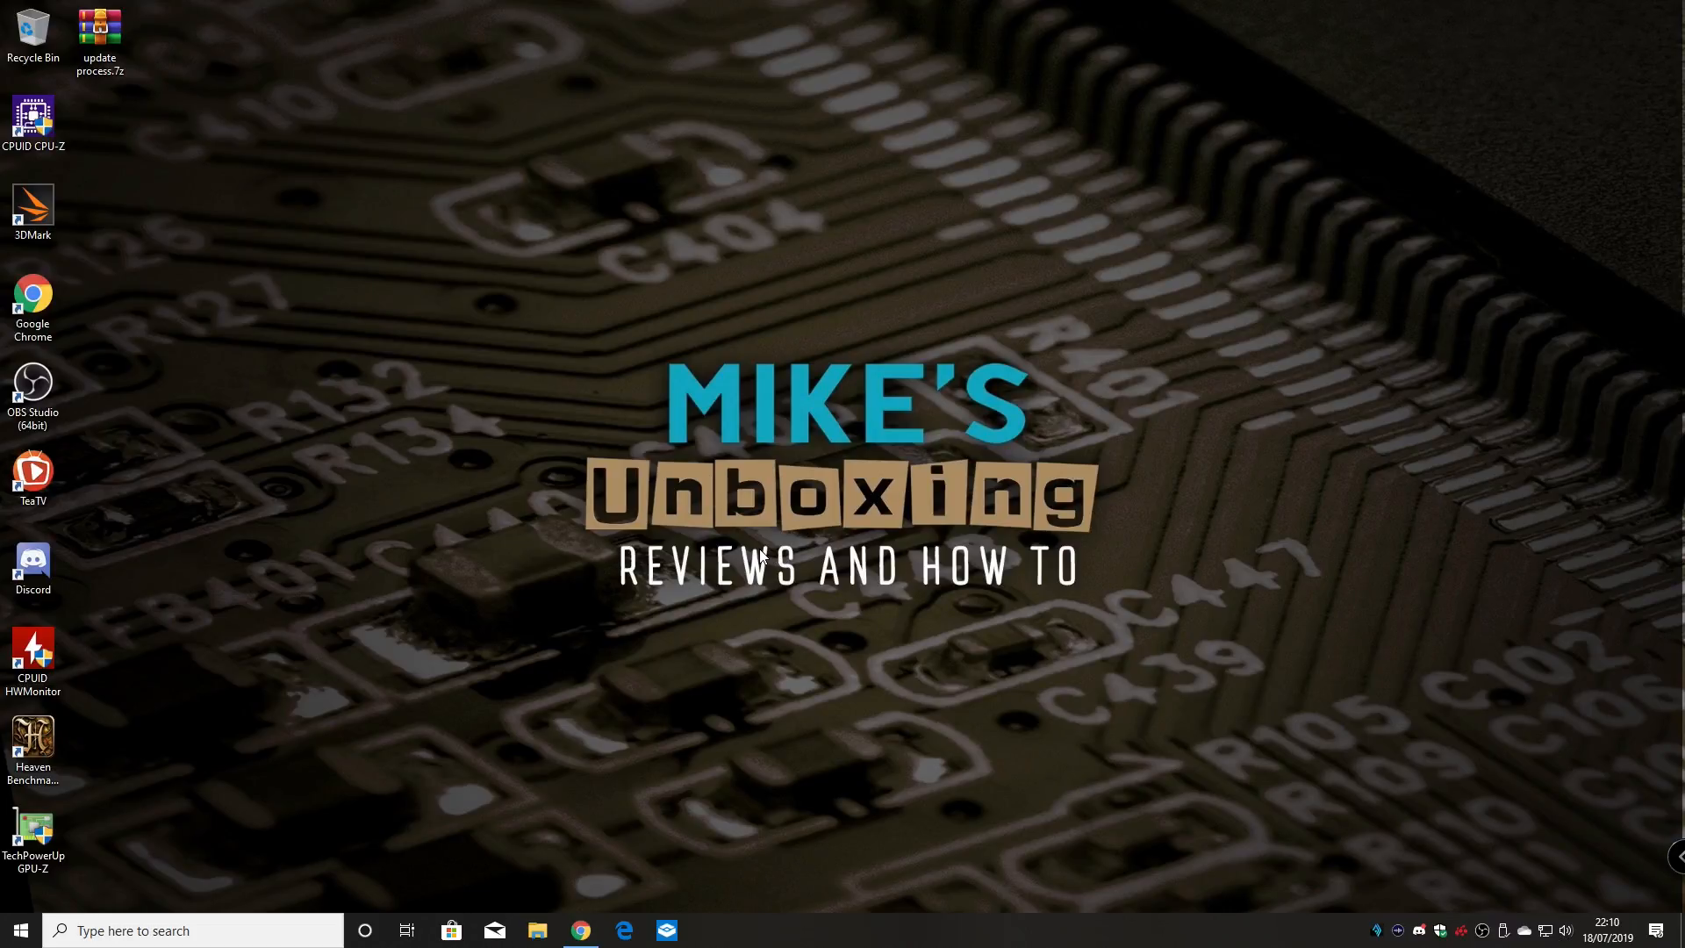
mouse_move(779, 485)
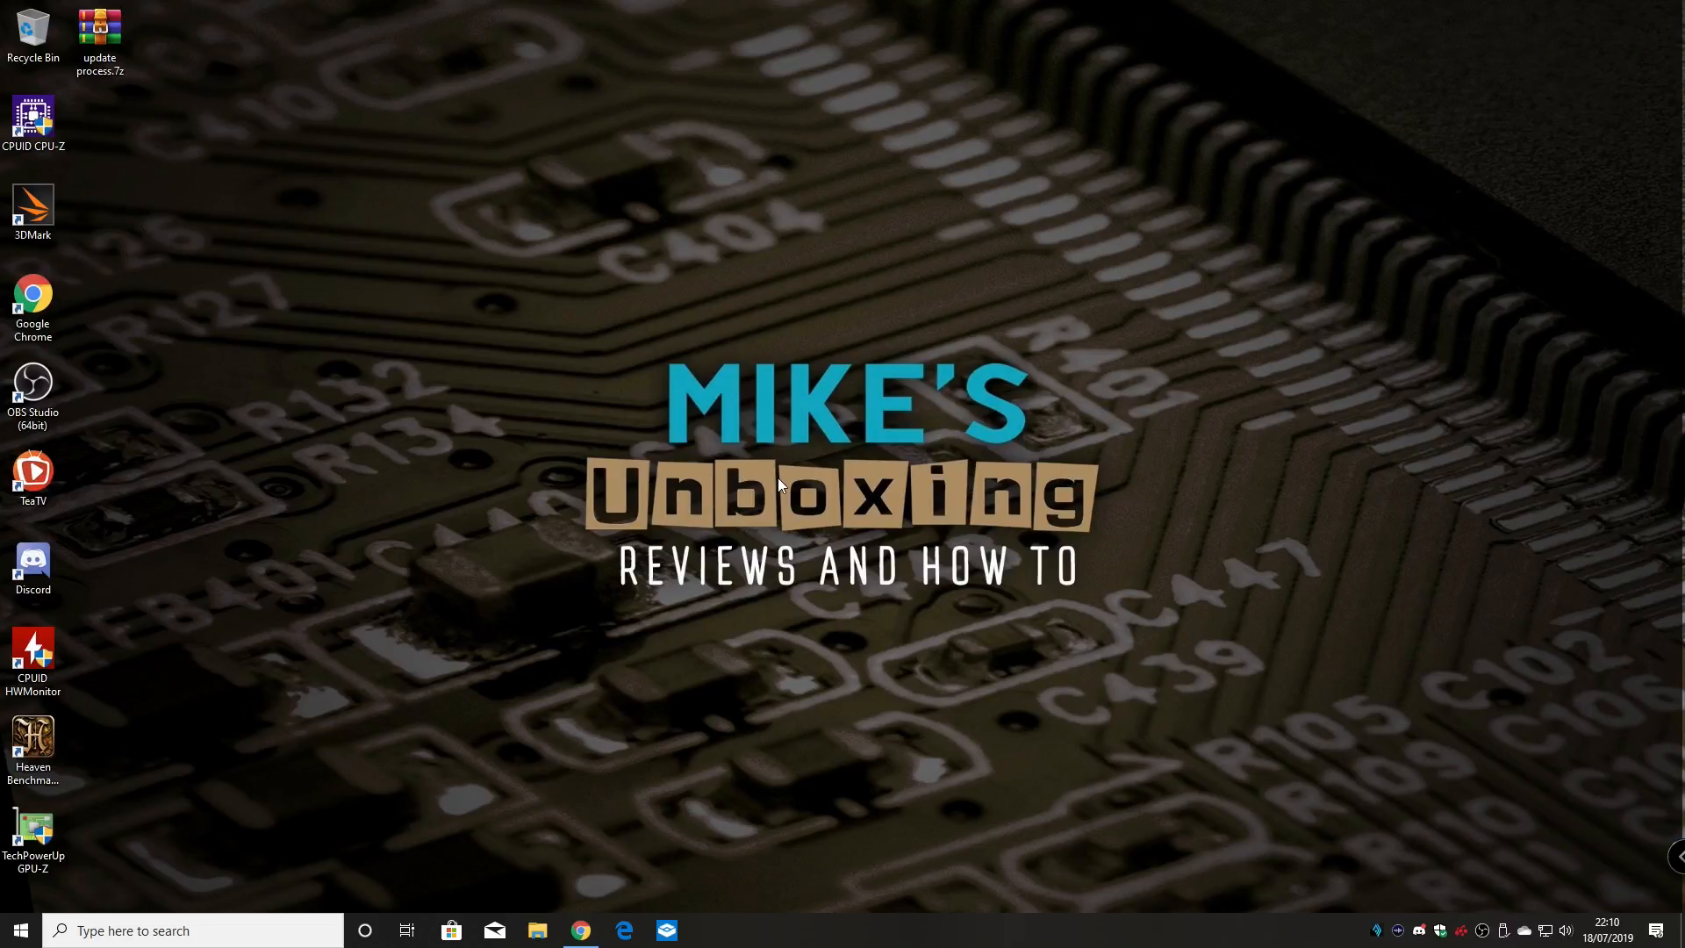
mouse_move(215, 551)
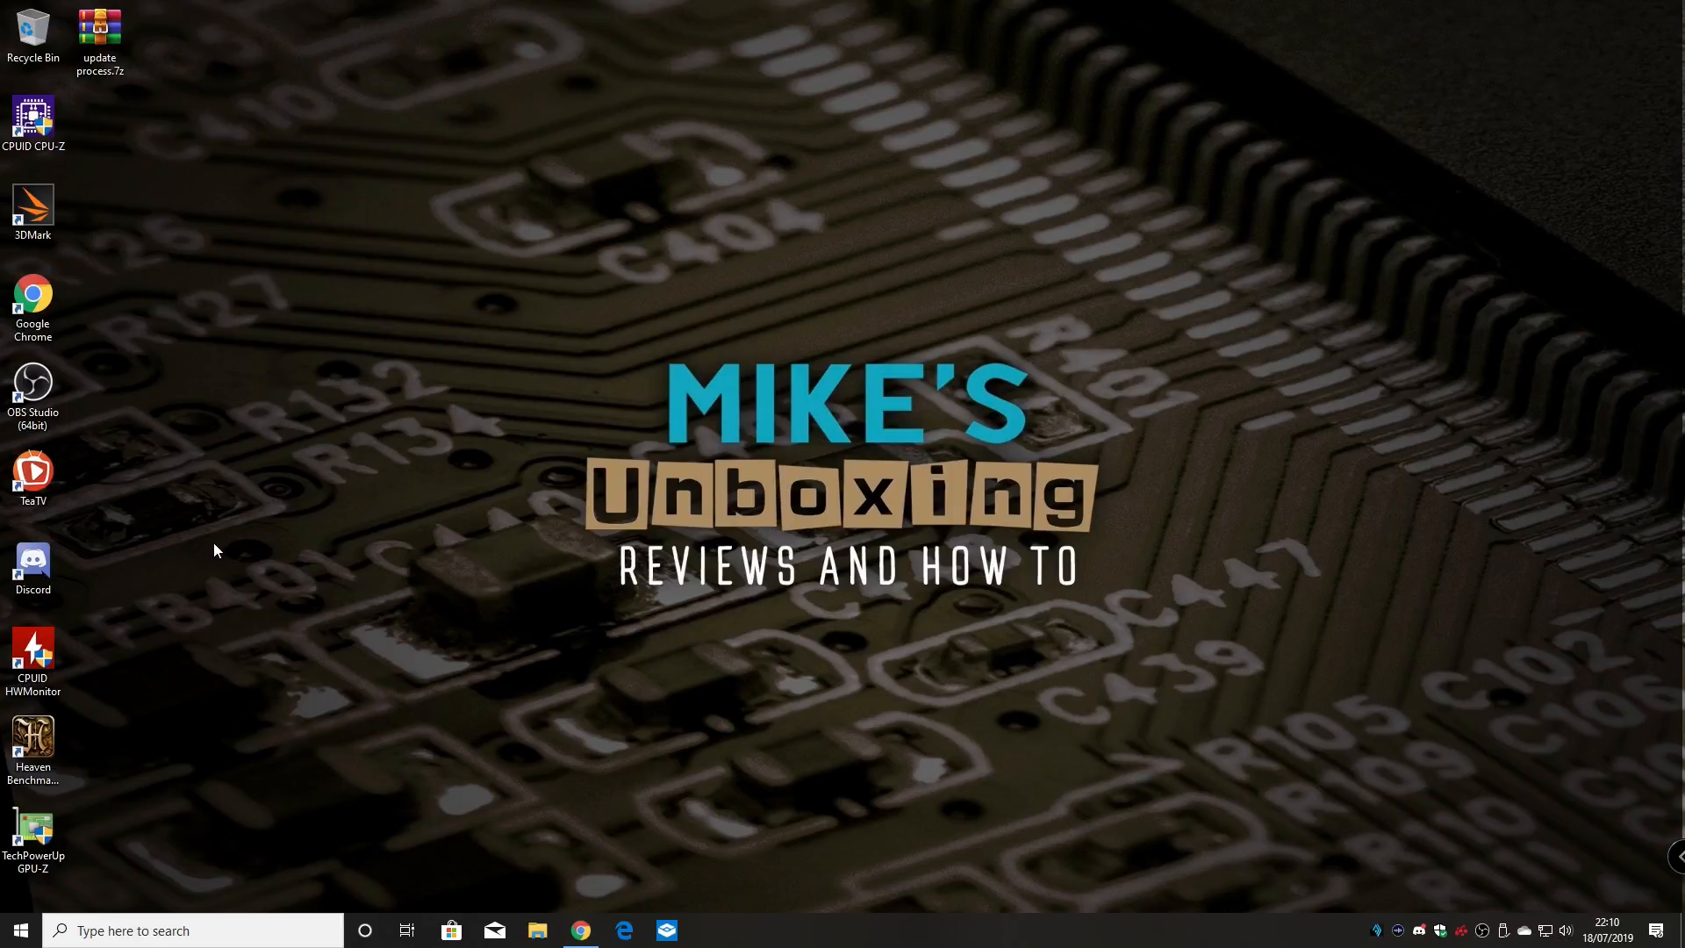
mouse_move(327, 795)
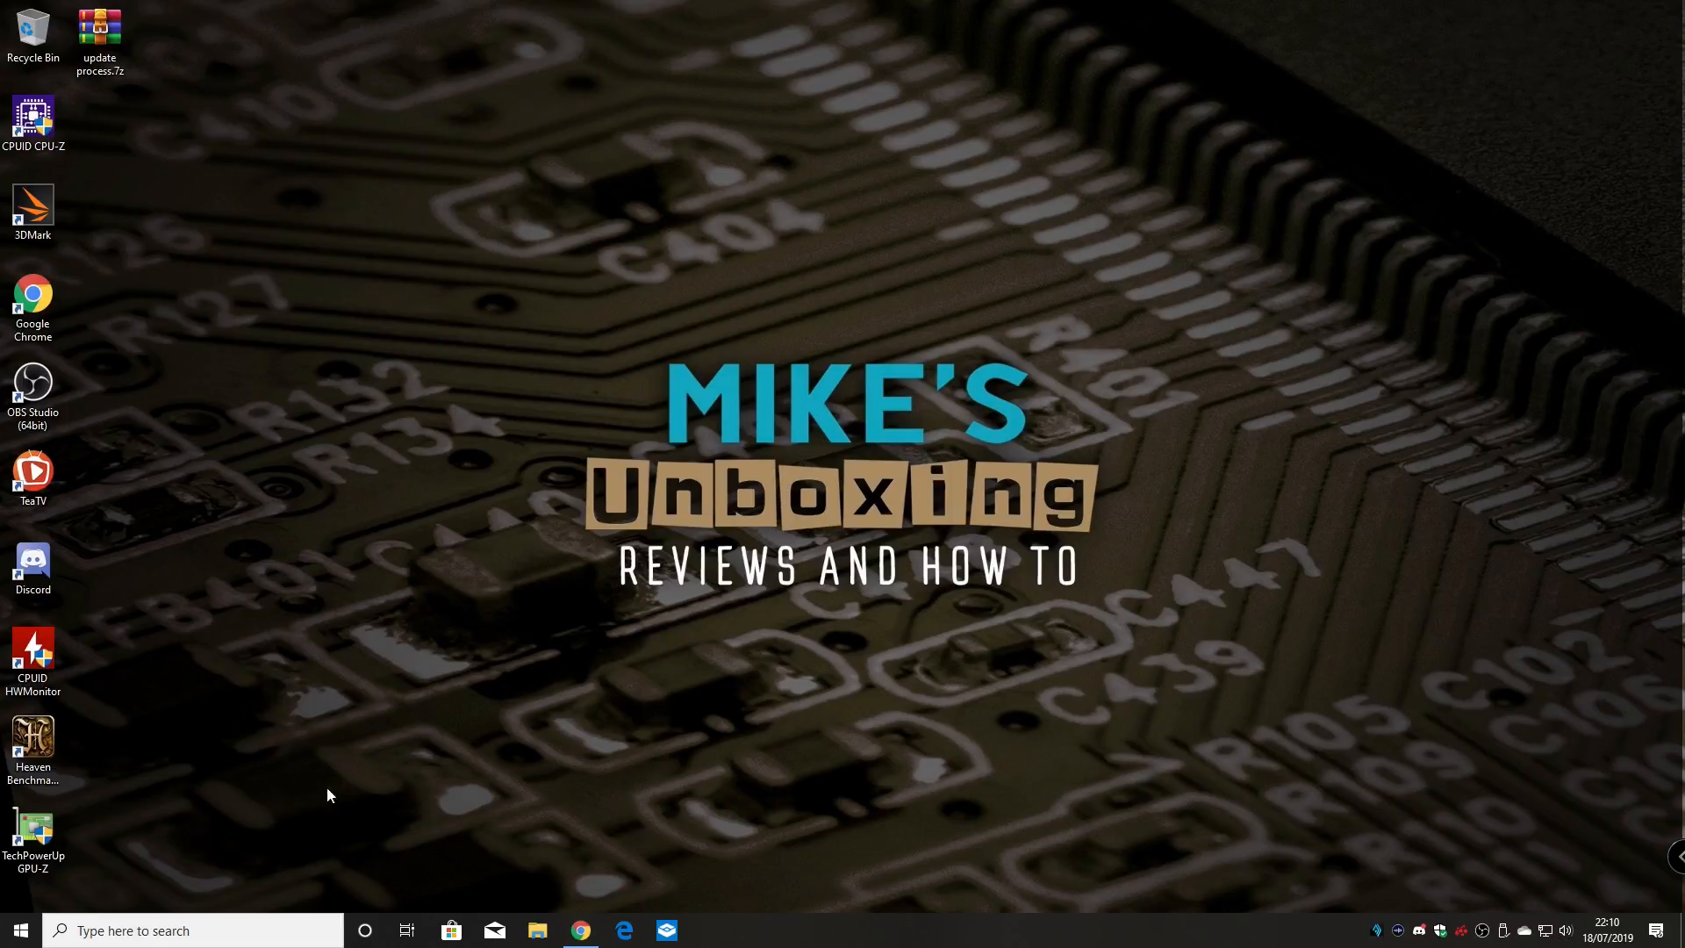
mouse_move(720, 663)
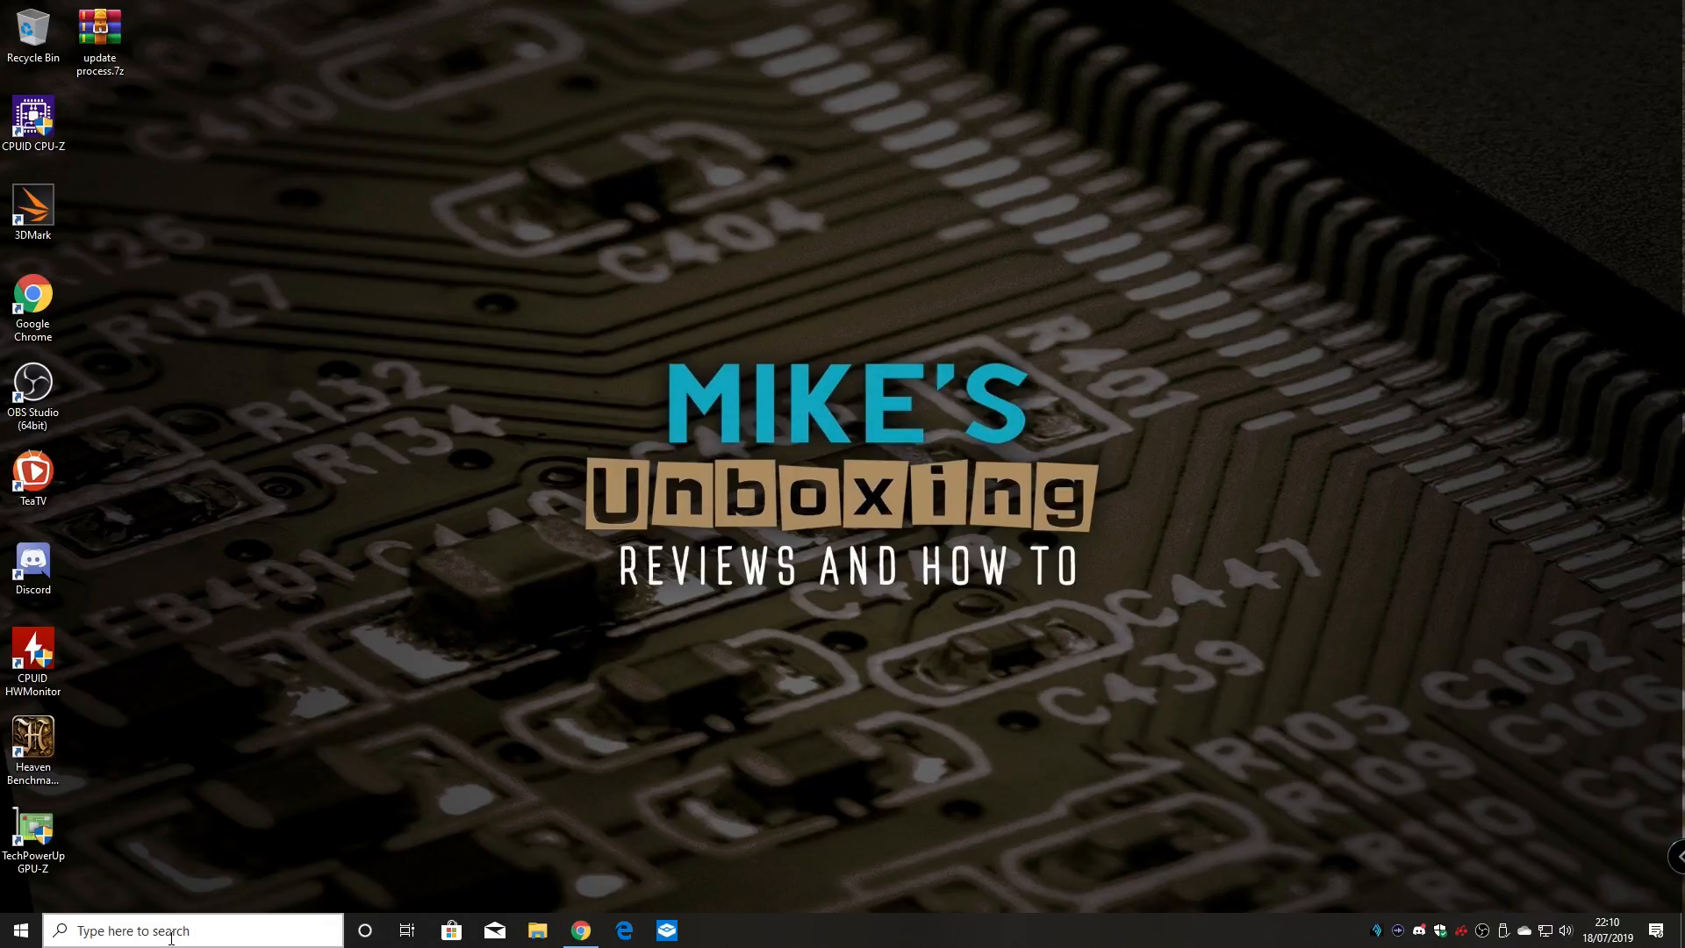
Search Start for 'windows sandbox' to find the app
click(193, 930)
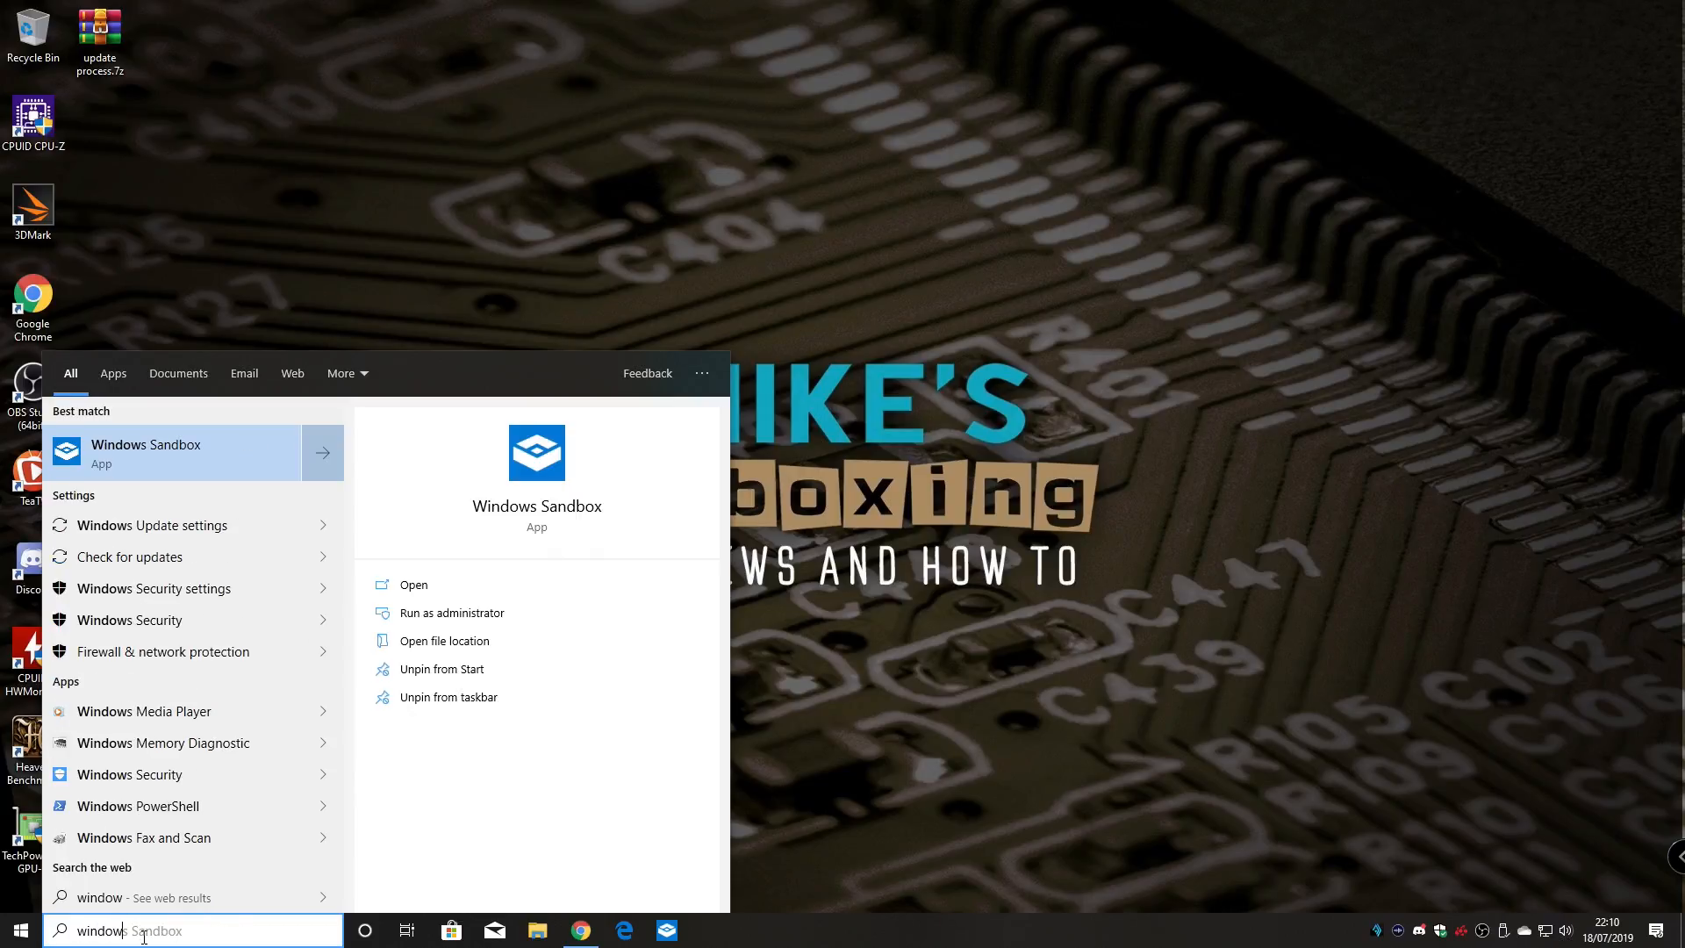
text(windows san)
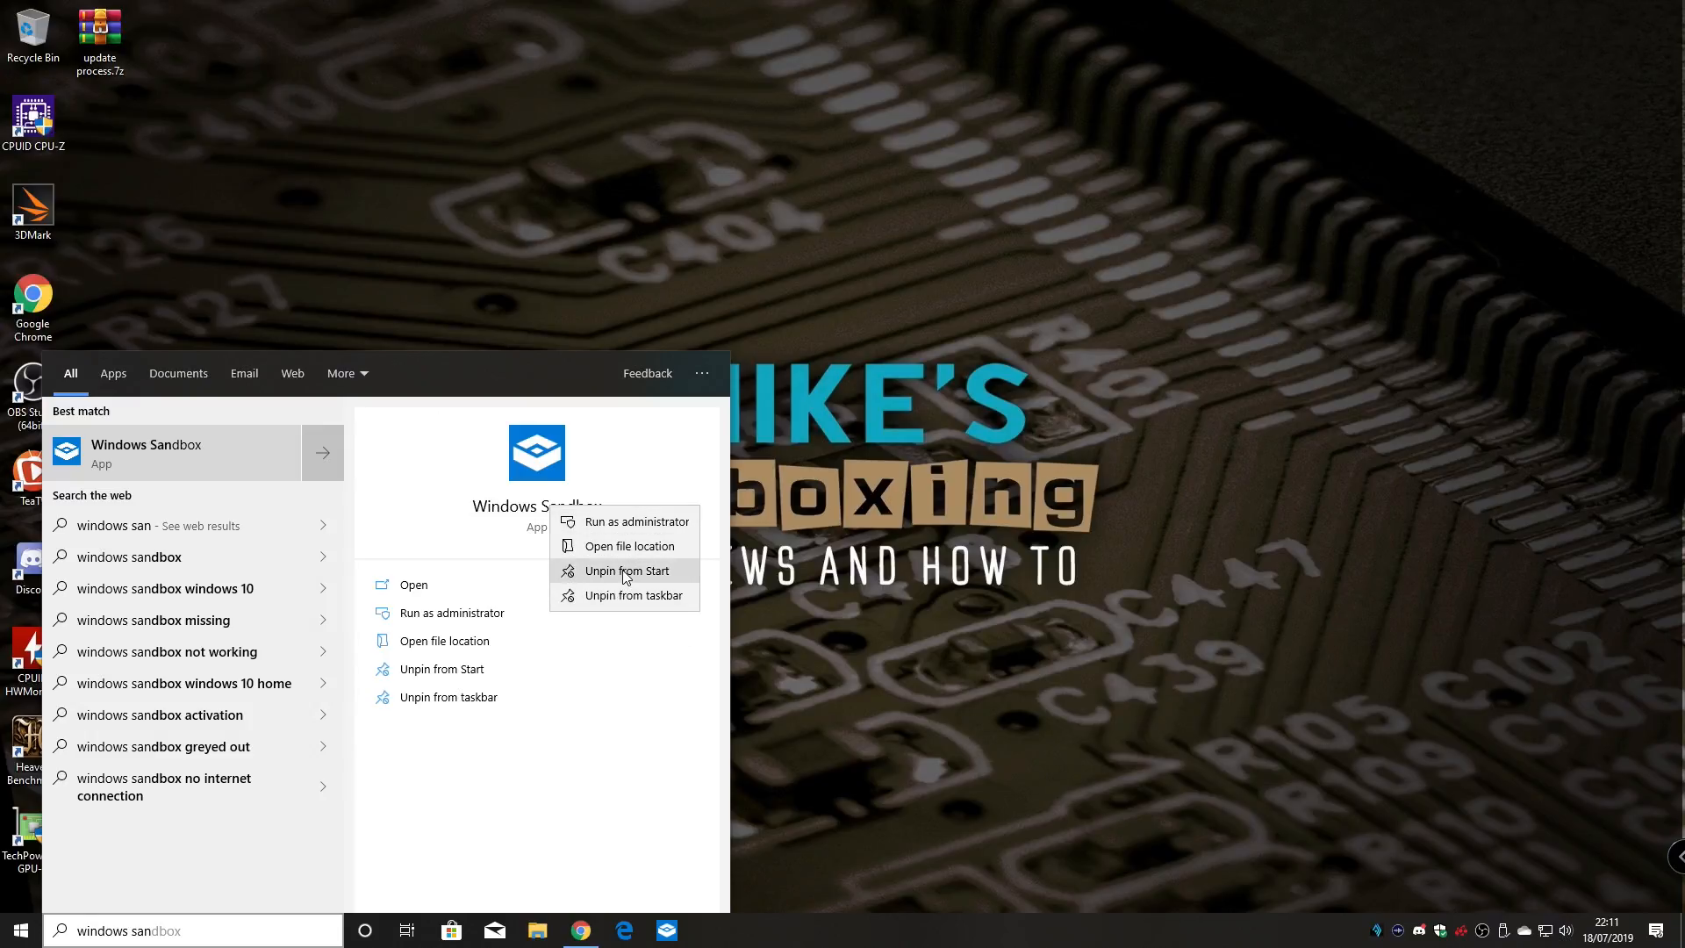
mouse_move(617, 579)
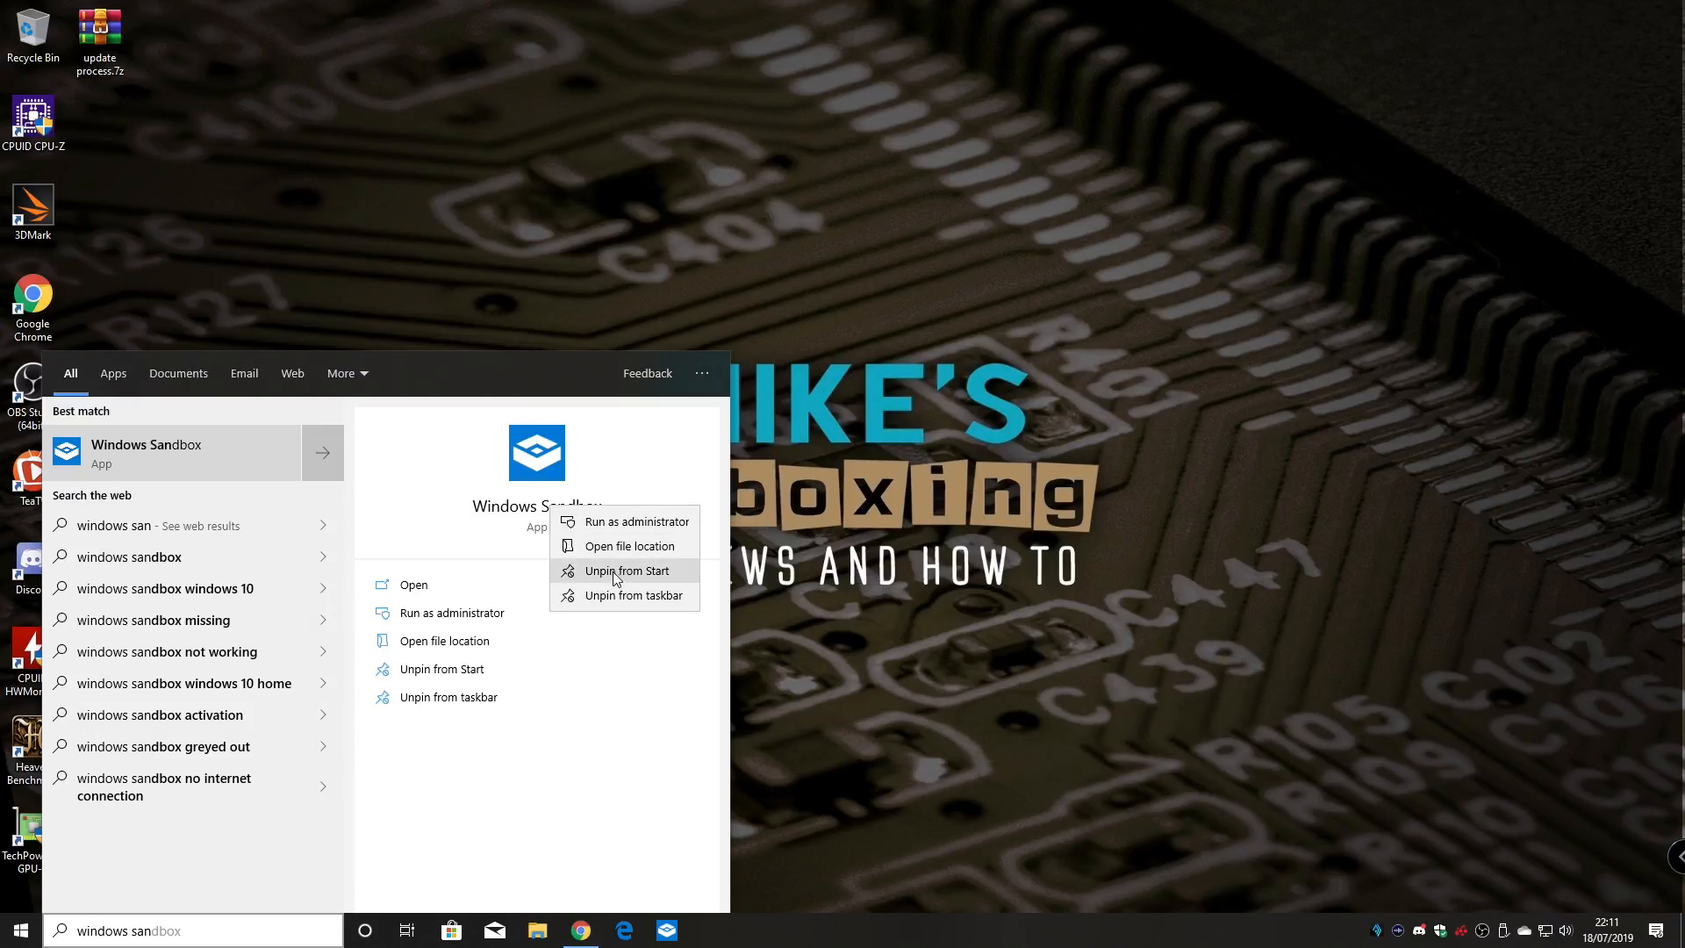
mouse_move(666, 914)
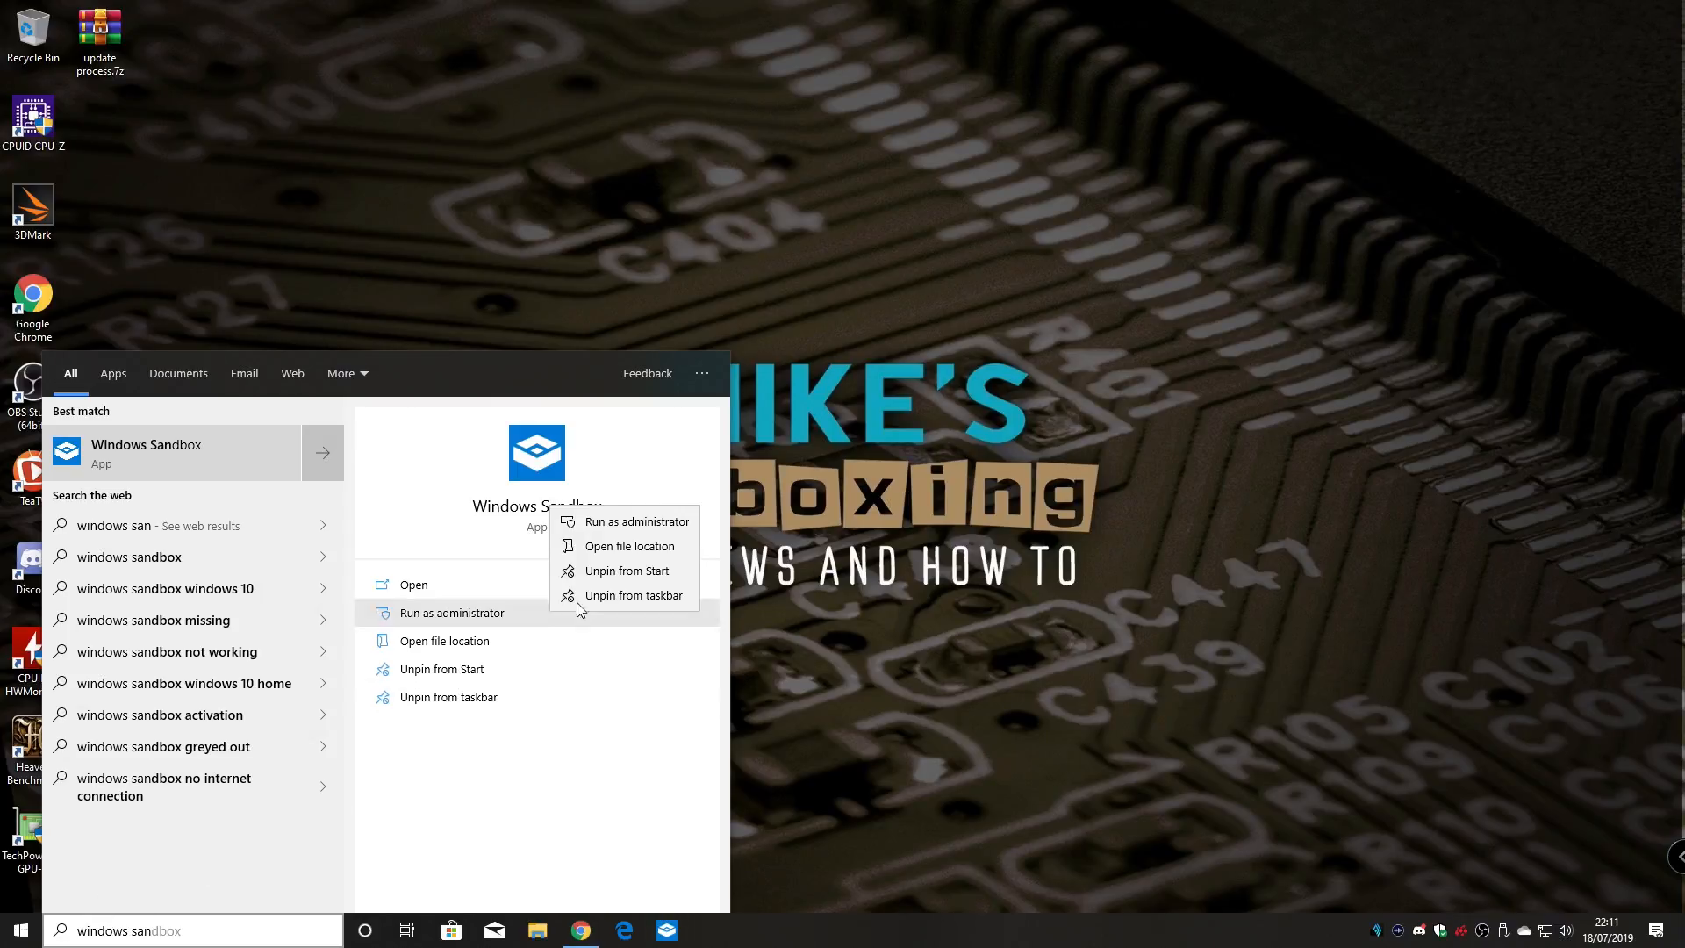
mouse_move(626, 570)
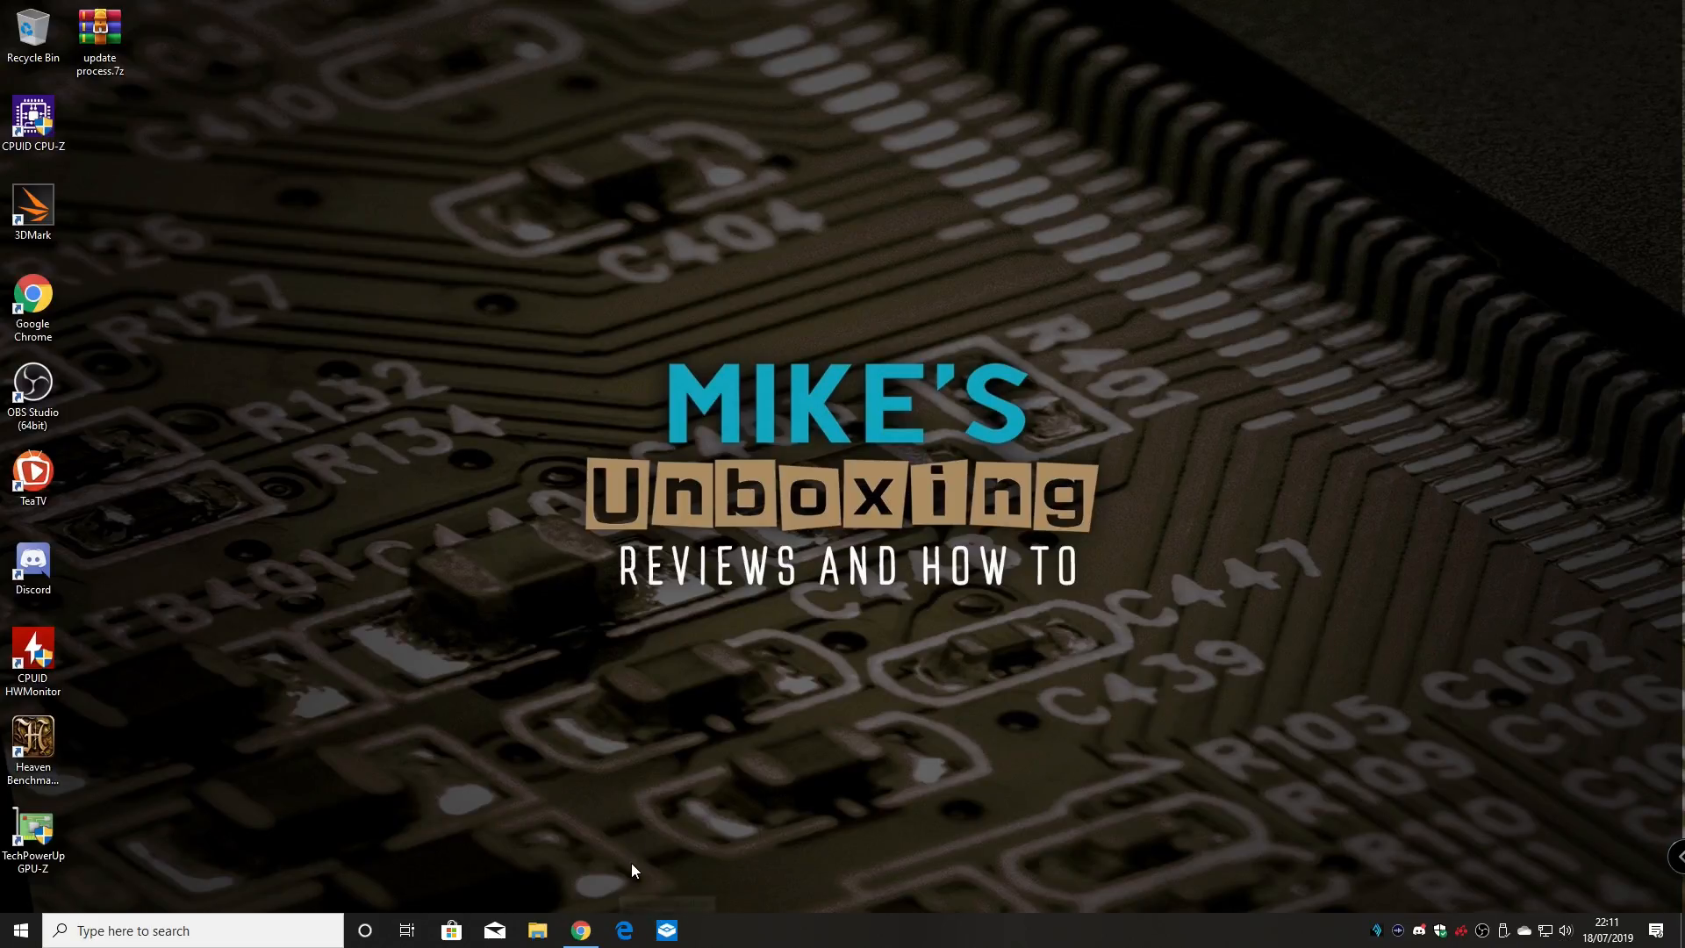
mouse_move(631, 876)
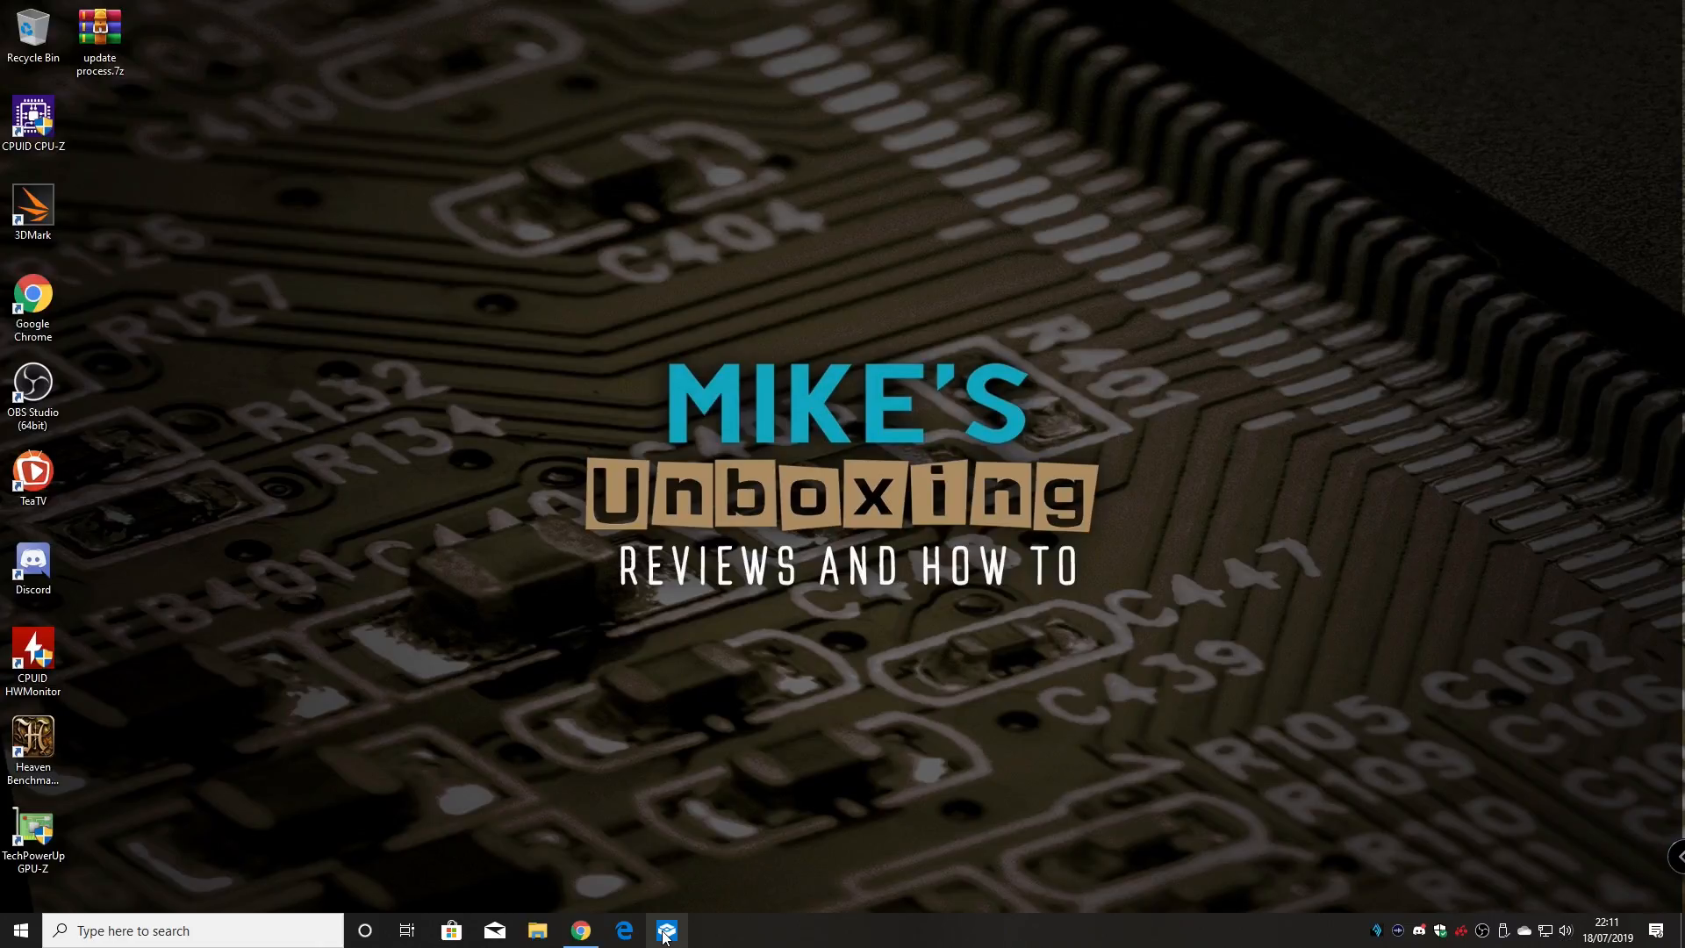
mouse_move(666, 930)
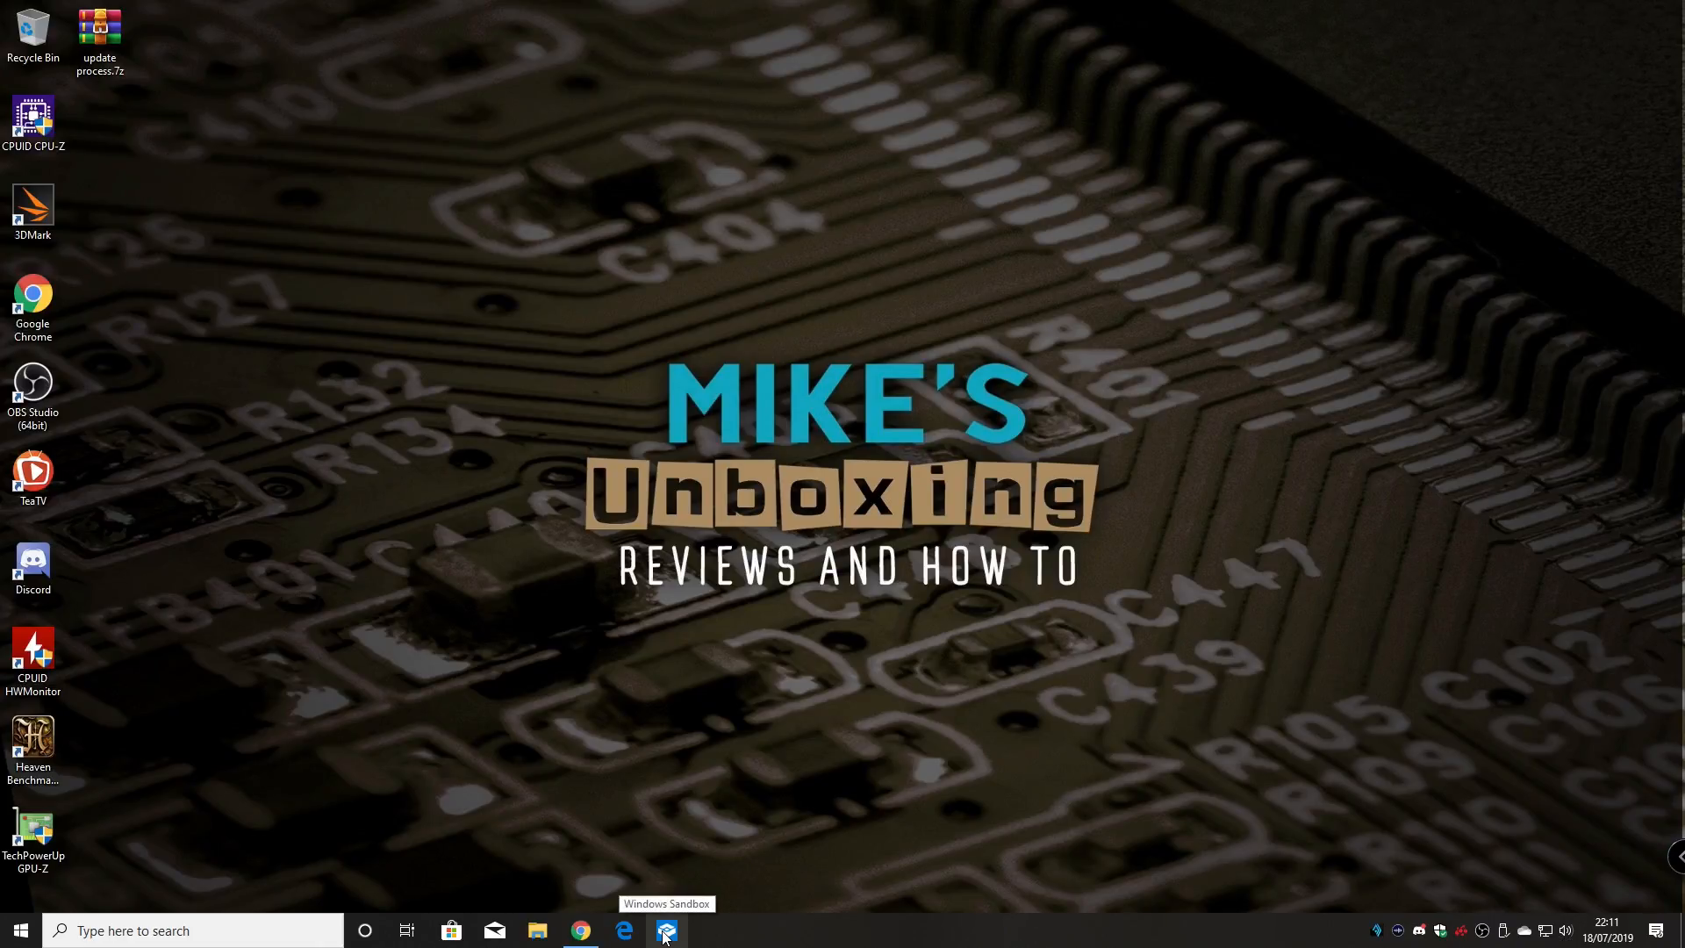
Launch Windows Sandbox from the taskbar and approve the User Account Control prompt
click(665, 931)
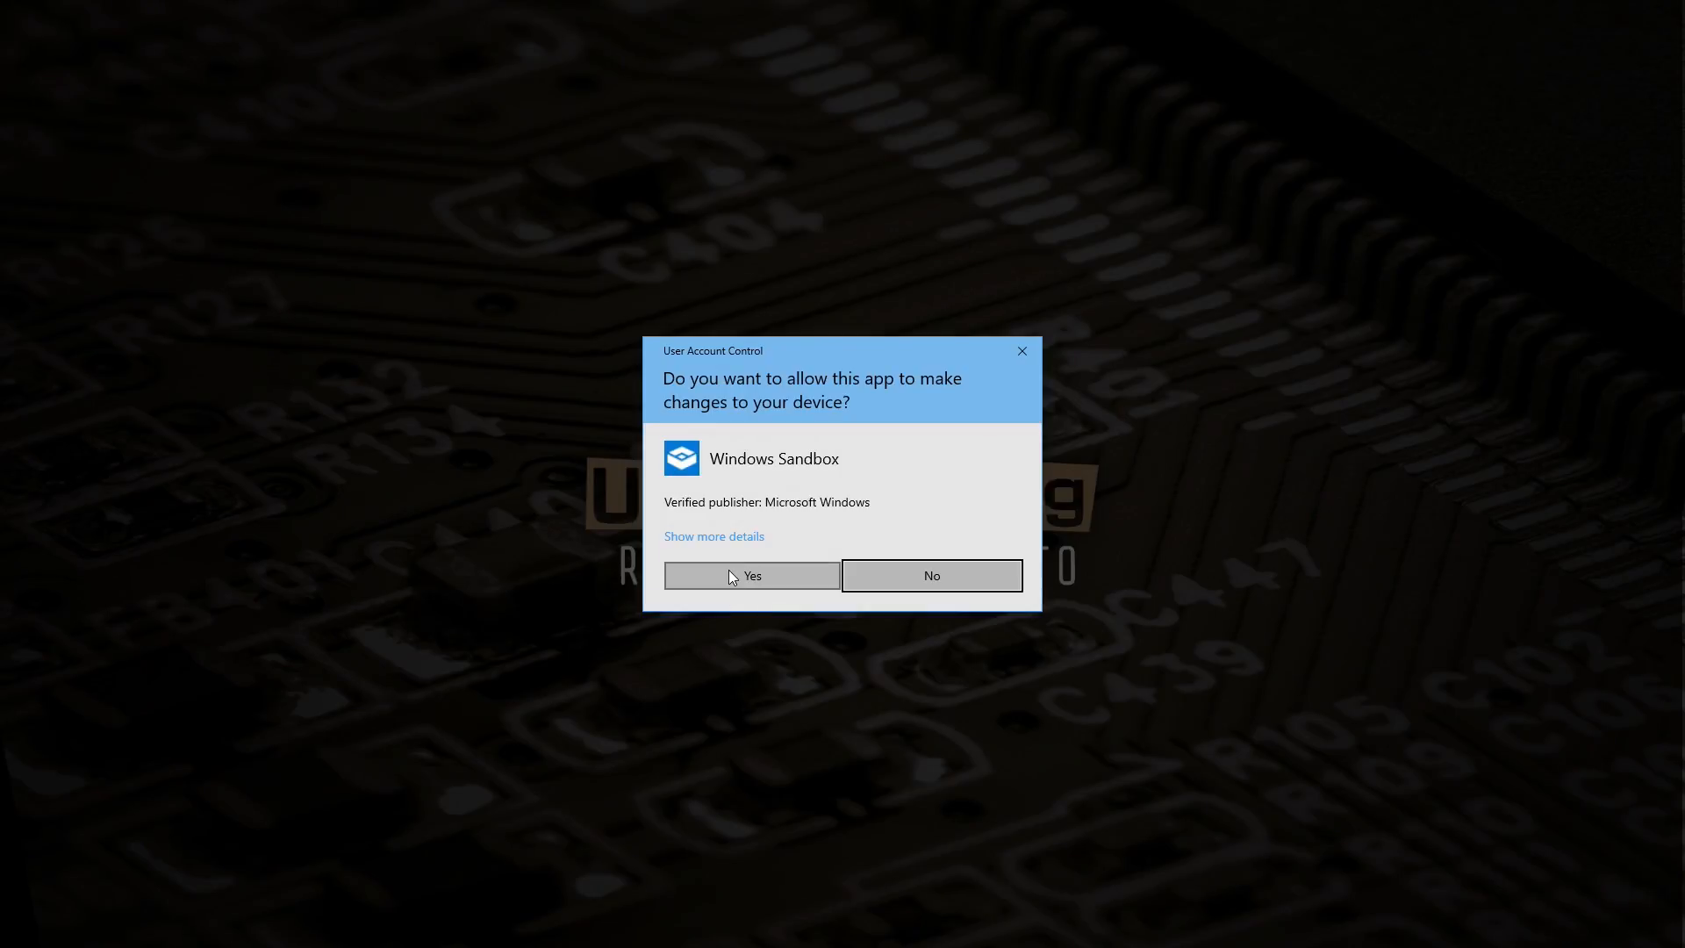
click(750, 574)
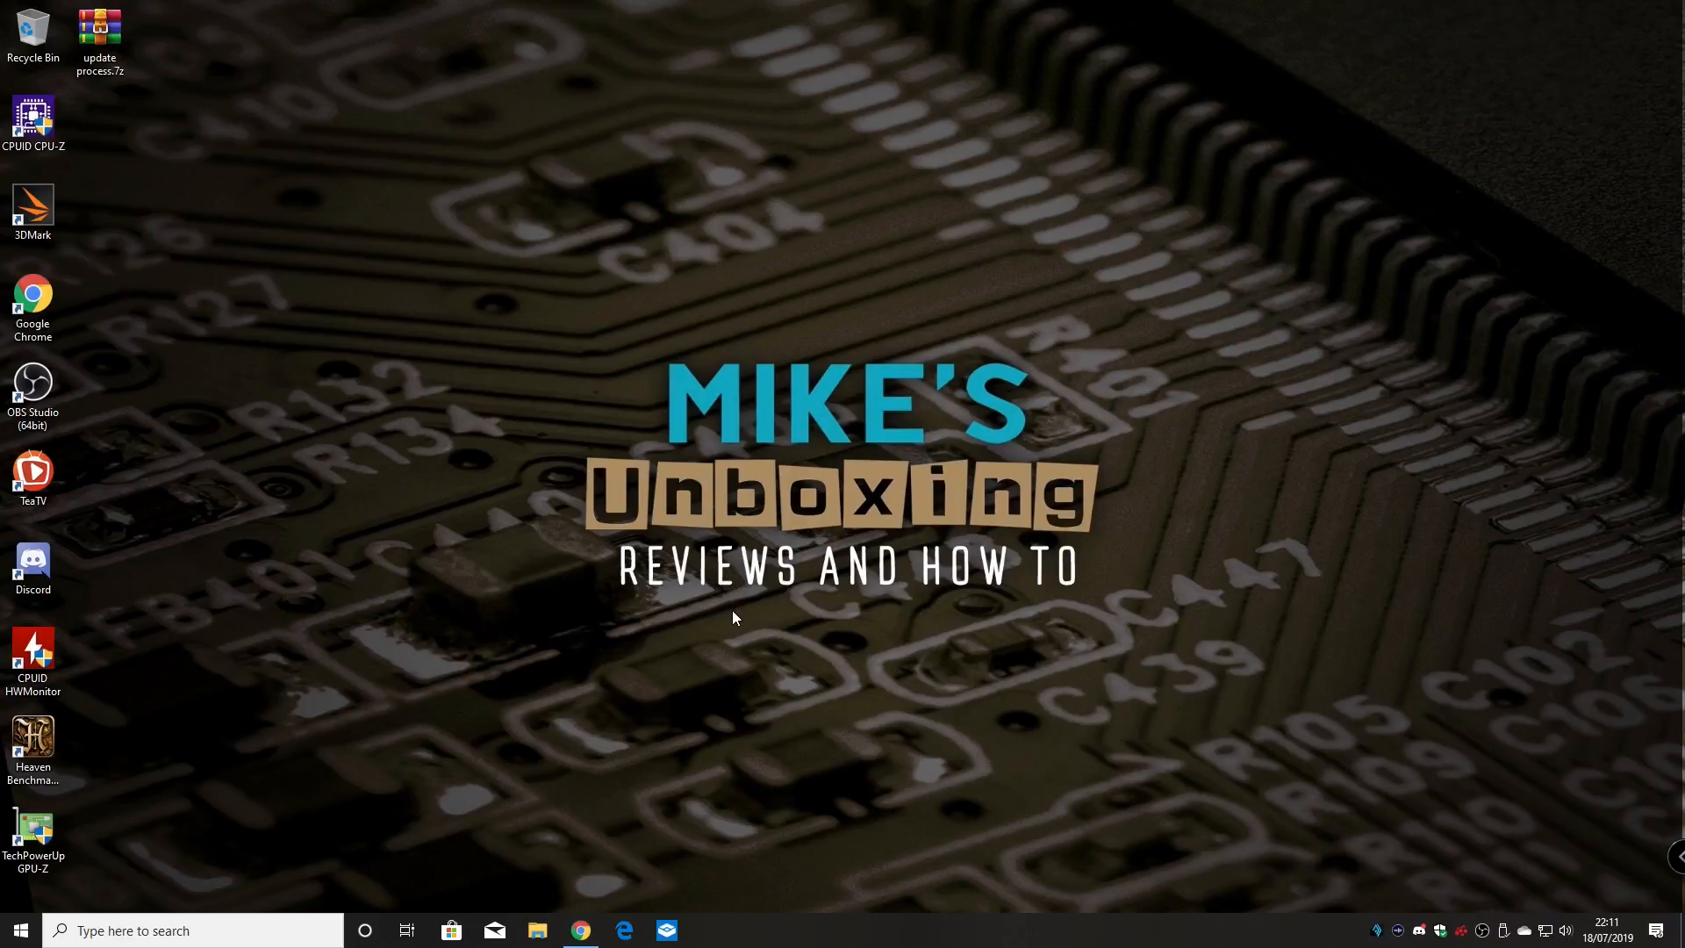
click(665, 930)
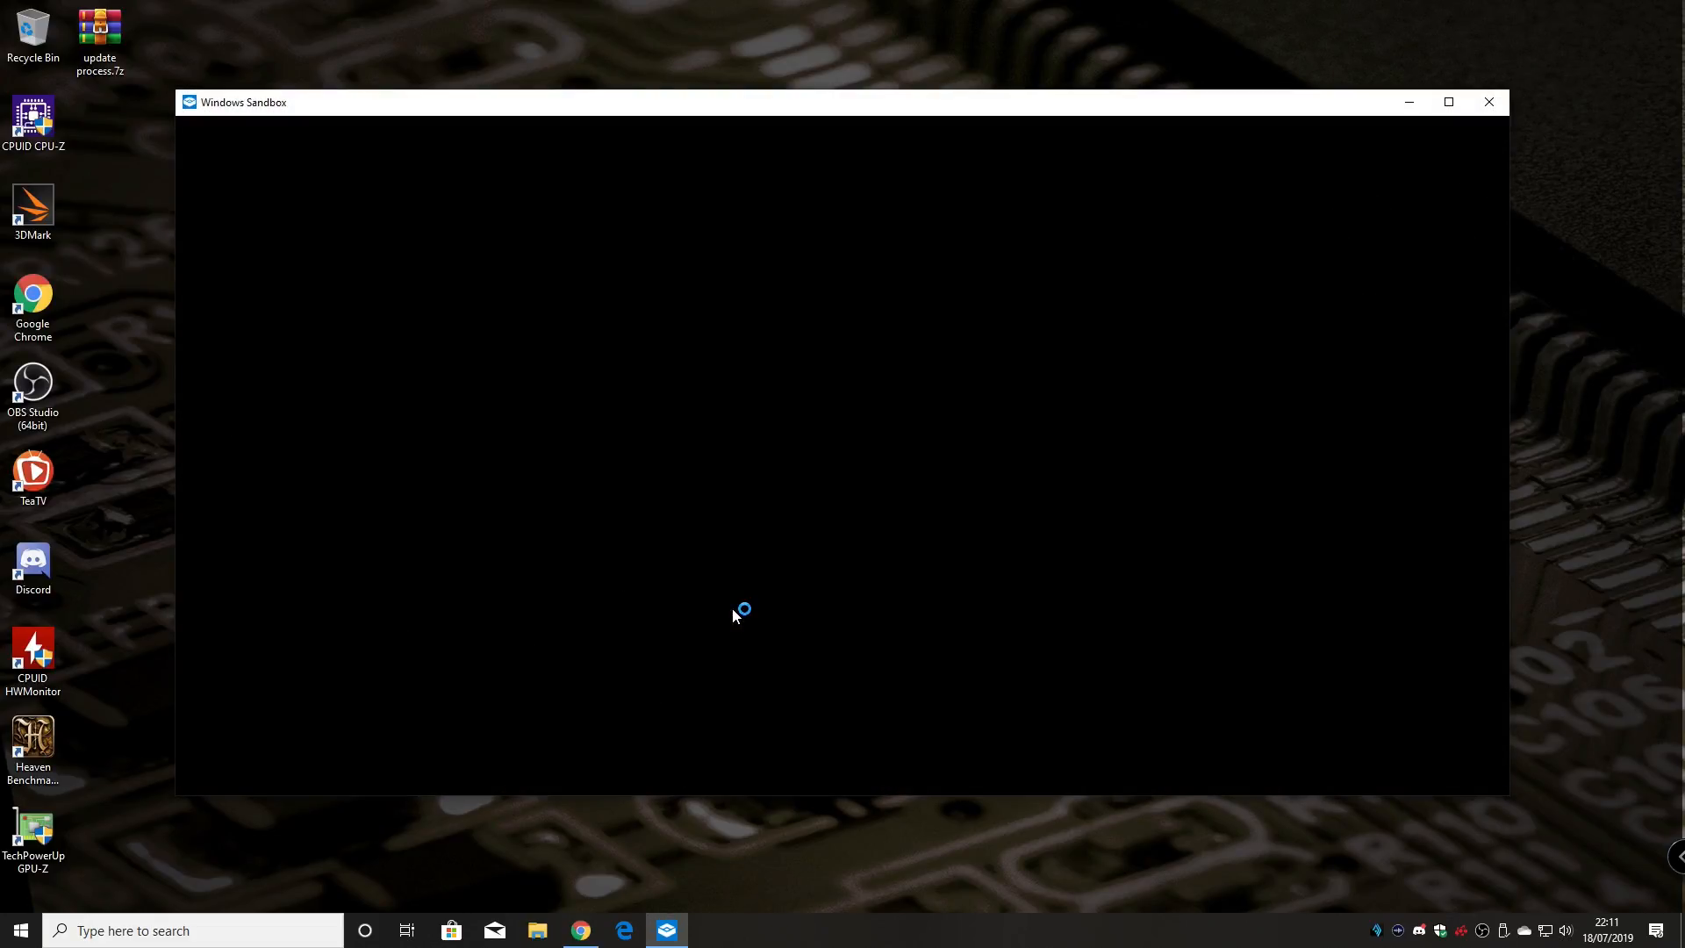
mouse_move(736, 616)
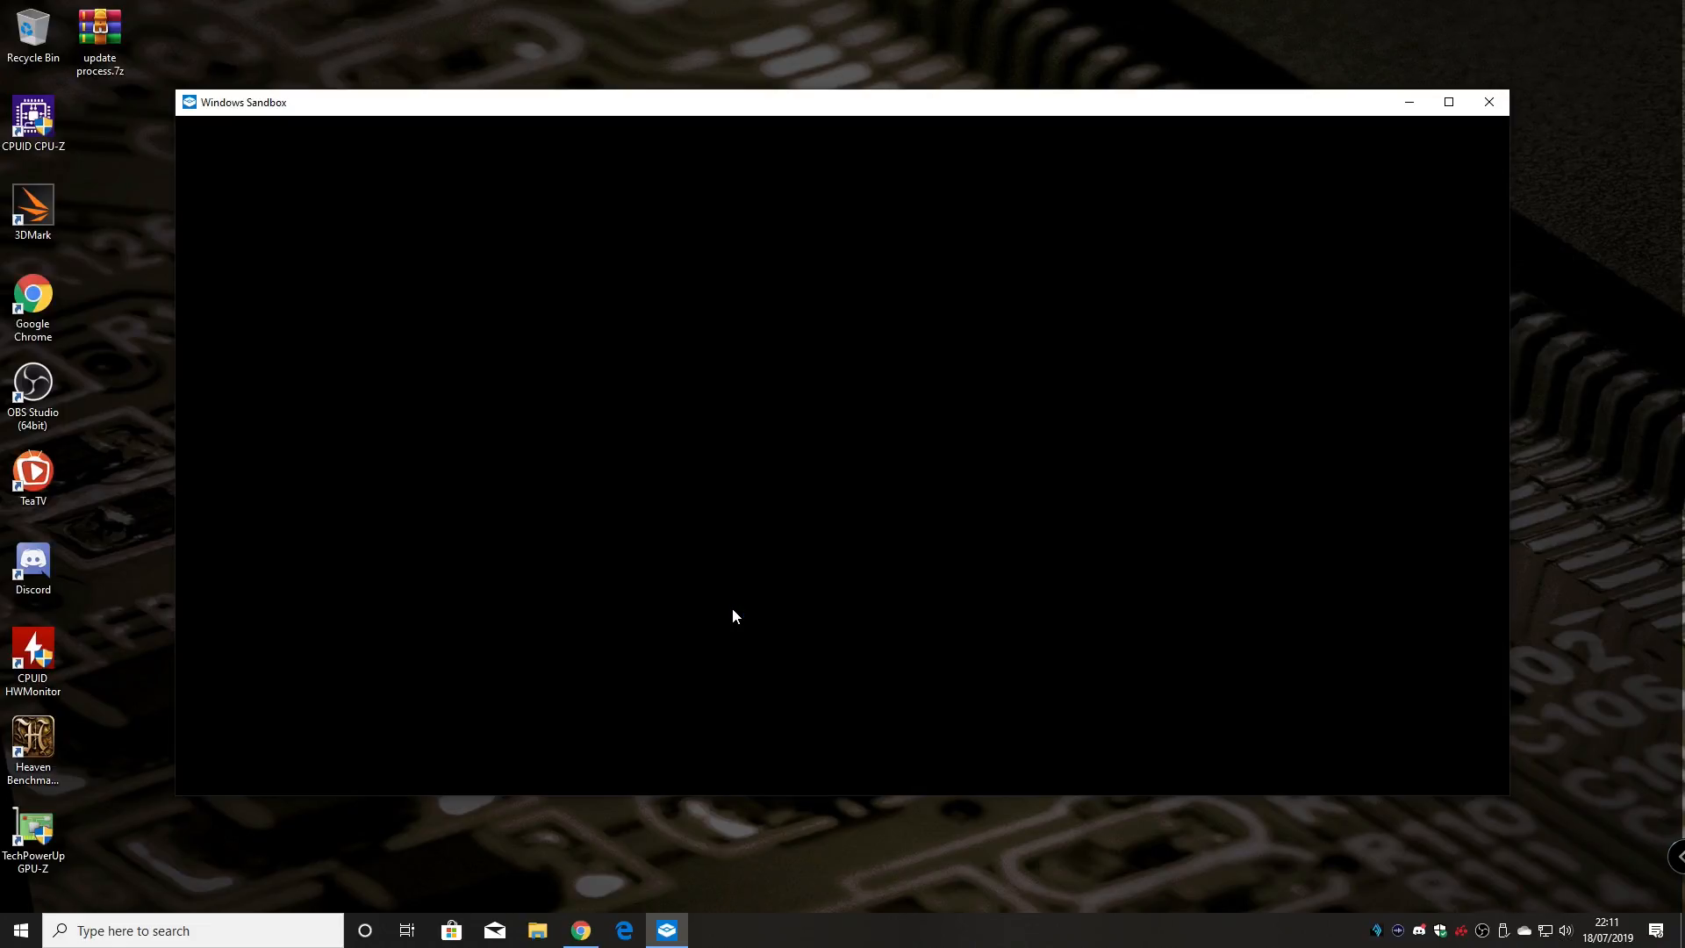
mouse_move(718, 682)
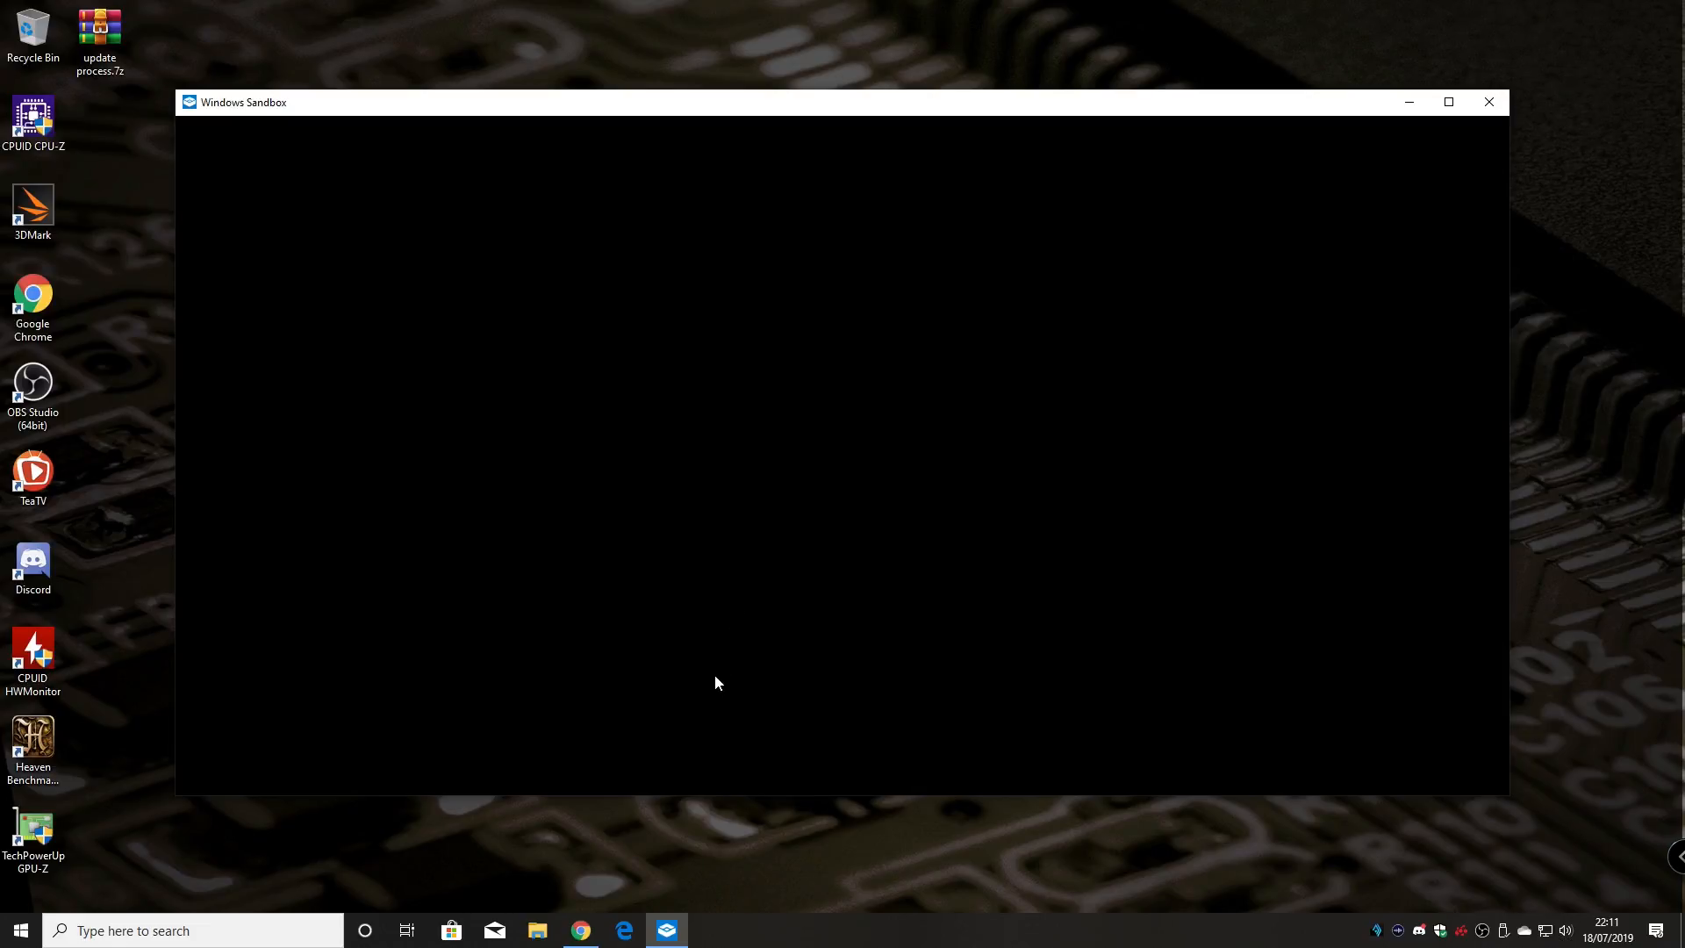
mouse_move(732, 116)
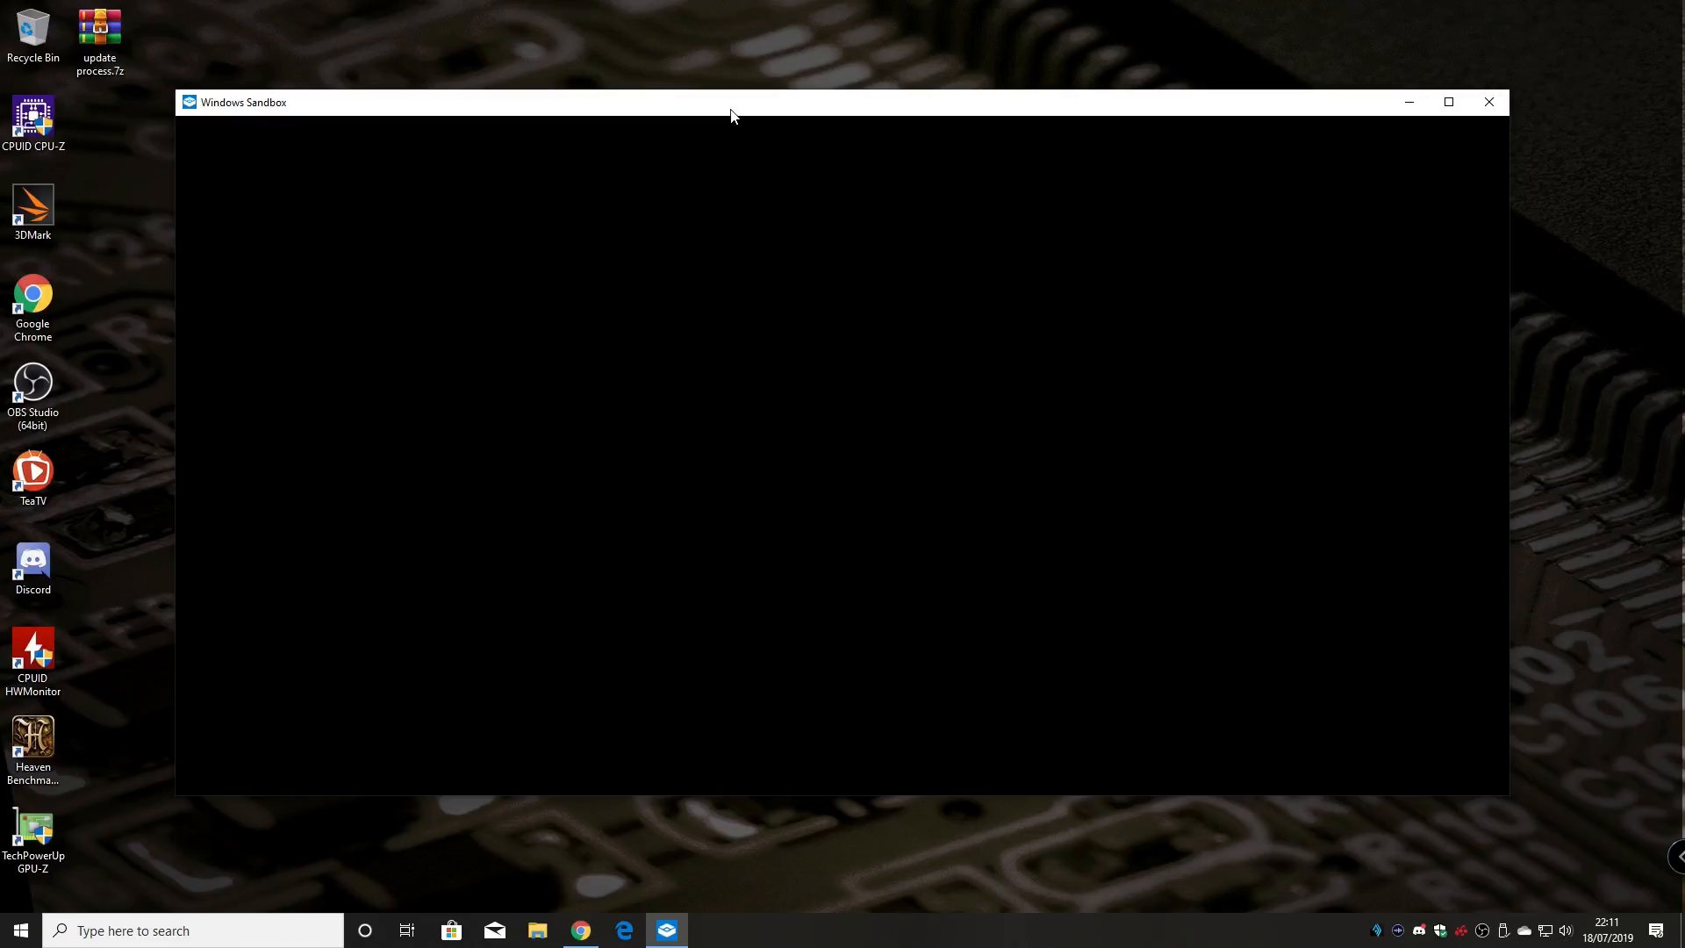
mouse_move(732, 126)
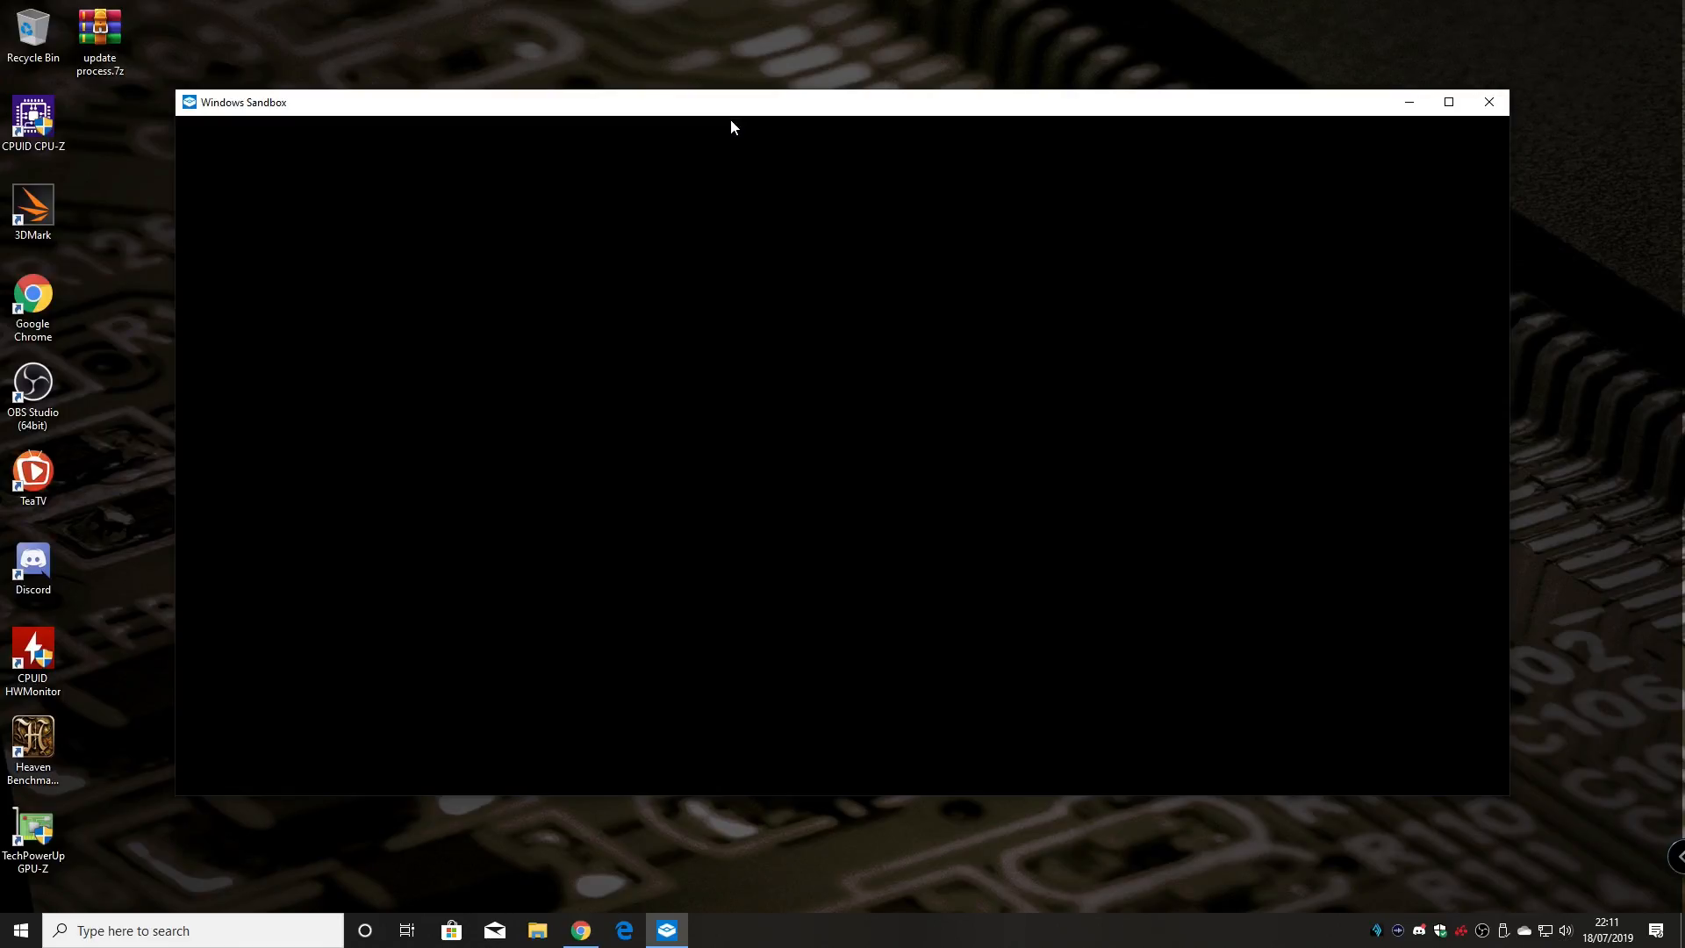
mouse_move(768, 121)
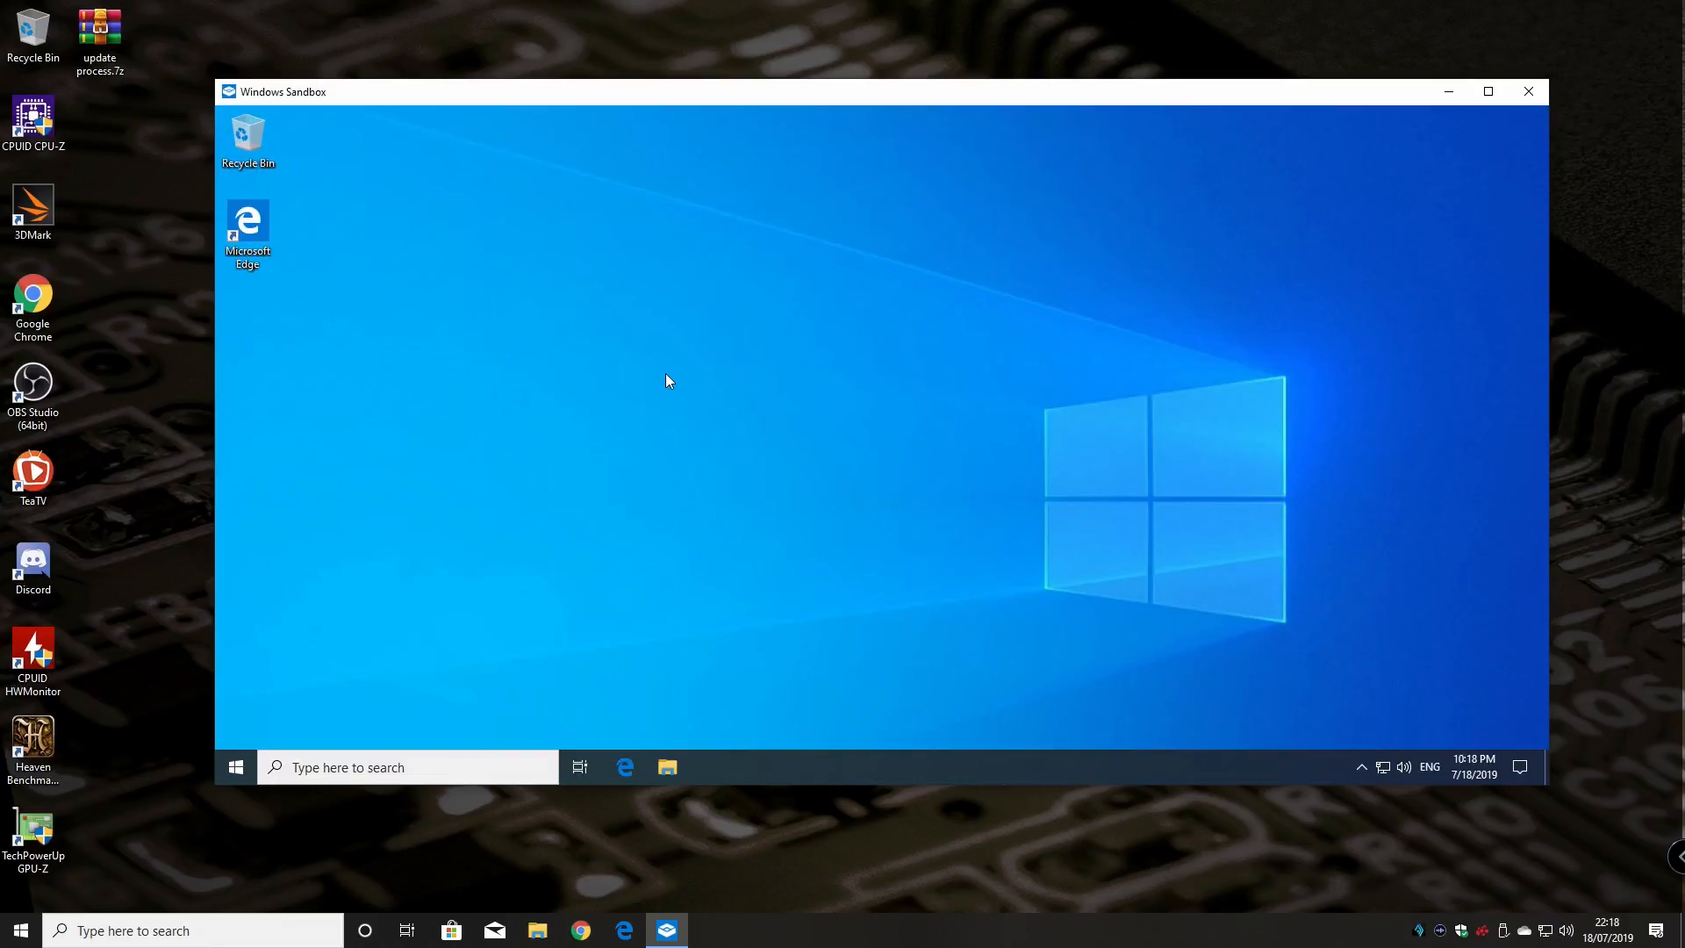
mouse_move(590, 464)
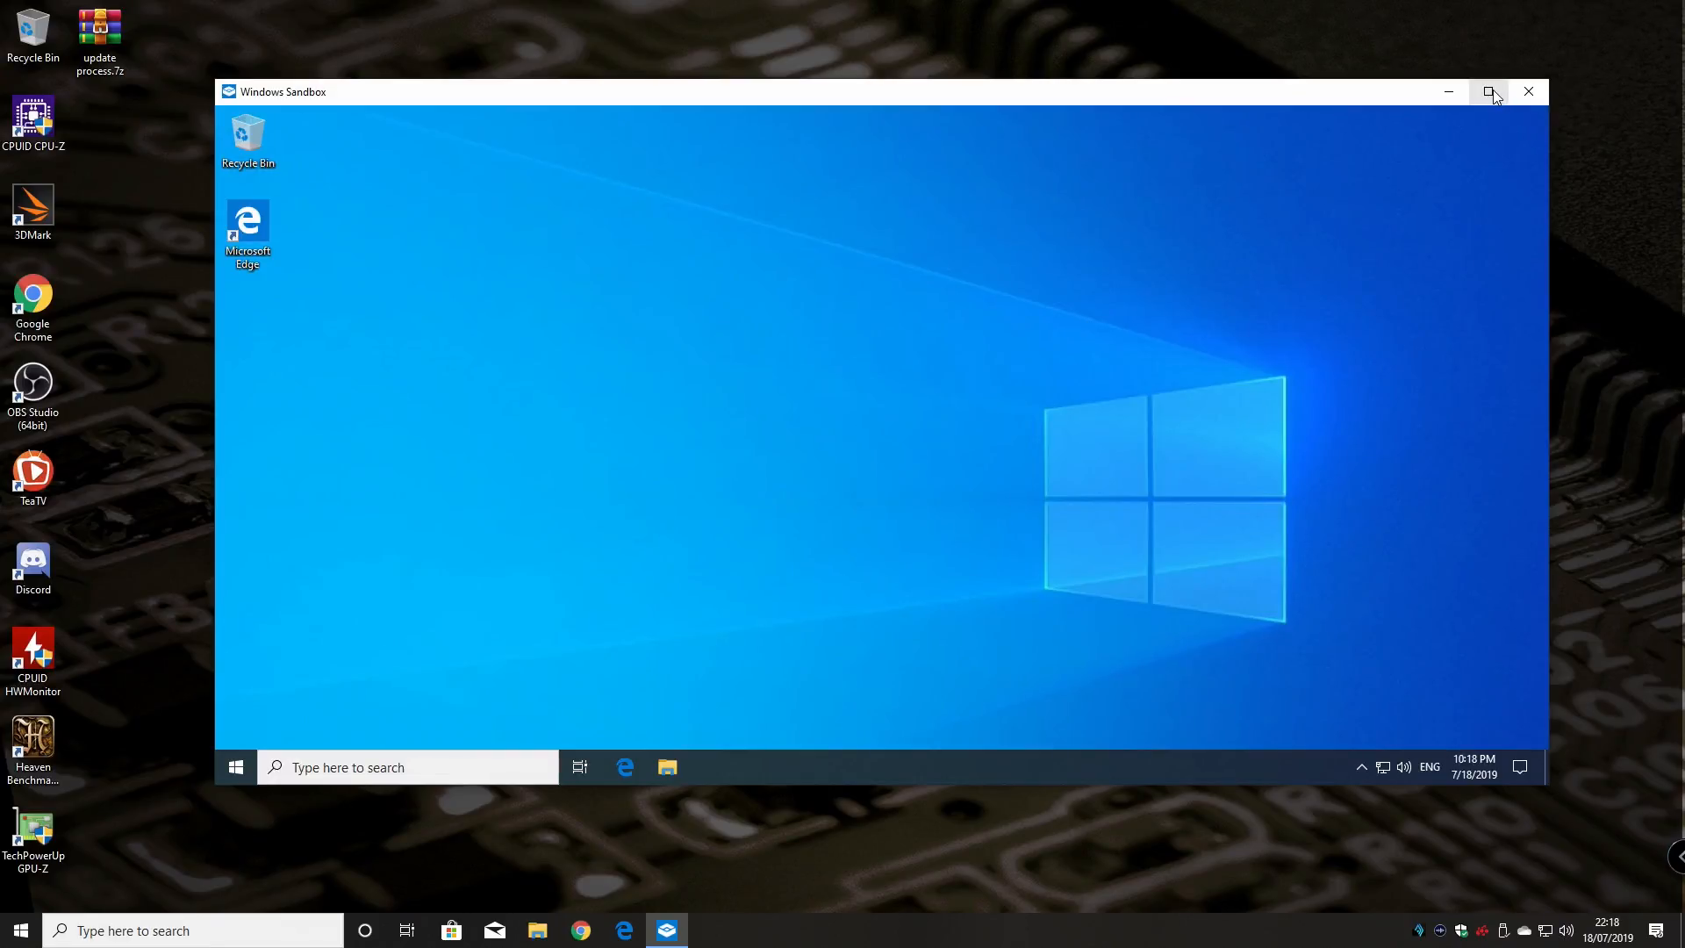
Maximize the loaded sandbox window to full screen
click(1490, 91)
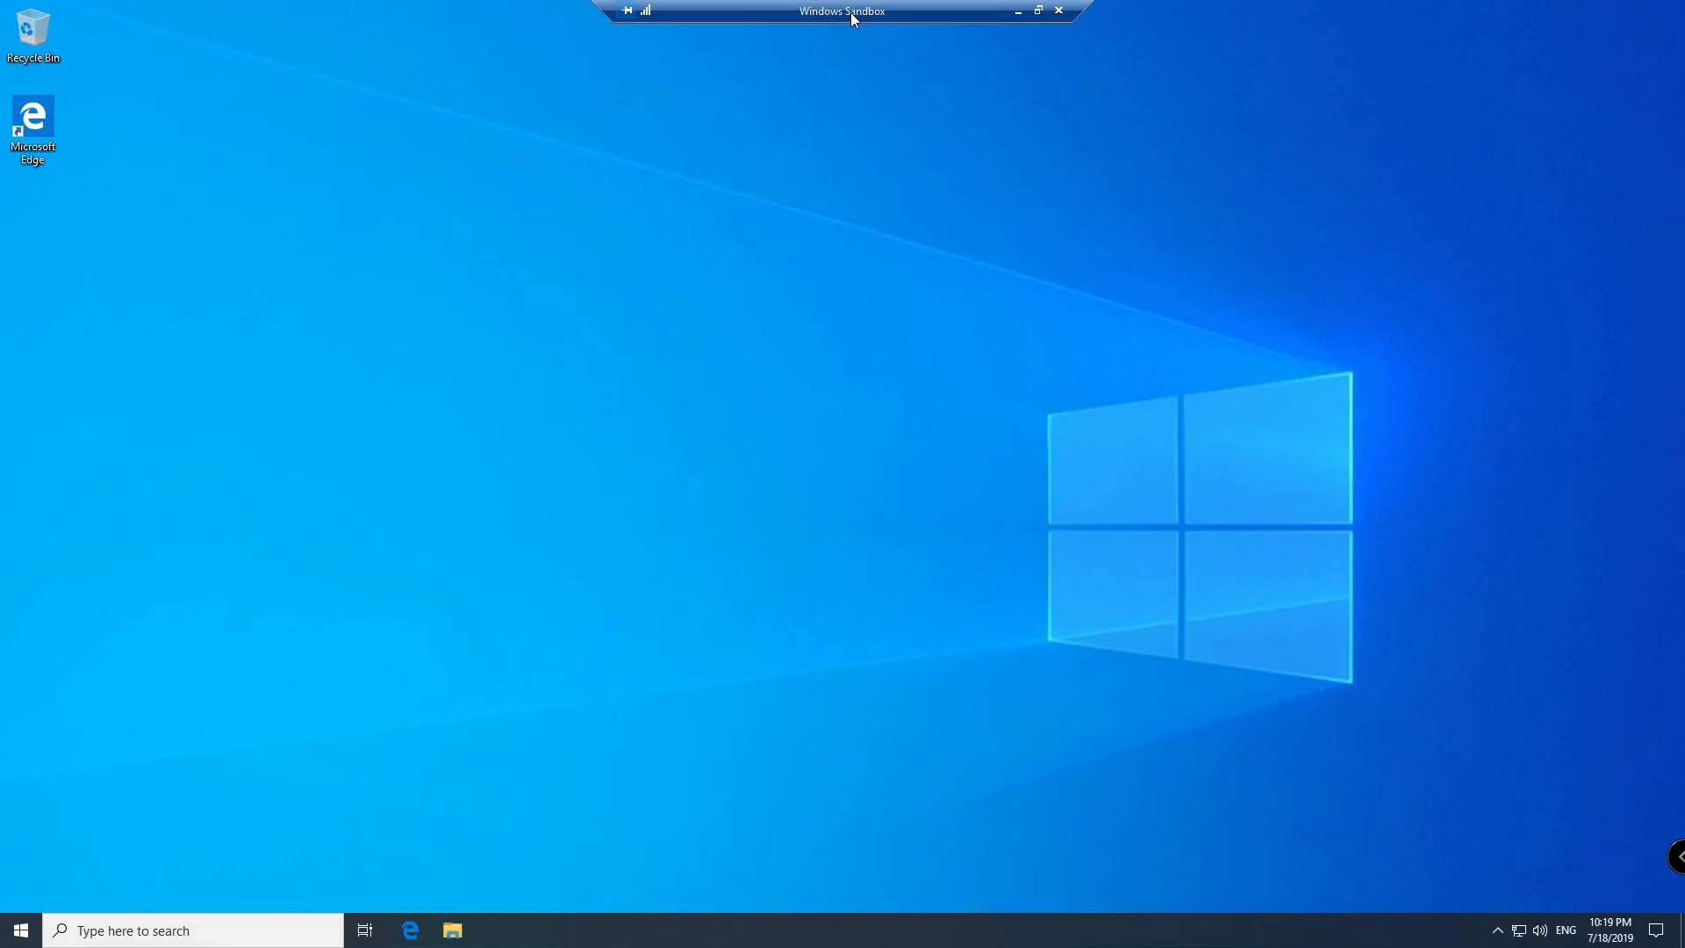
mouse_move(670, 17)
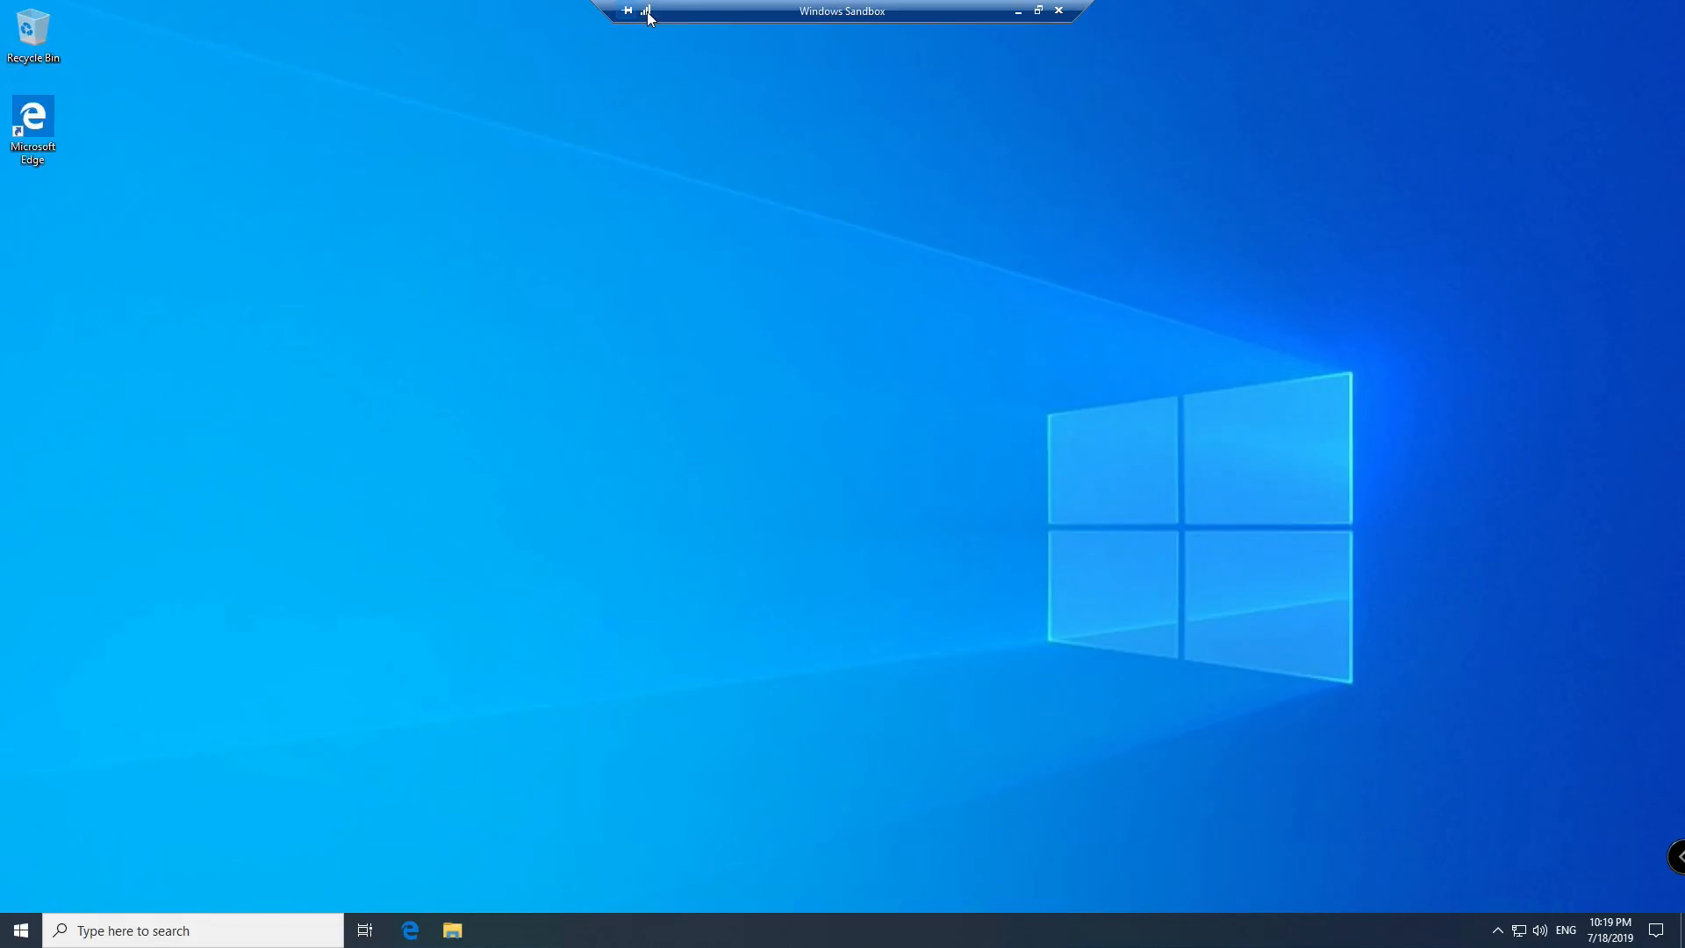
mouse_move(646, 11)
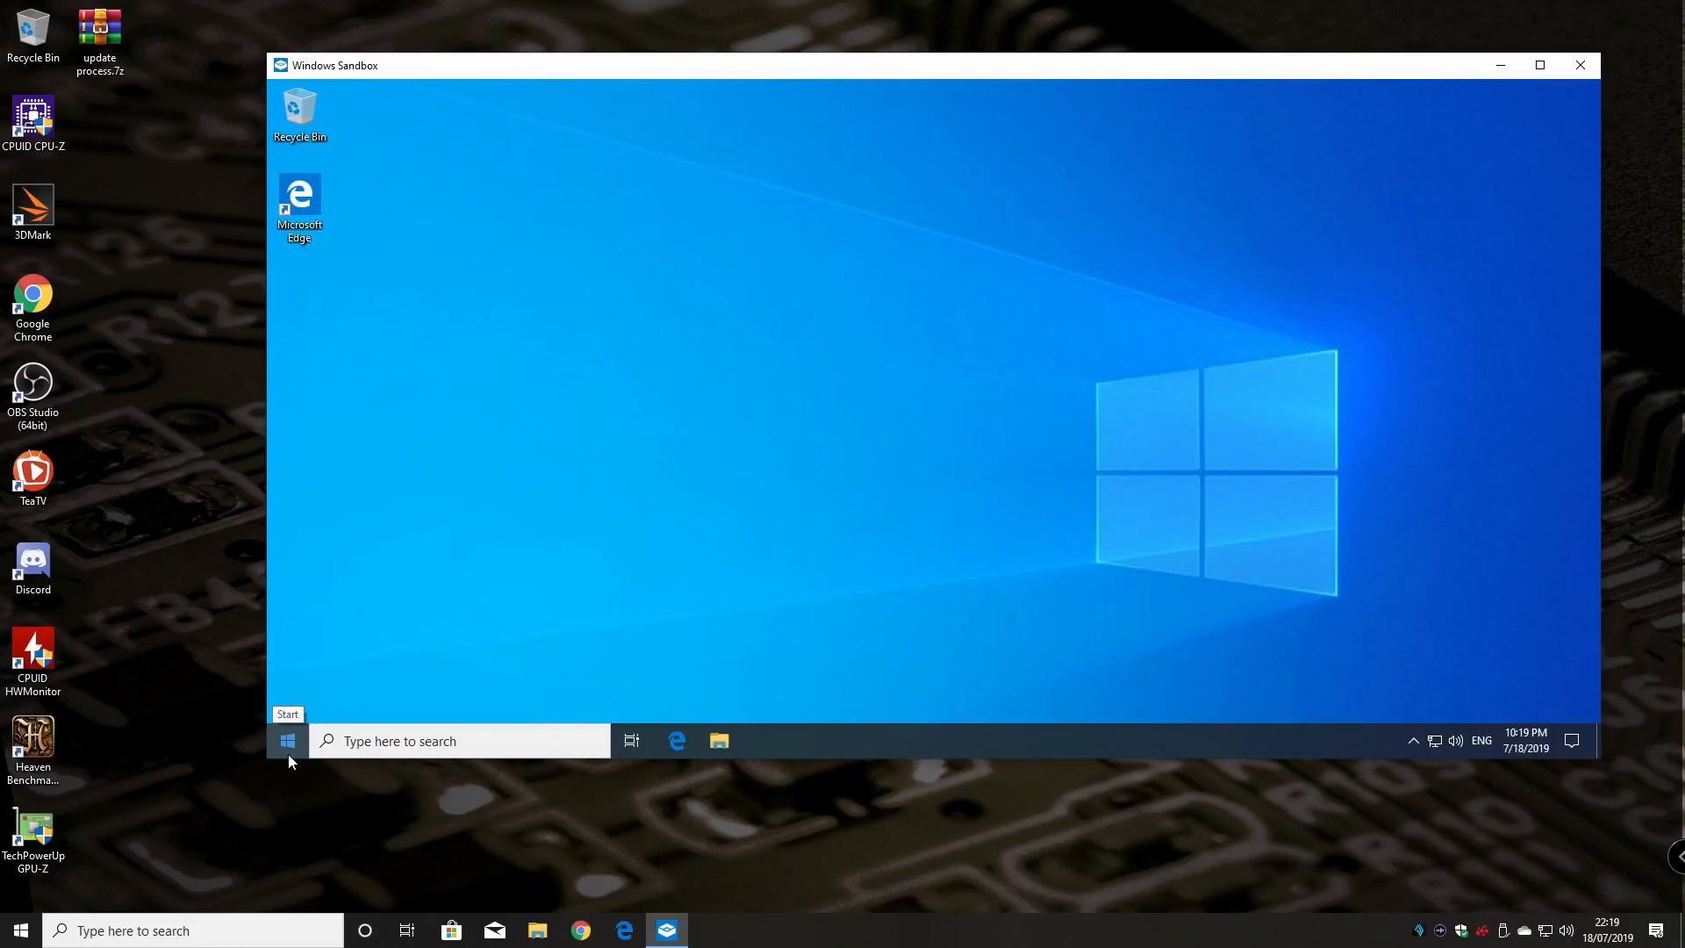
click(287, 740)
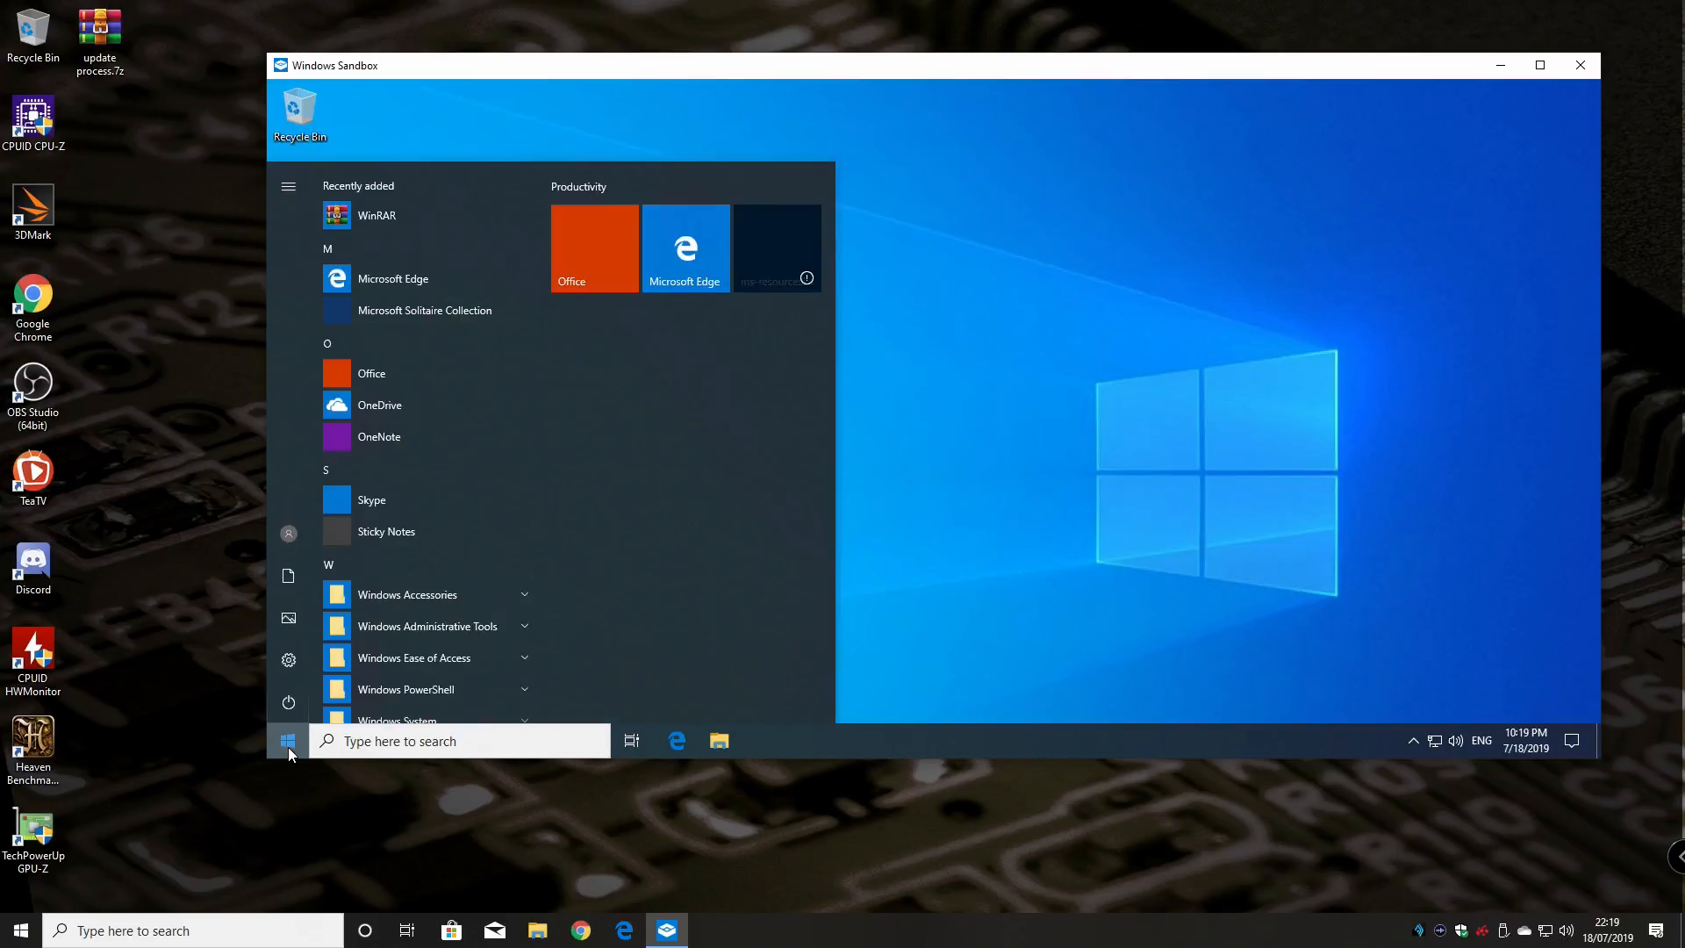
mouse_move(376, 215)
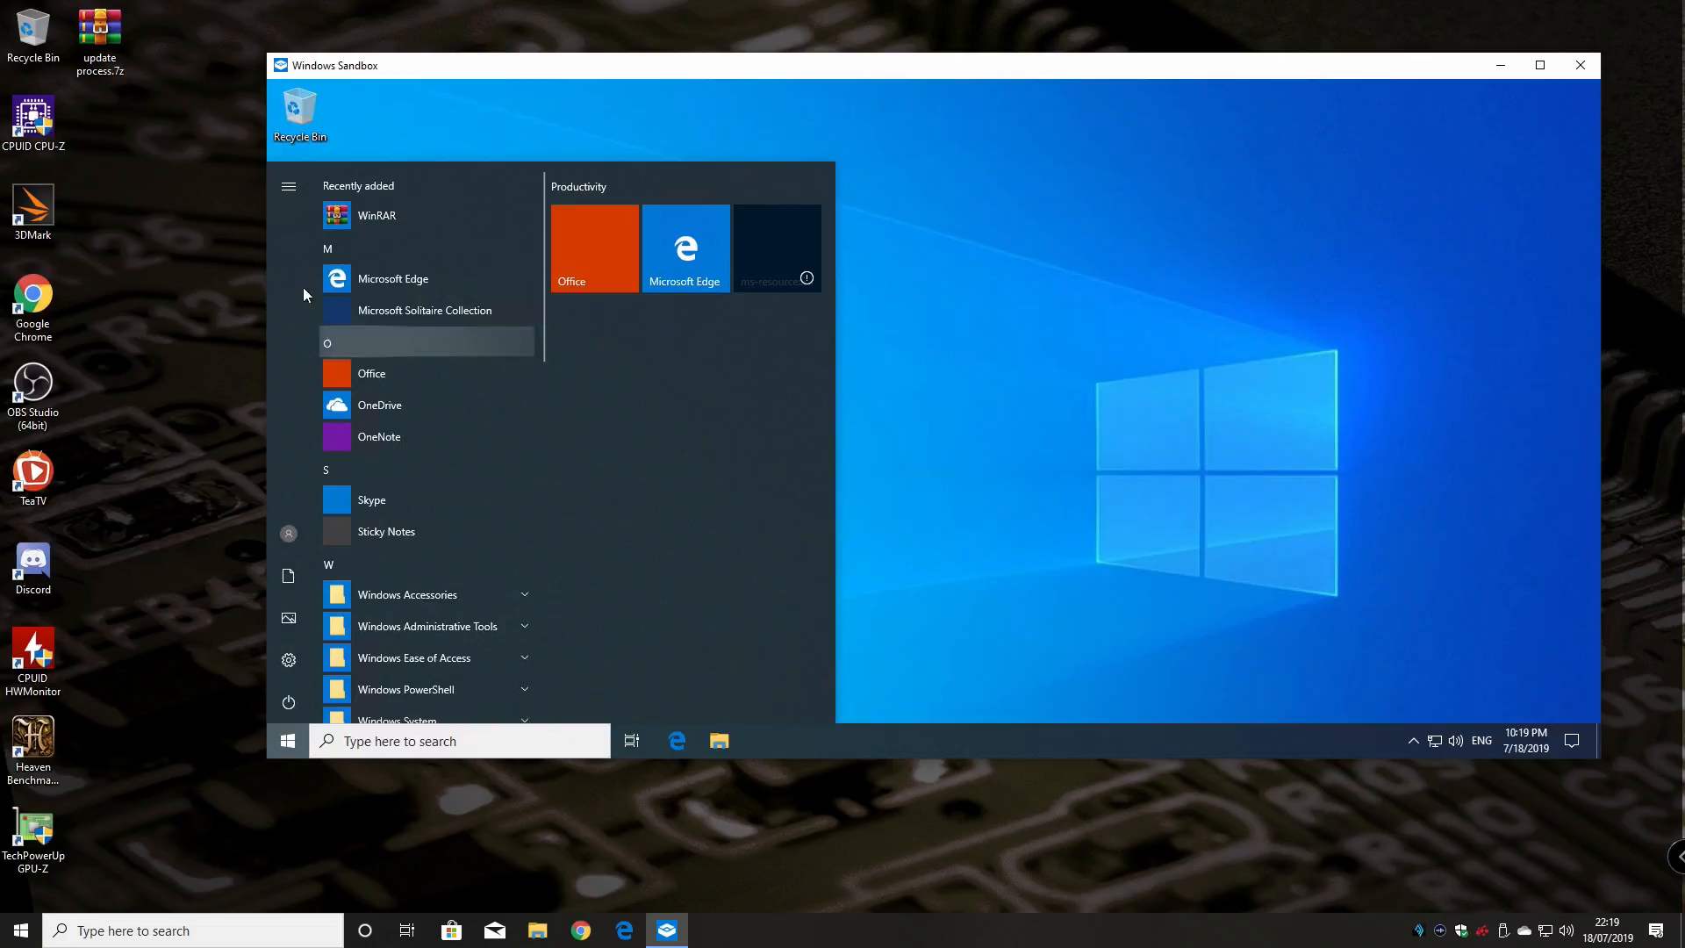
mouse_move(874, 514)
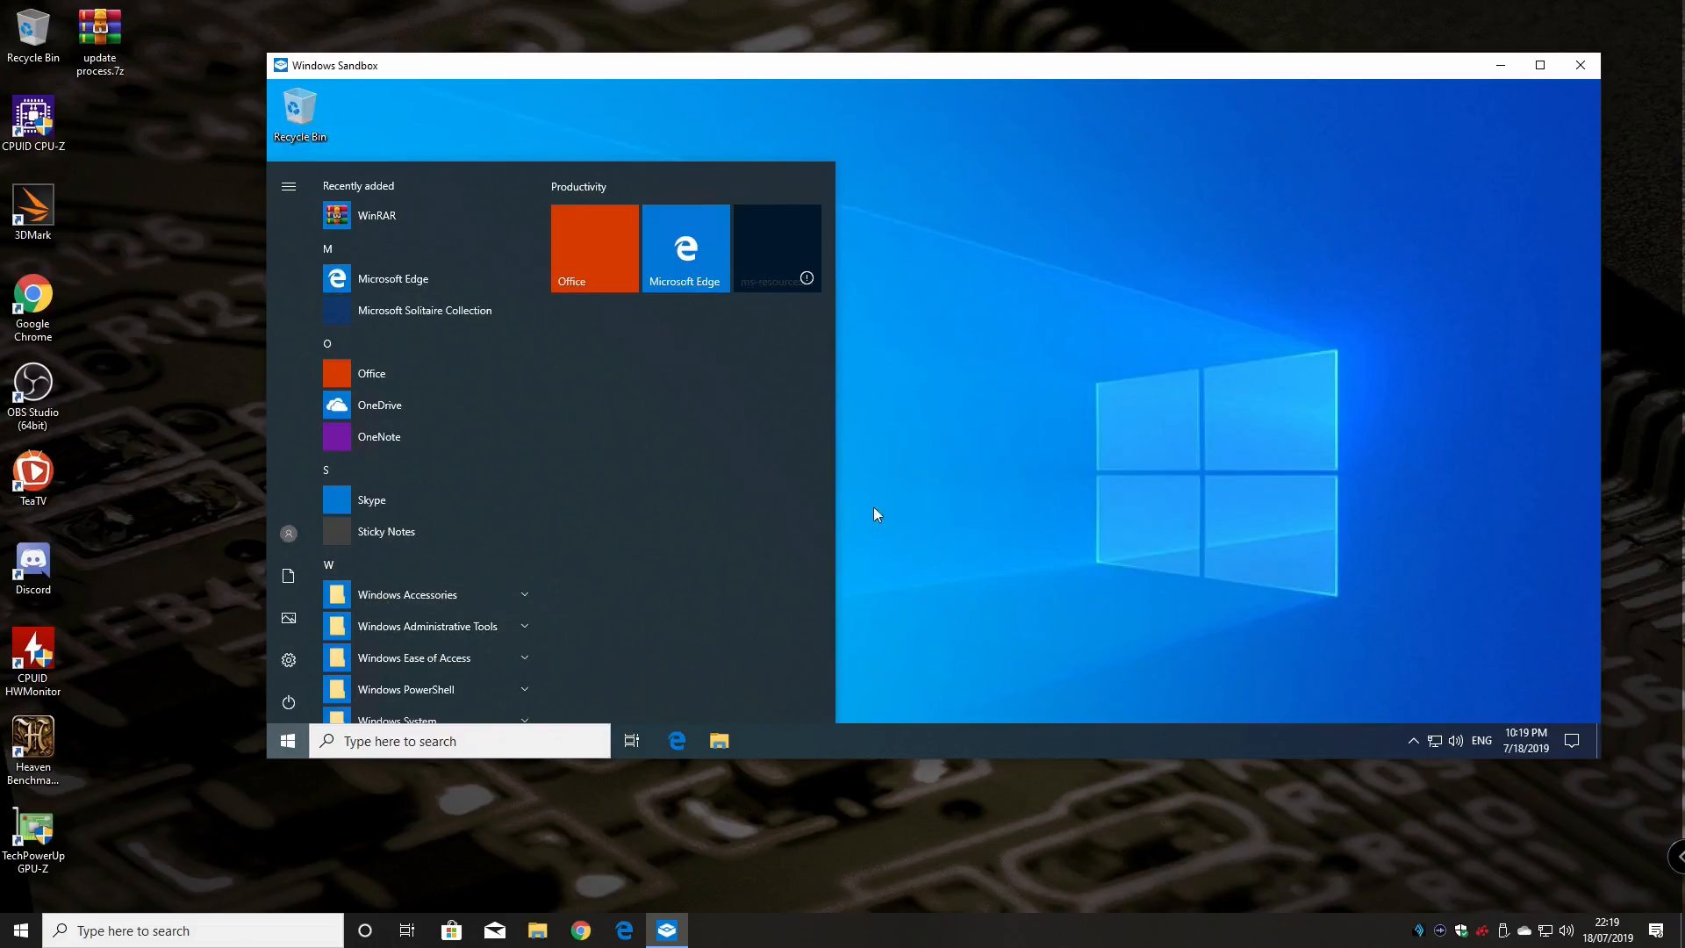
click(286, 740)
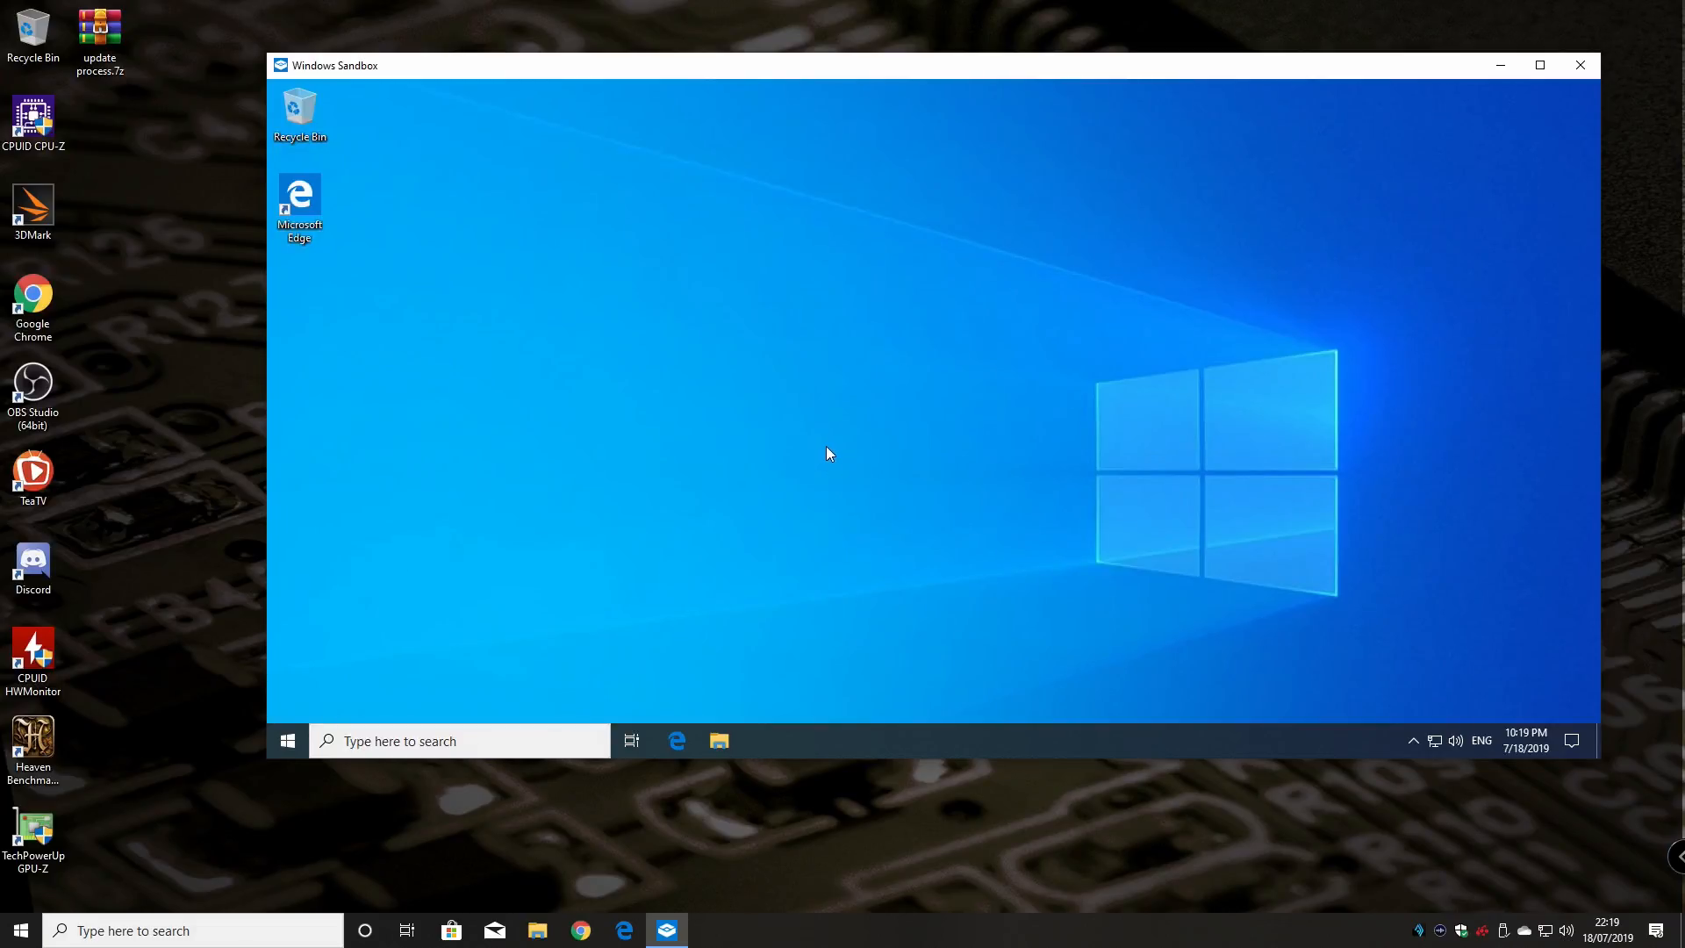
mouse_move(137, 78)
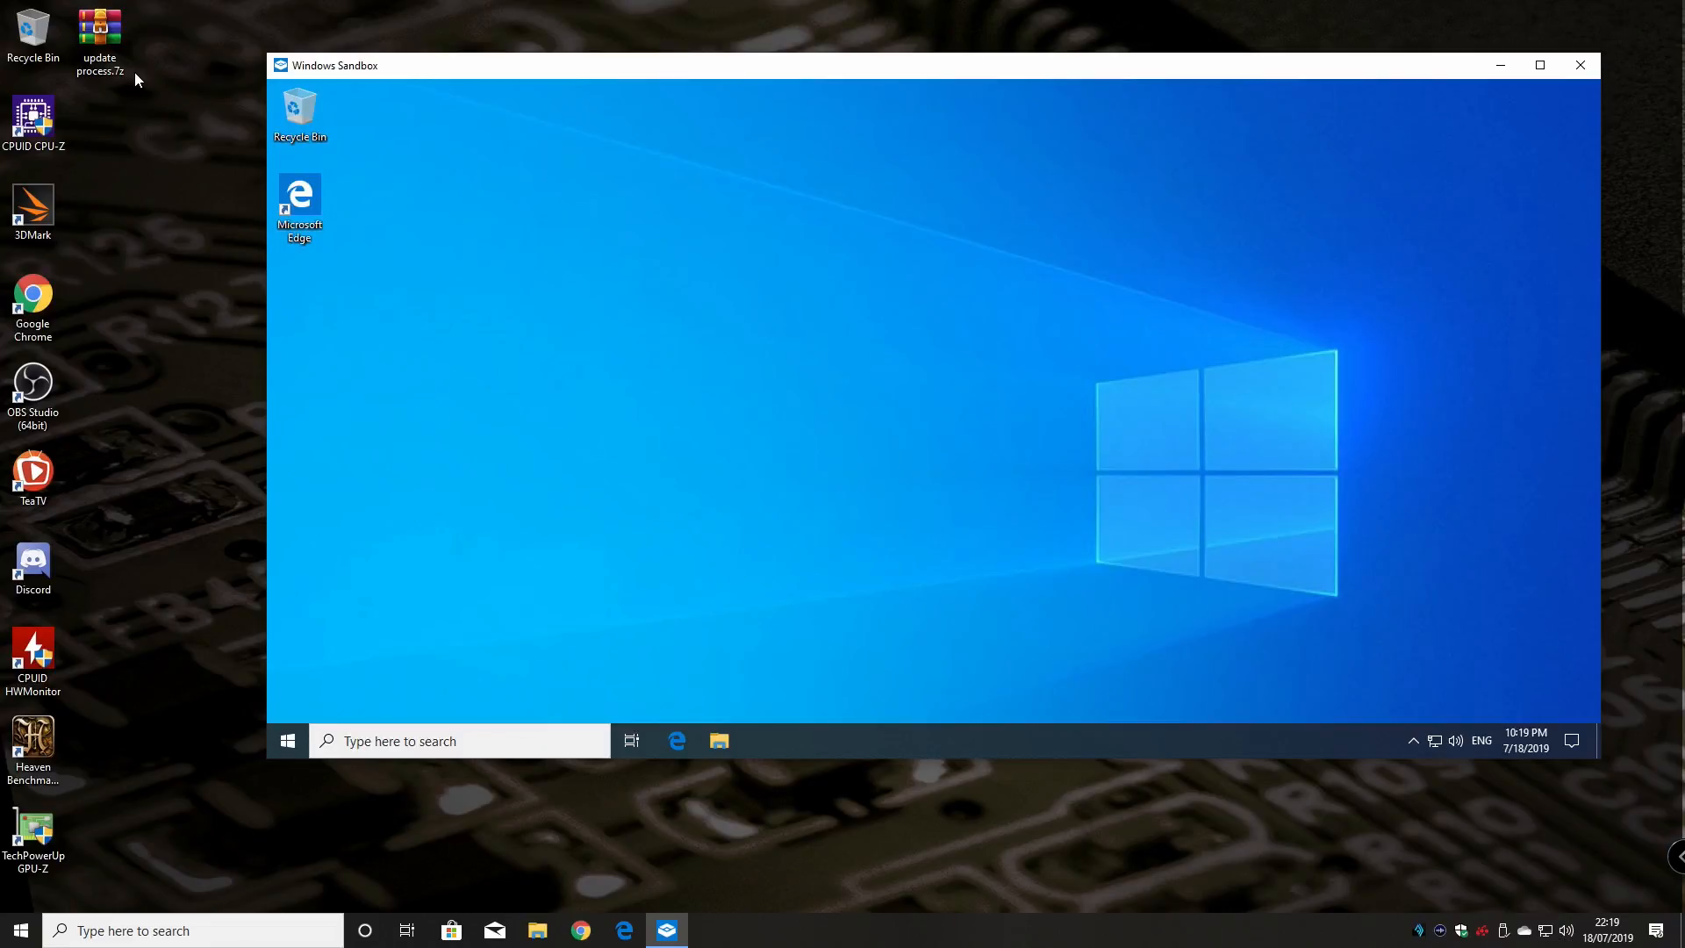
click(99, 32)
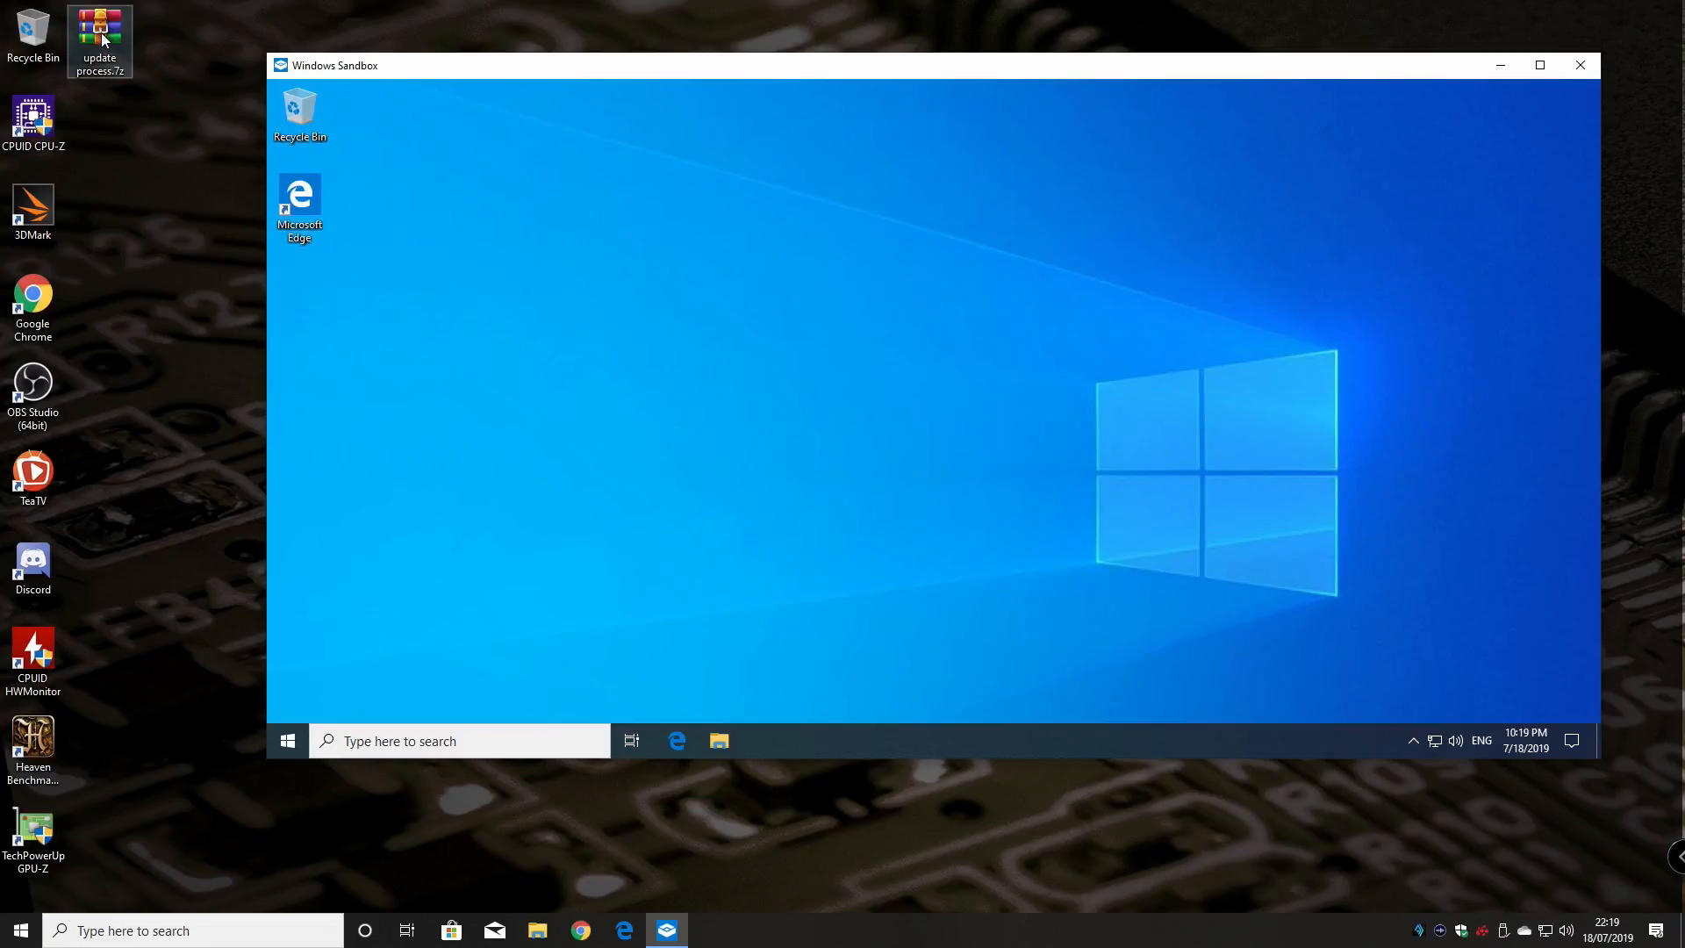
Copy update process.7z from the host desktop and paste it onto the sandbox desktop
right_click(99, 41)
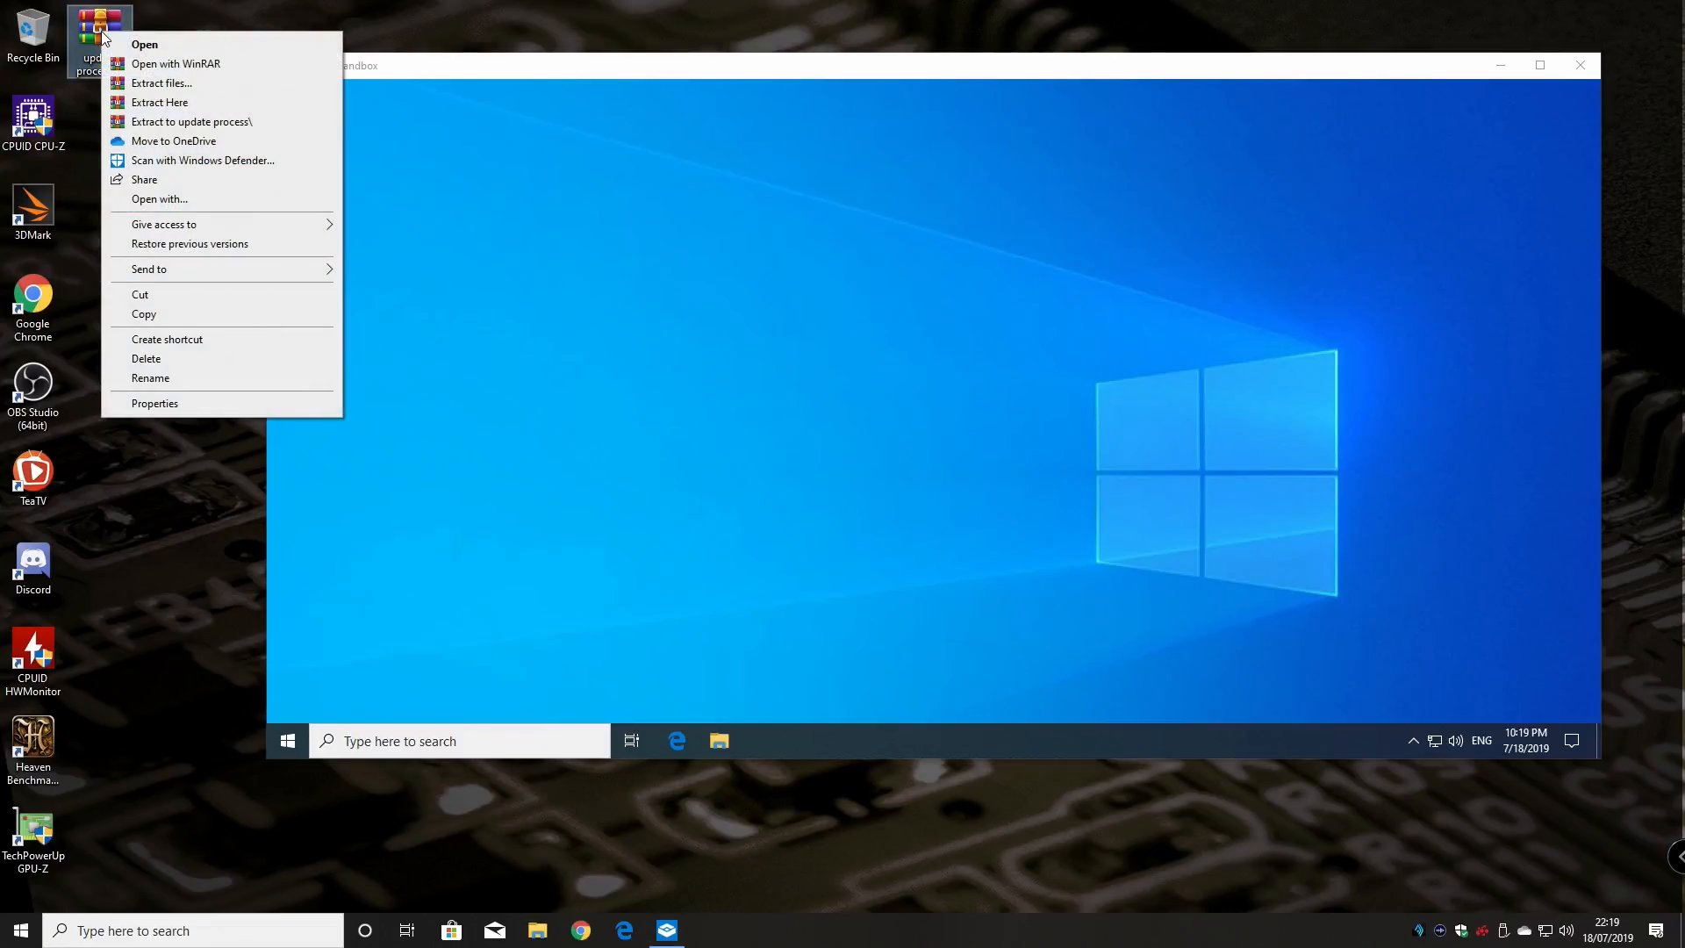
mouse_move(139, 90)
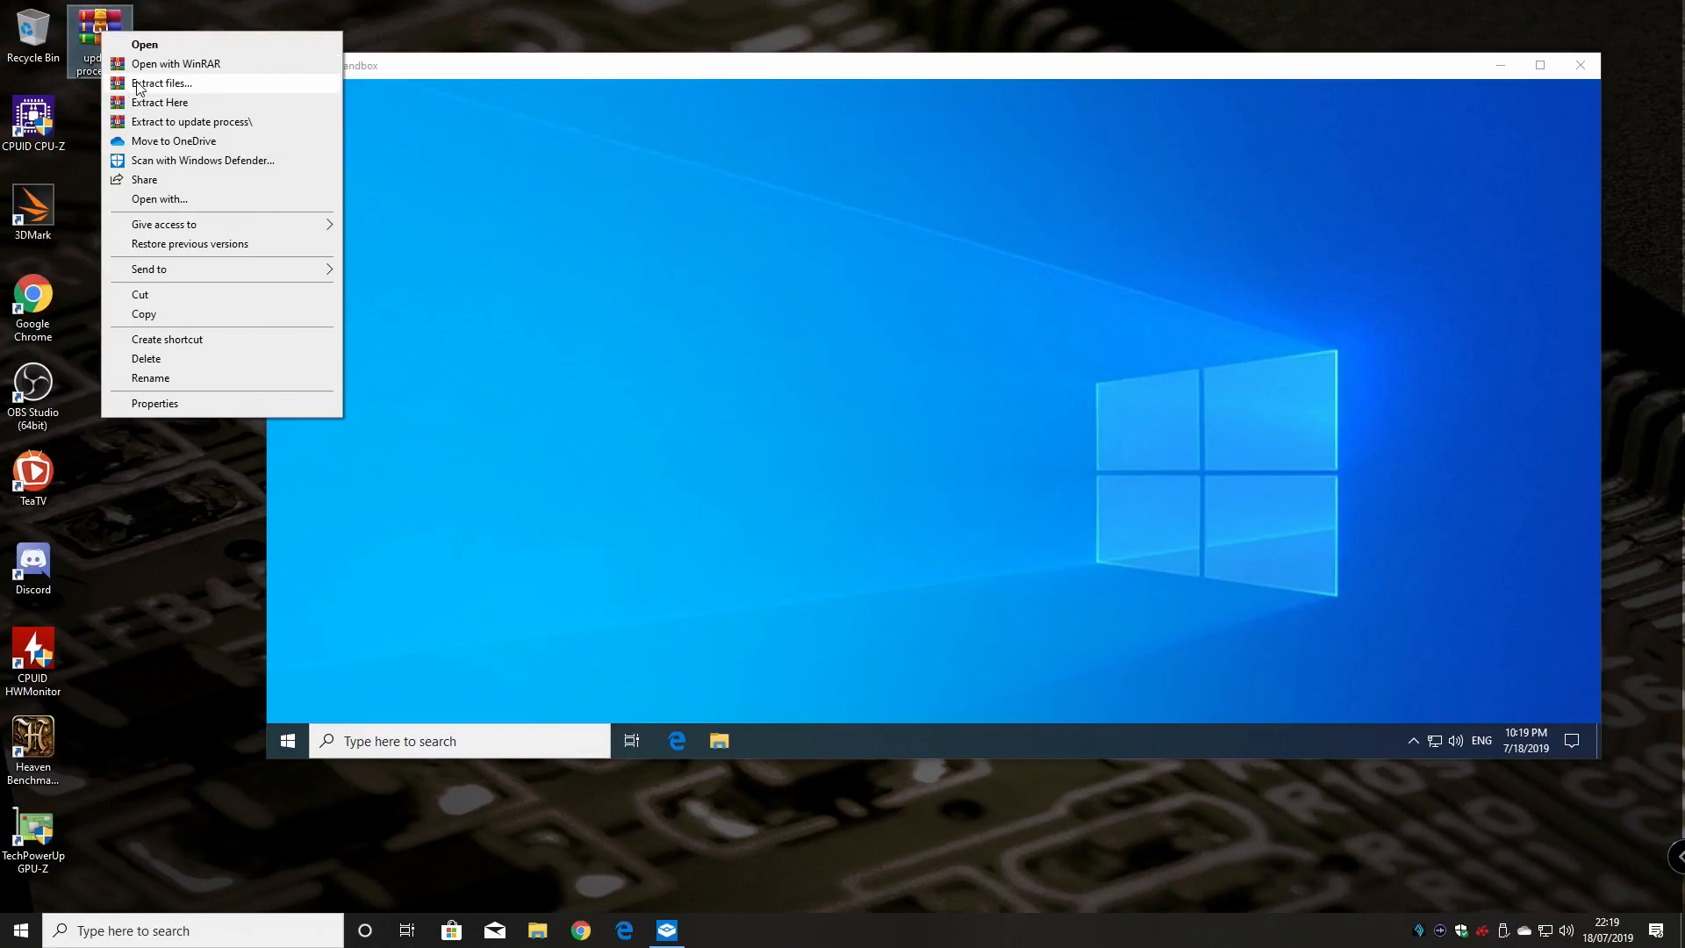
mouse_move(159, 96)
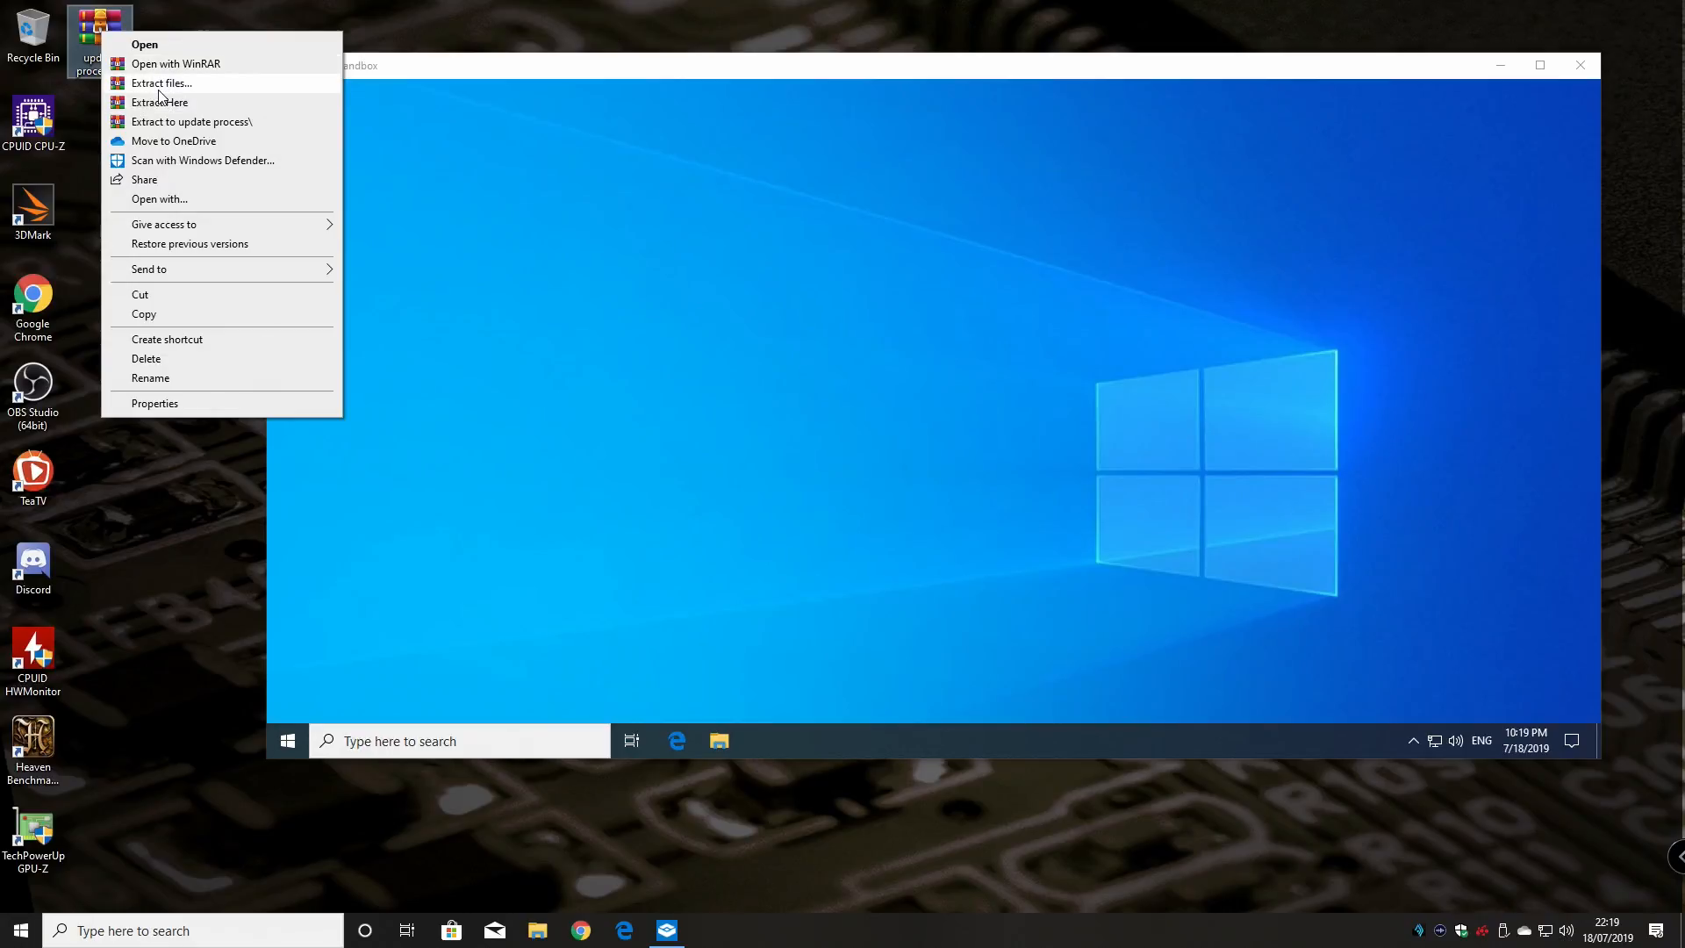
mouse_move(145, 306)
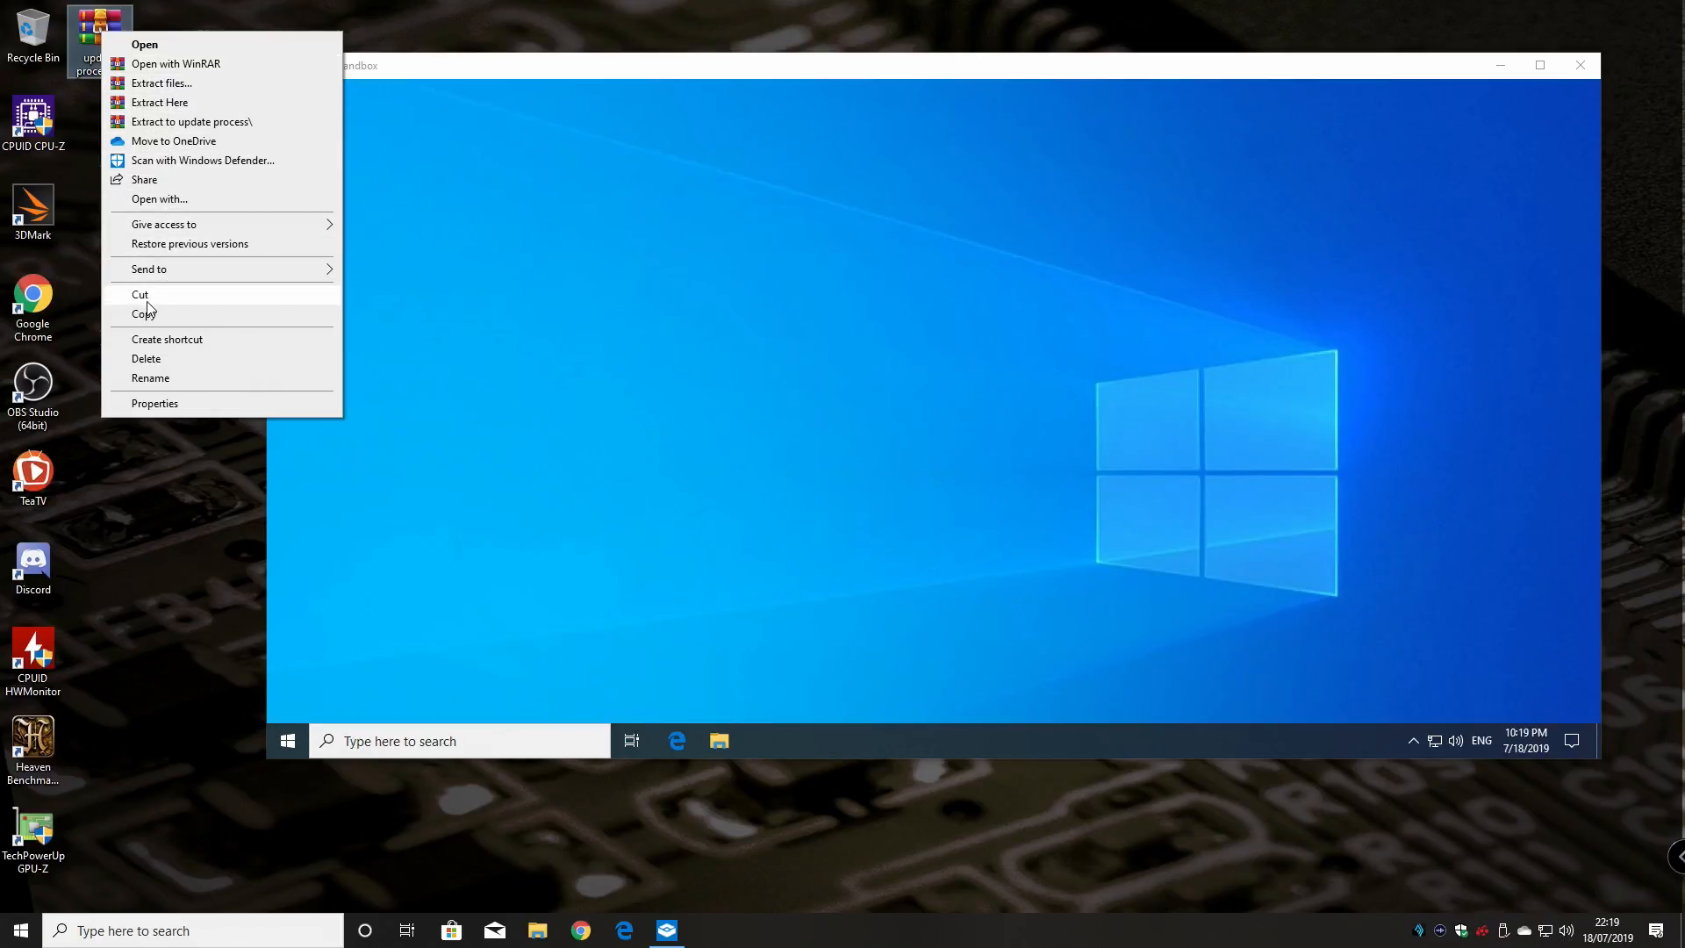
mouse_move(144, 314)
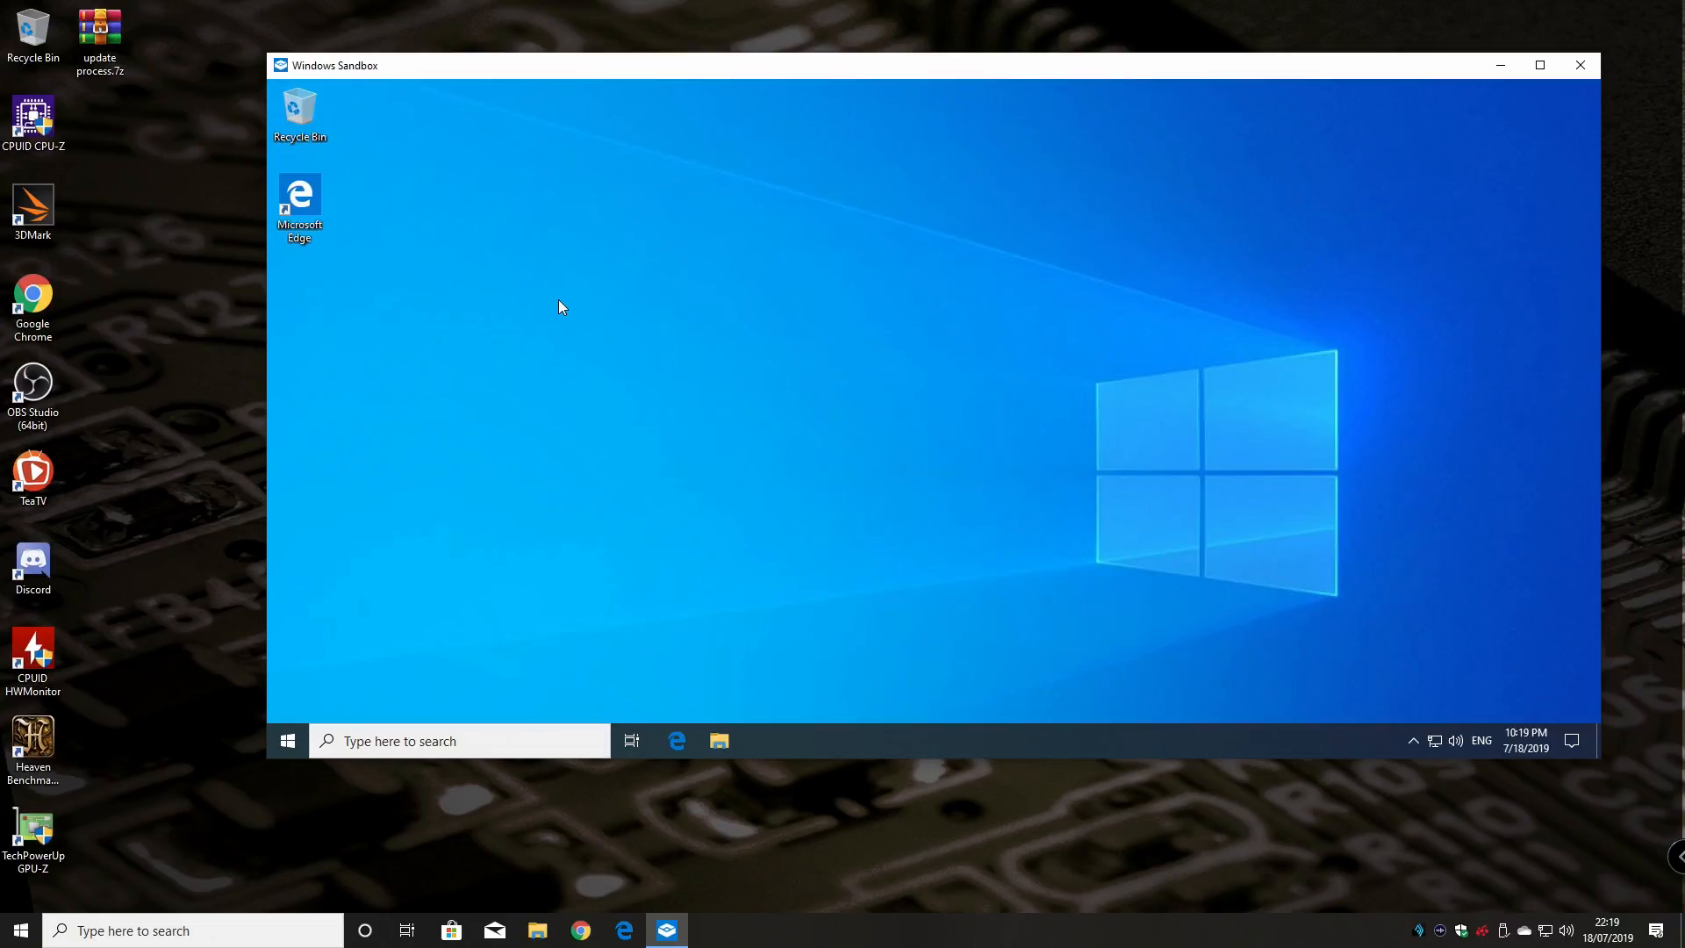
mouse_move(541, 225)
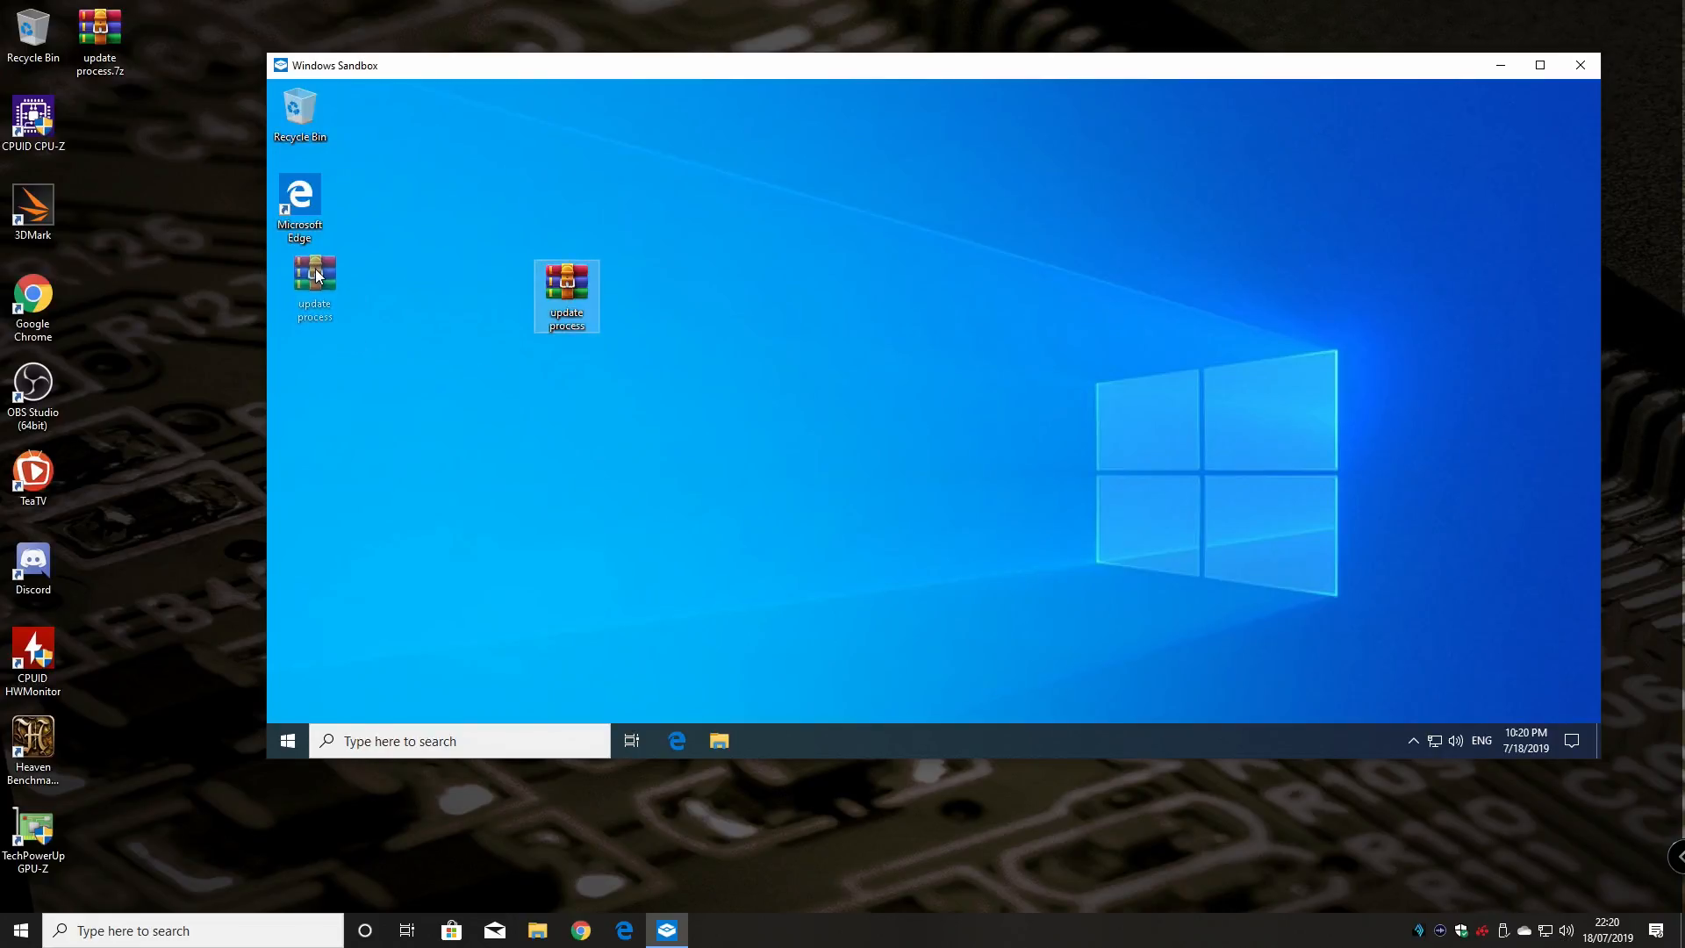
right_click(313, 285)
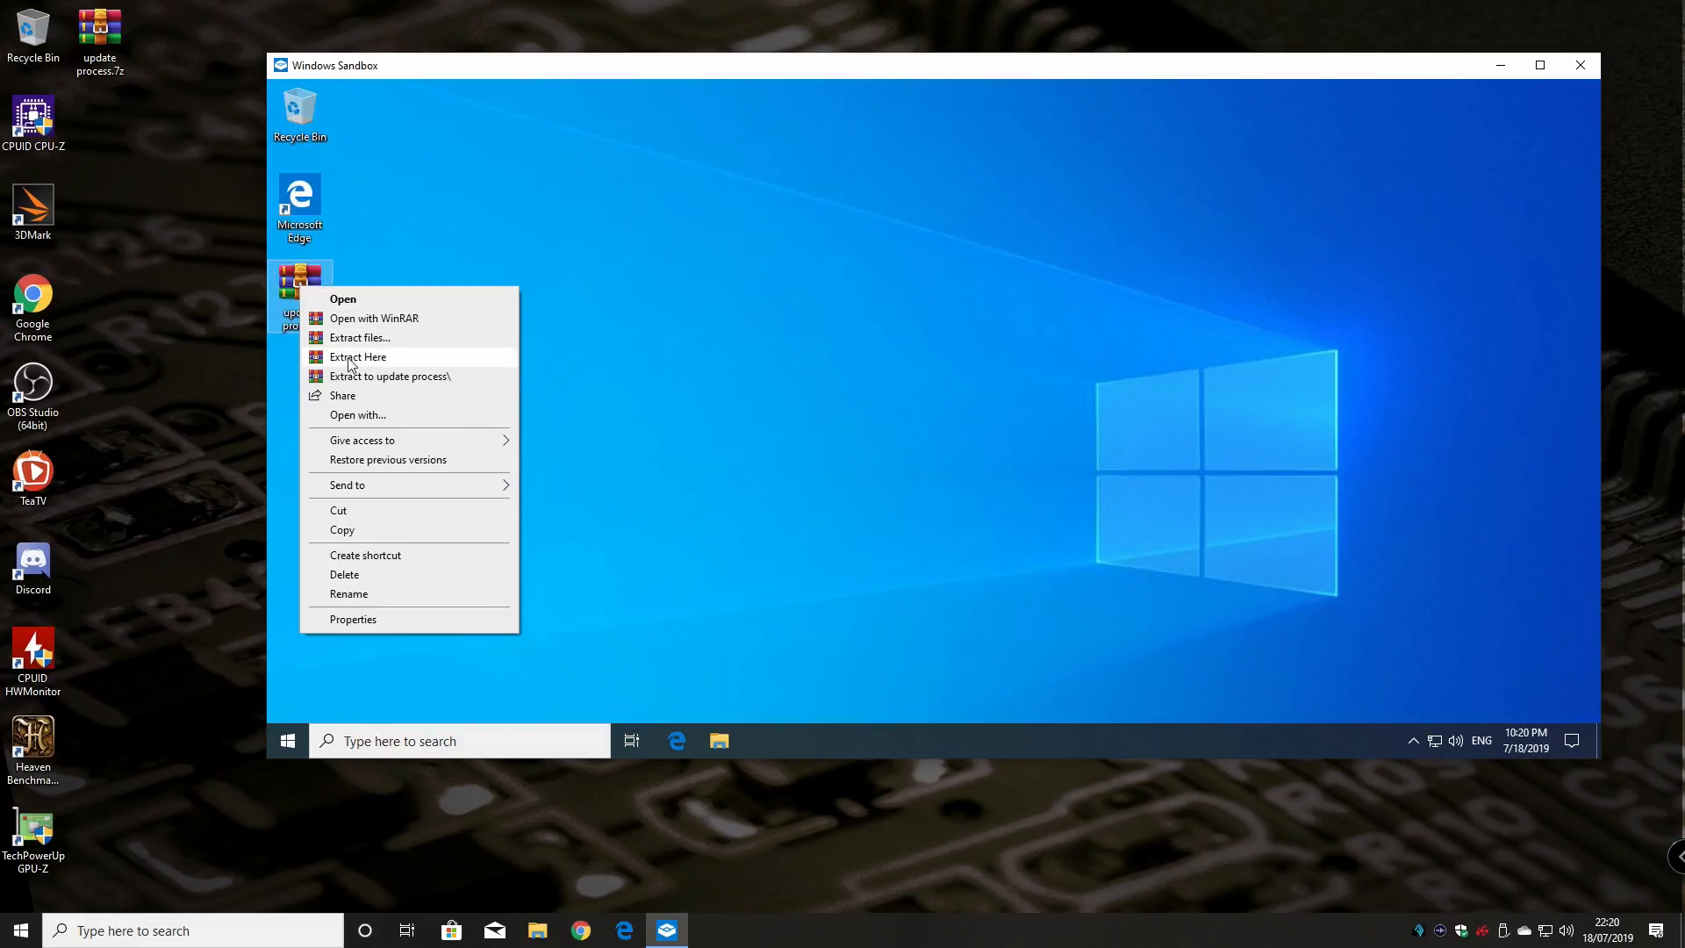
Extract the archive here and open the new update process folder
click(358, 356)
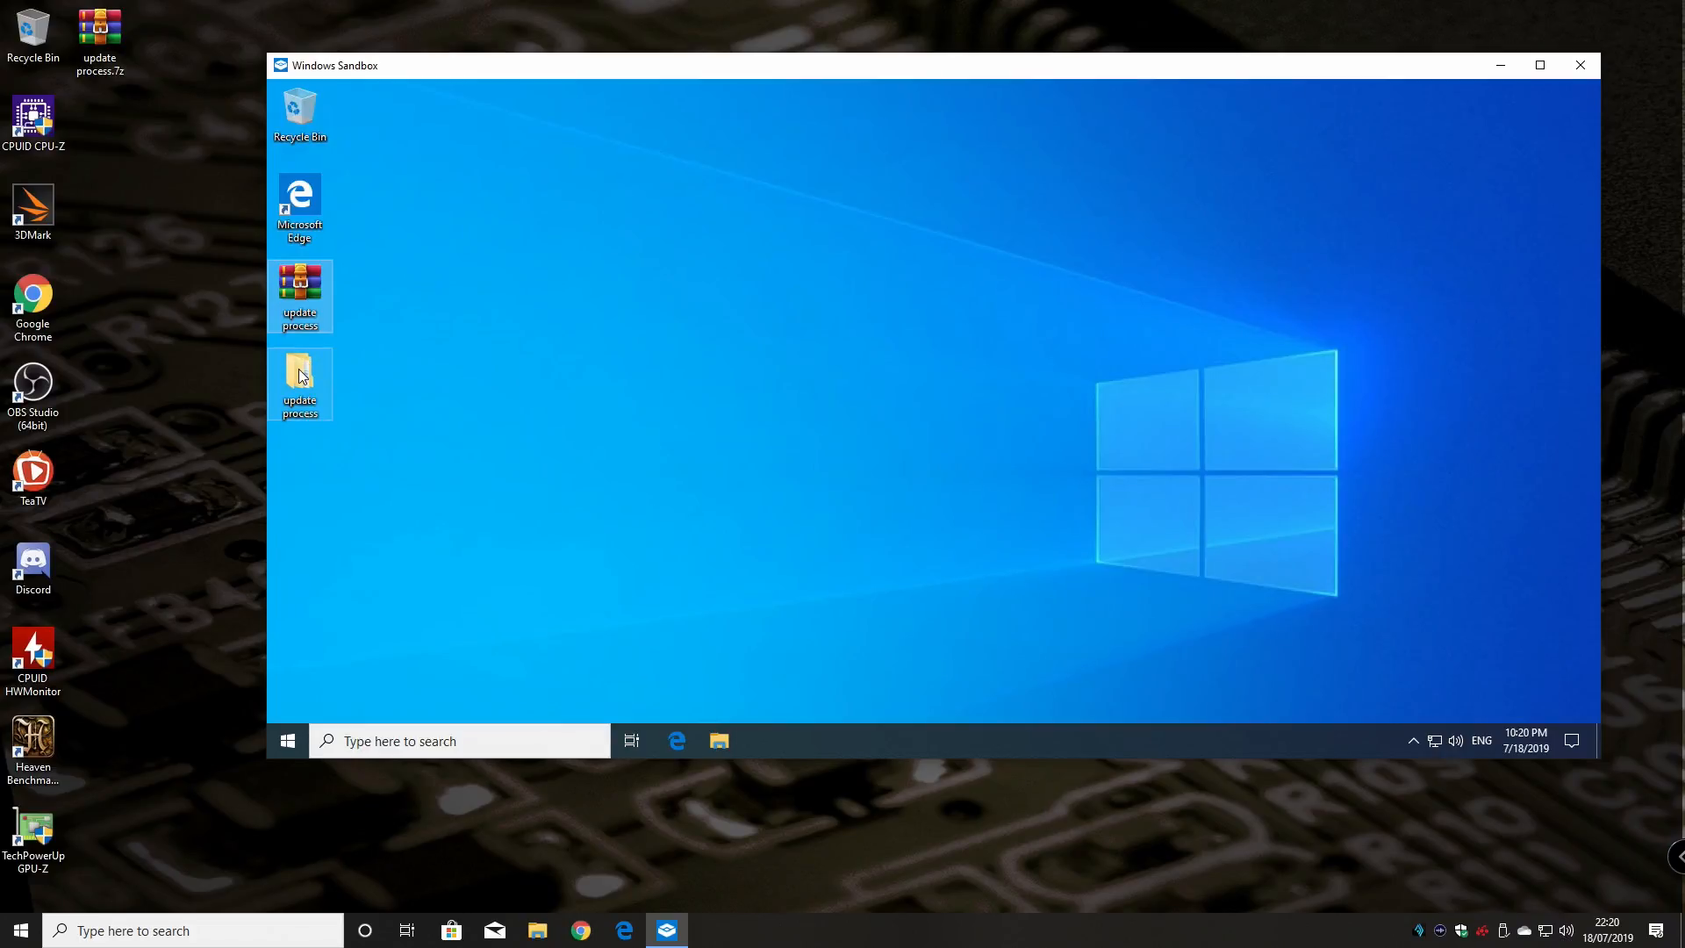
double_click(298, 377)
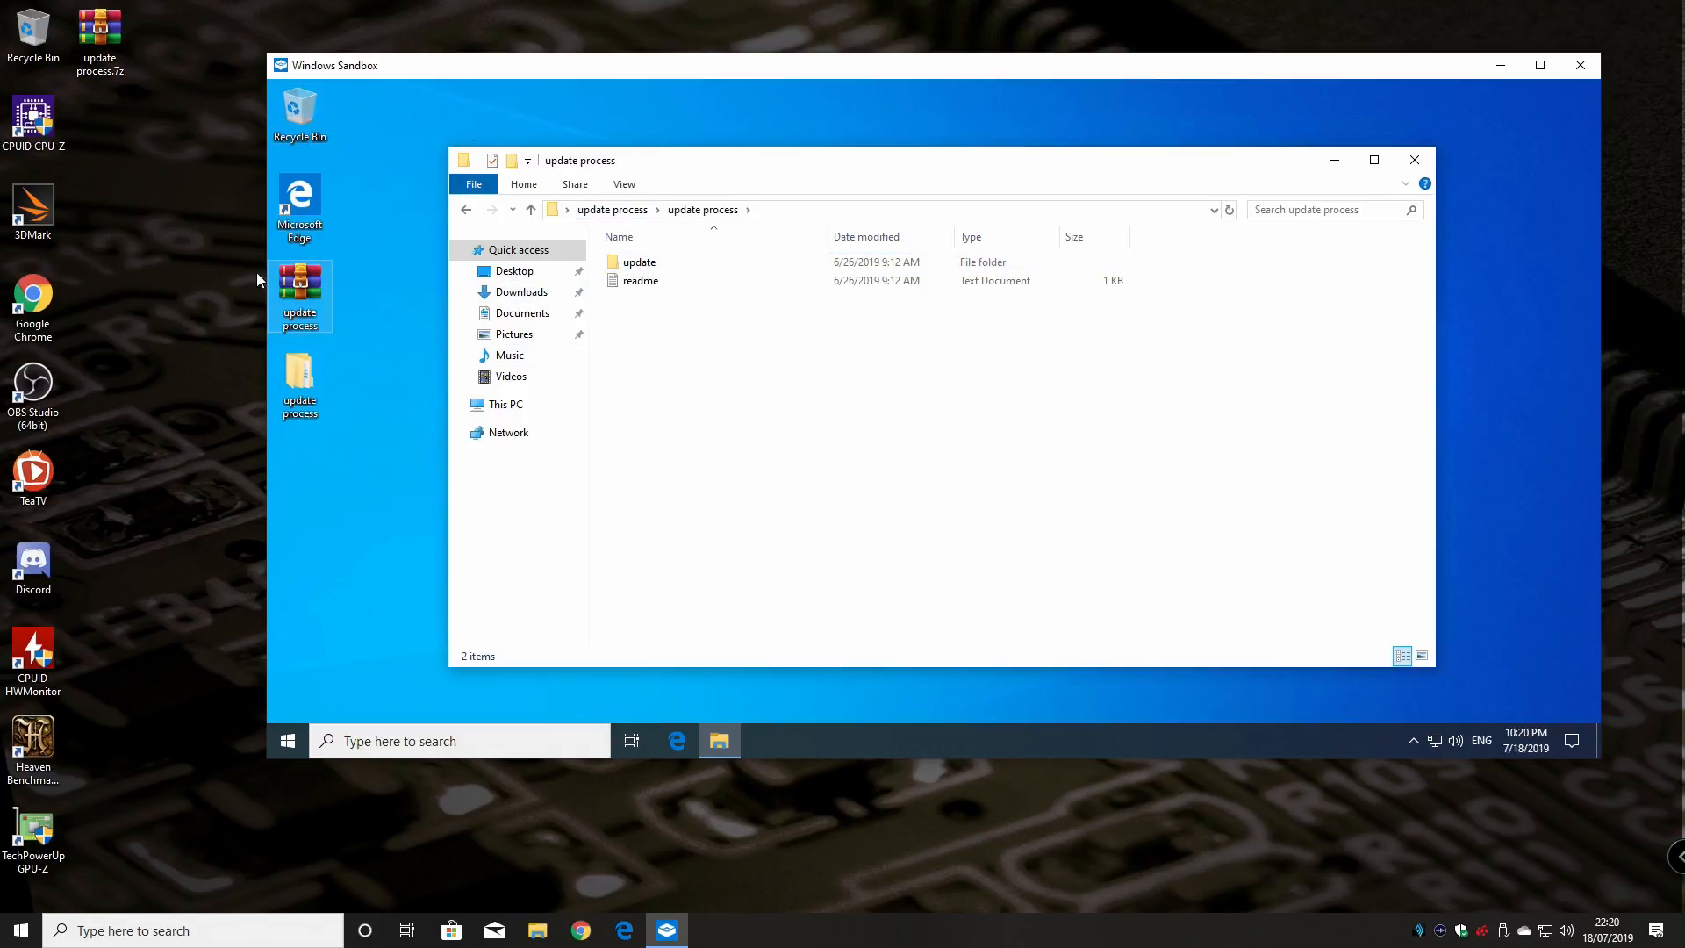
Extract the inner update archive and open its folder of firmware files like root.sqsh4
click(640, 281)
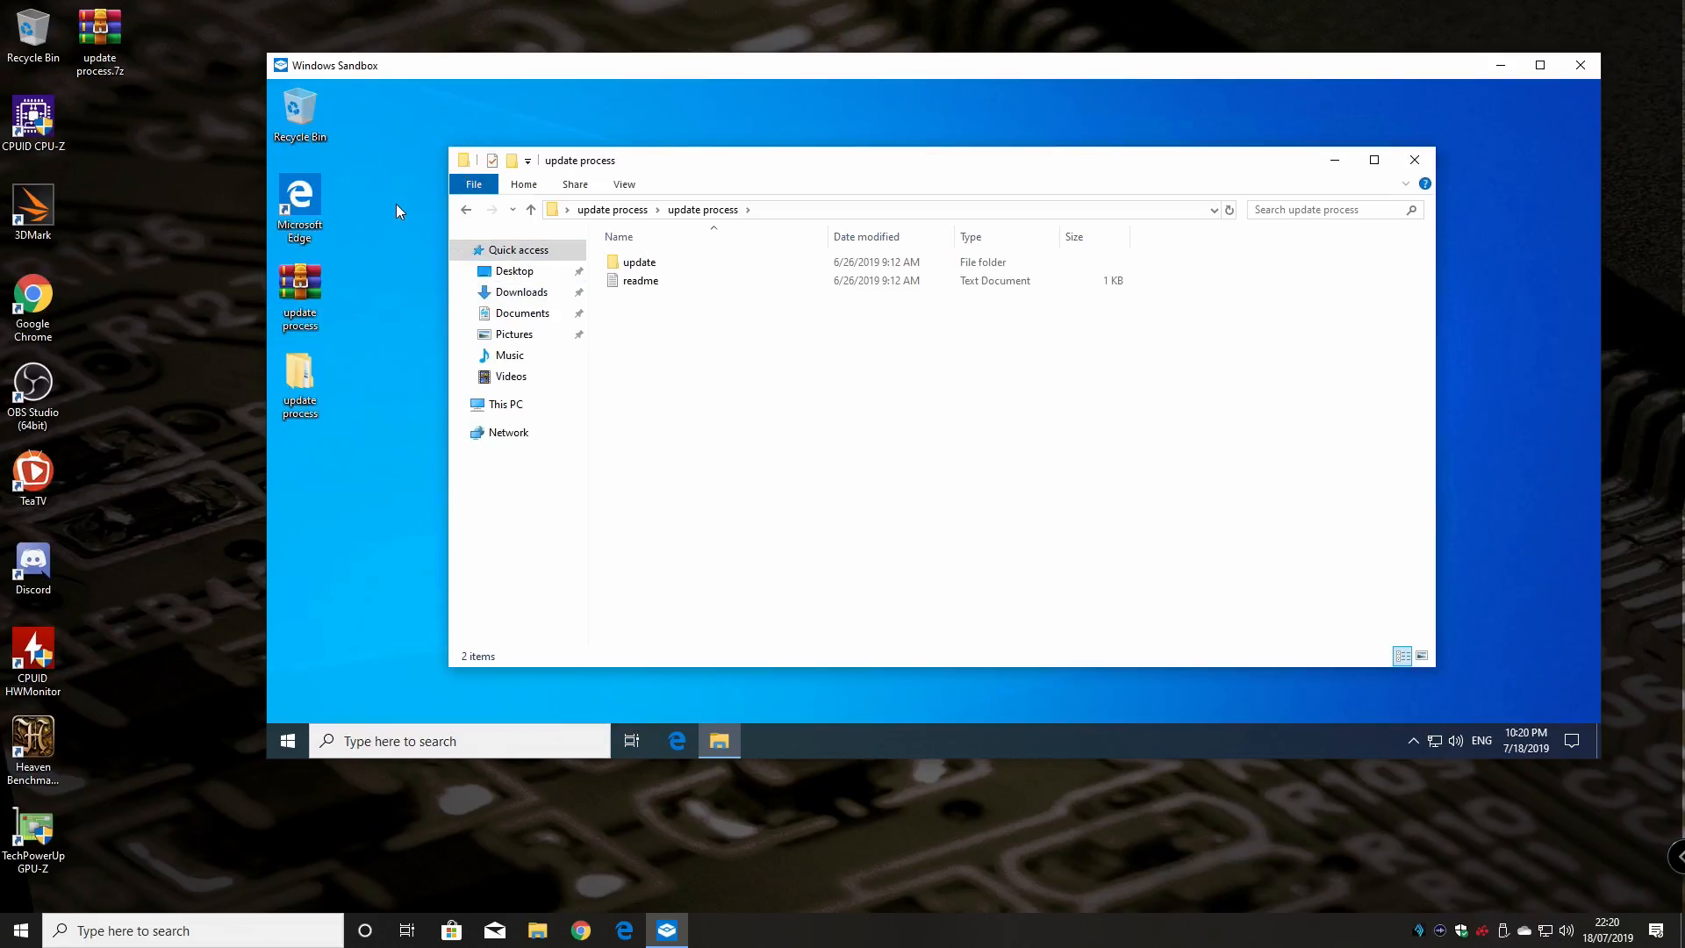
click(640, 262)
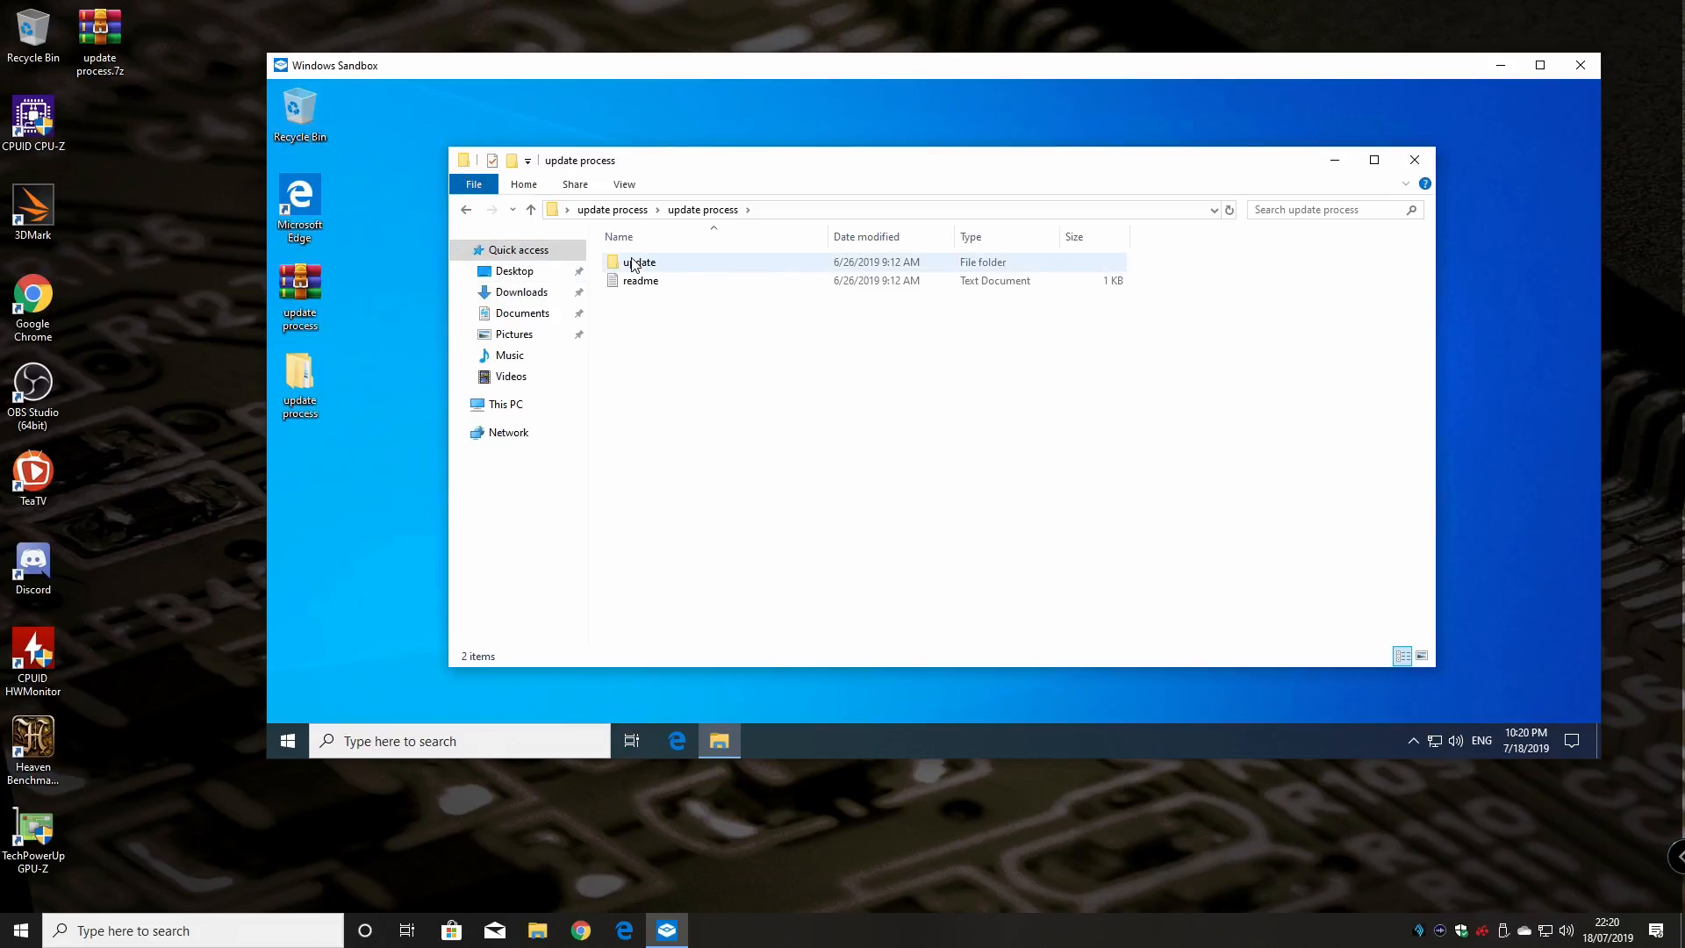
double_click(638, 262)
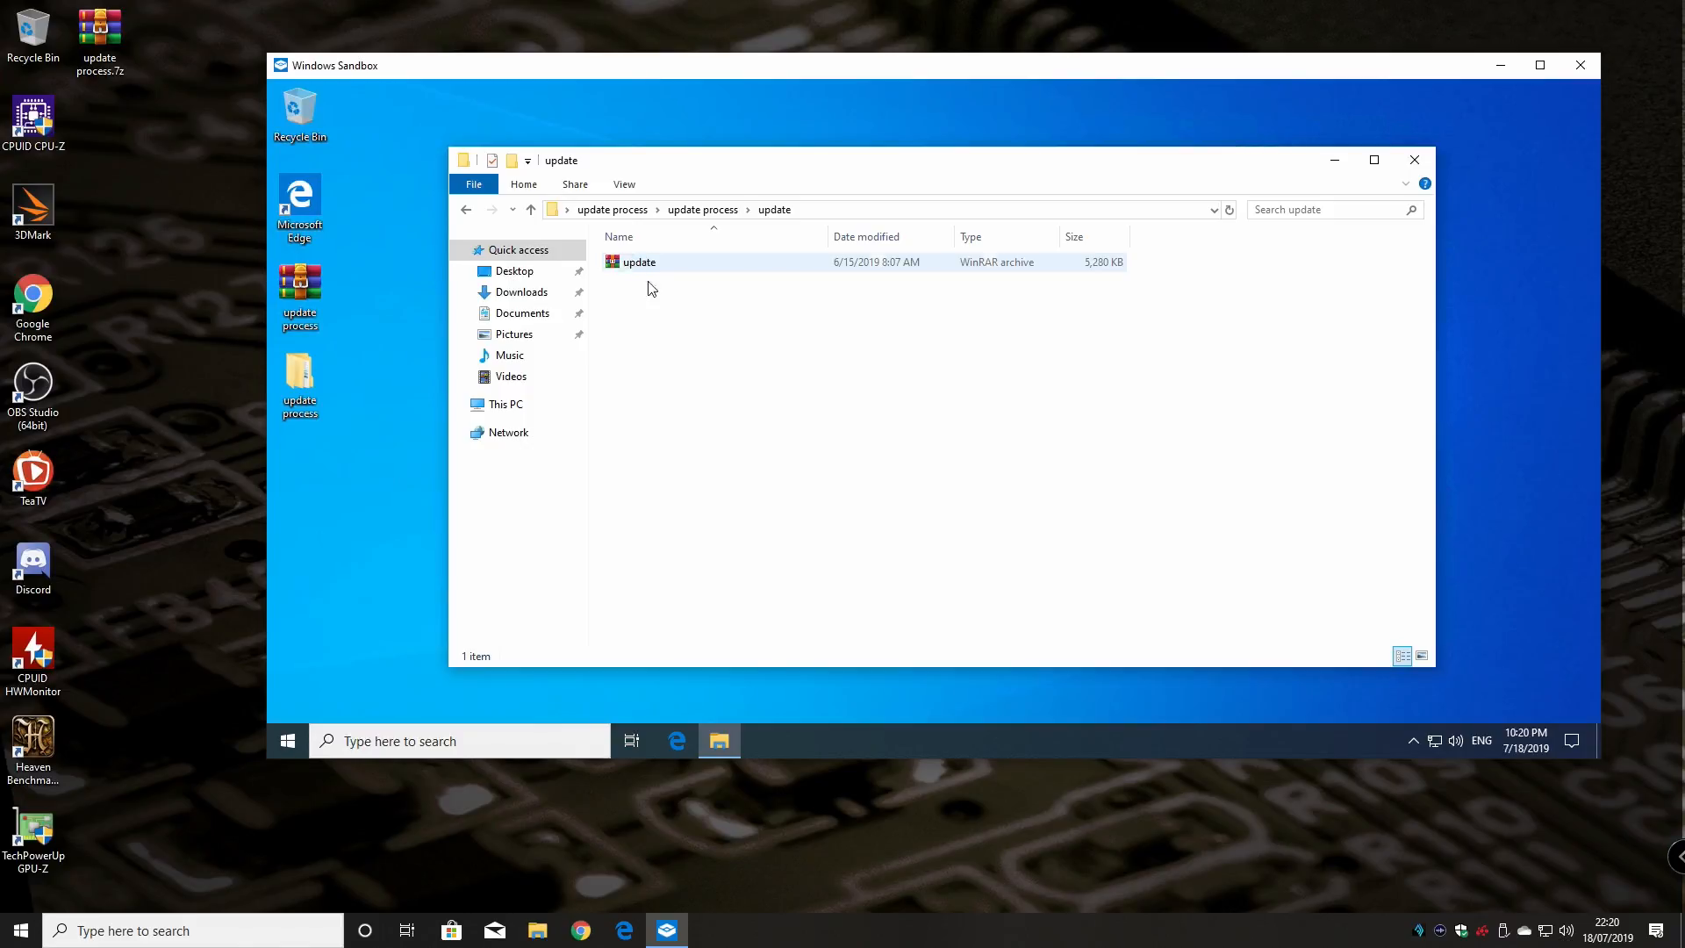
mouse_move(638, 262)
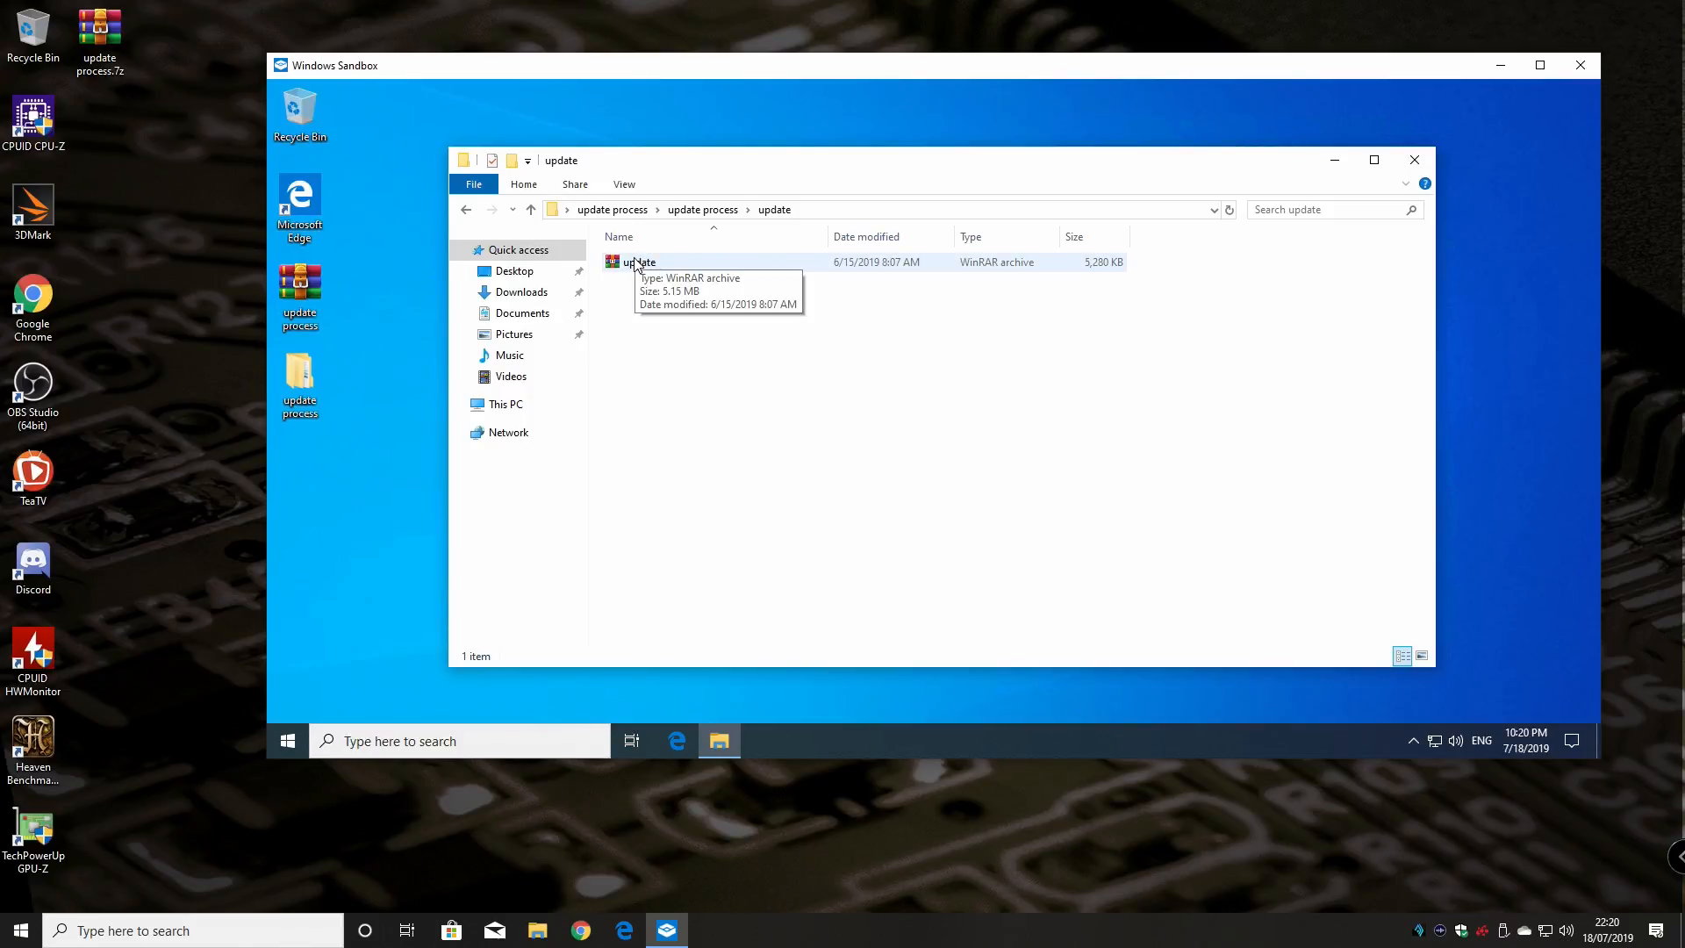
click(638, 262)
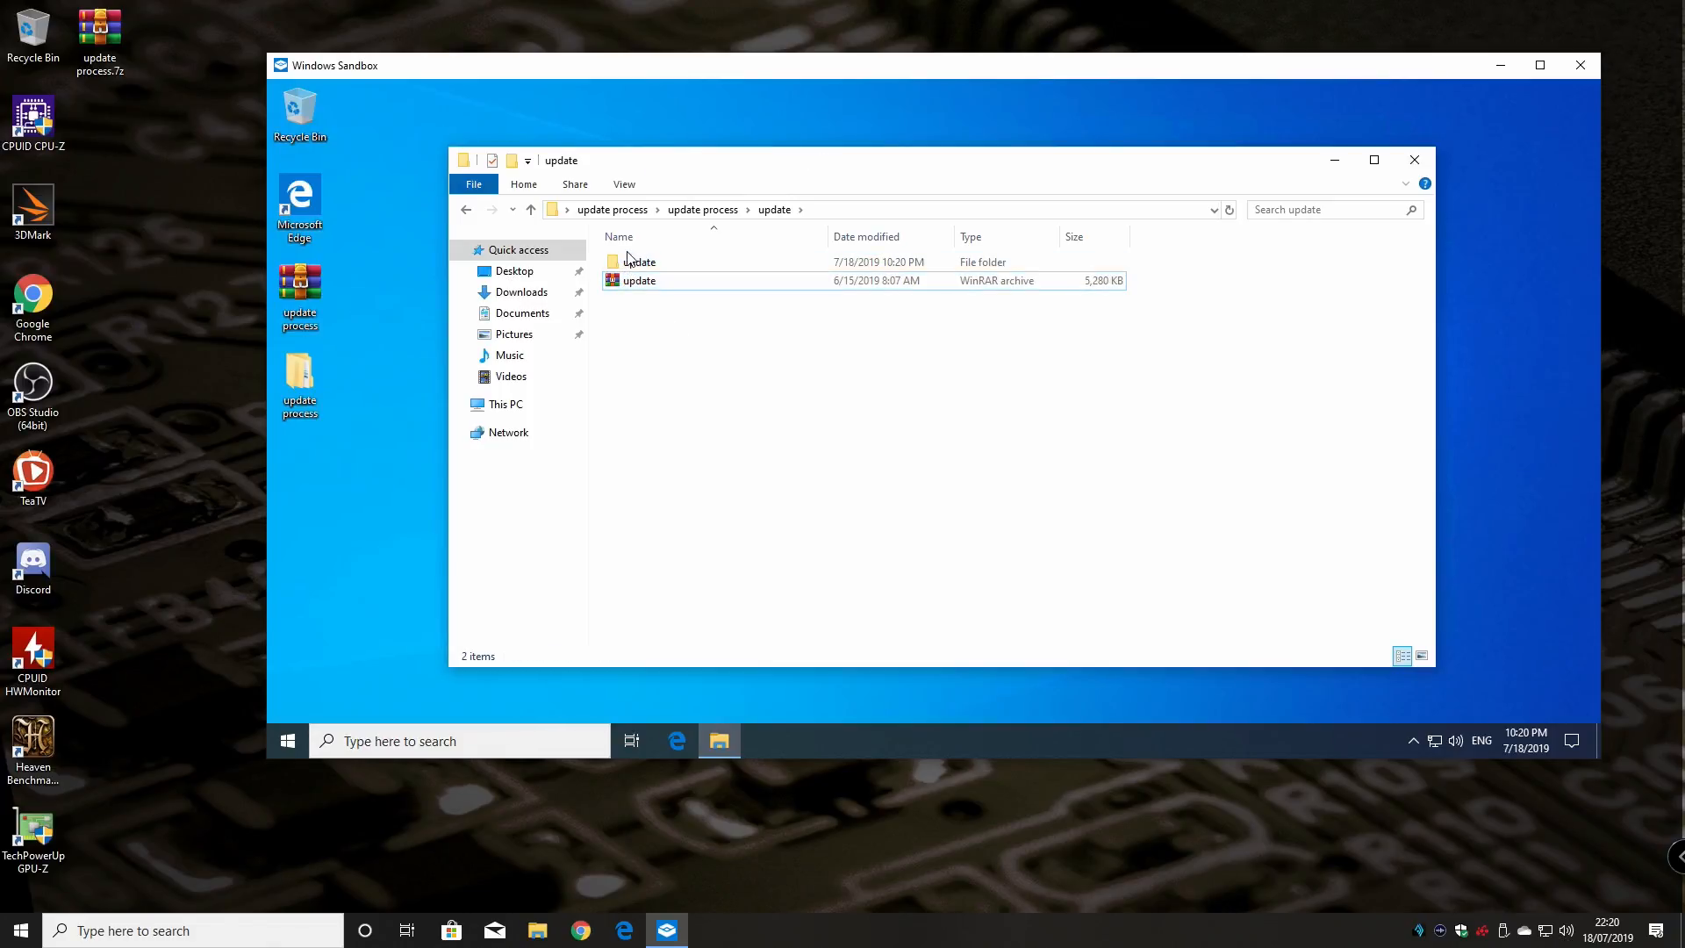
double_click(638, 261)
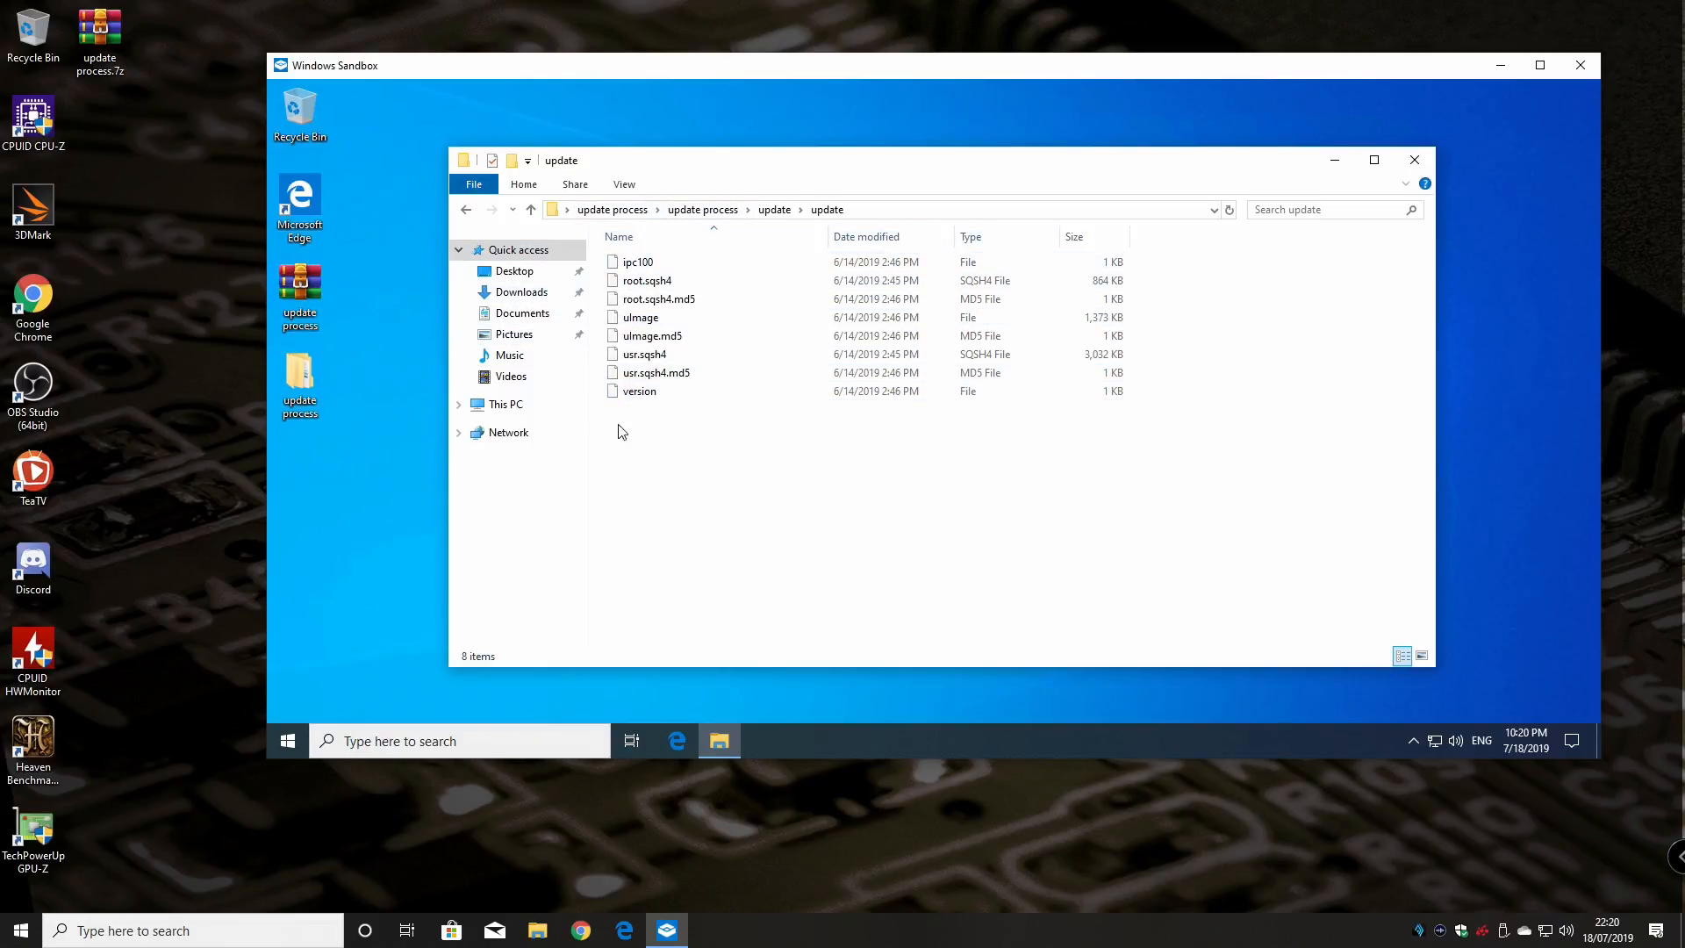
click(637, 261)
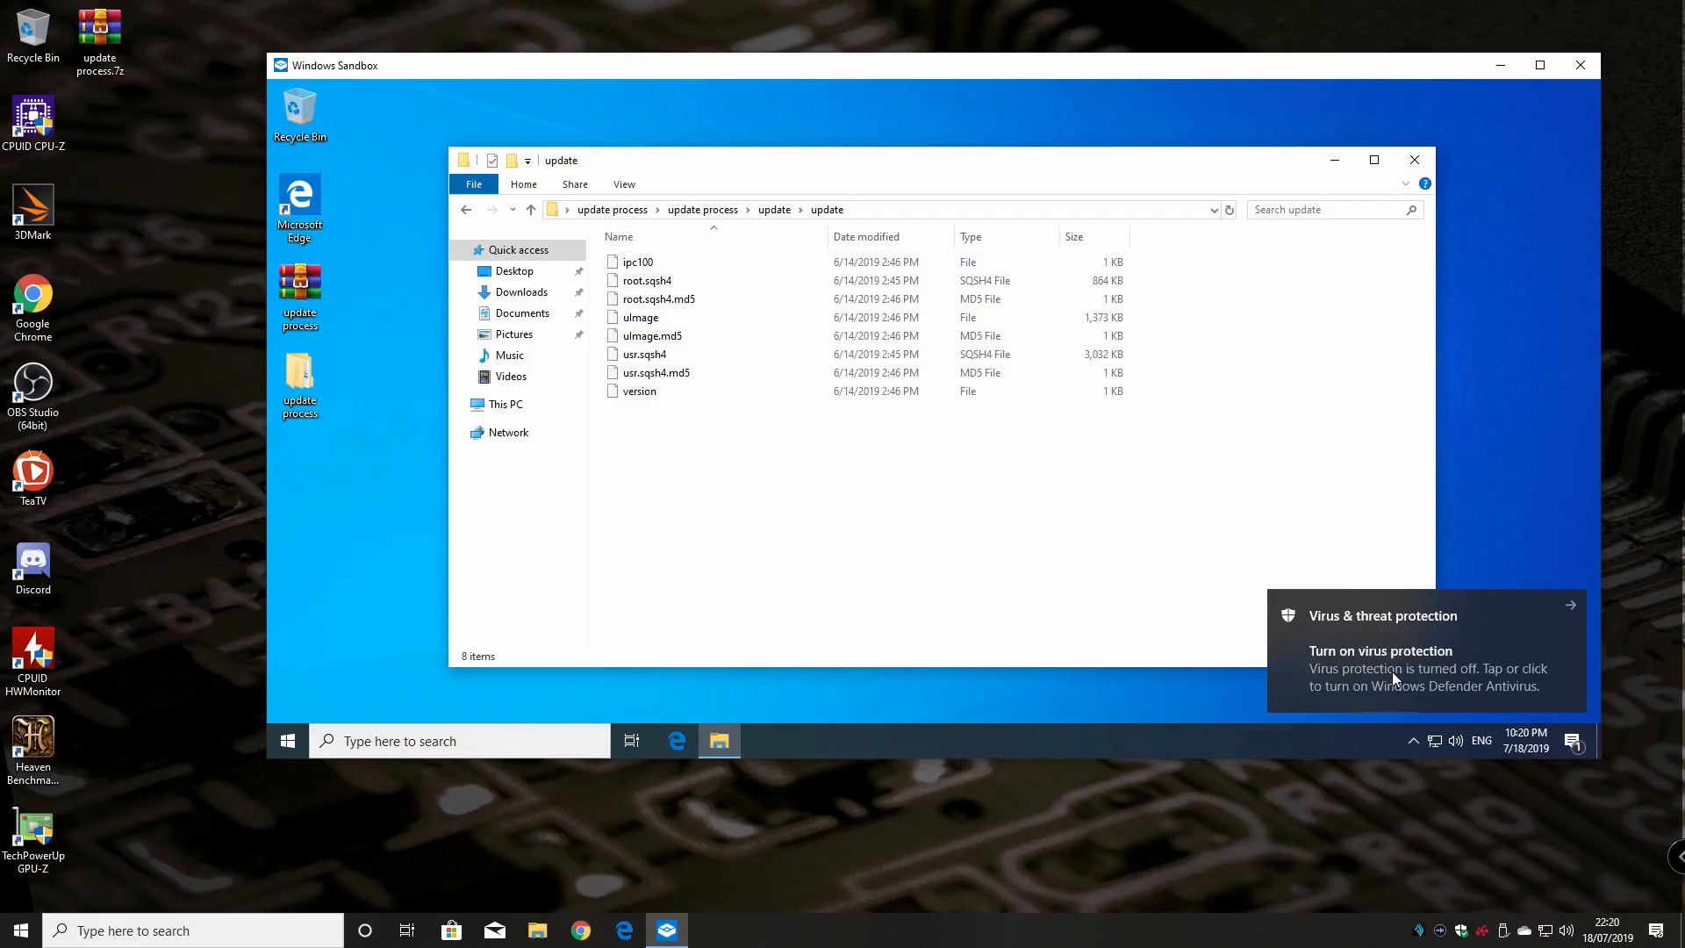
mouse_move(1519, 649)
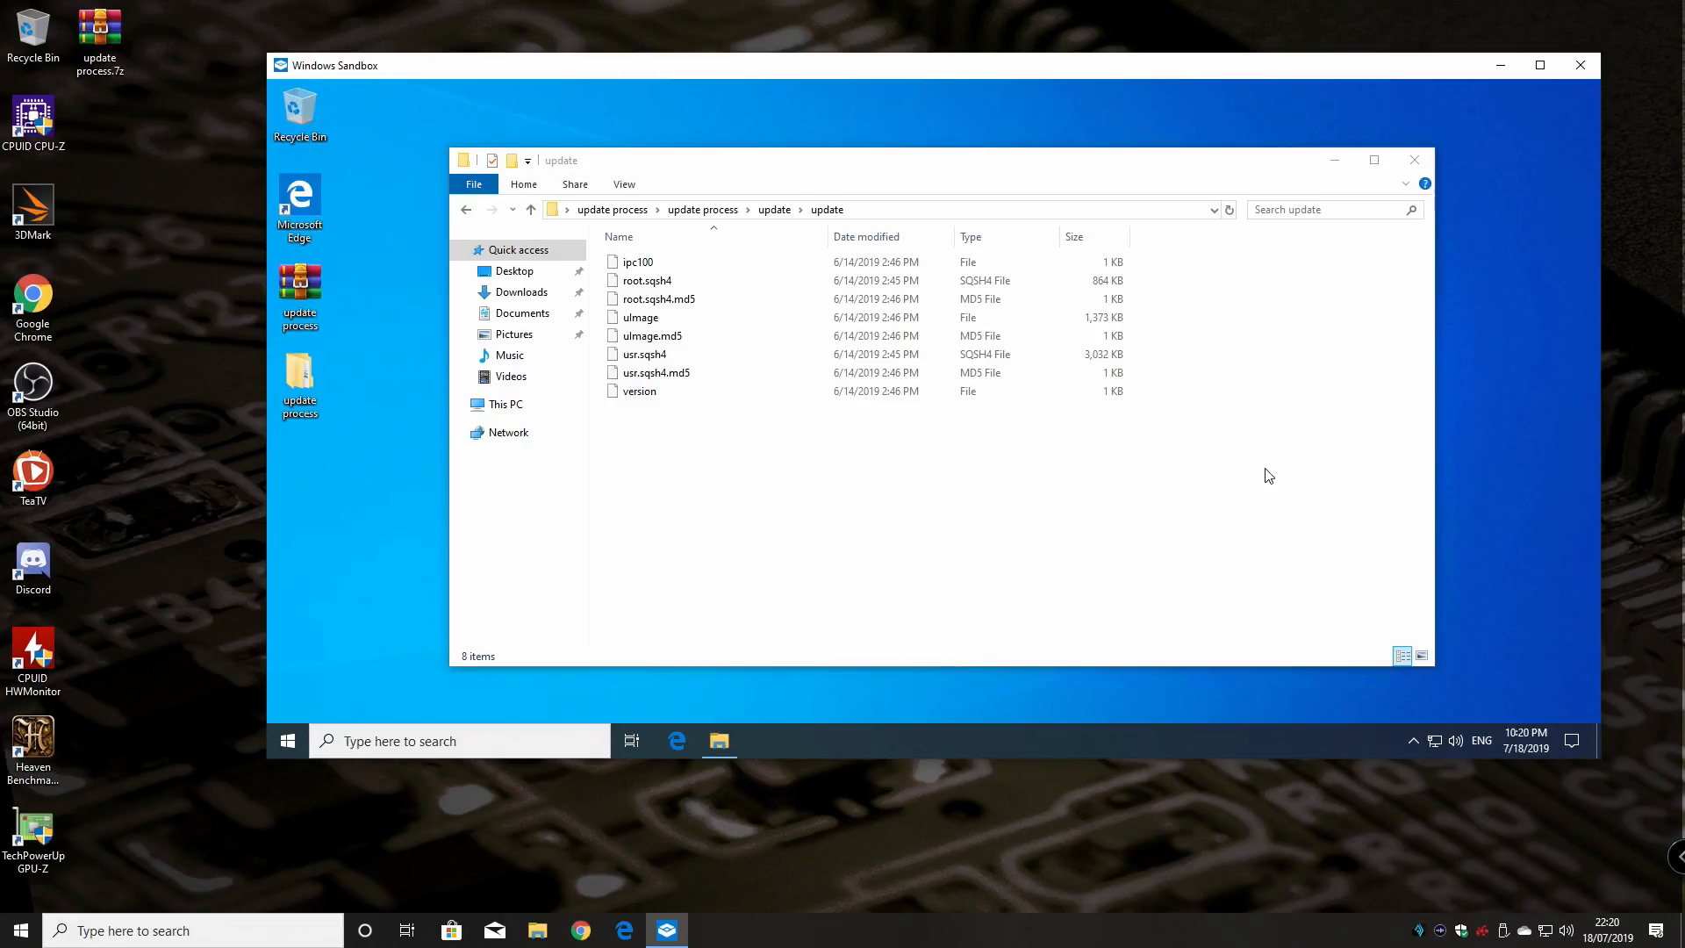
mouse_move(1264, 440)
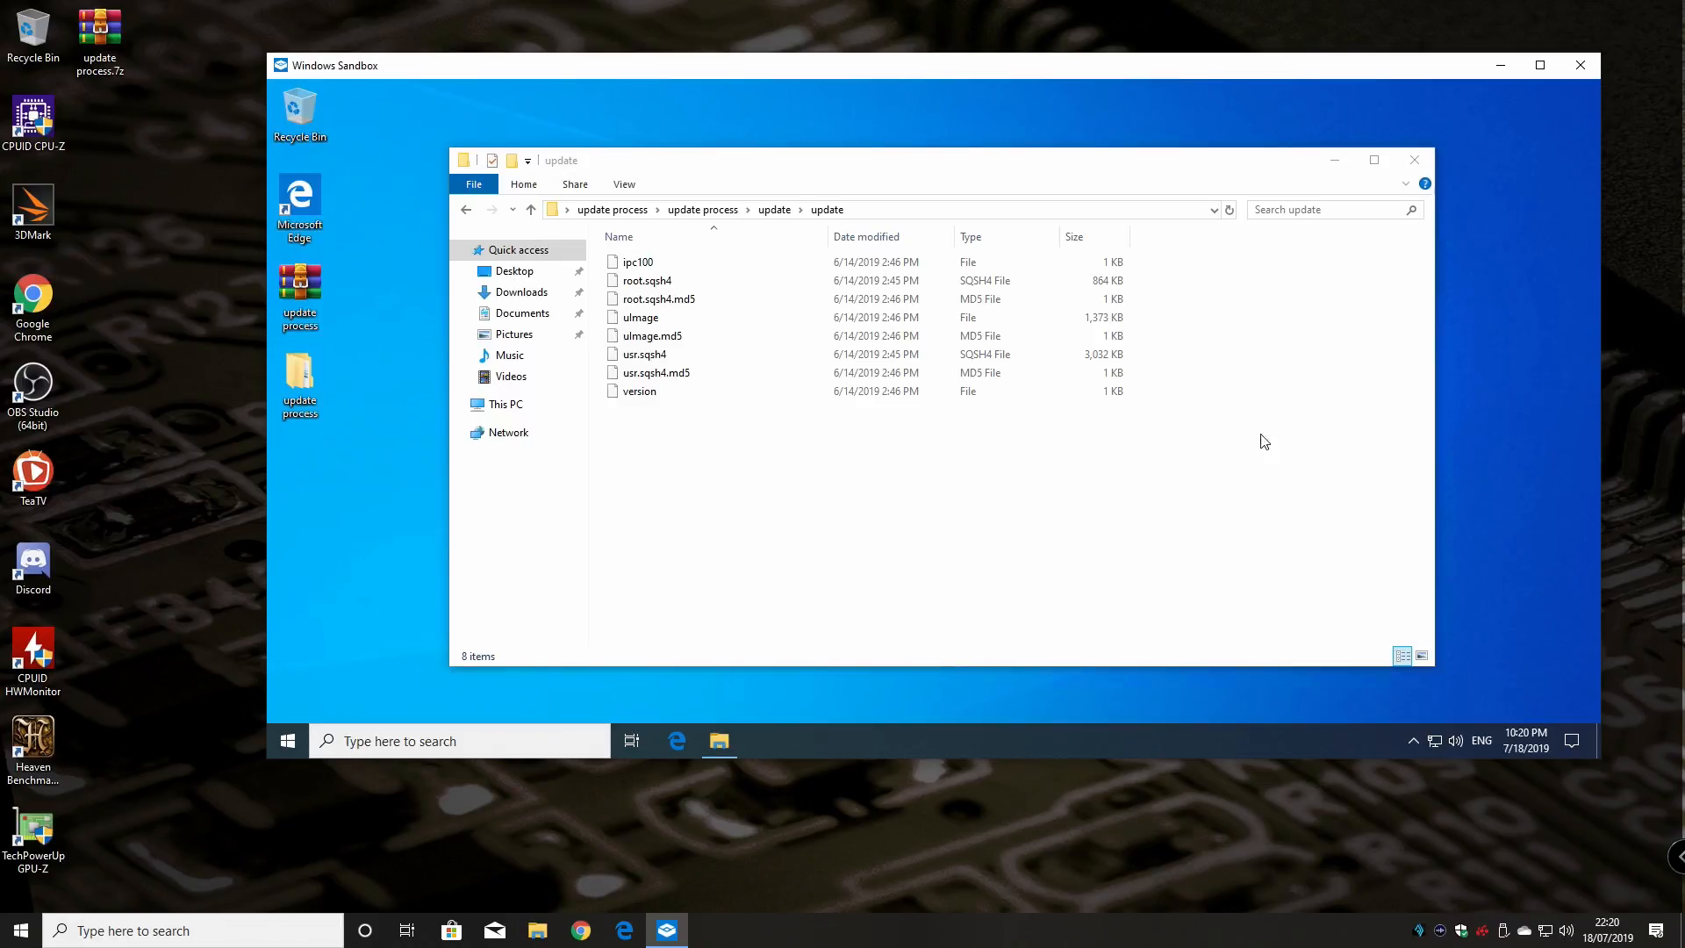
click(647, 281)
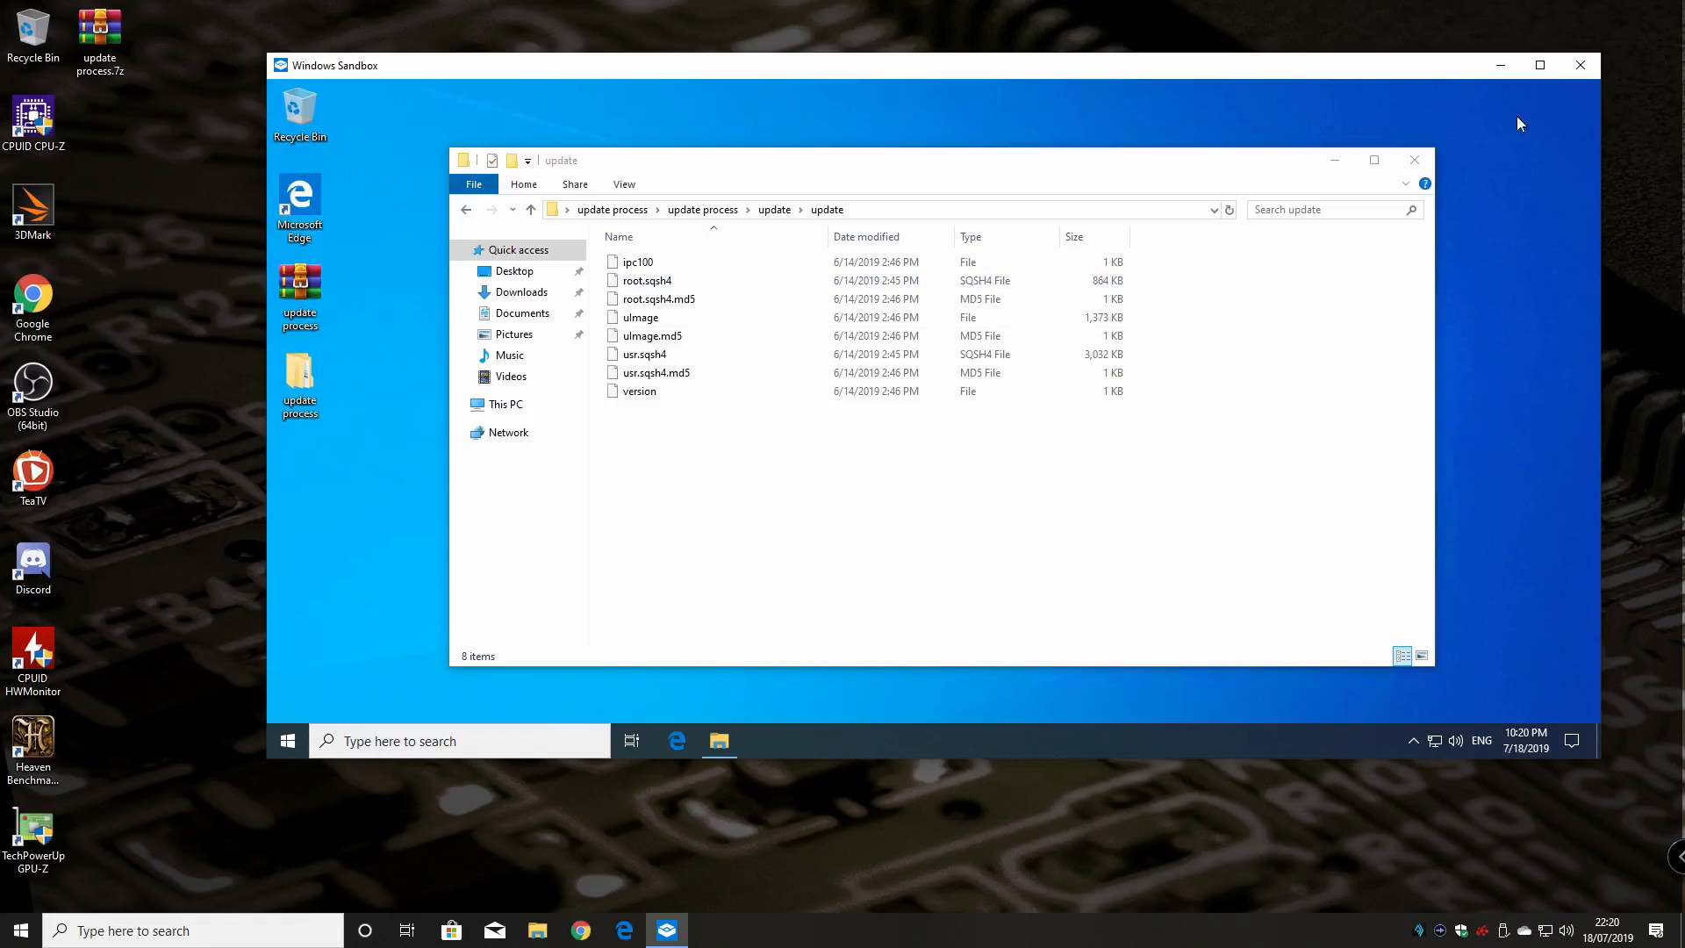
mouse_move(1010, 147)
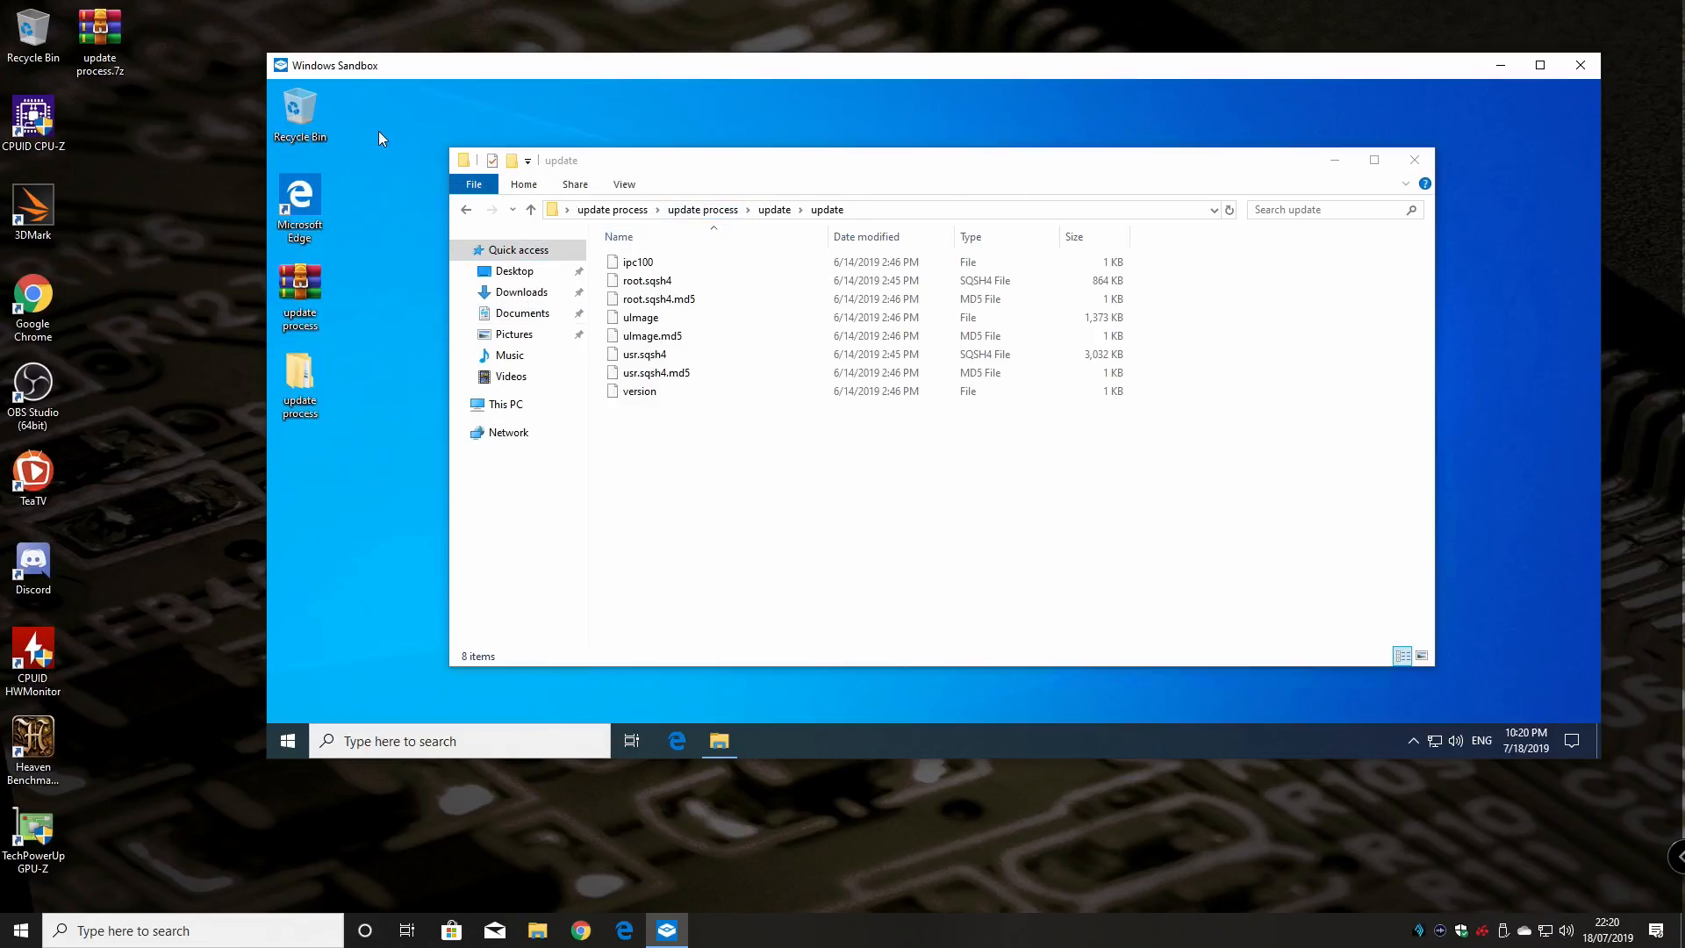
mouse_move(416, 144)
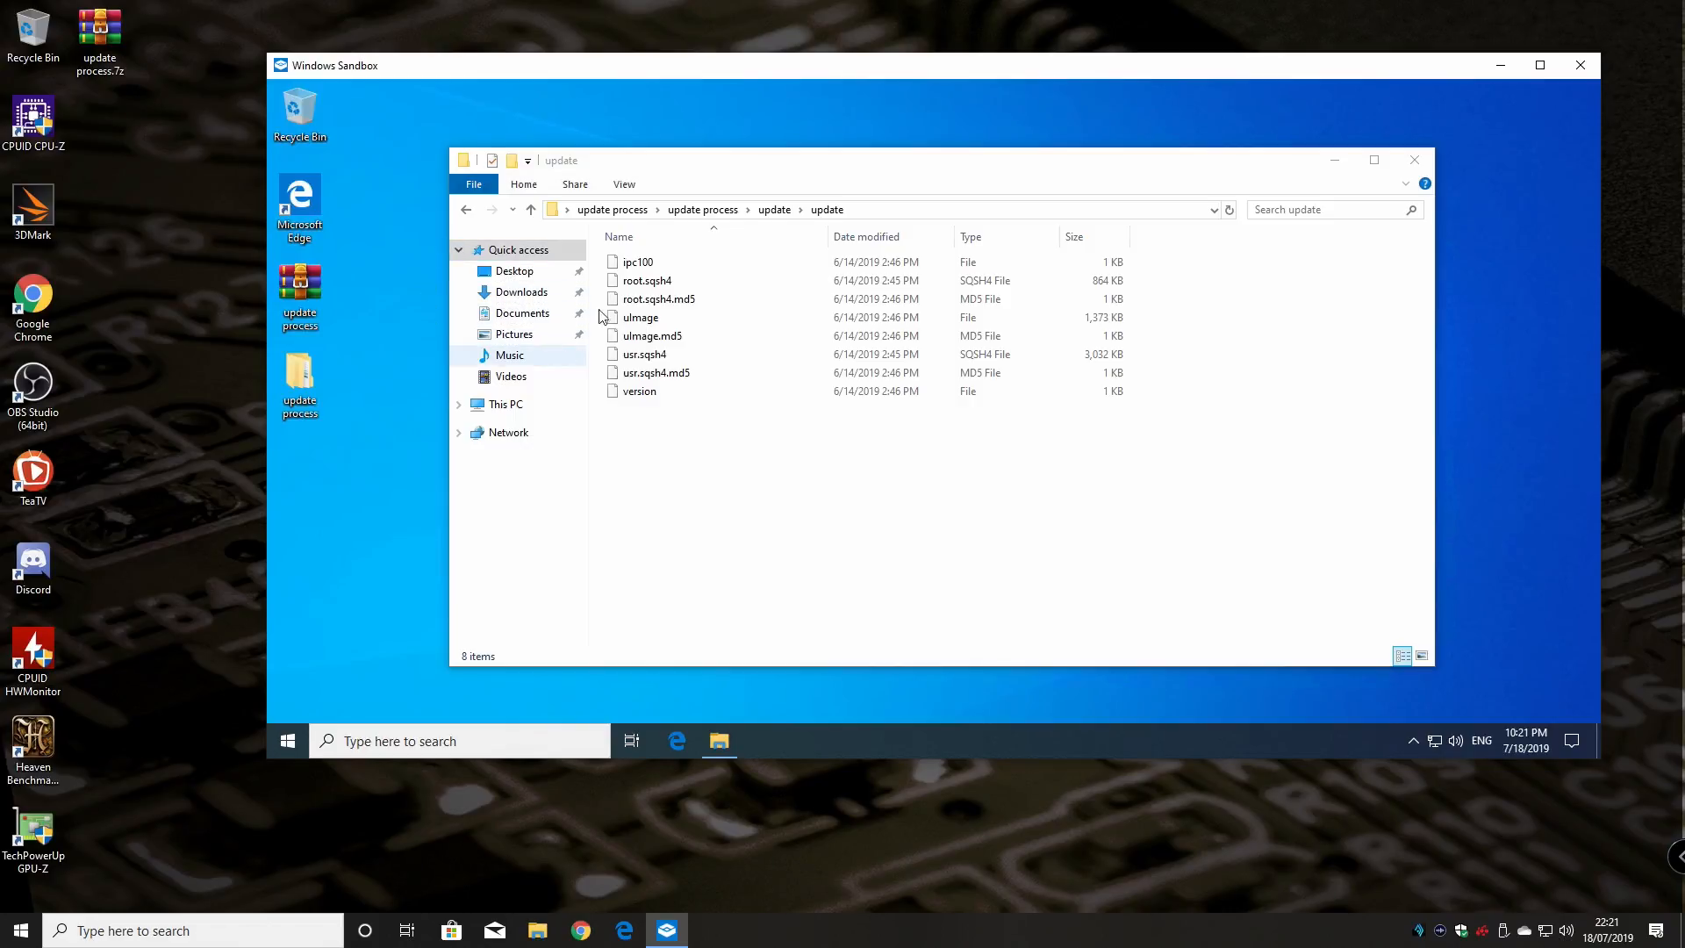
click(640, 389)
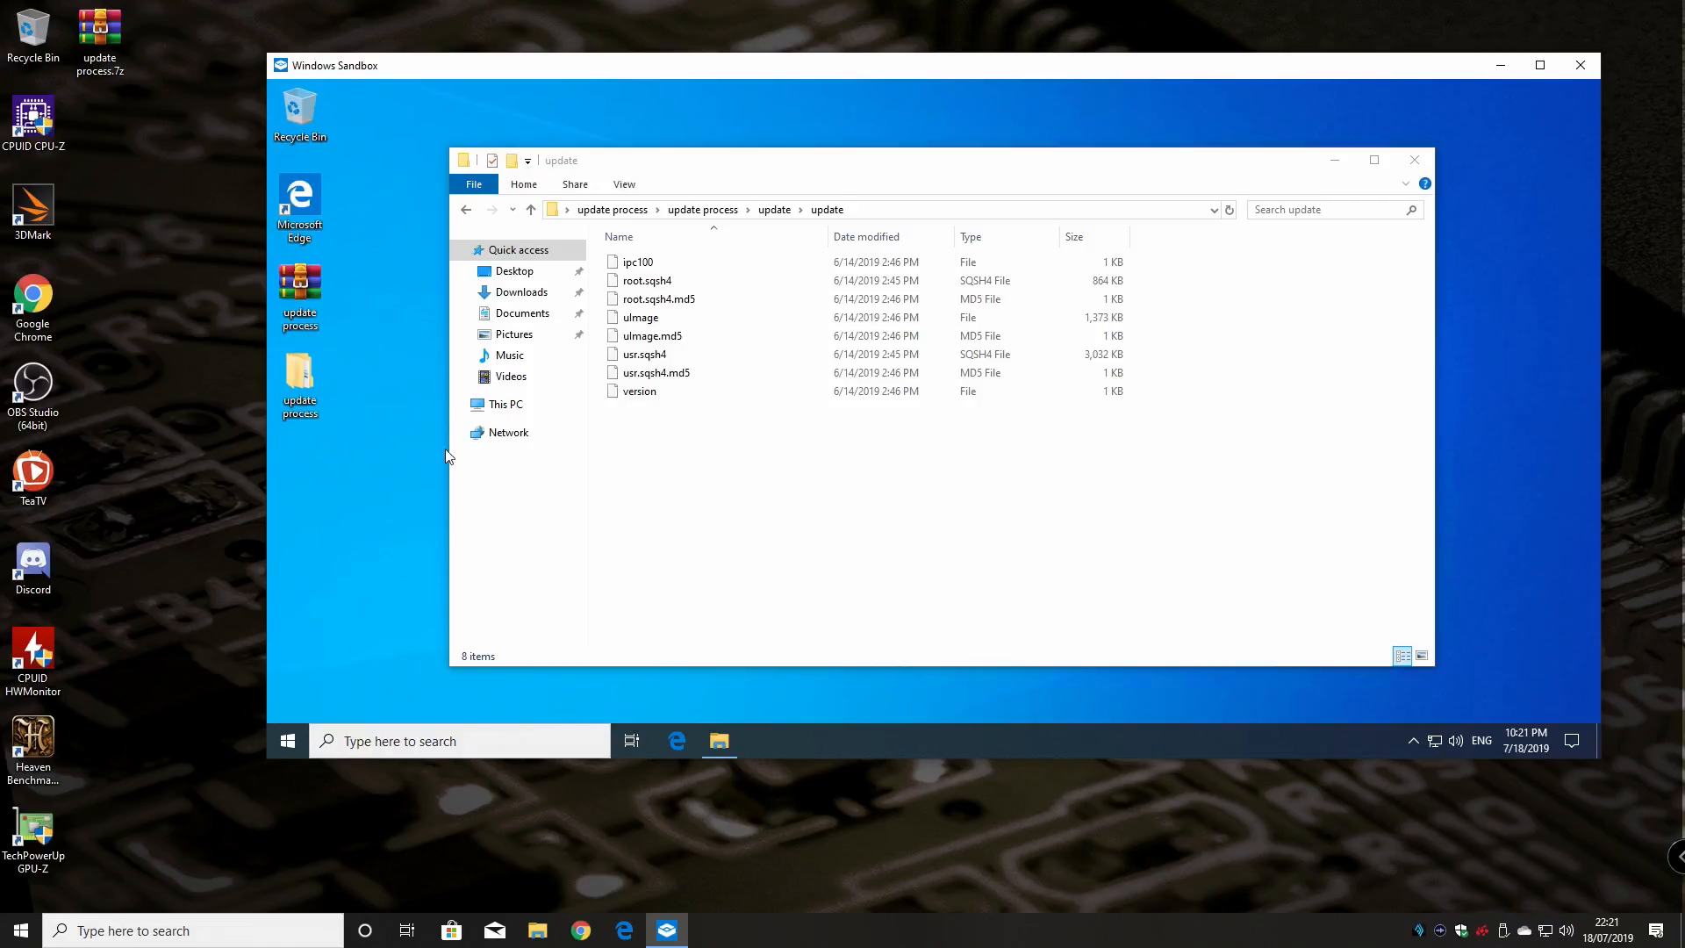
mouse_move(363, 449)
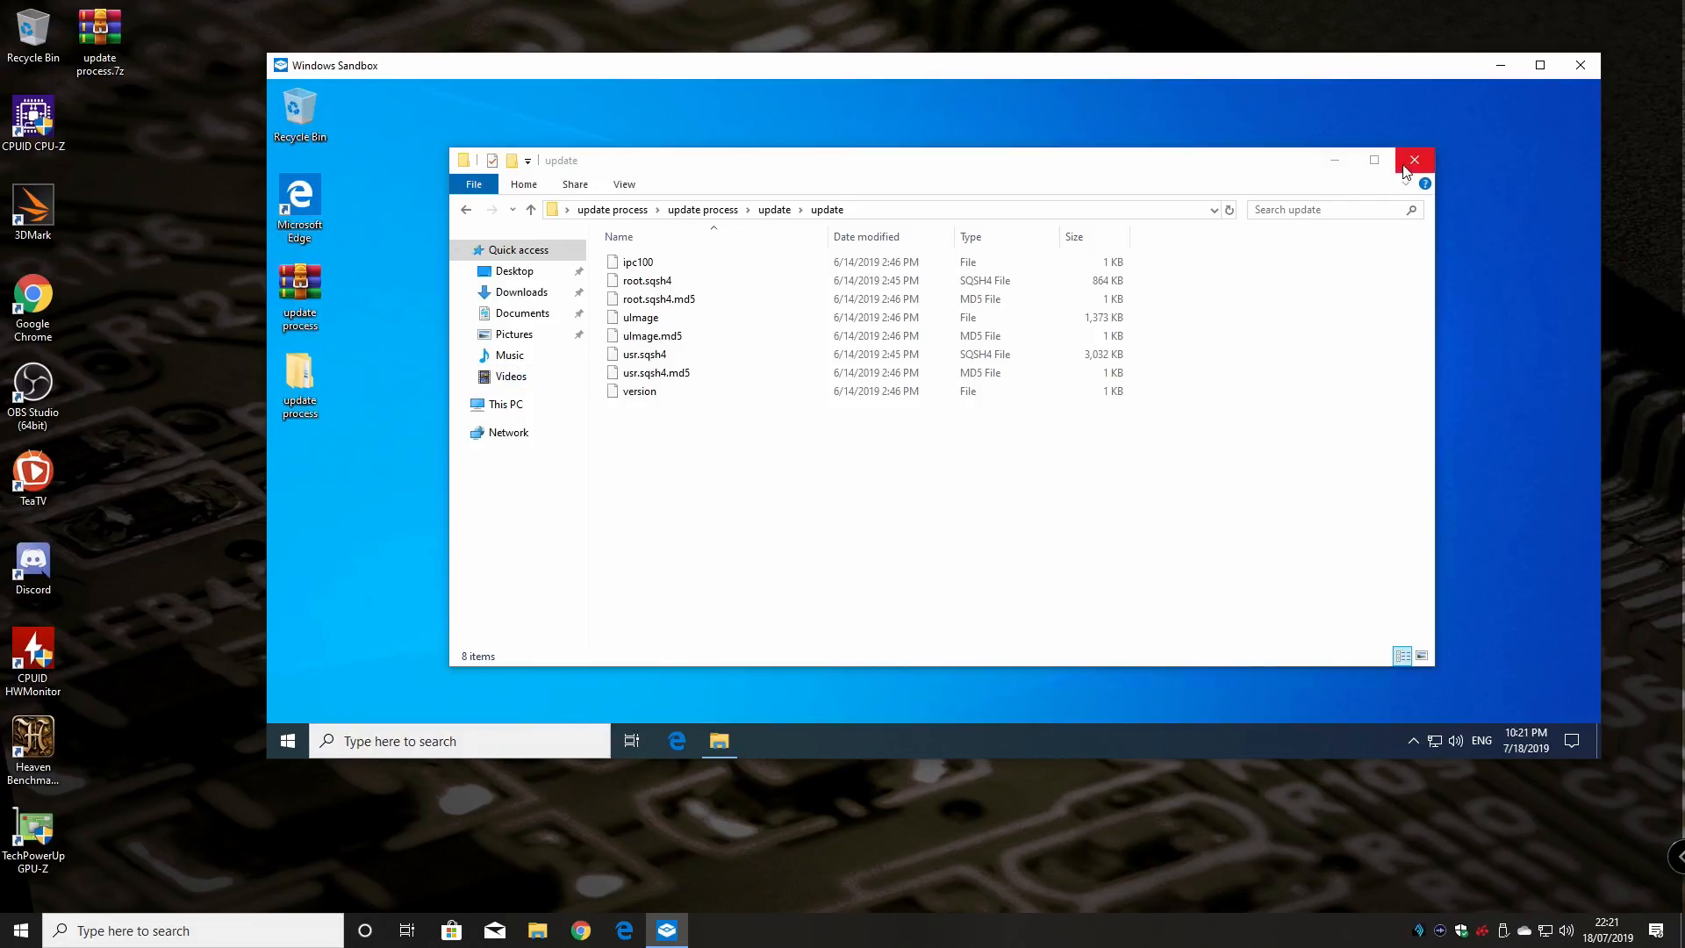
click(1412, 159)
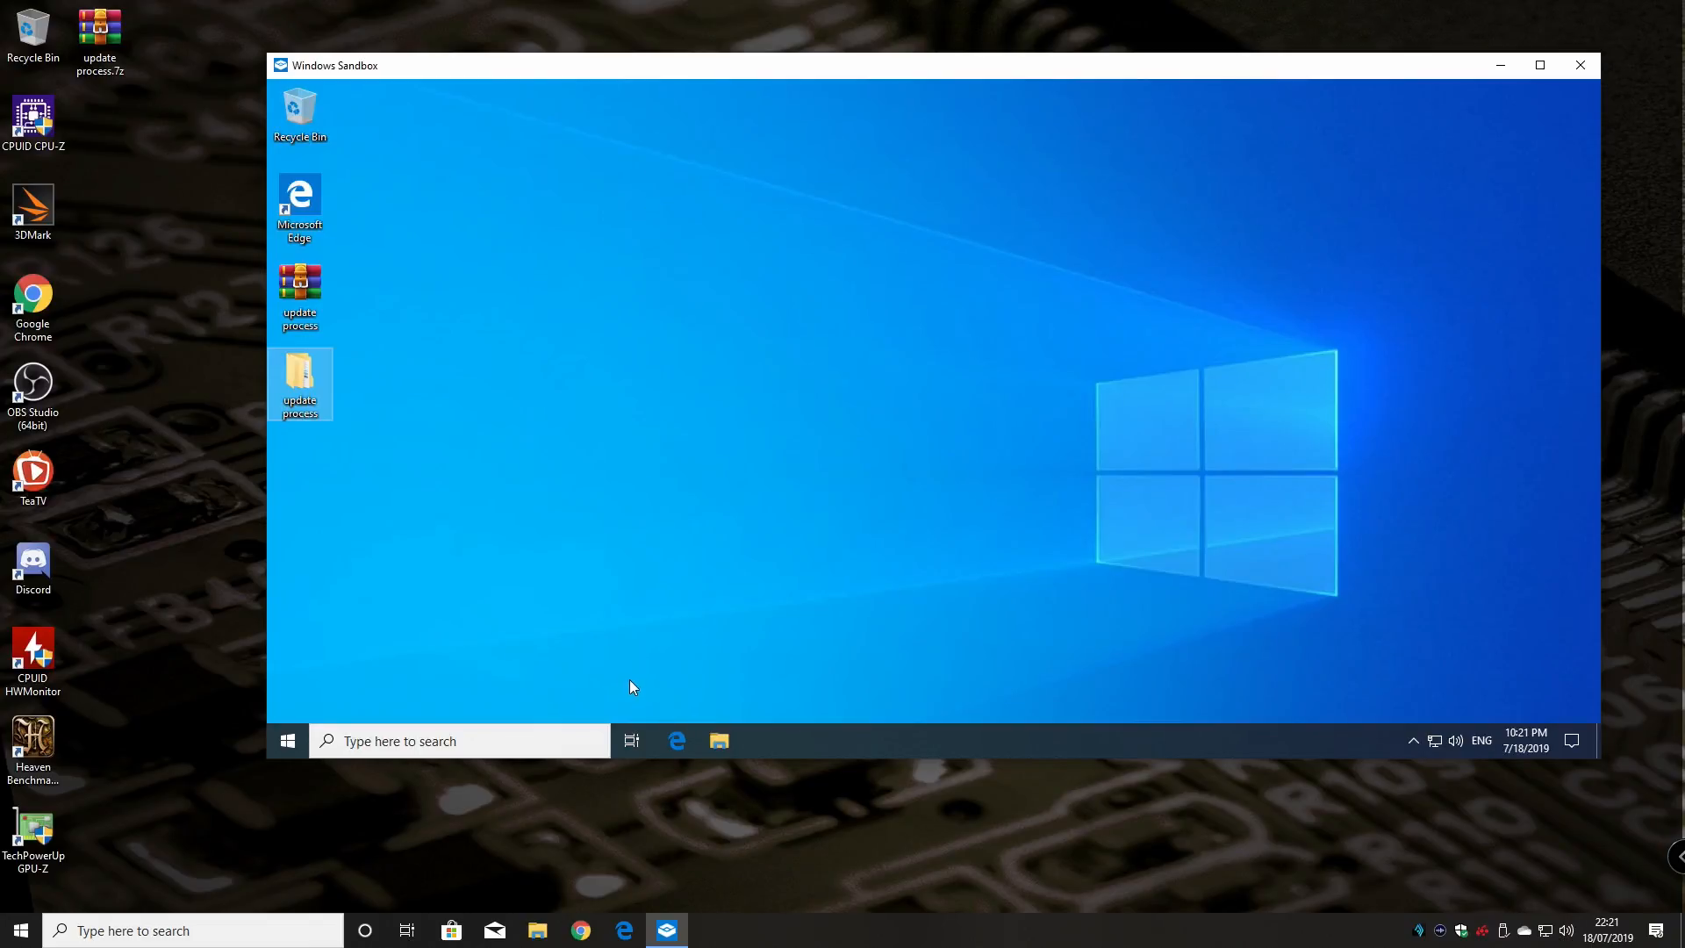
mouse_move(800, 400)
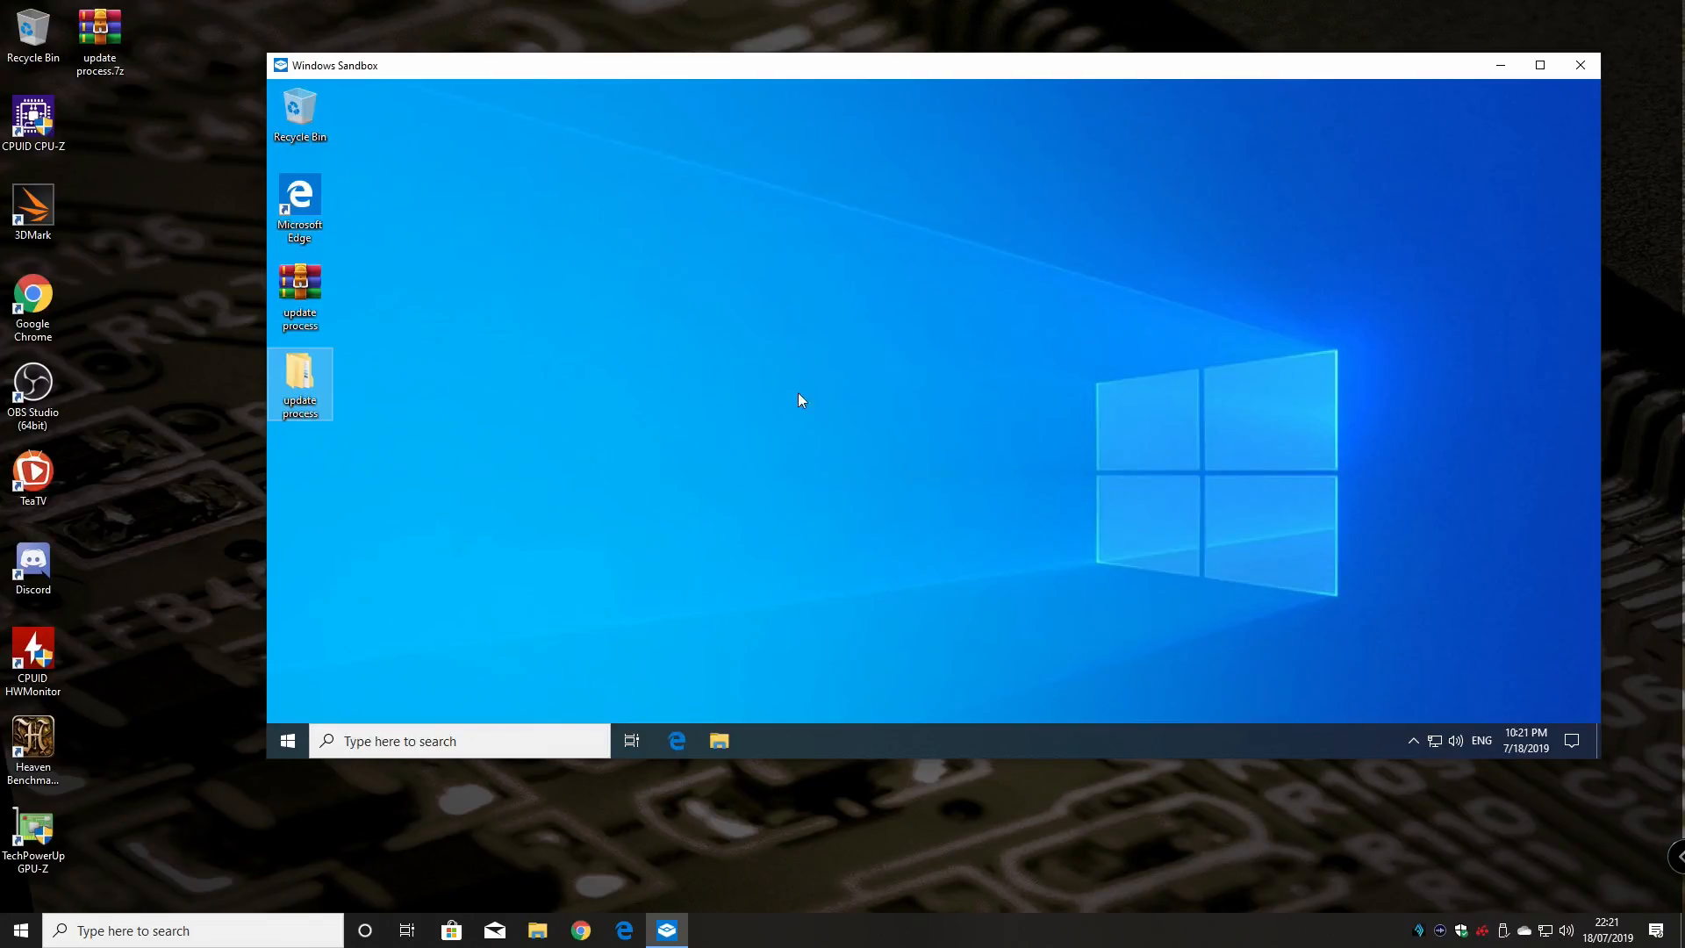
mouse_move(676, 741)
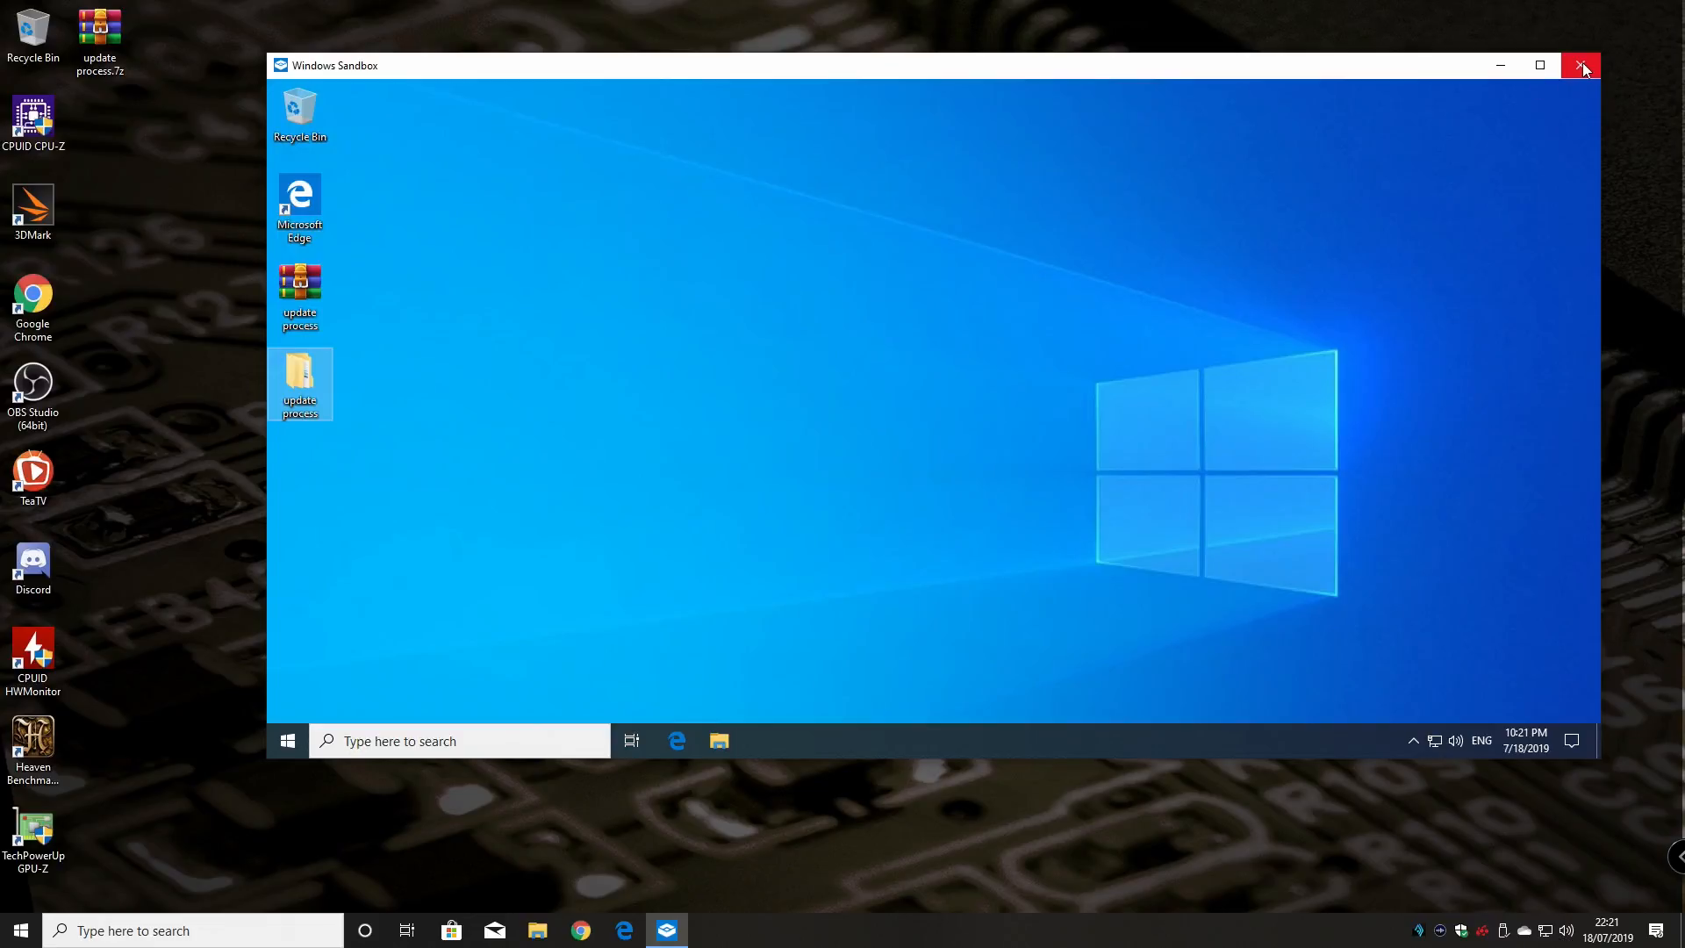
mouse_move(857, 394)
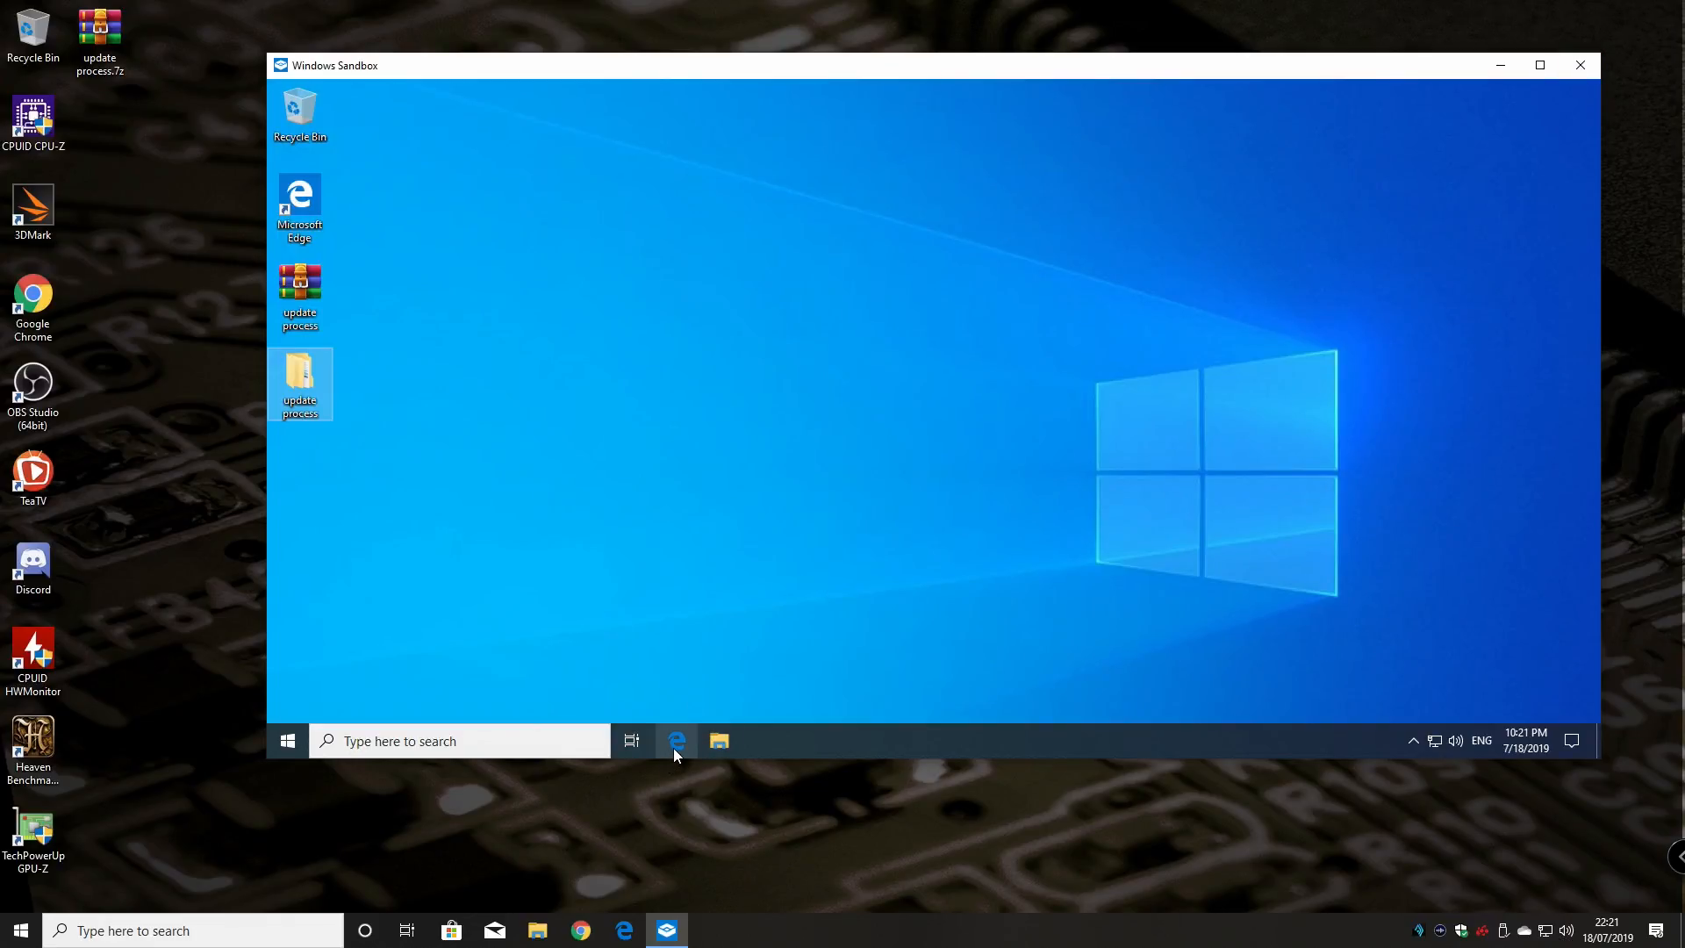
mouse_move(676, 741)
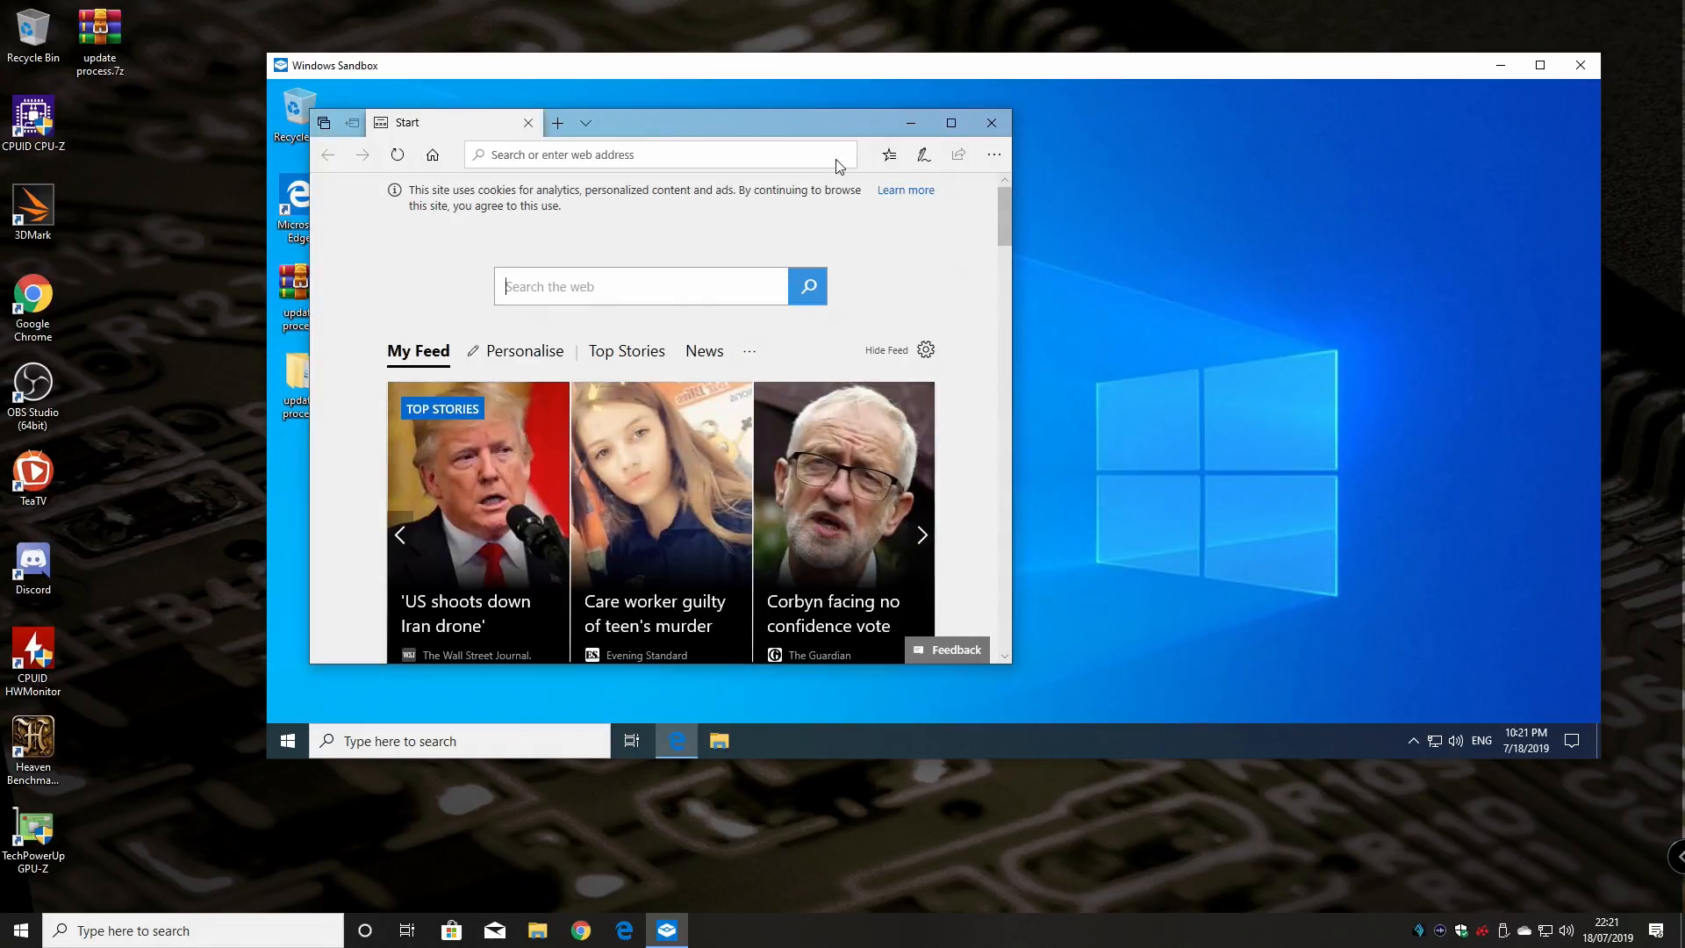
Maximize Edge, search Bing for 'free movies online', and scroll the results
click(949, 121)
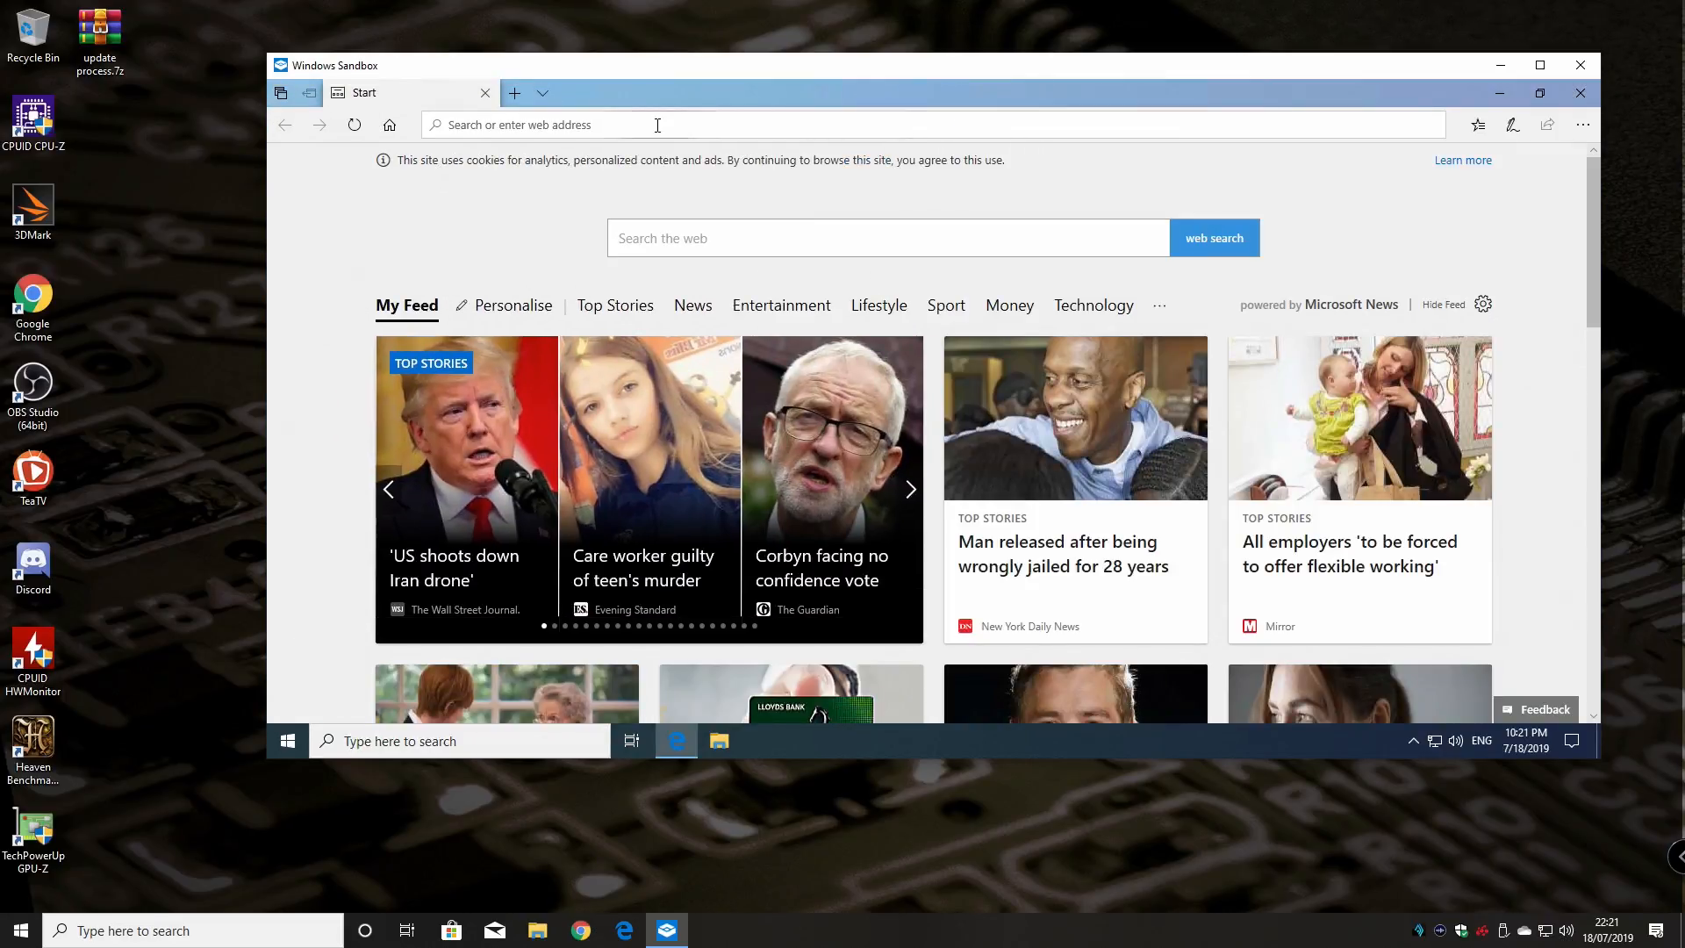
click(887, 238)
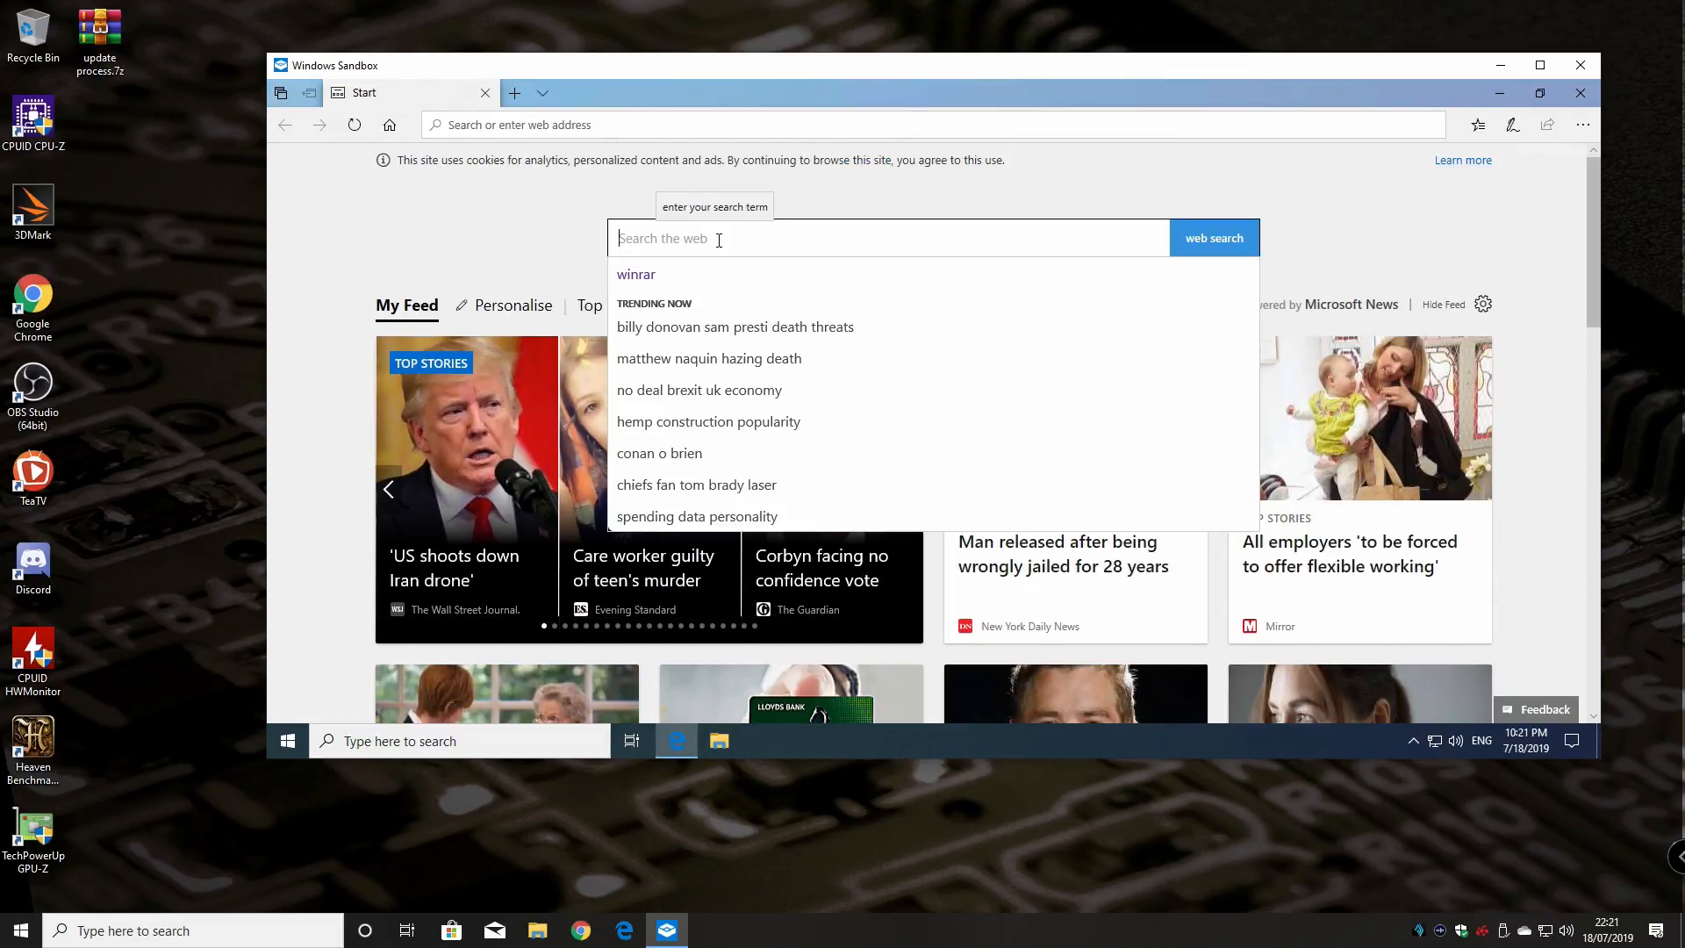
text(free movies online)
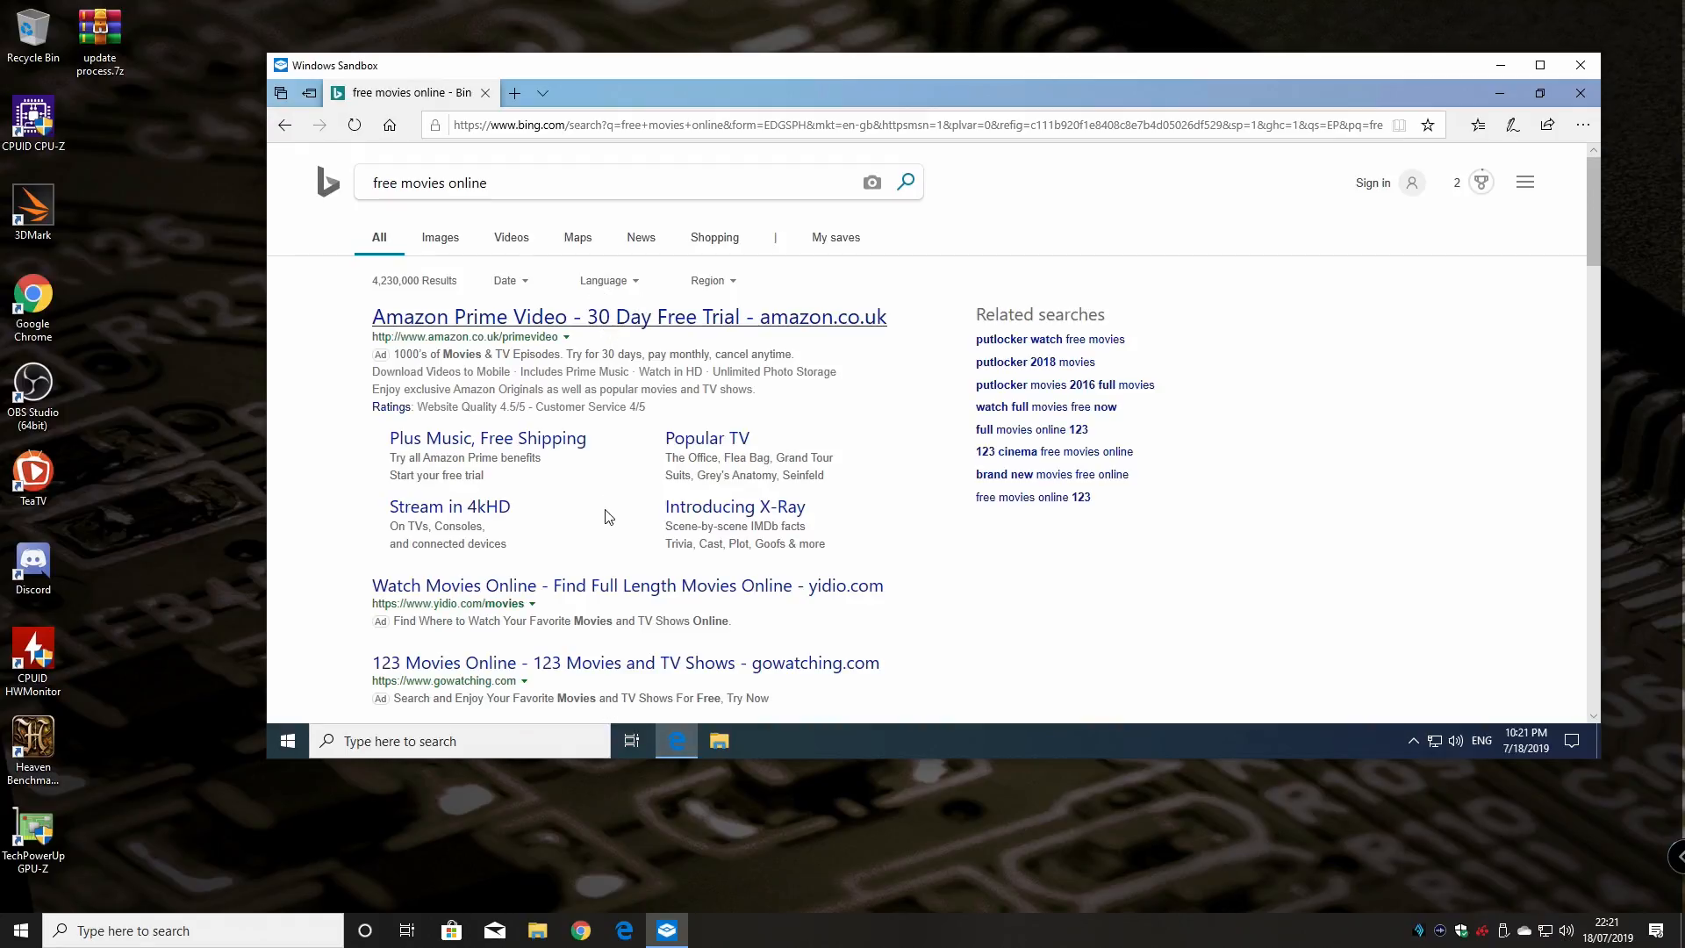
scroll(down, 3)
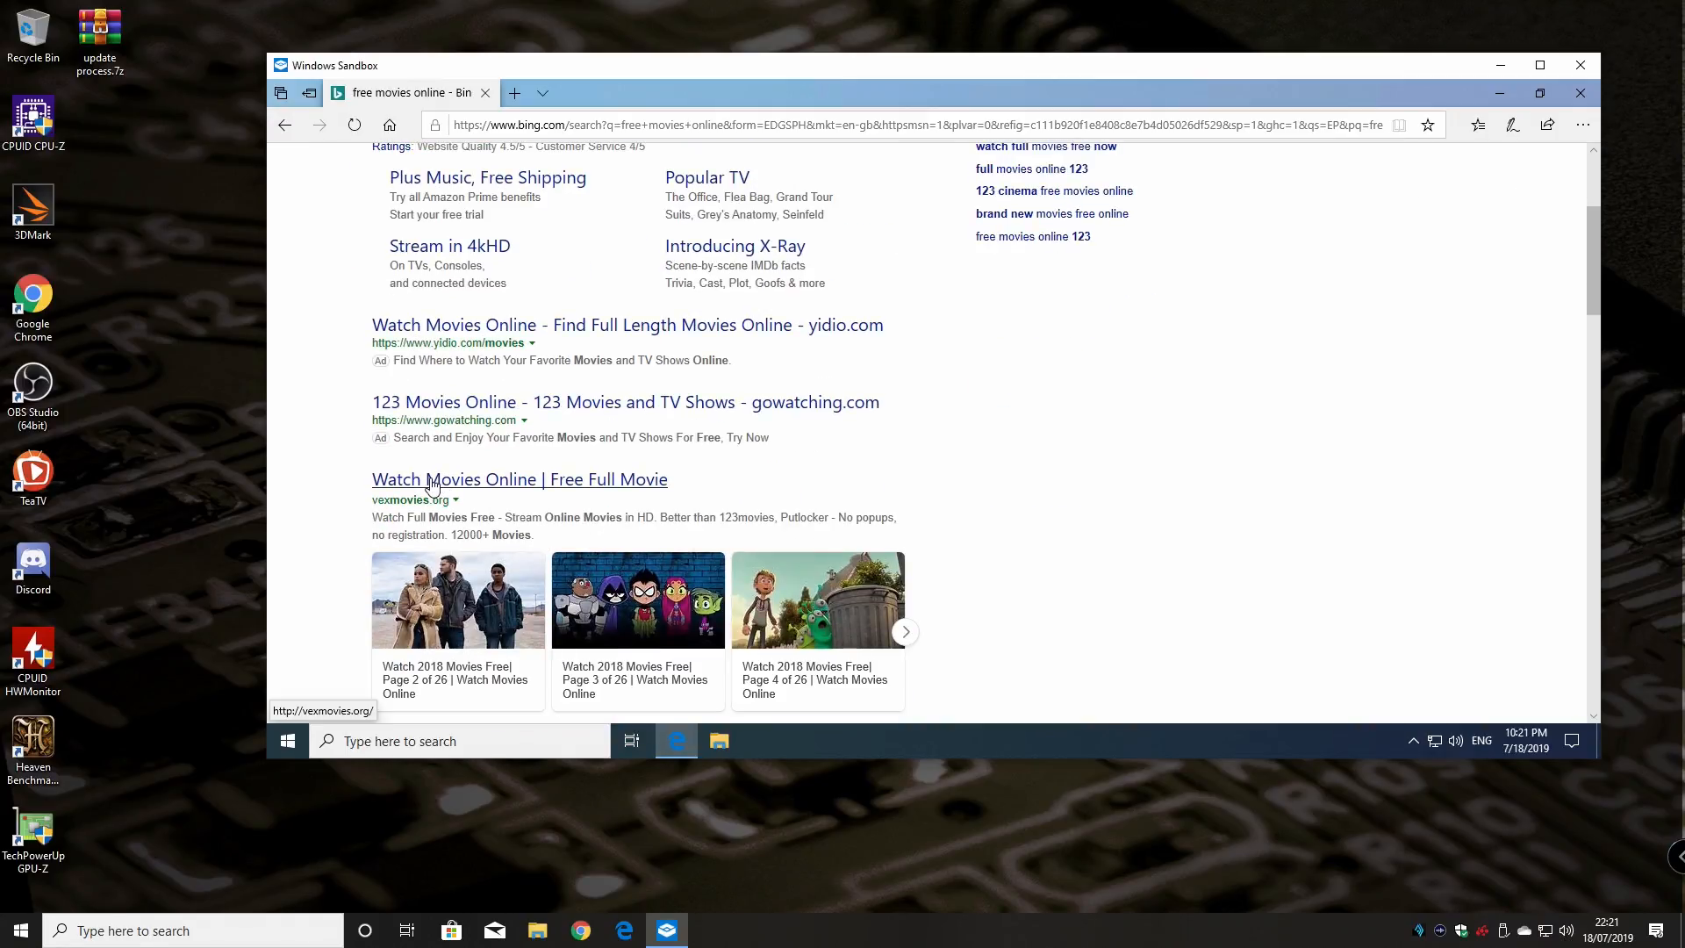
Open vexmovies.org from the results and search the site for 'avengers'
click(519, 479)
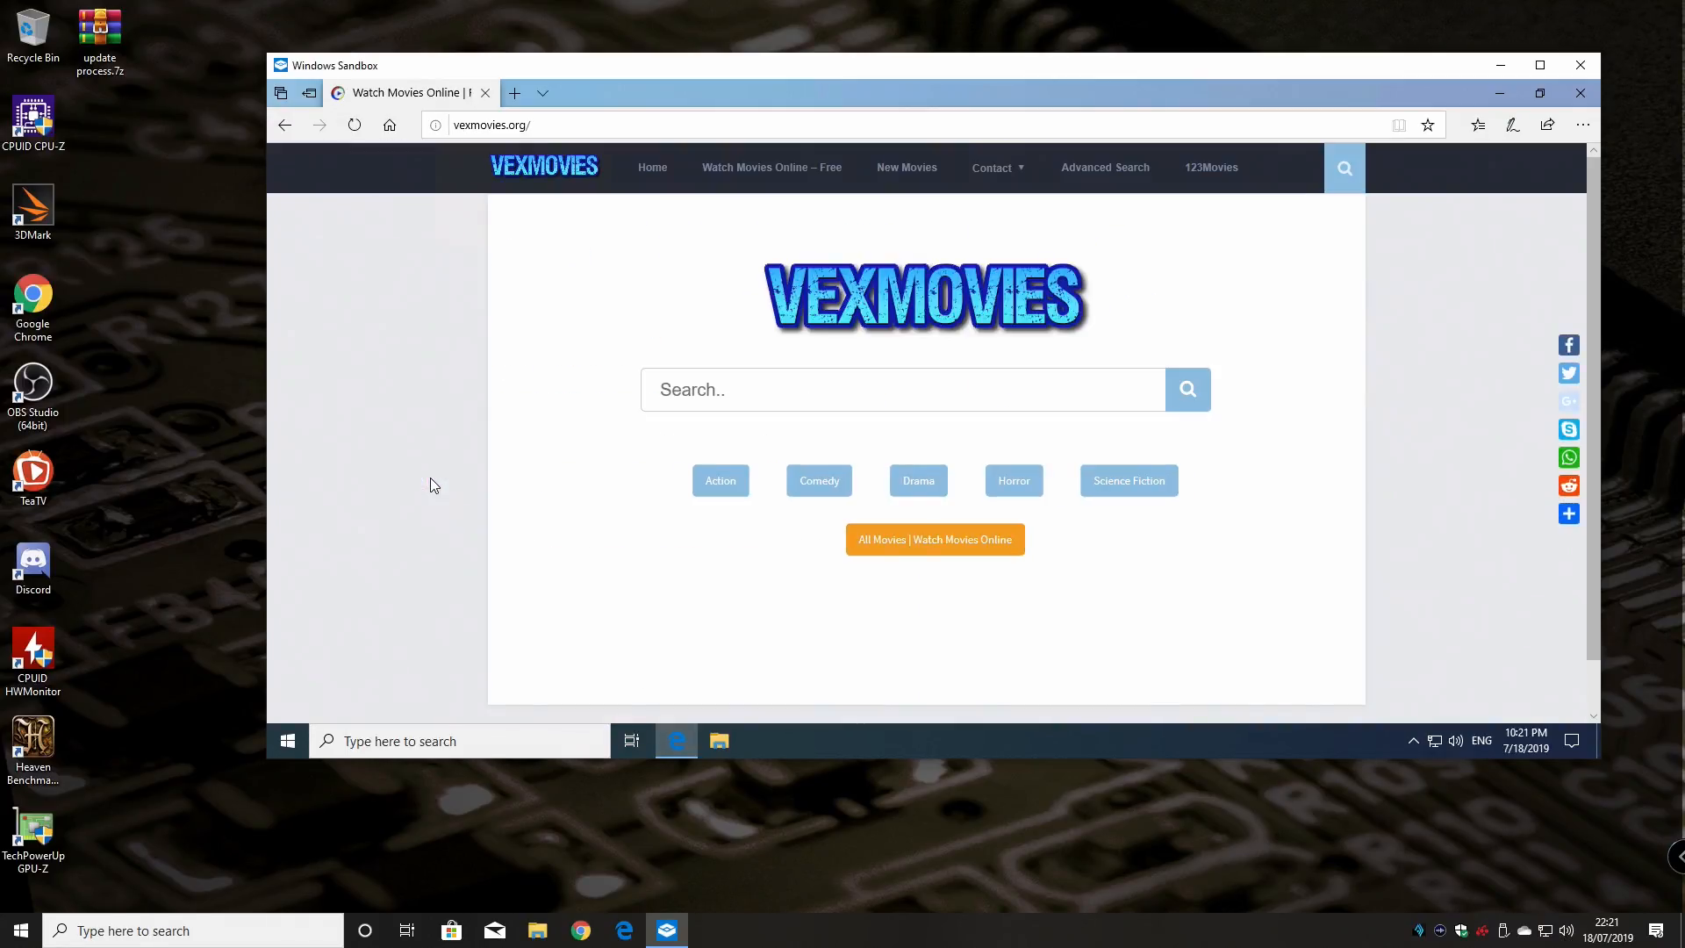
mouse_move(771, 166)
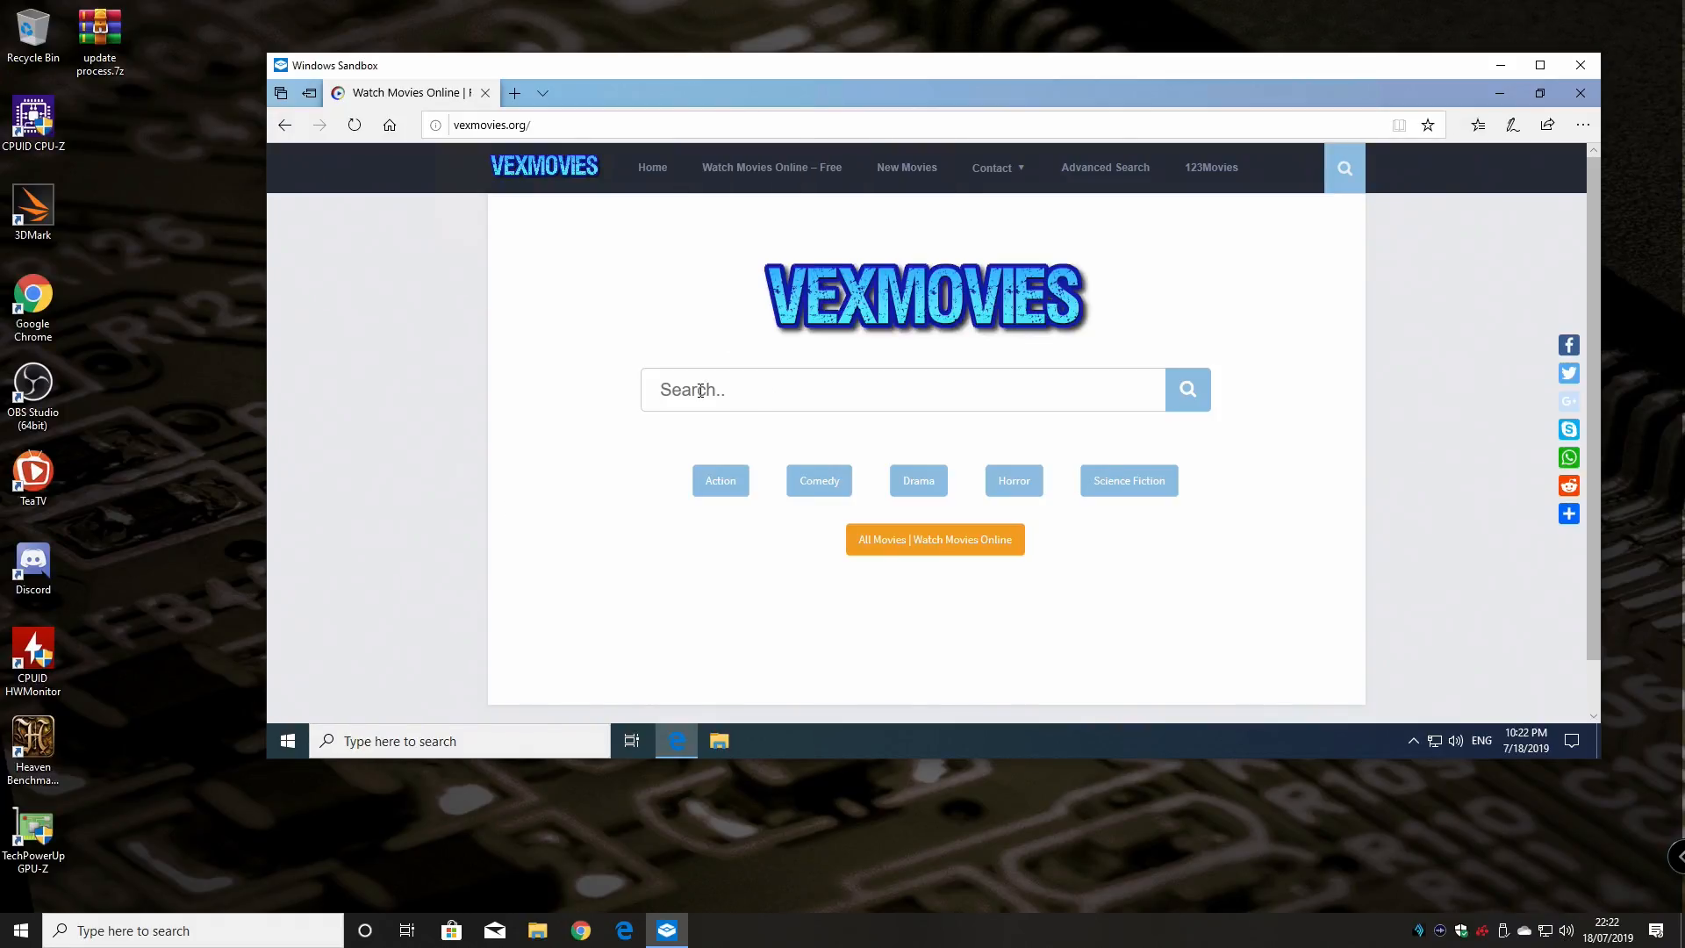
text(avengers)
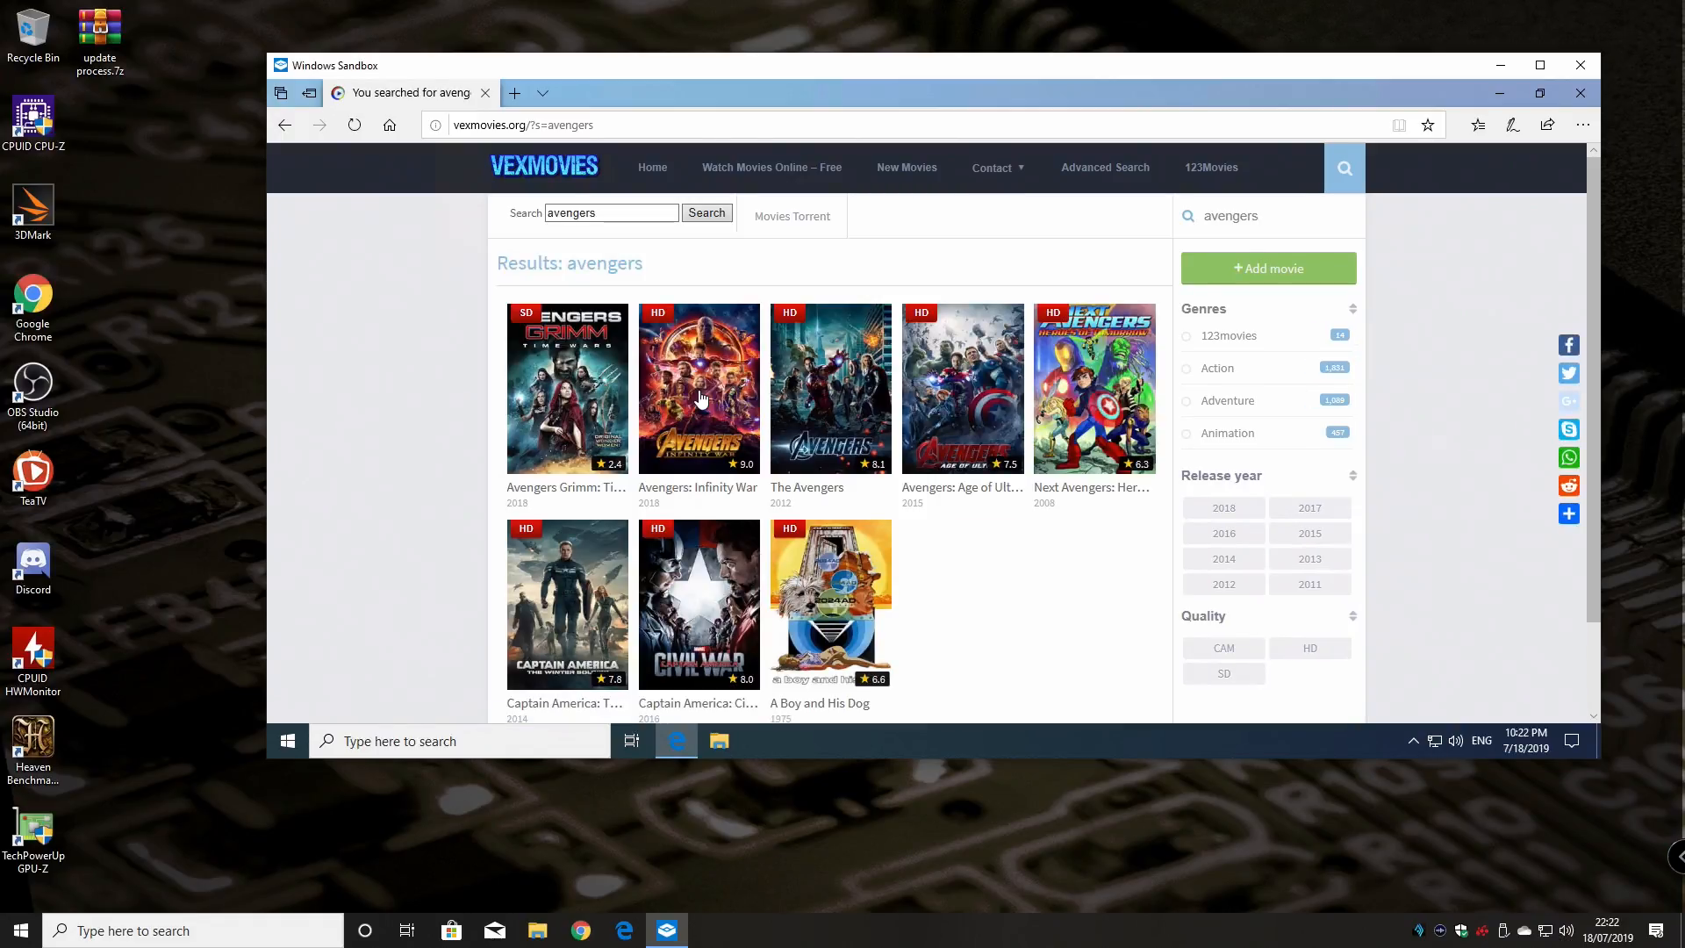
mouse_move(699, 388)
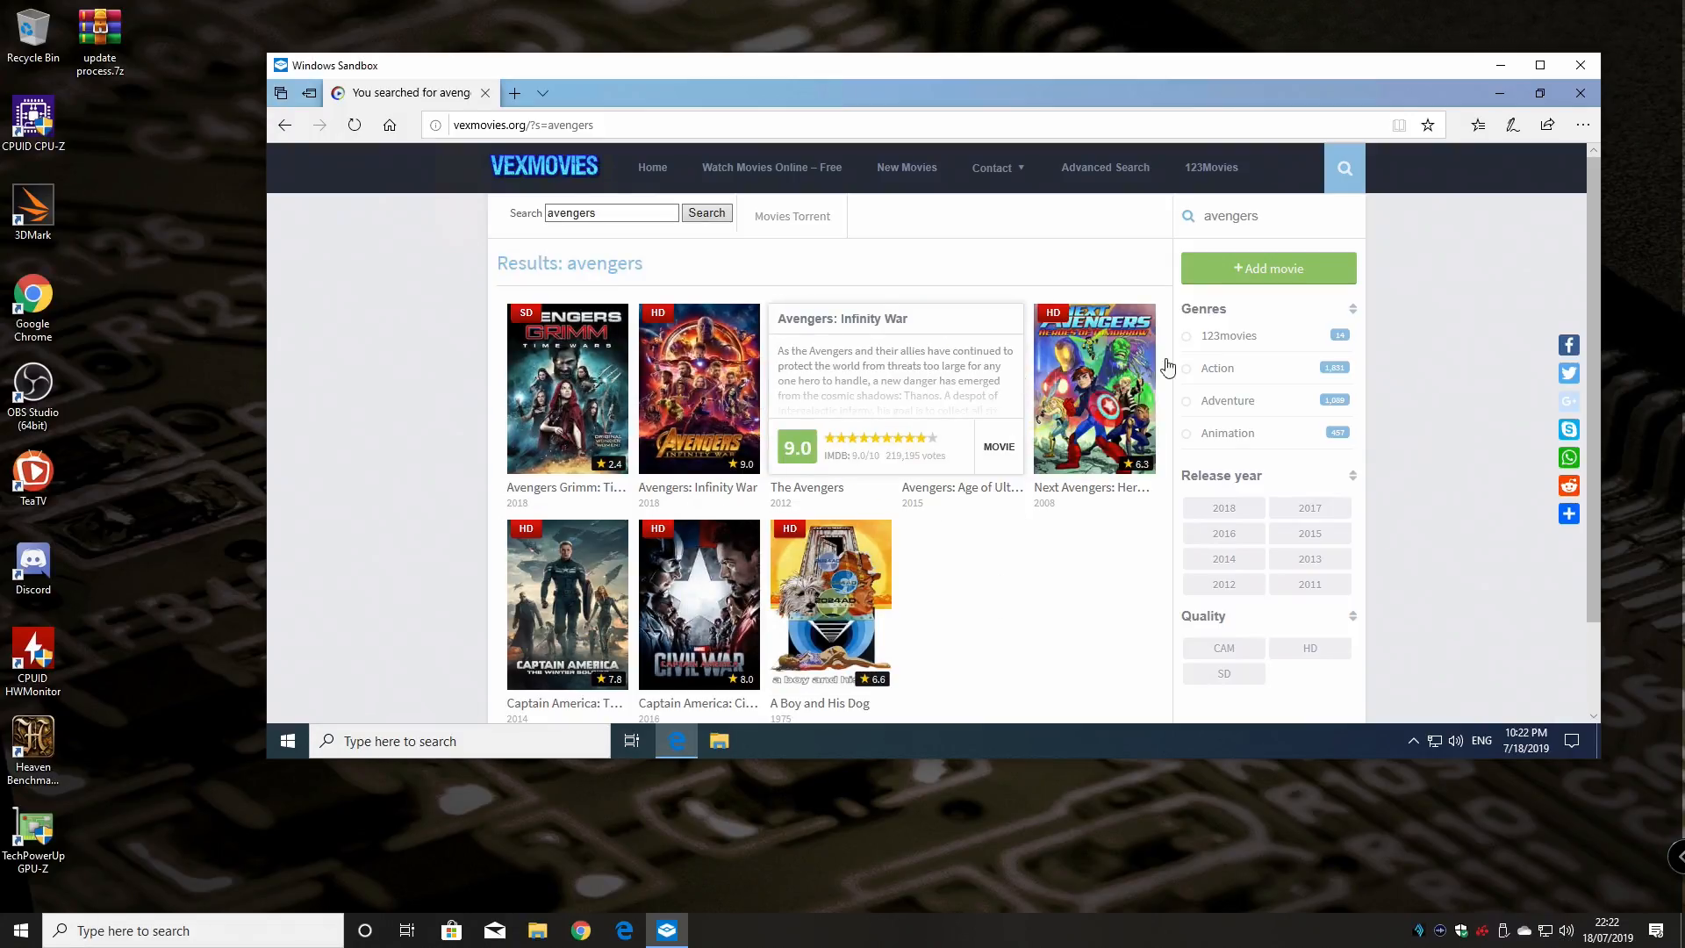
mouse_move(698, 387)
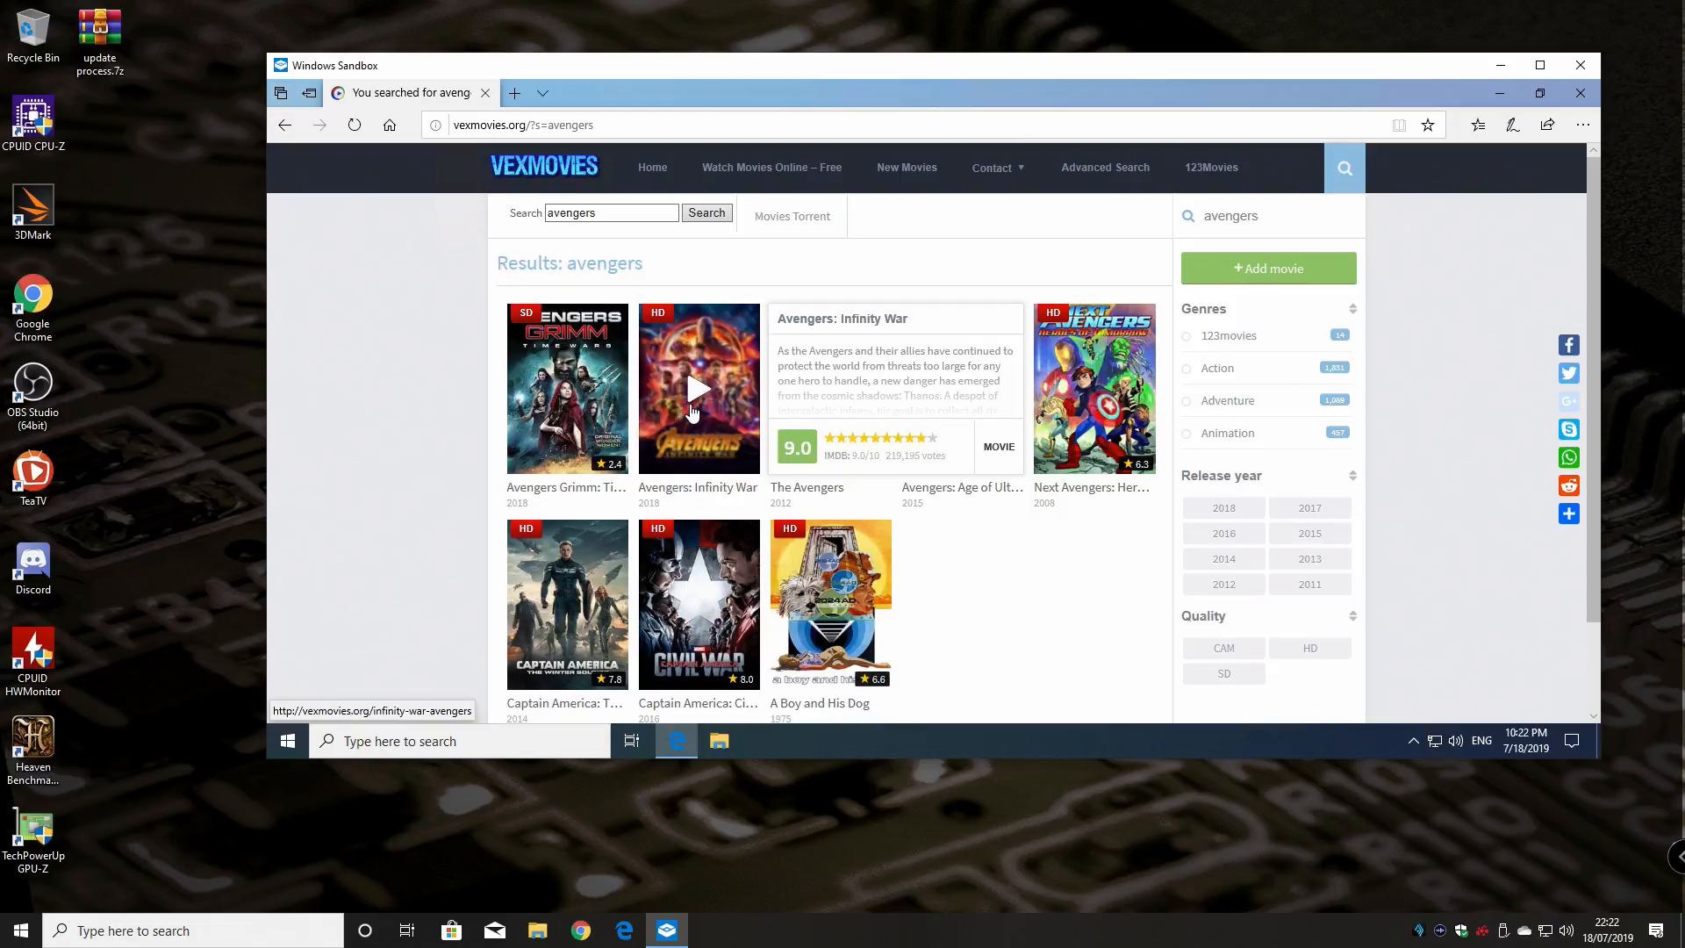
Open the Avengers: Infinity War page on vexmovies and start the movie
click(697, 388)
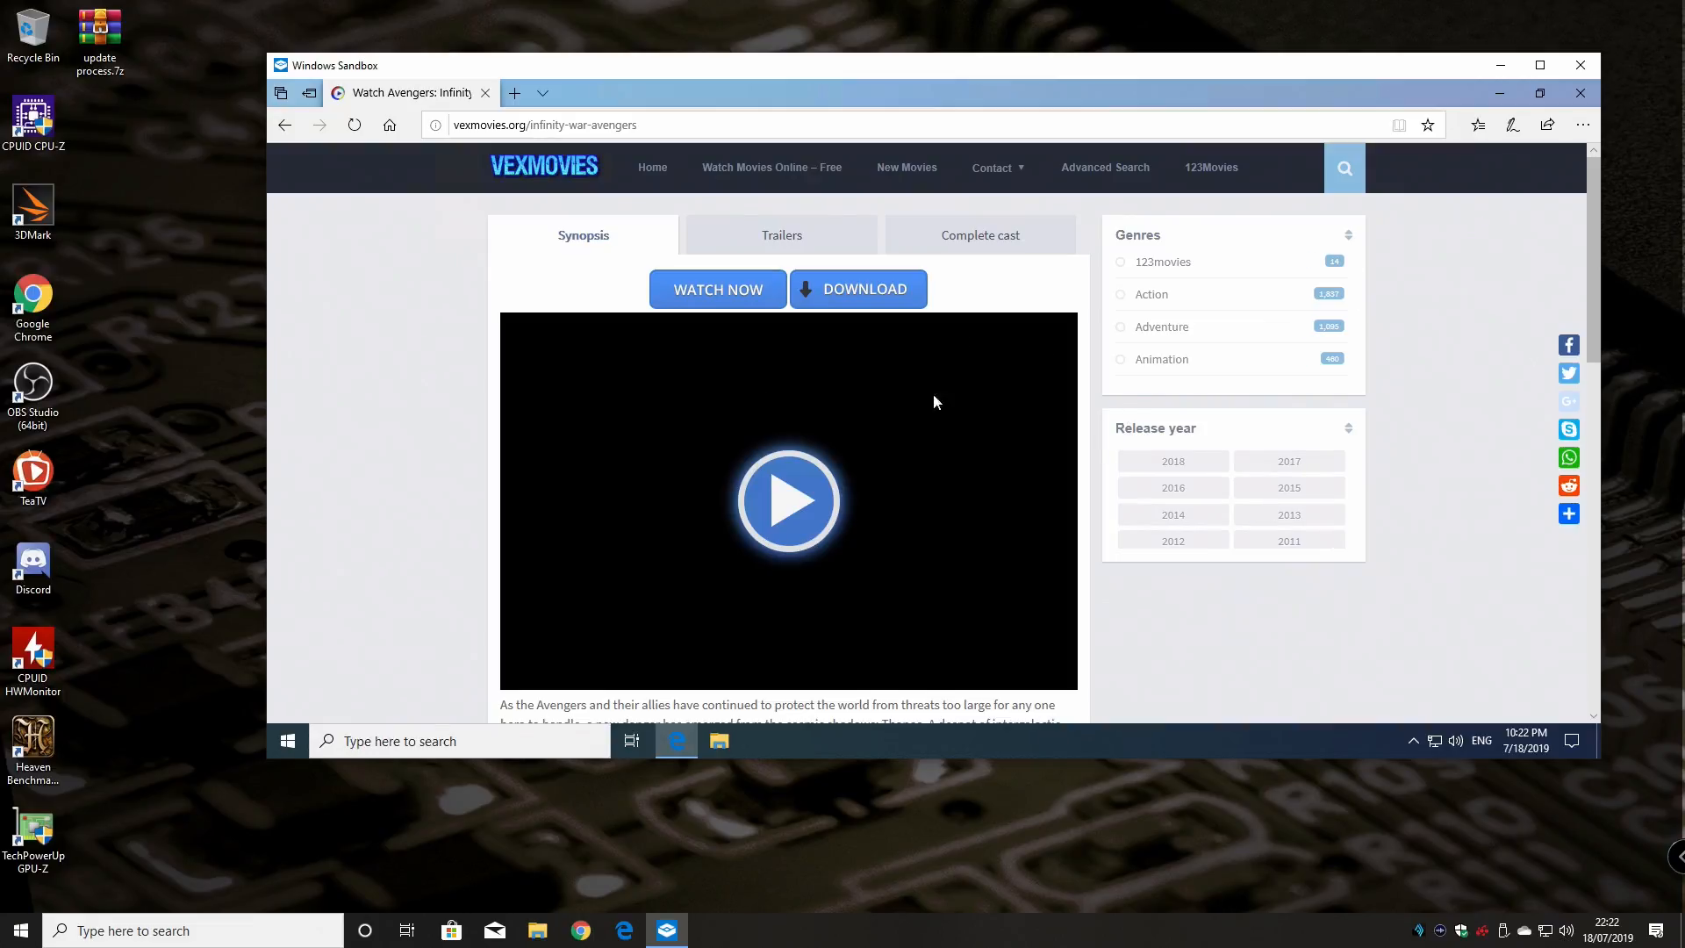
mouse_move(435, 469)
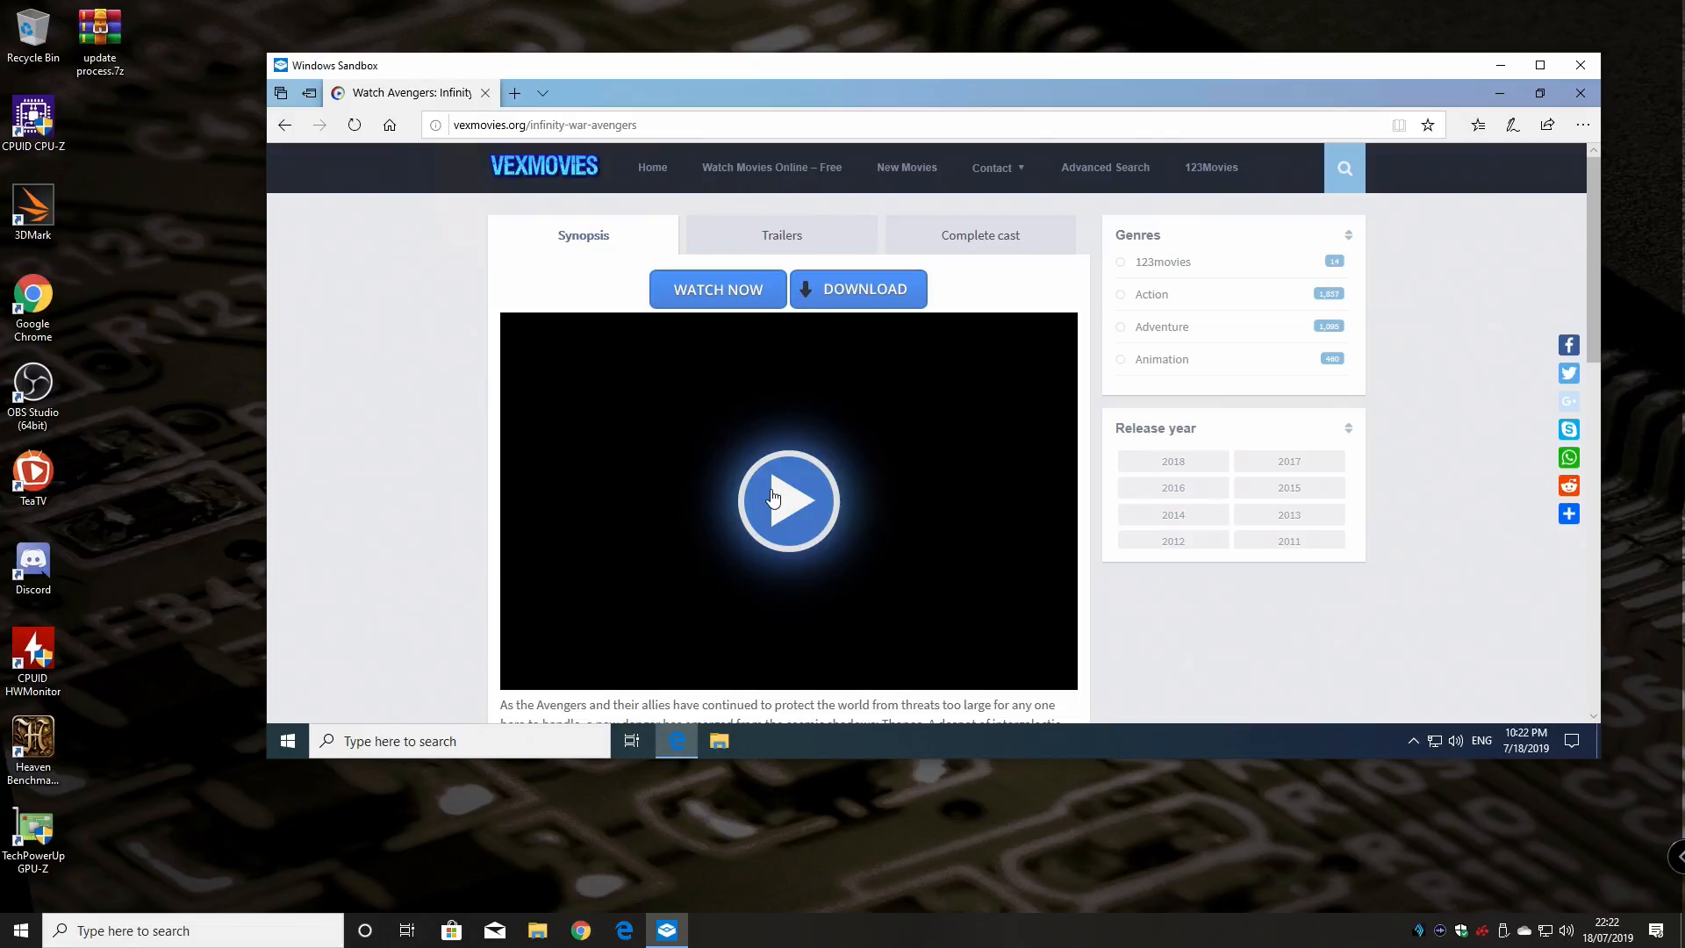
click(789, 499)
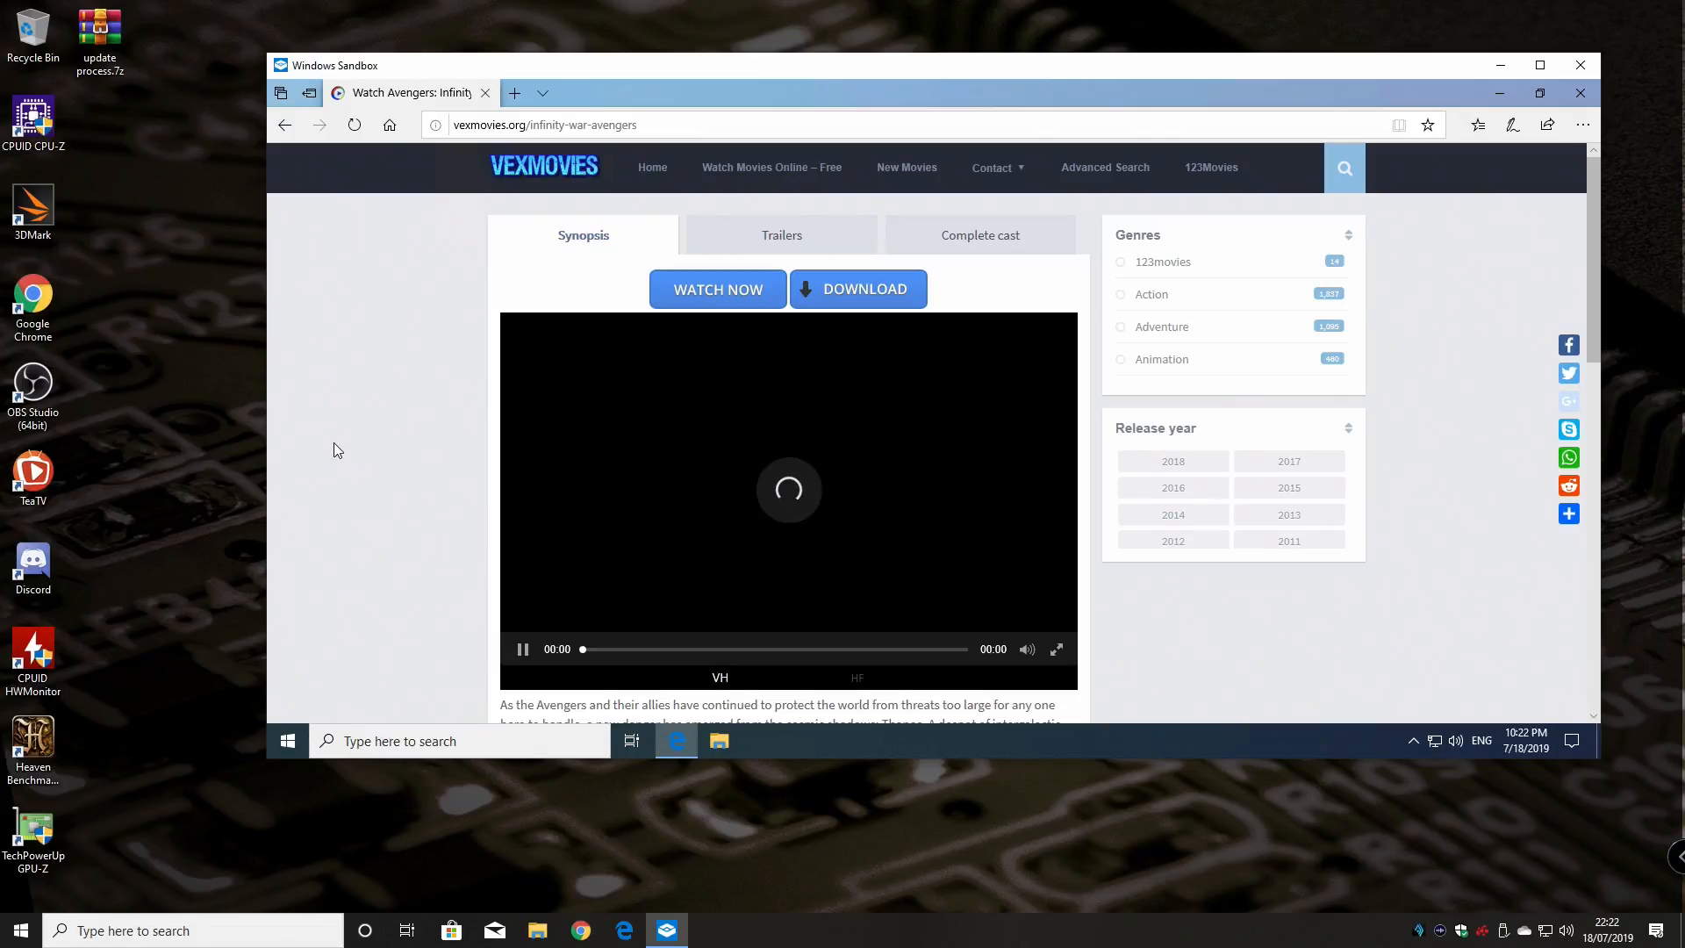
scroll(down, 3)
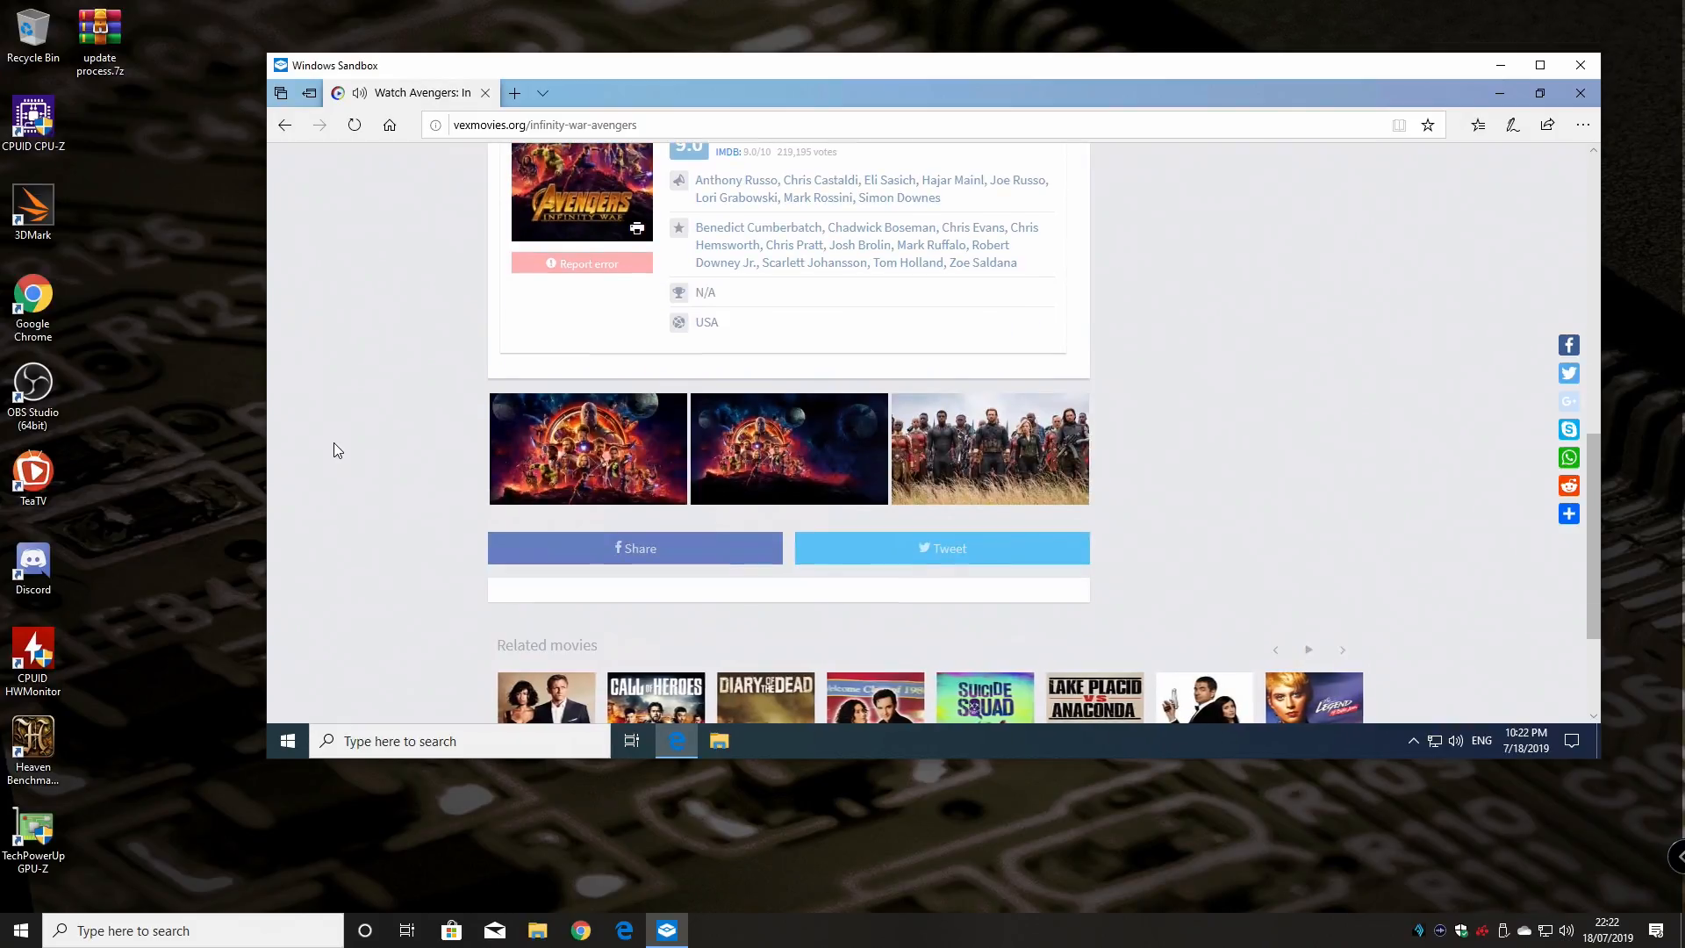
scroll(up, 3)
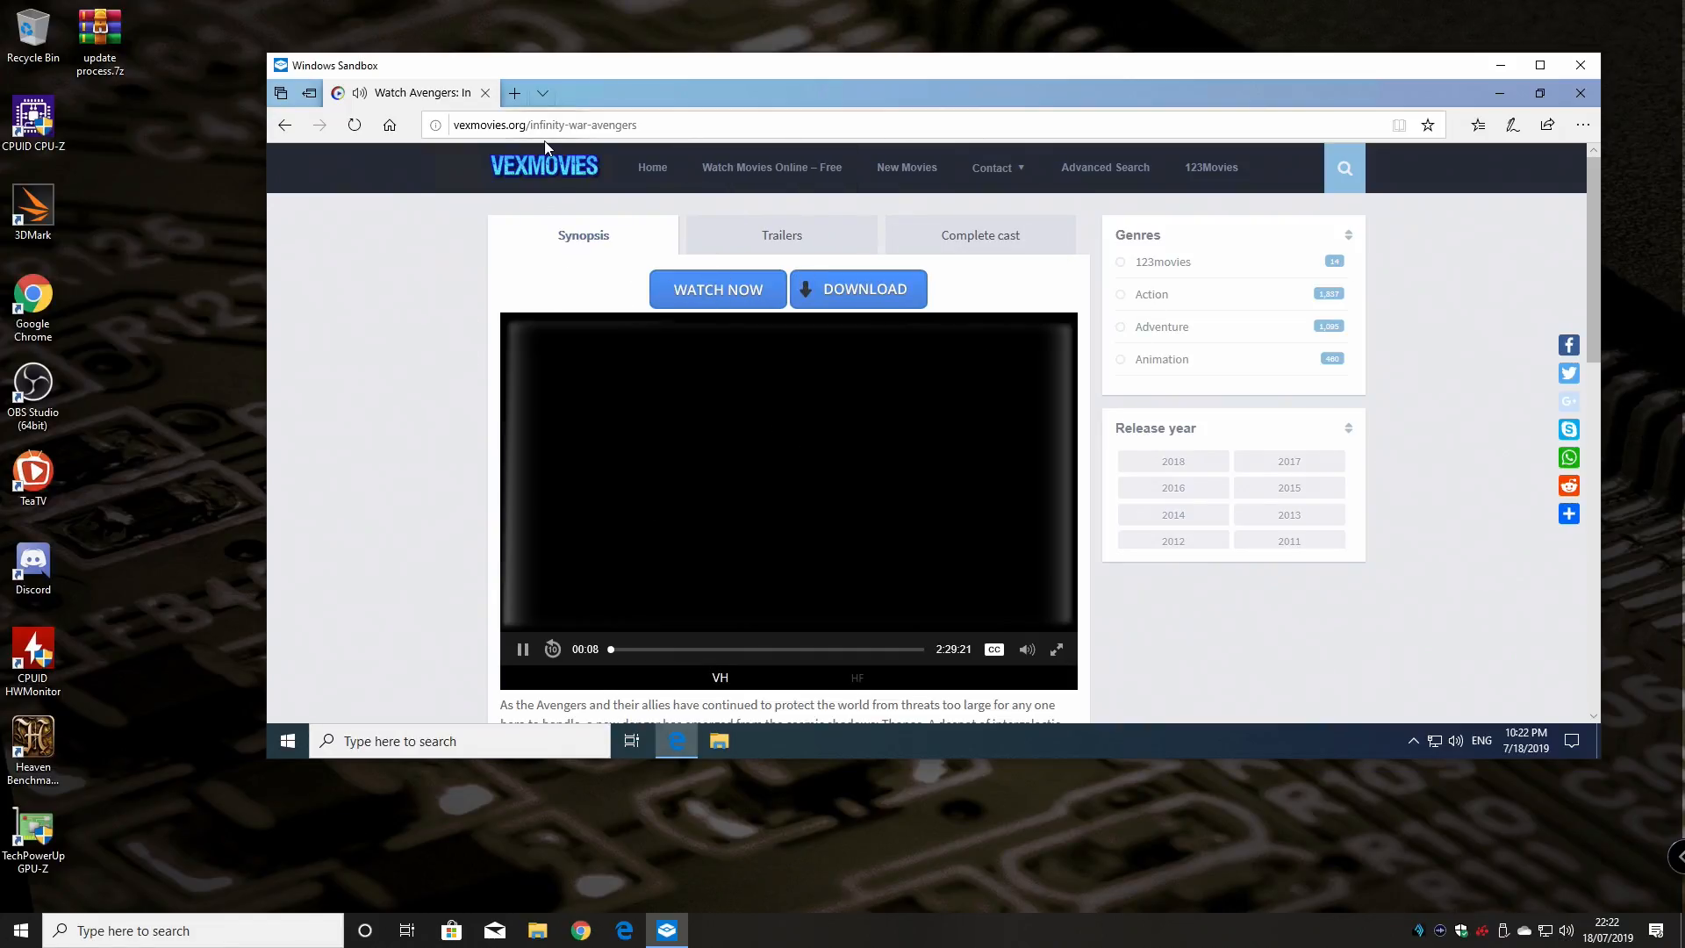
Select the movie page's web address and get the Avengers video playing again
click(544, 125)
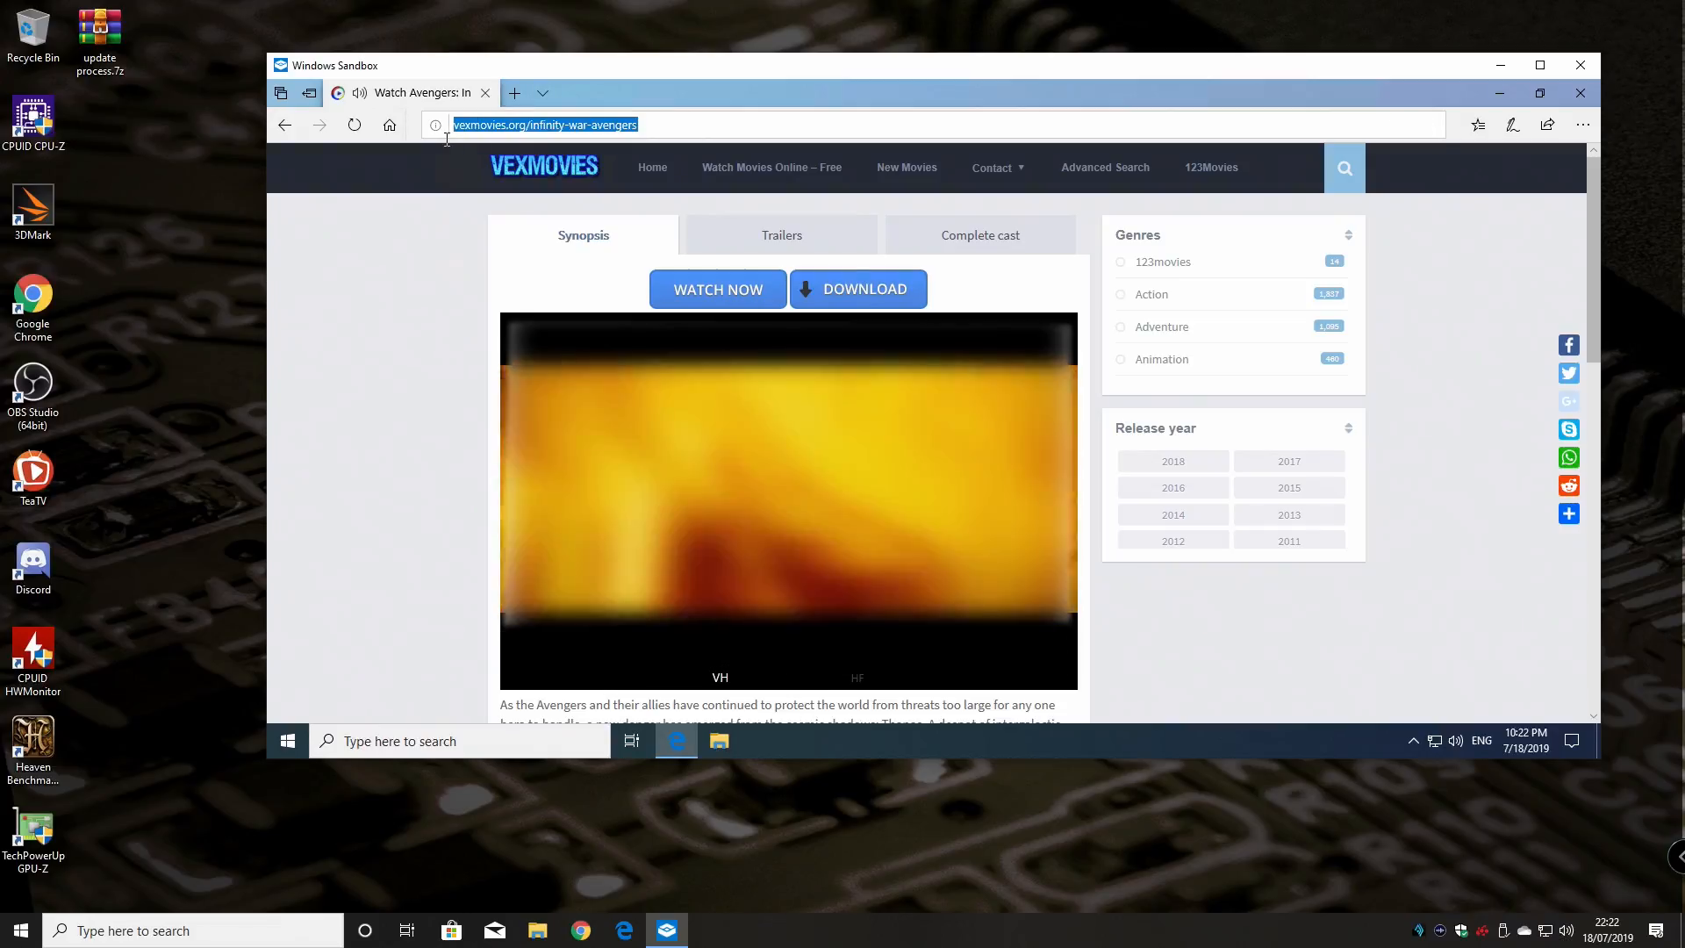
click(545, 125)
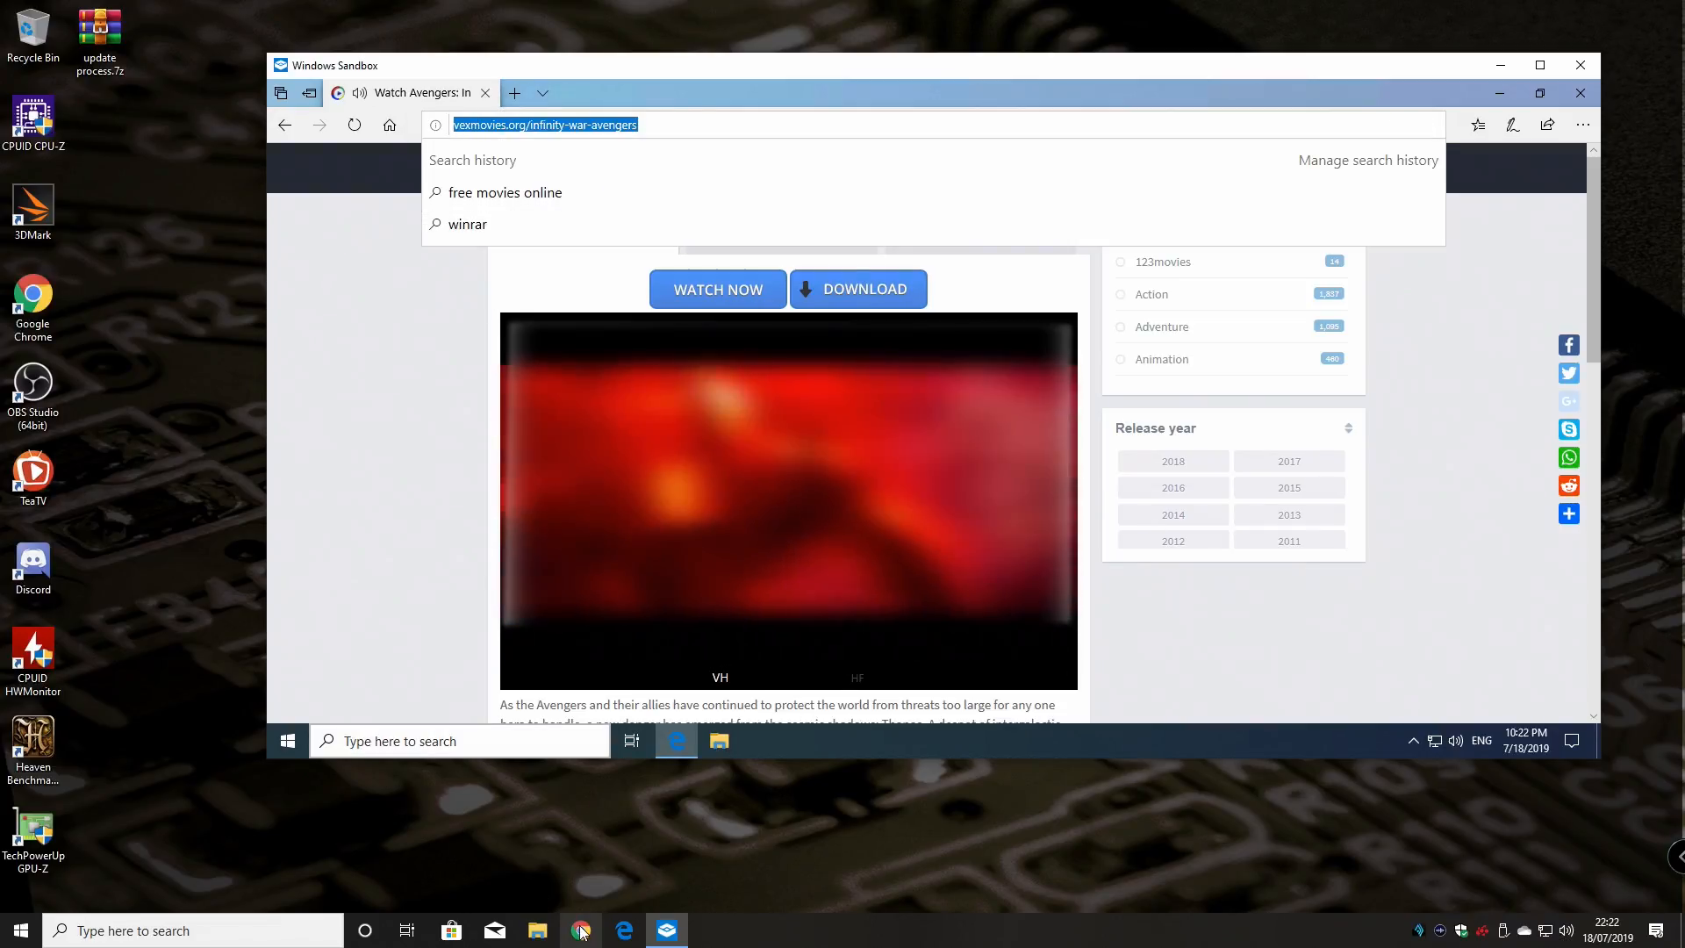
click(717, 288)
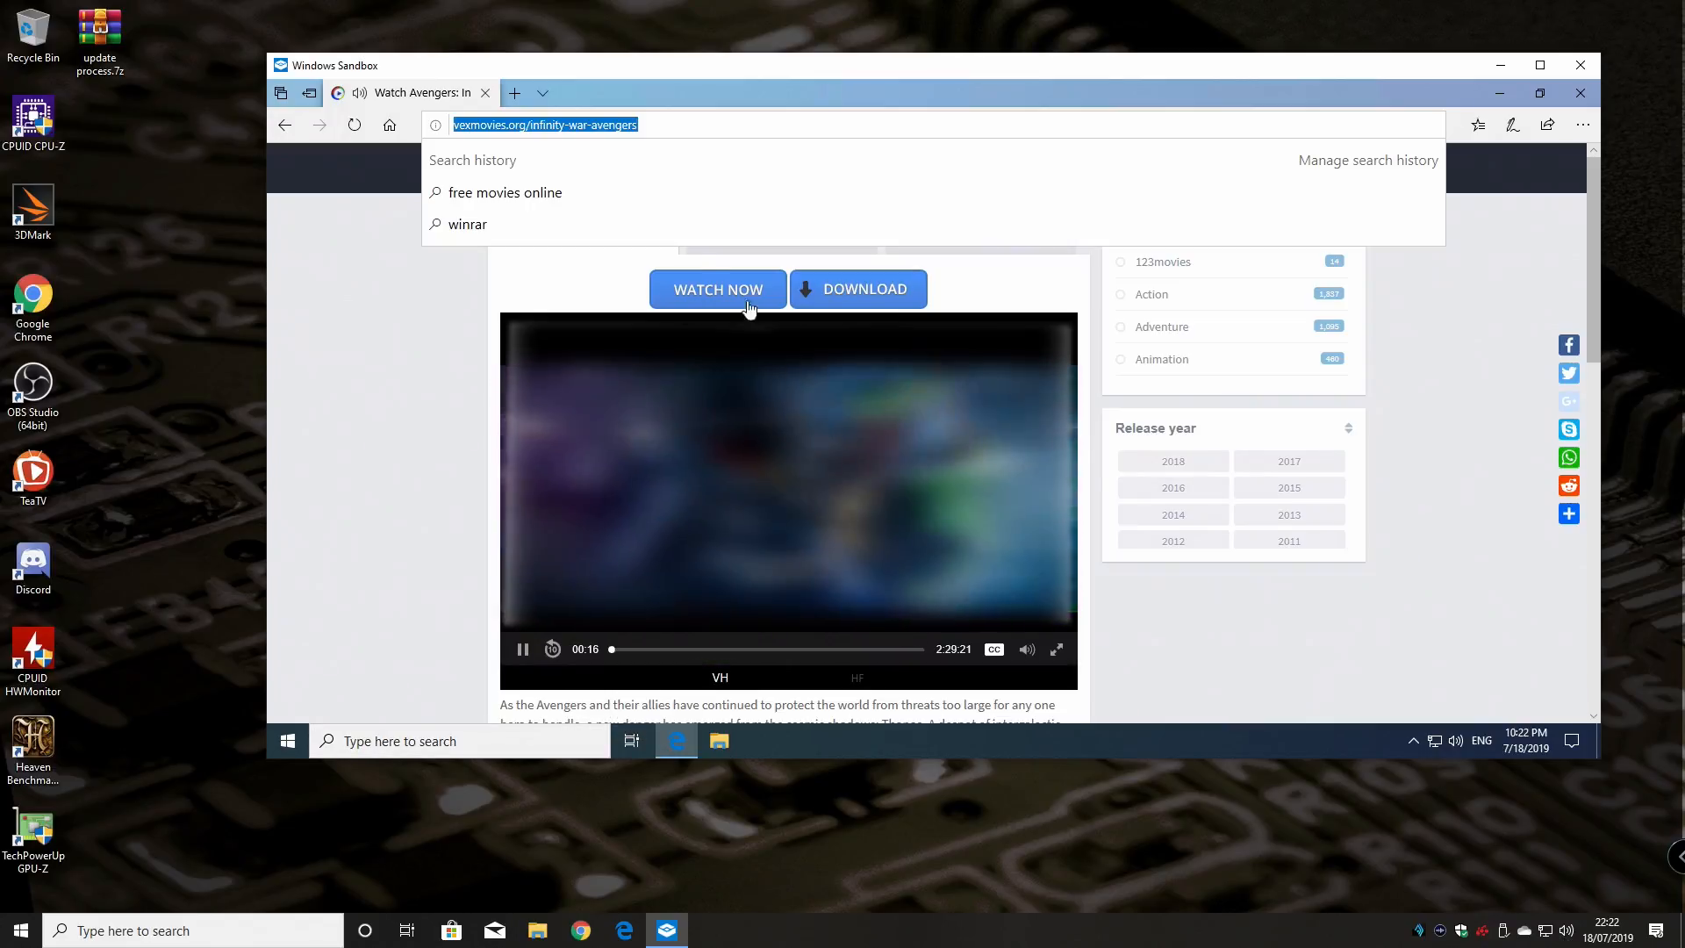
click(430, 408)
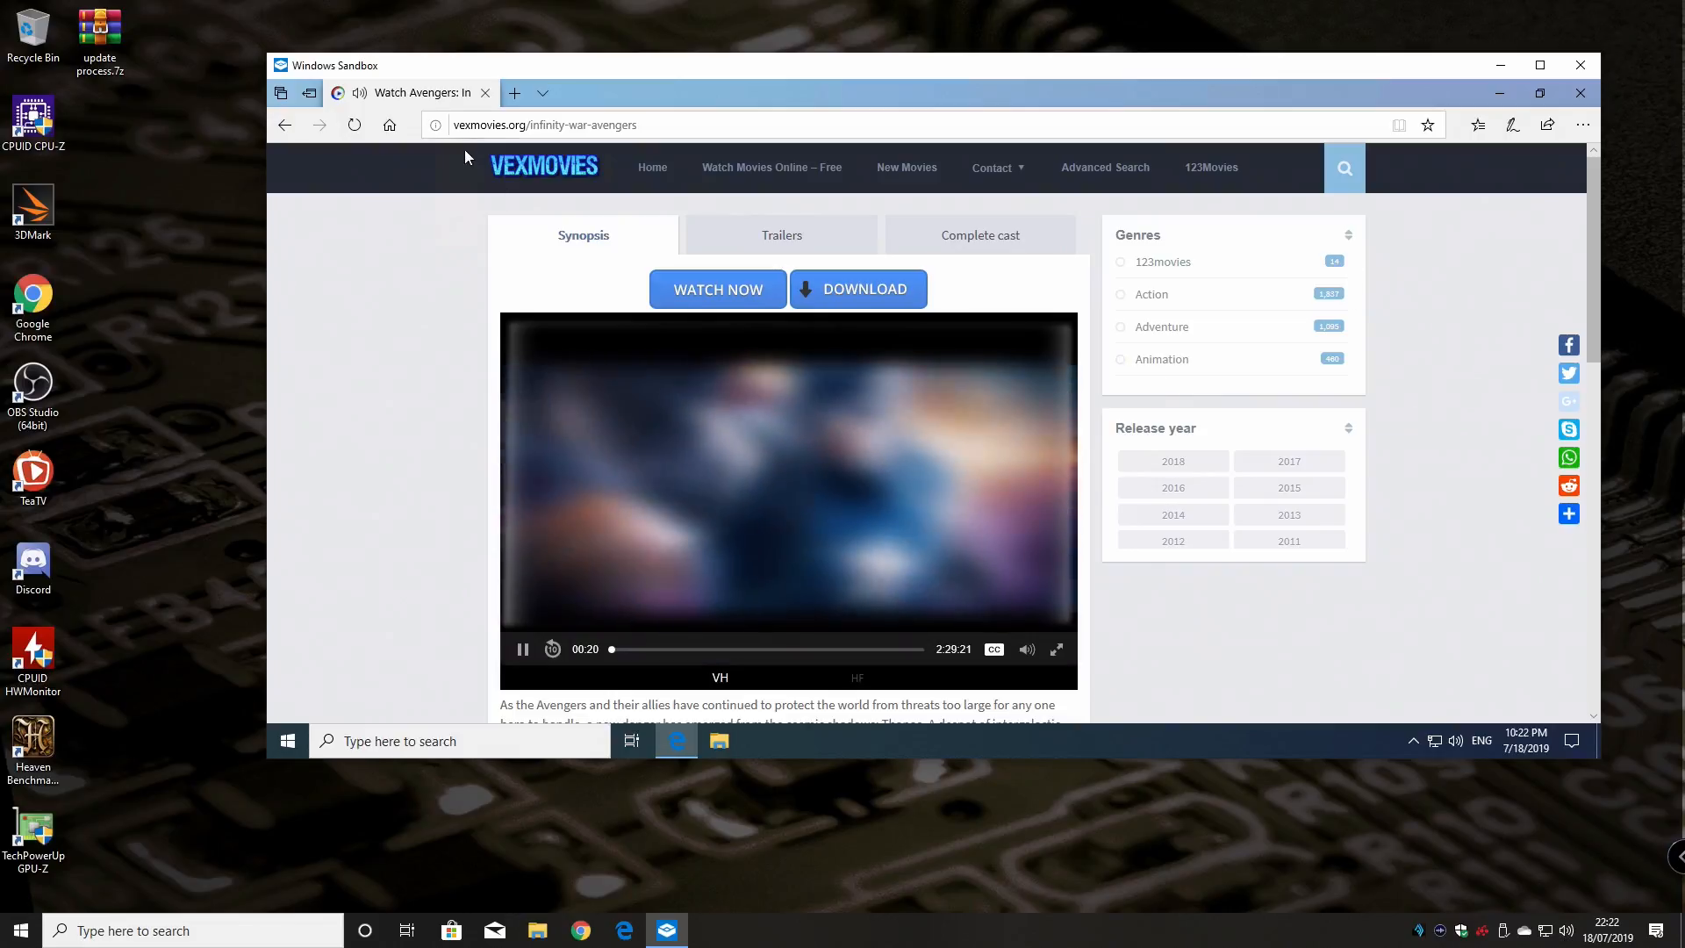
click(484, 92)
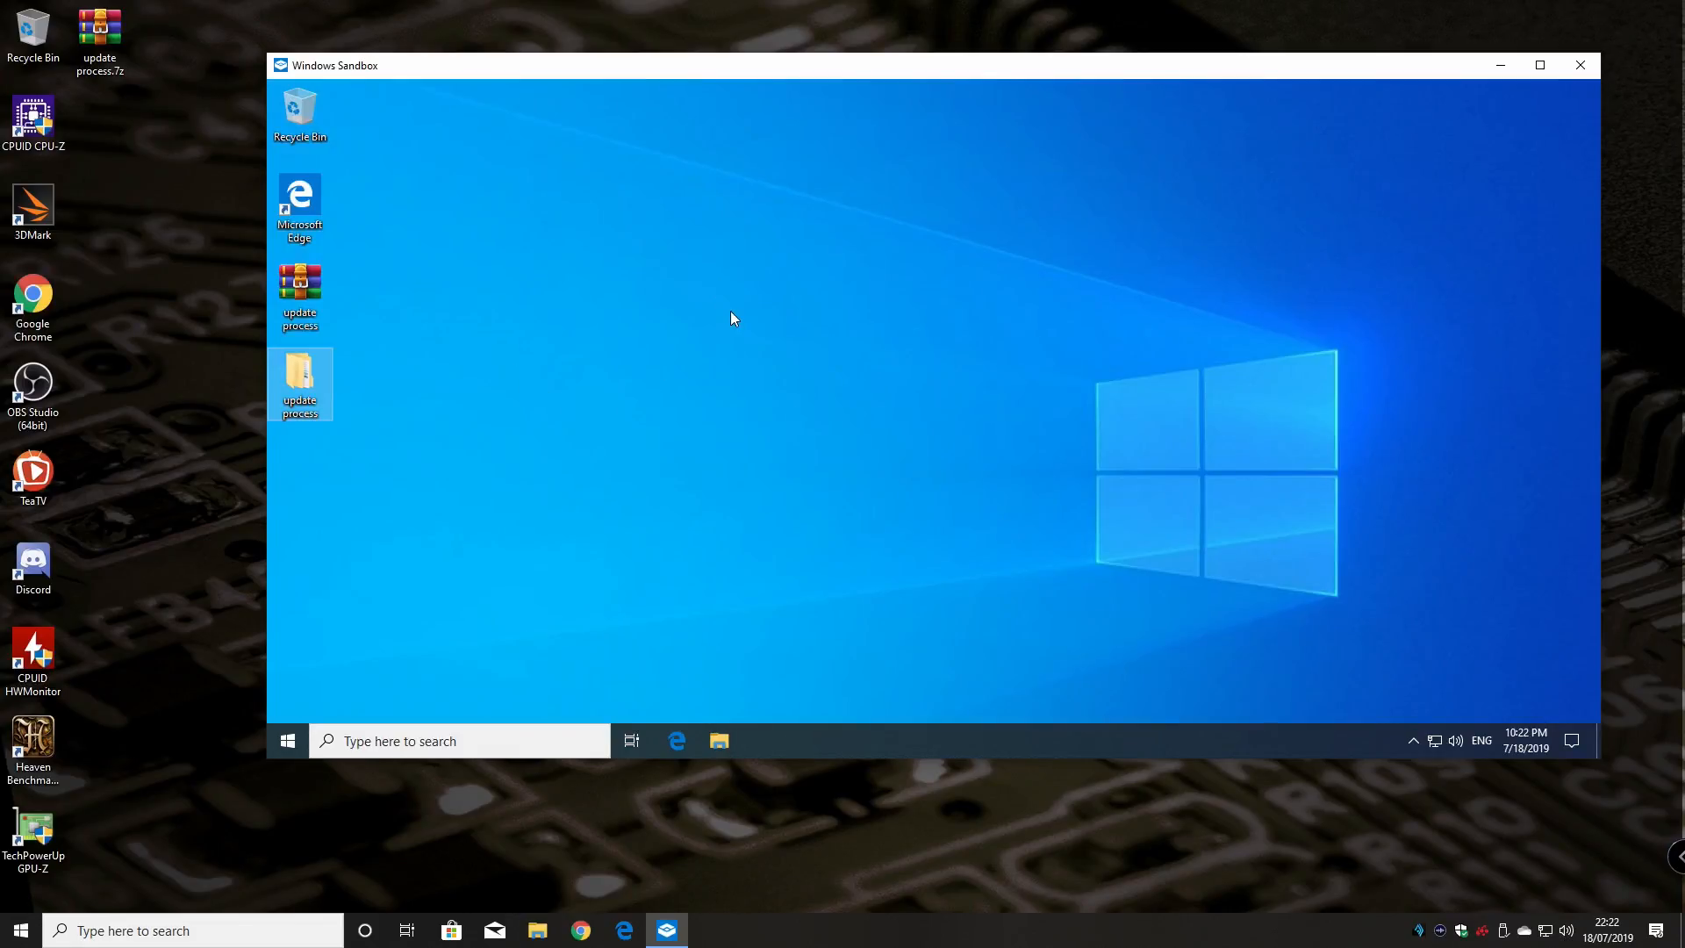
mouse_move(387, 322)
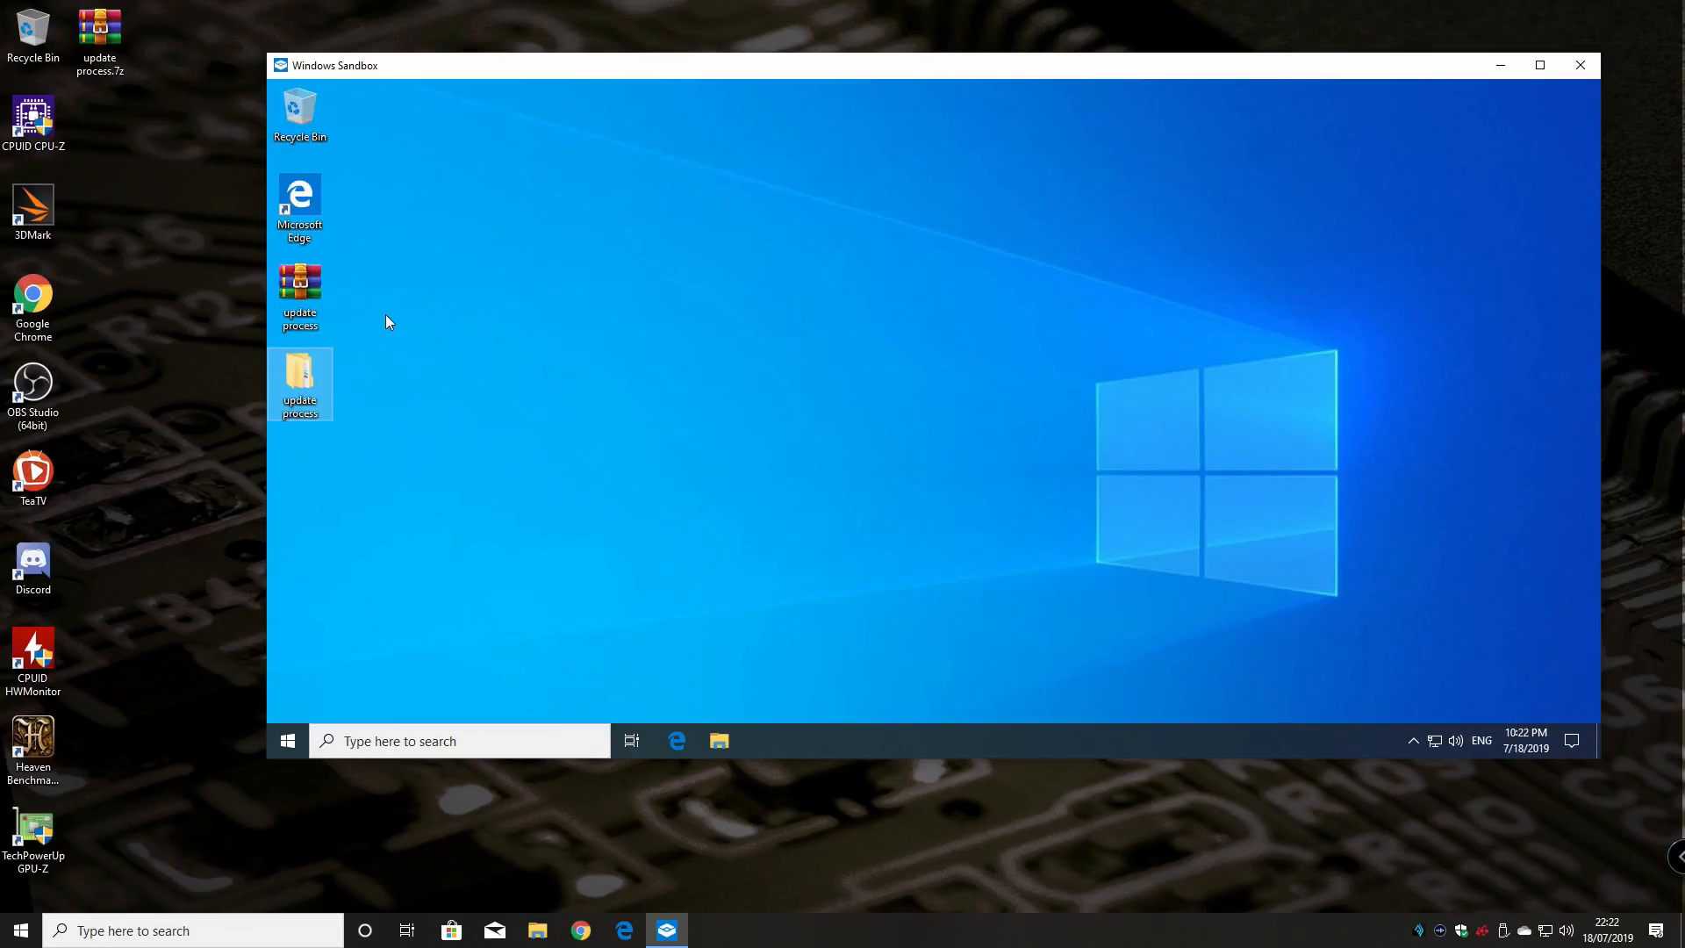
mouse_move(963, 441)
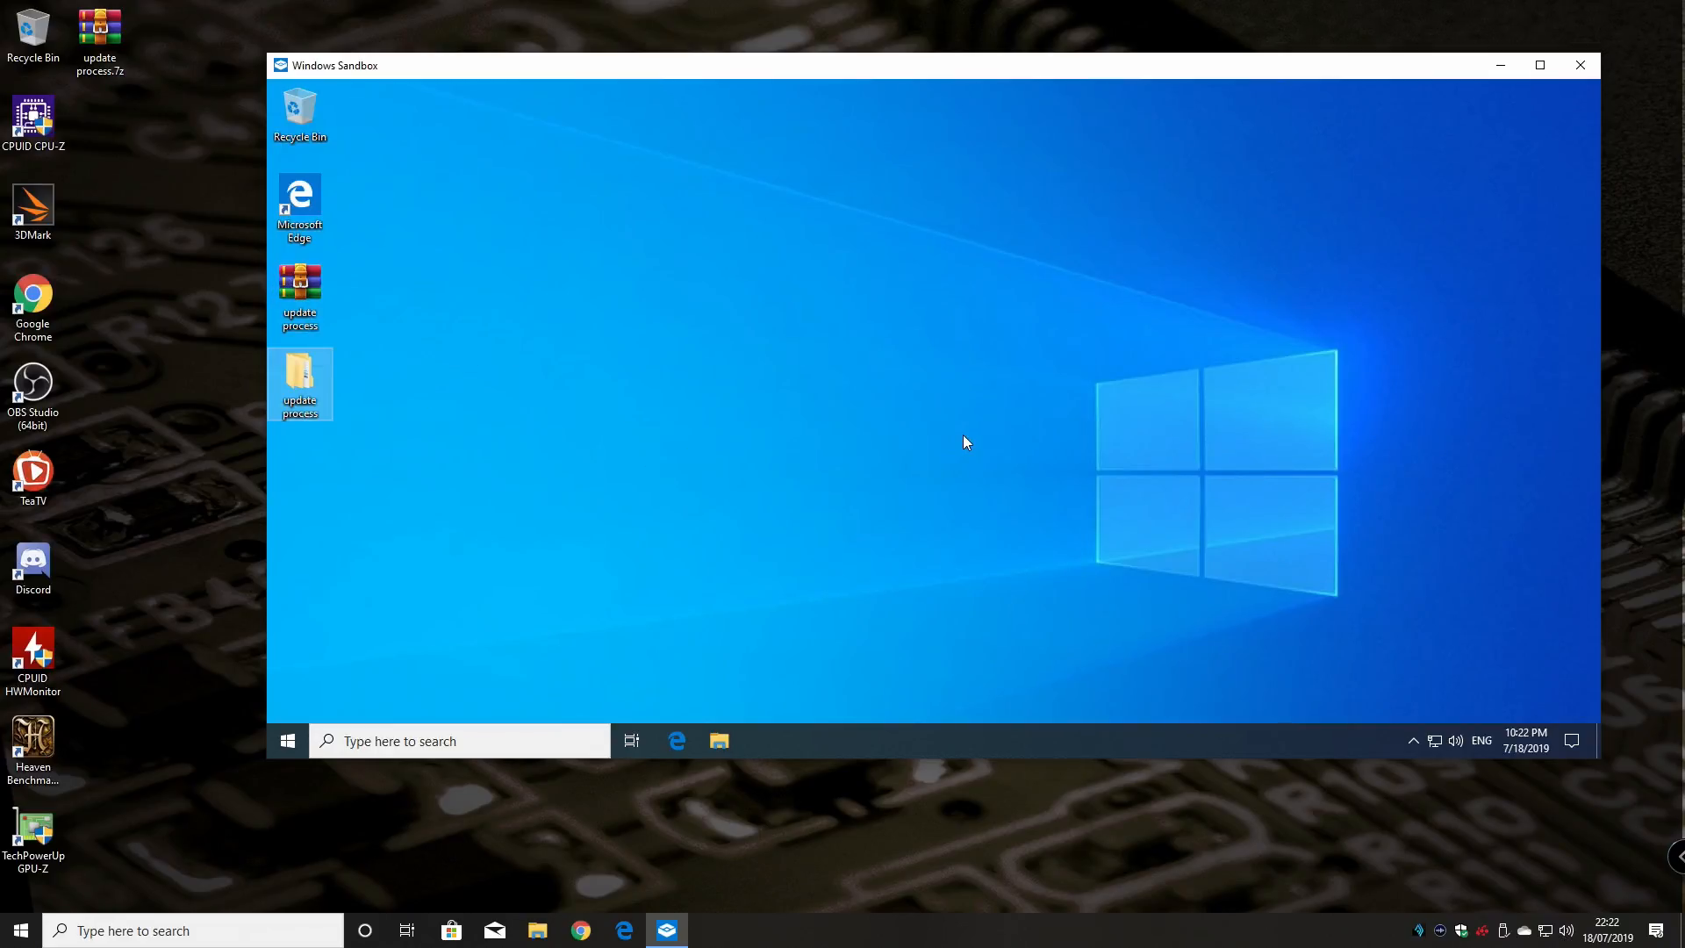
mouse_move(496, 593)
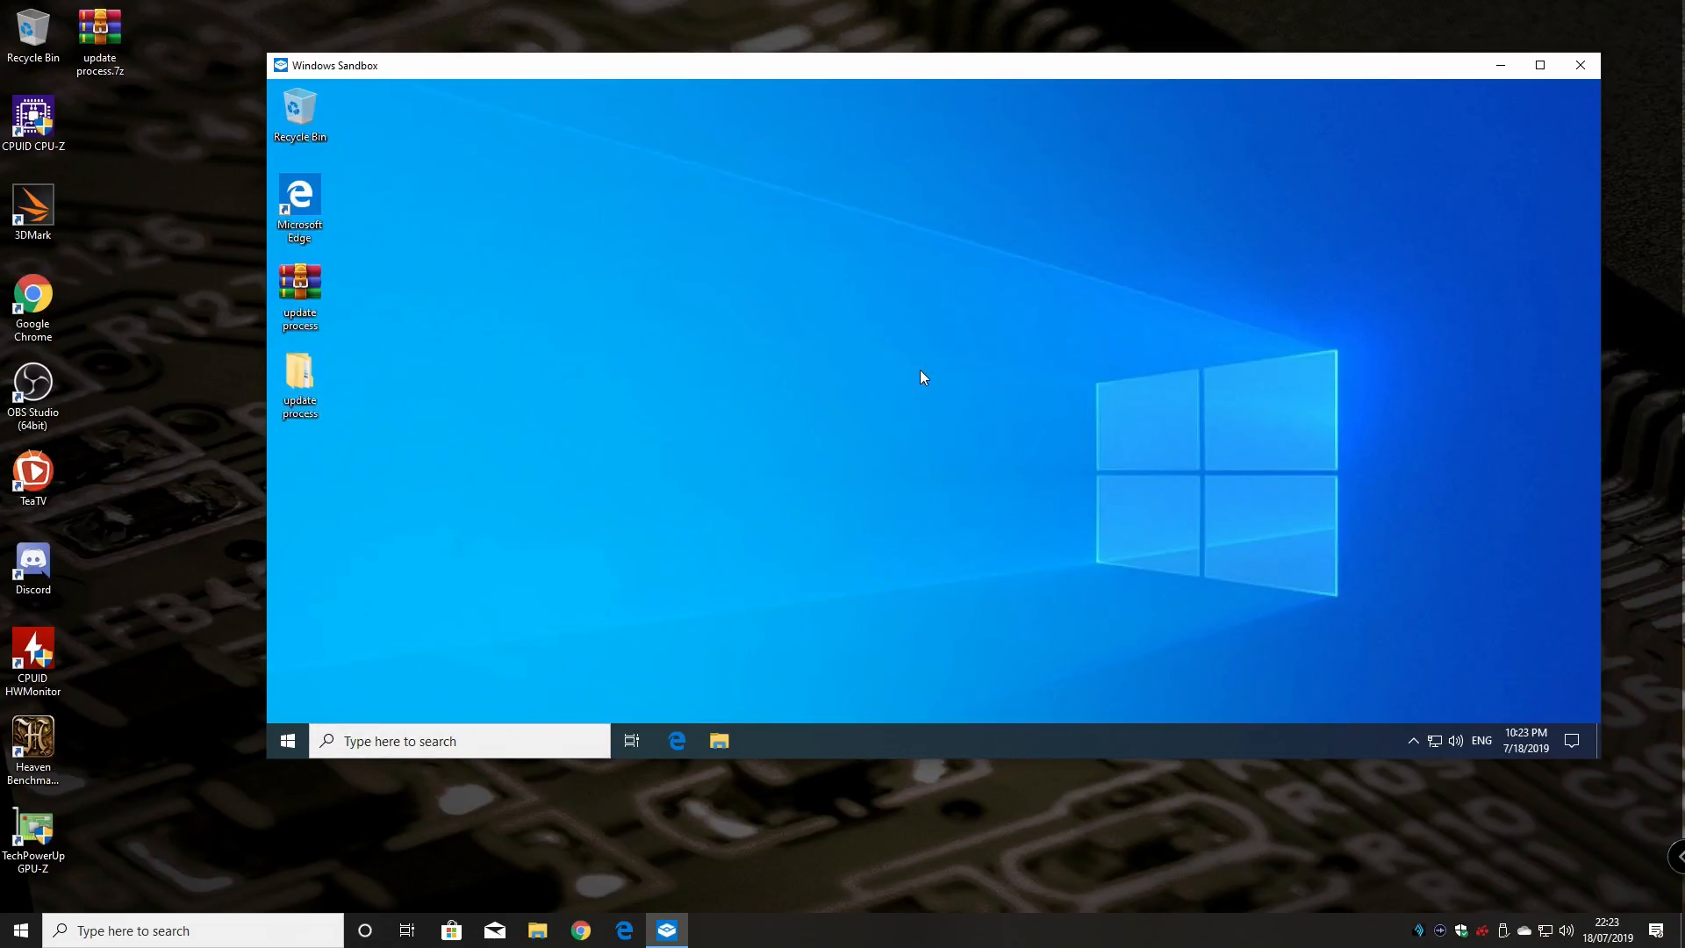
Open the sandbox's Start menu app list and dismiss it again
click(287, 741)
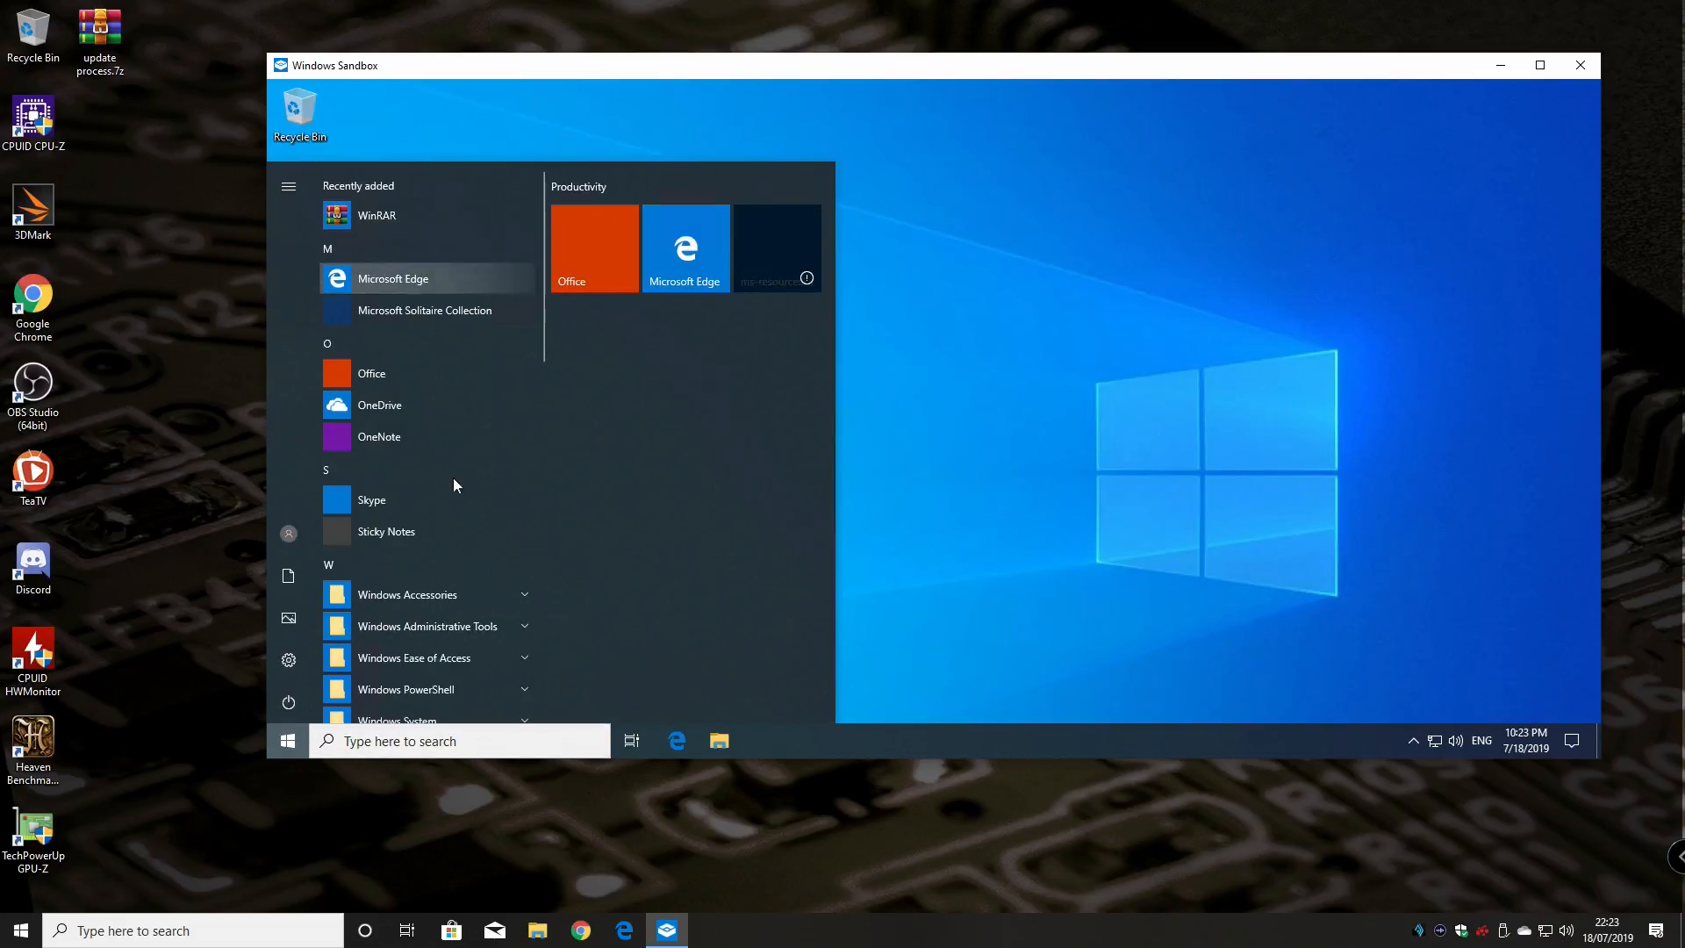
click(287, 741)
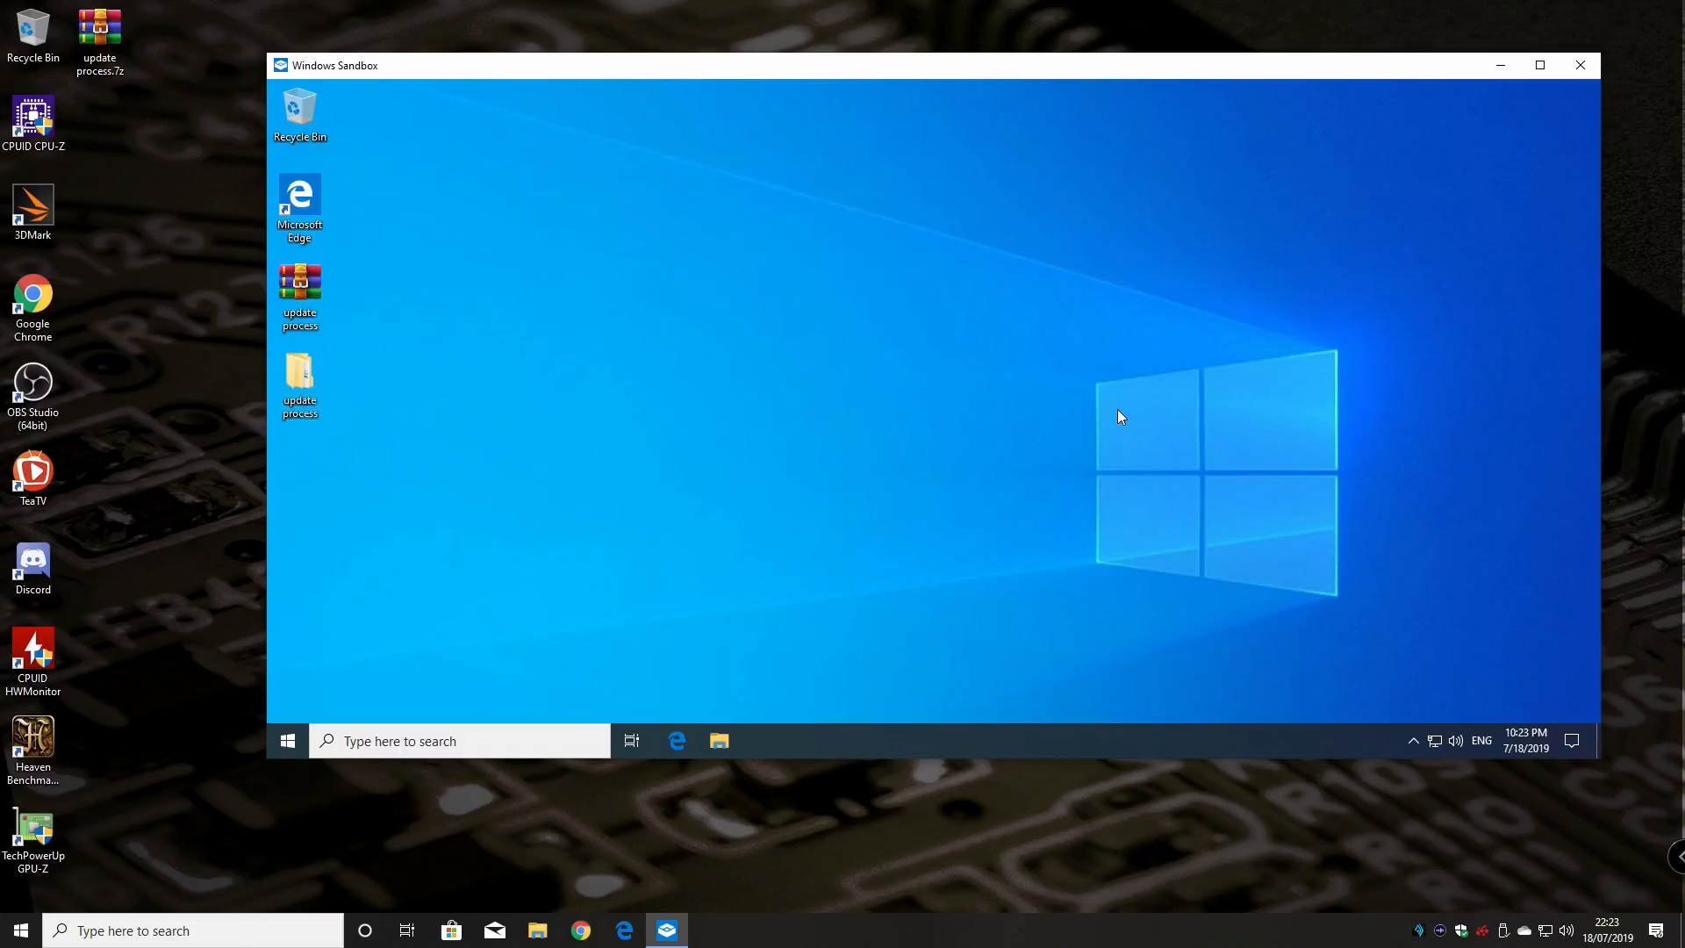
mouse_move(1580, 66)
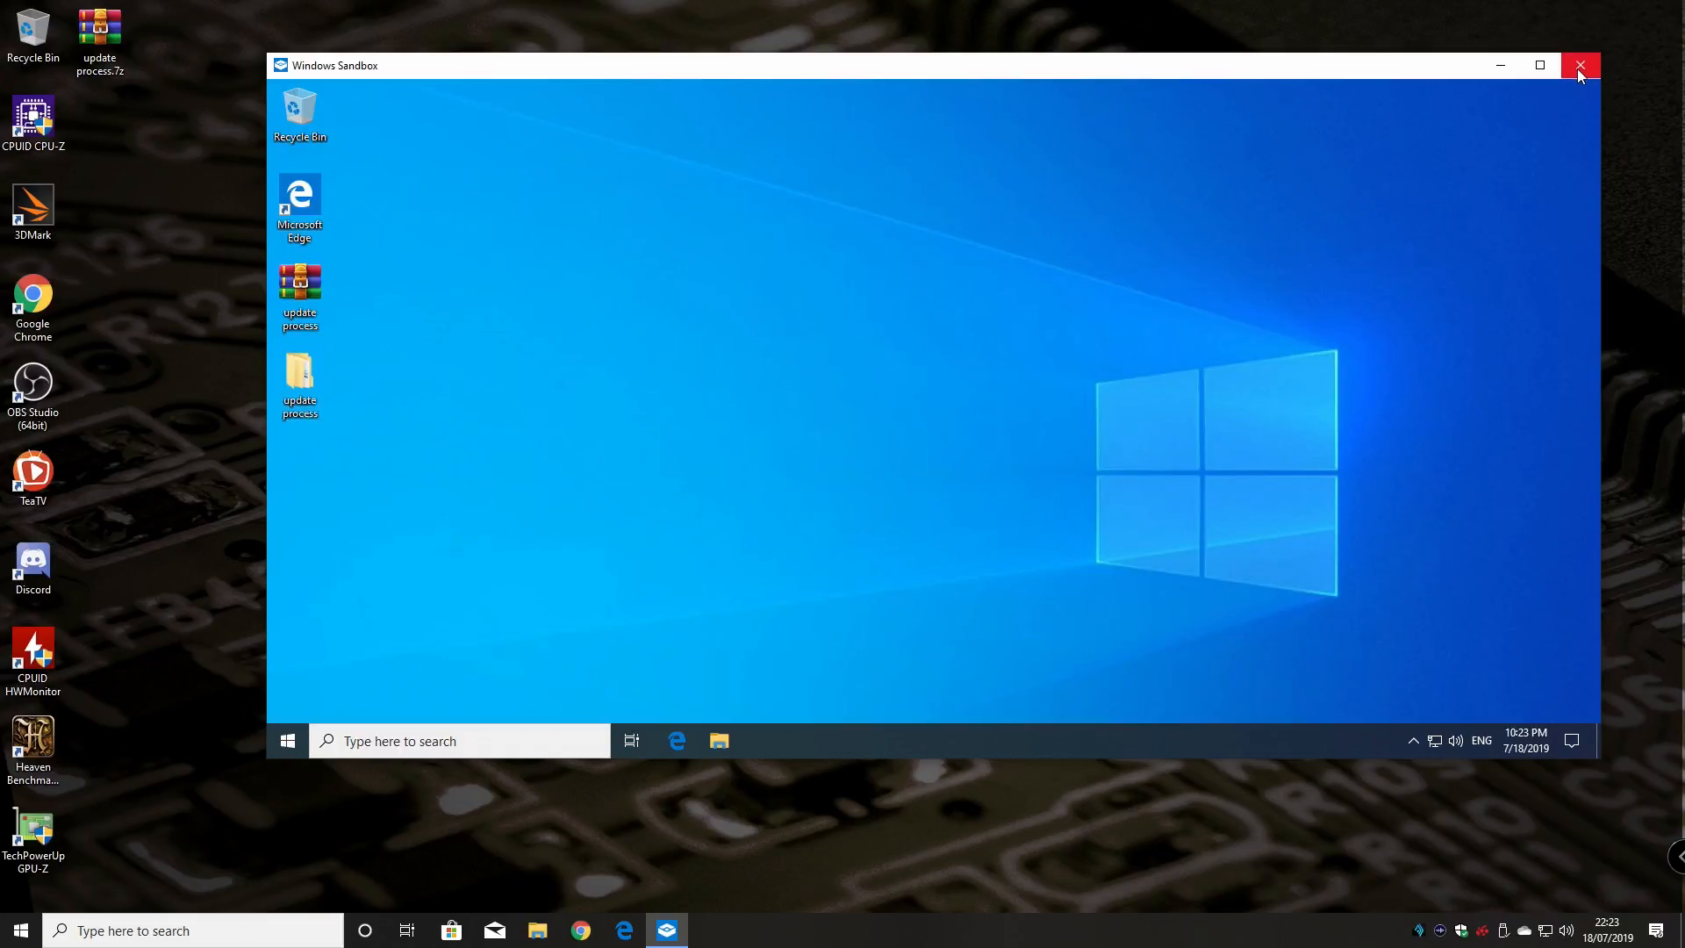
Close the Windows Sandbox window and confirm discarding all its contents with OK
click(1579, 66)
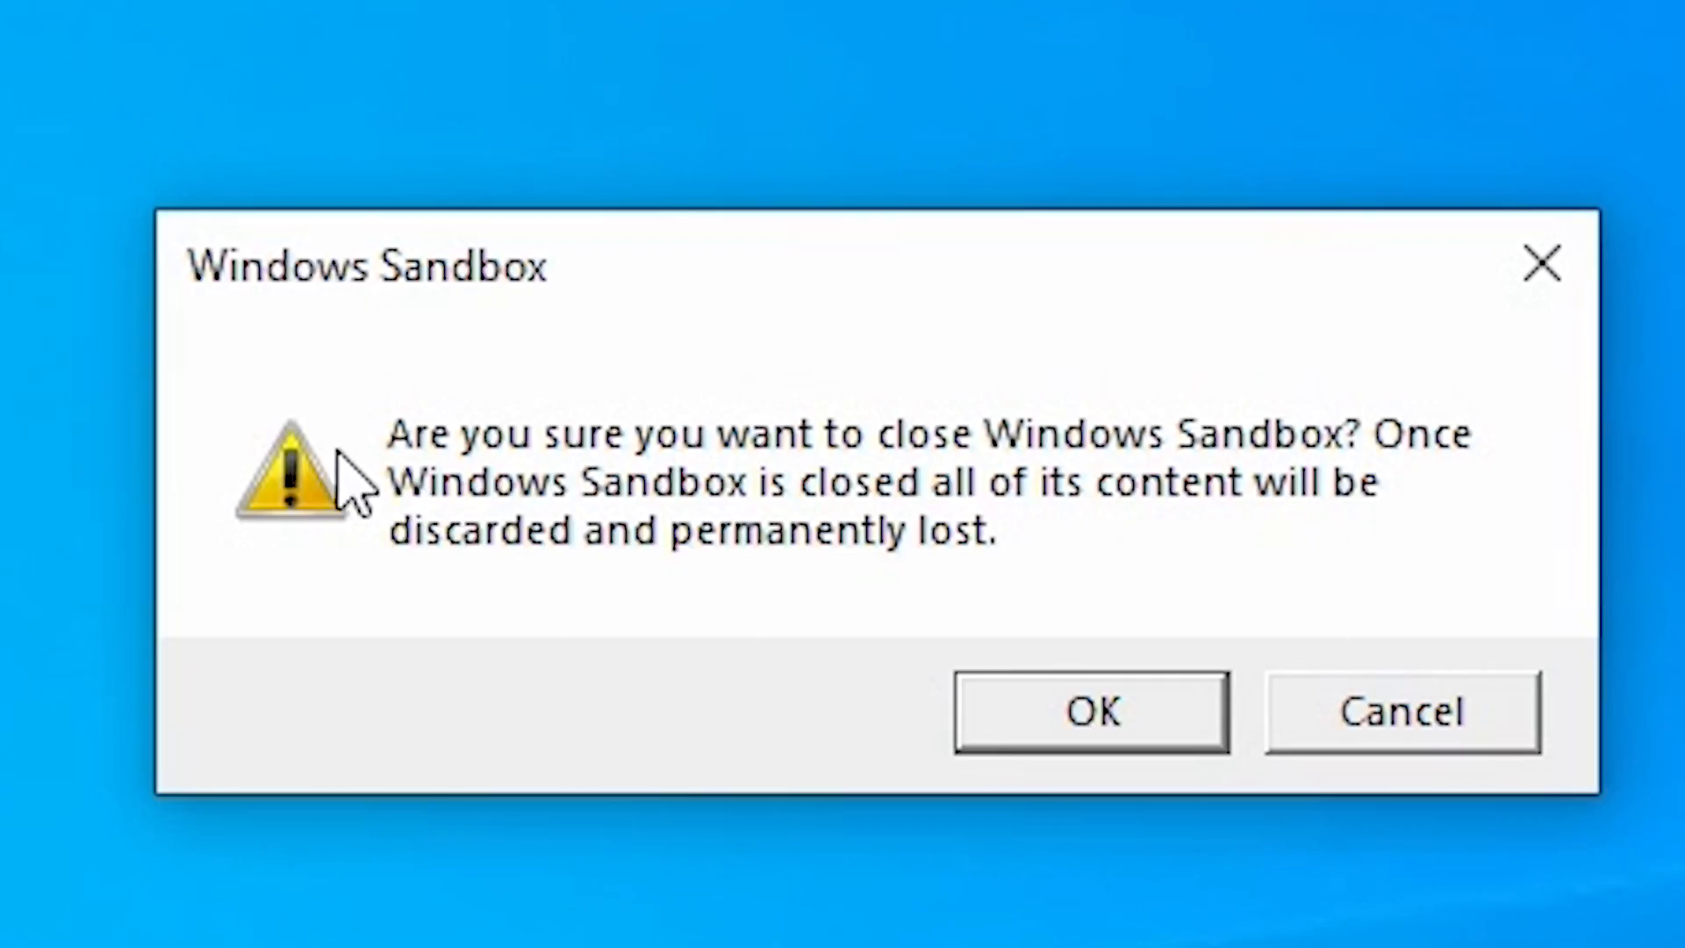
mouse_move(510, 569)
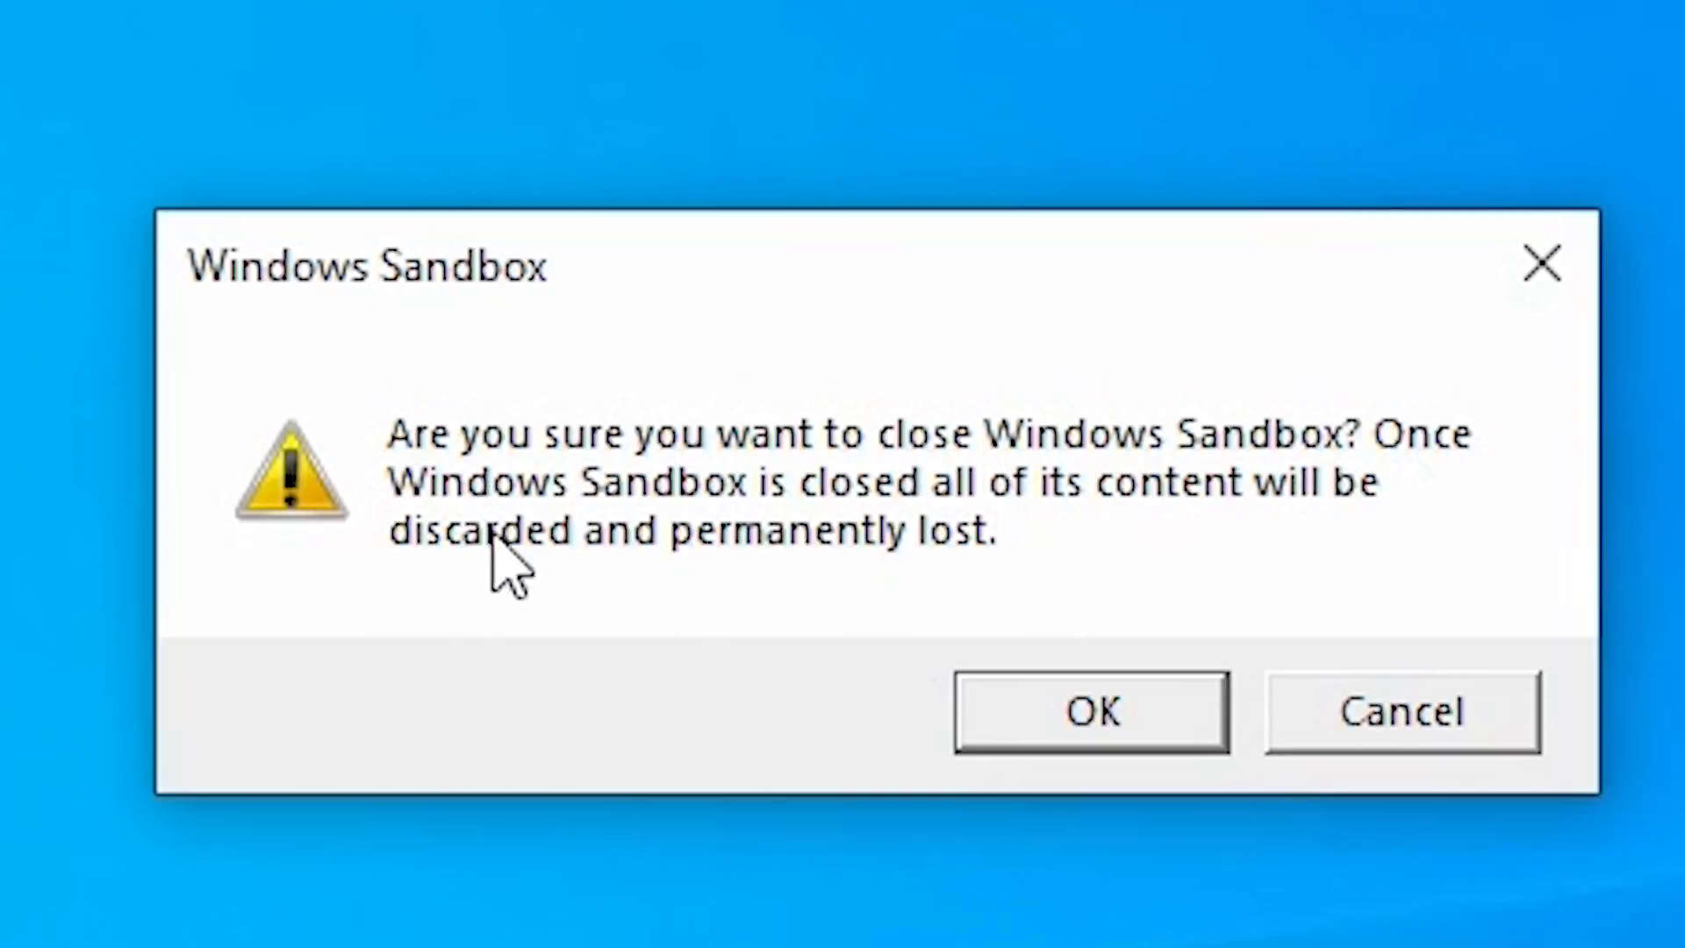
mouse_move(1387, 510)
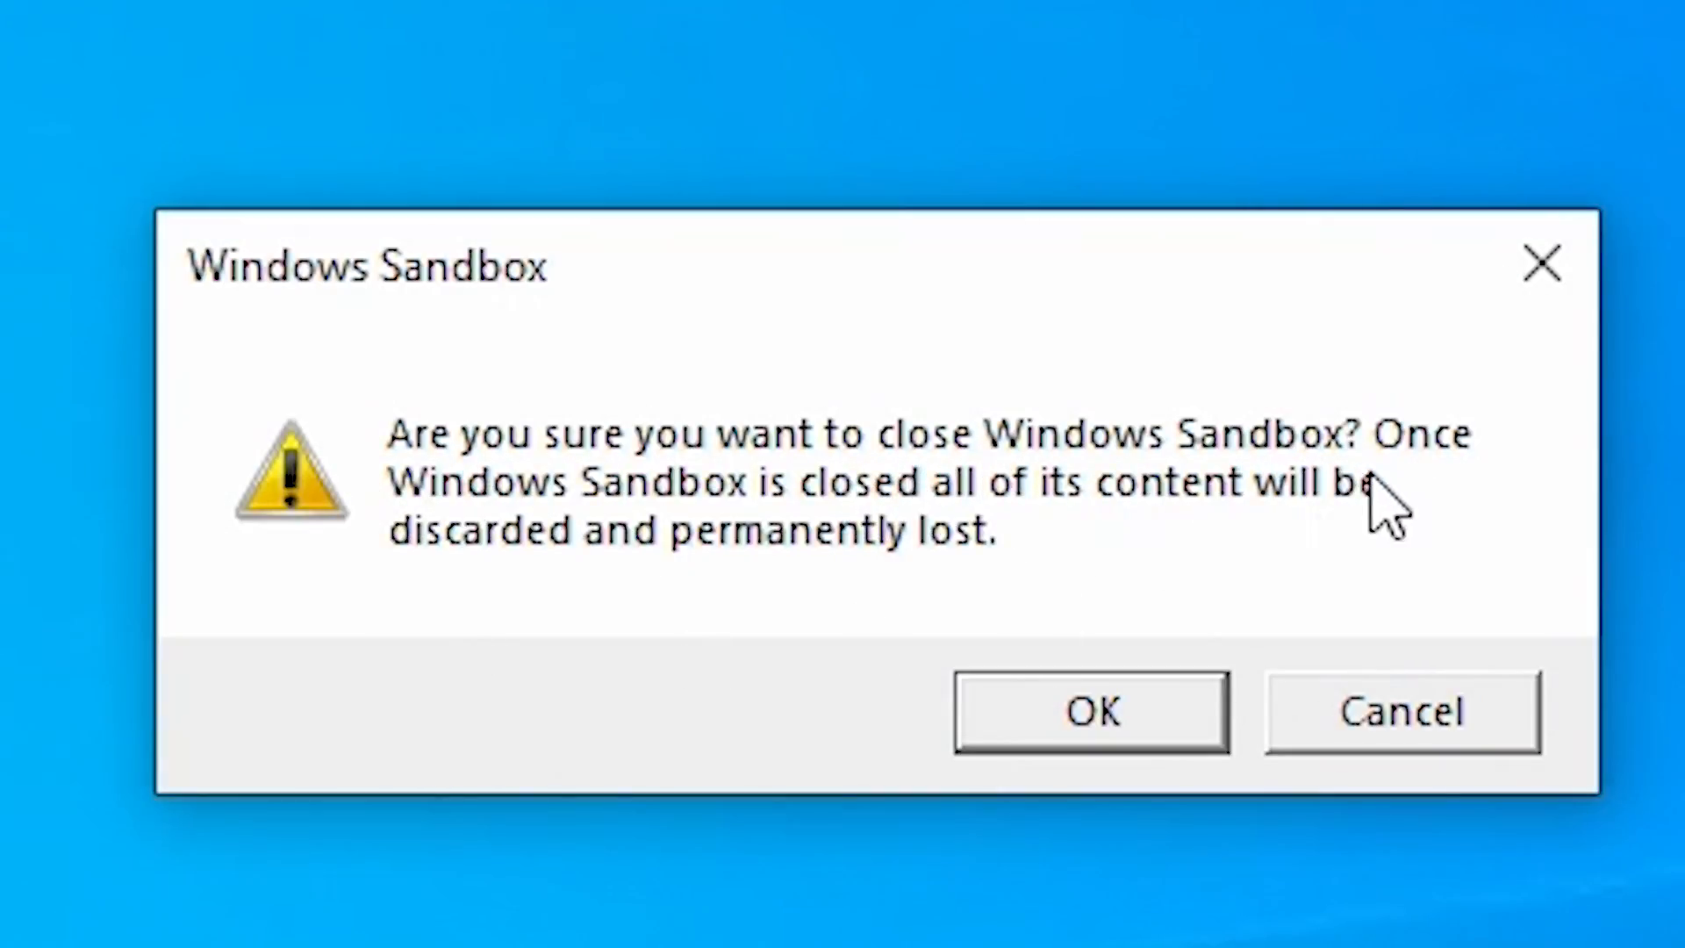
mouse_move(752, 617)
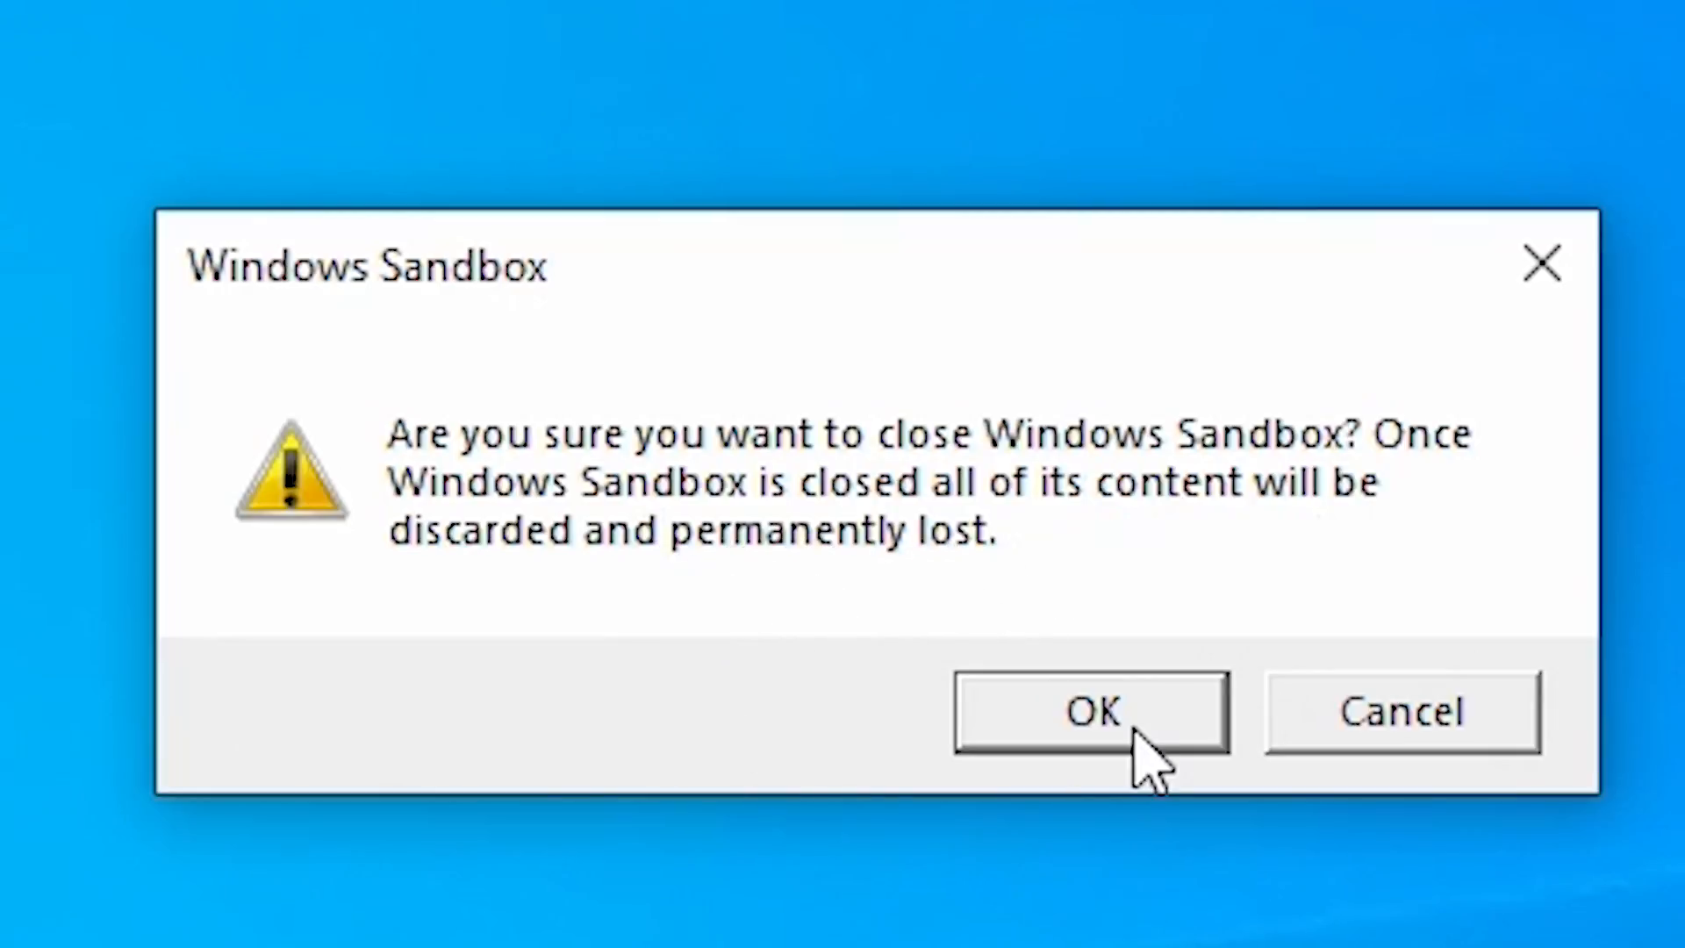
click(1090, 713)
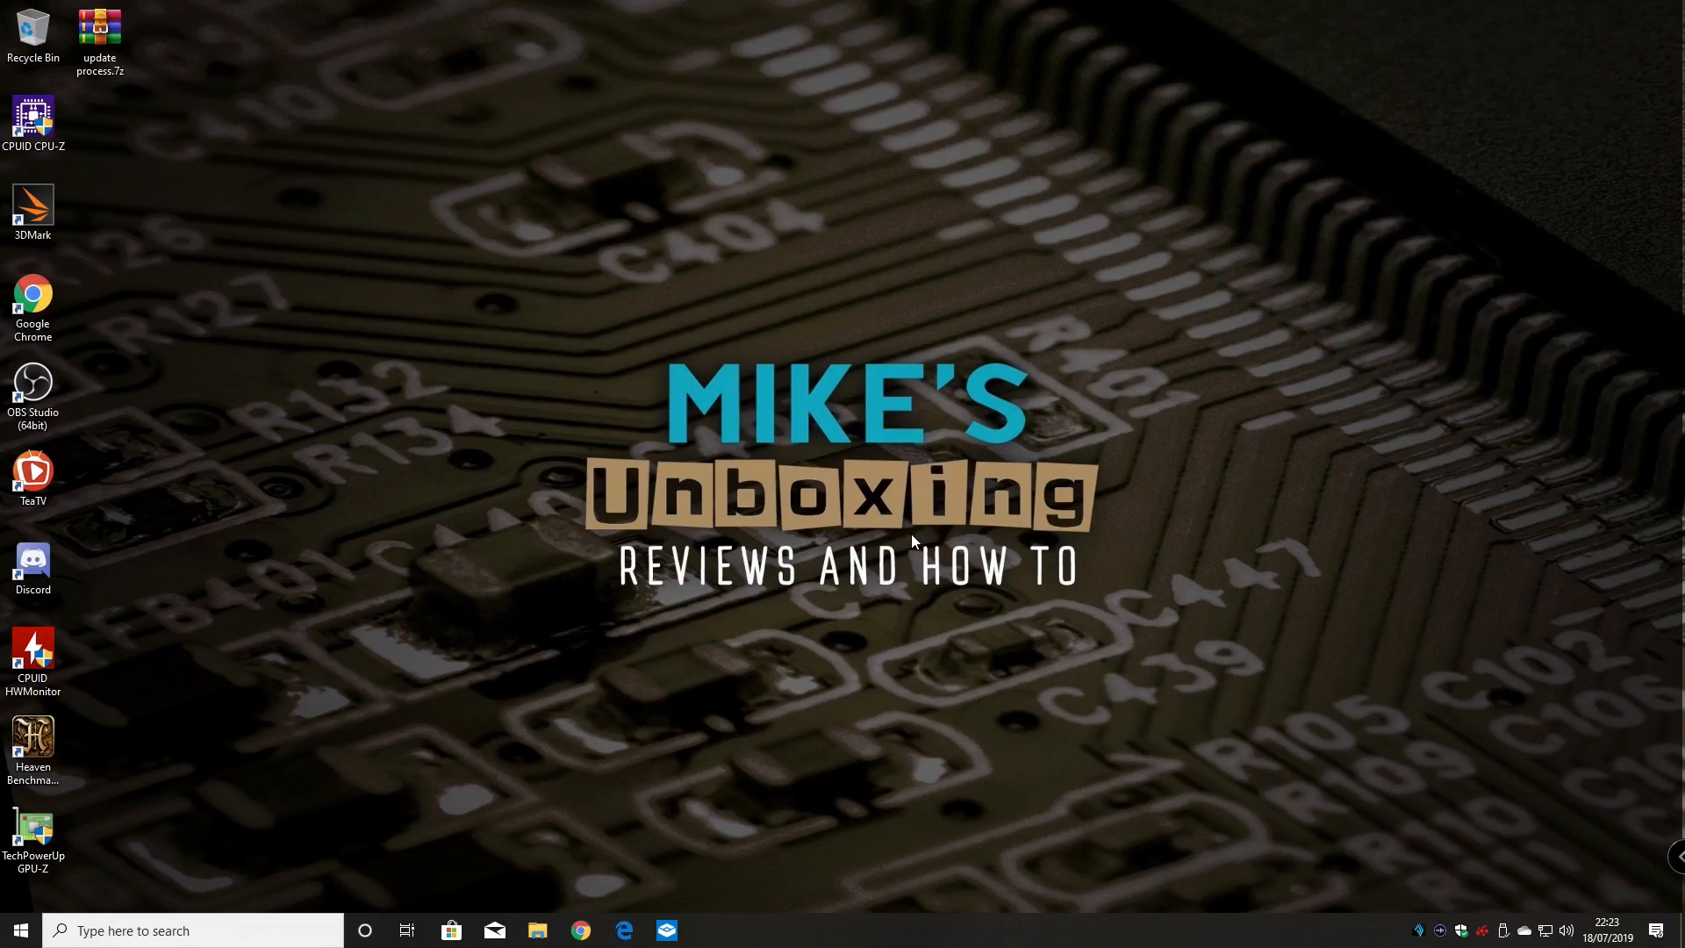
mouse_move(860, 224)
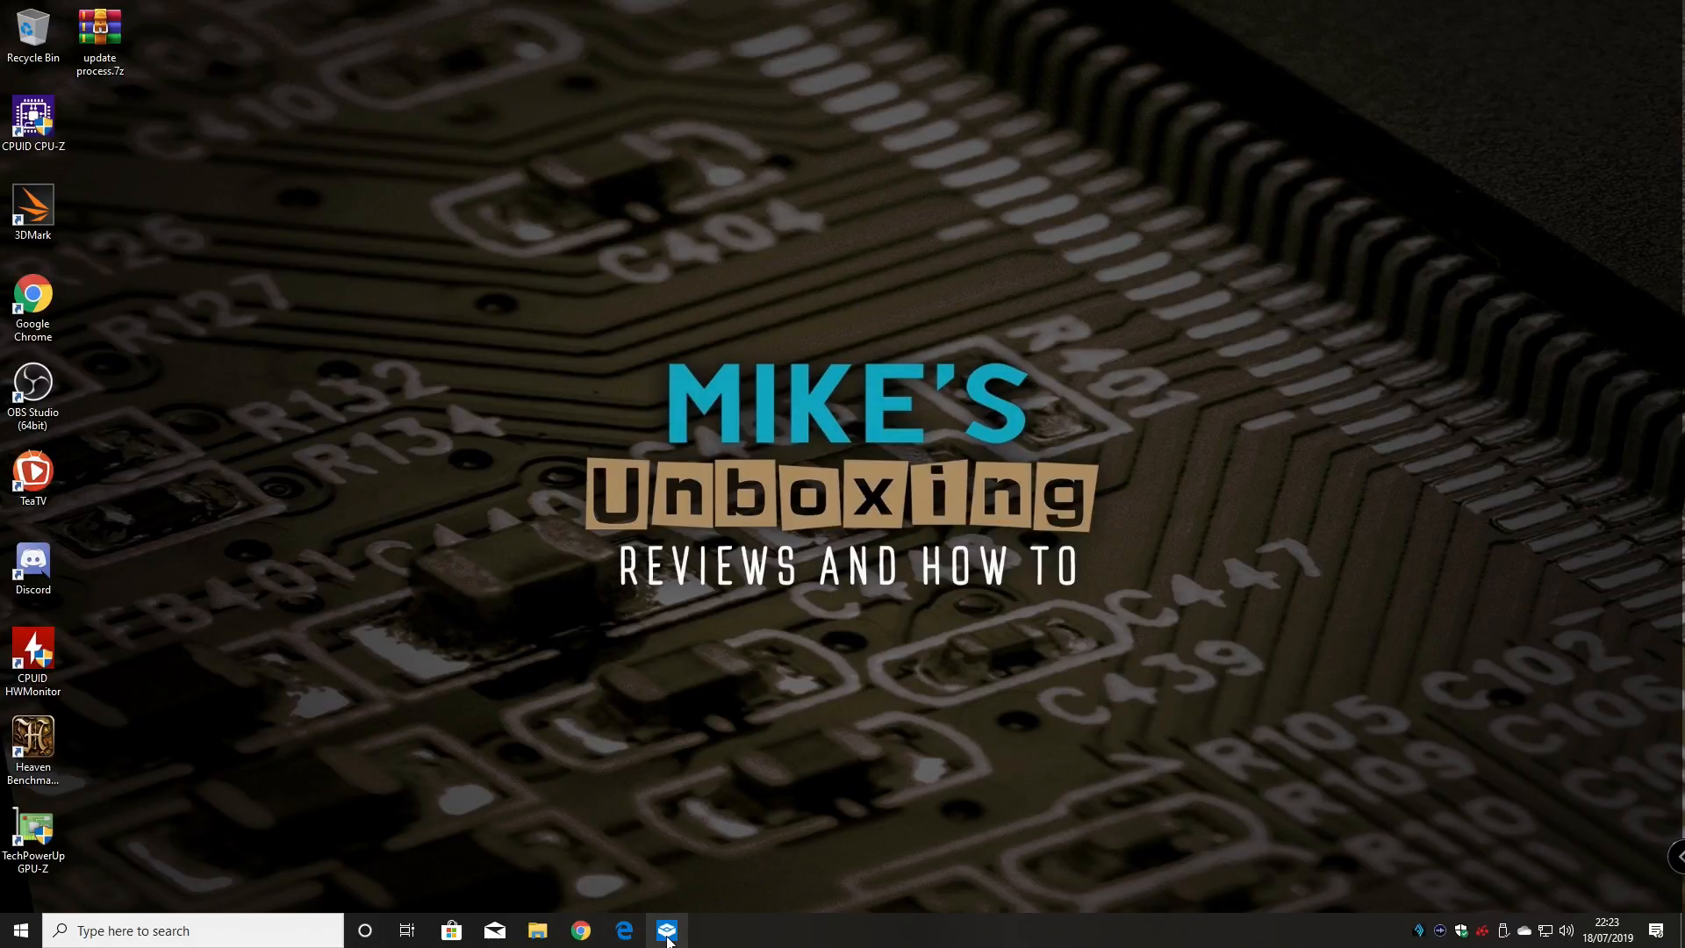
mouse_move(666, 929)
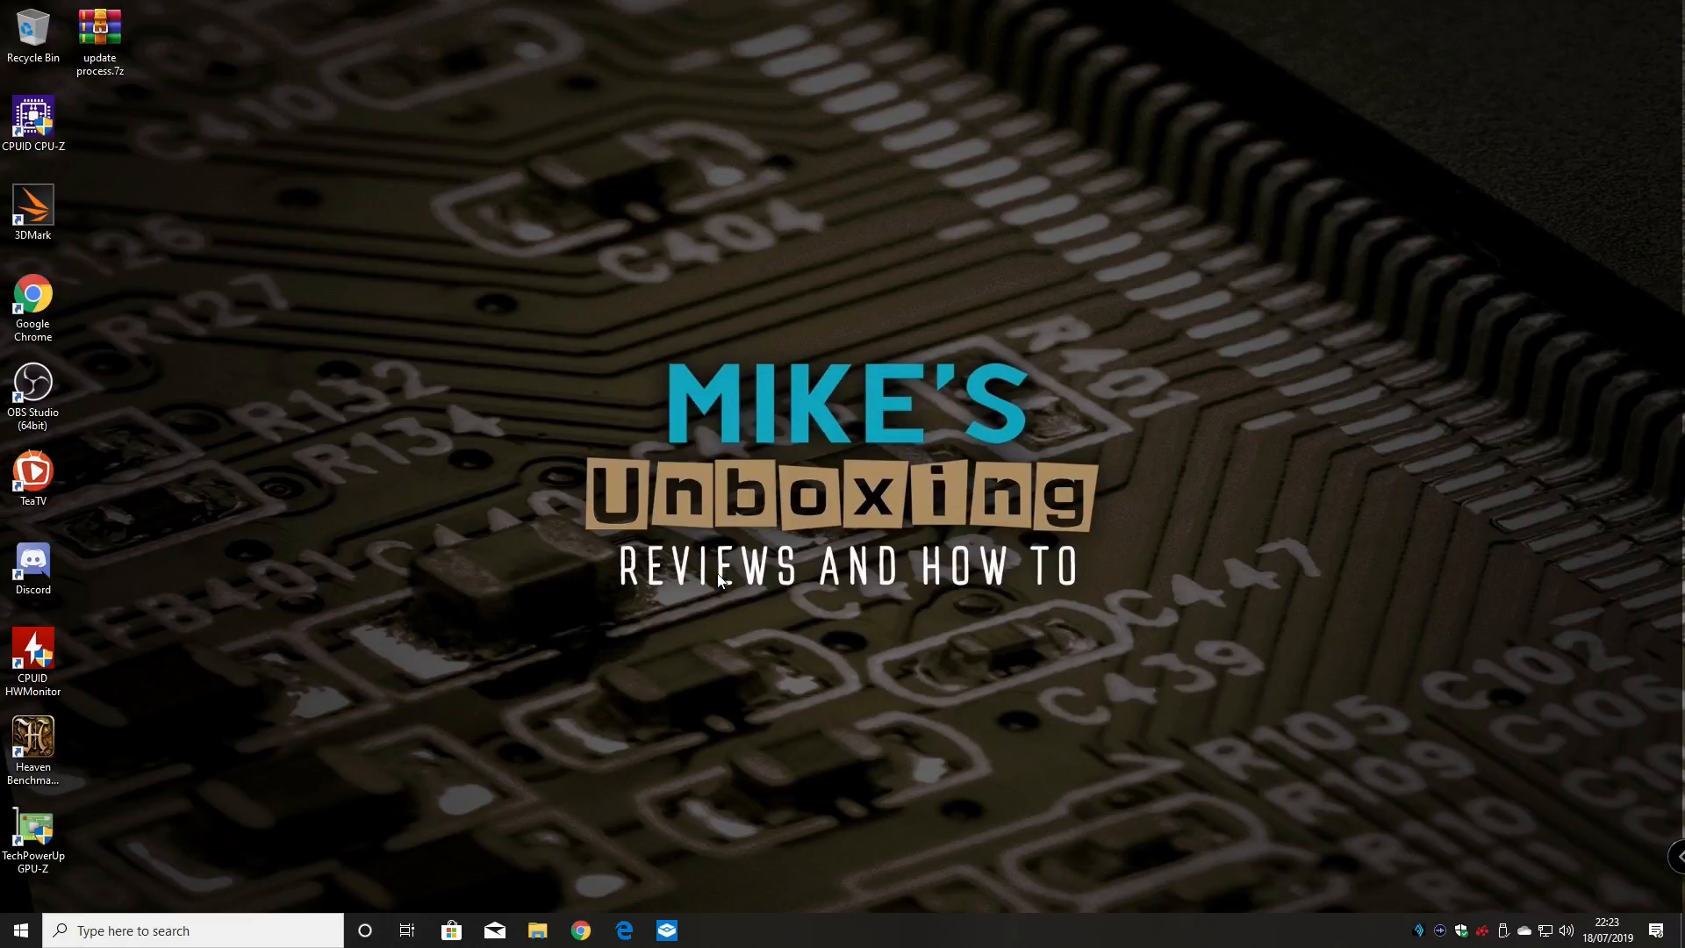
Relaunch Windows Sandbox from its taskbar icon on the host desktop
click(666, 930)
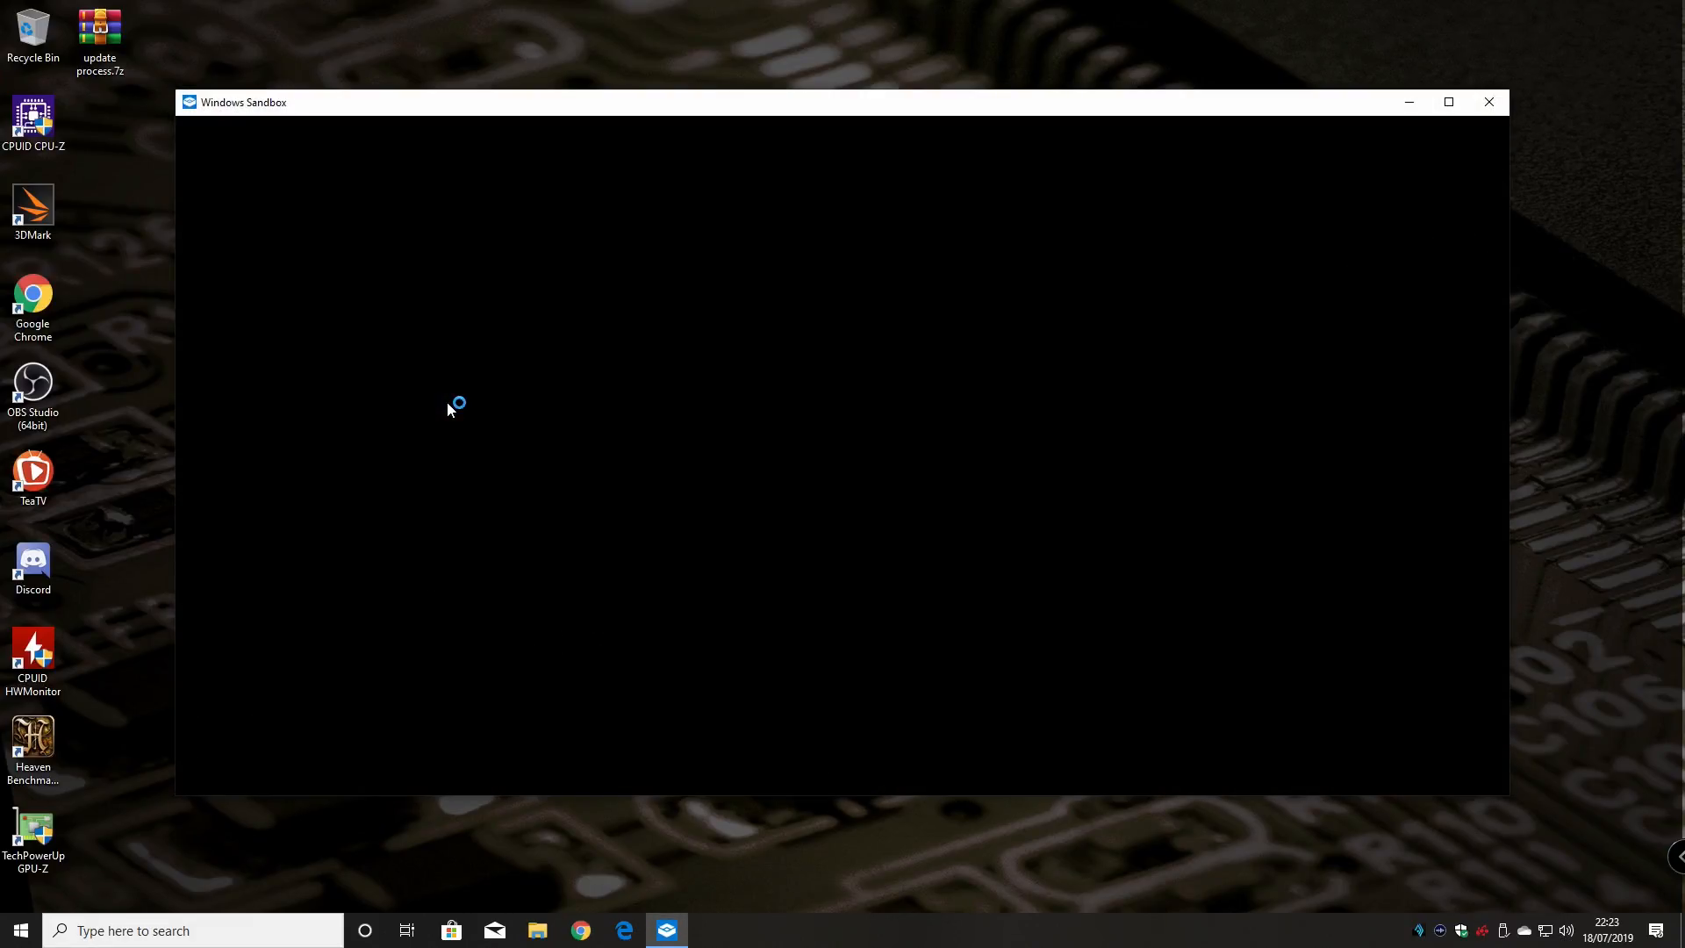
mouse_move(469, 391)
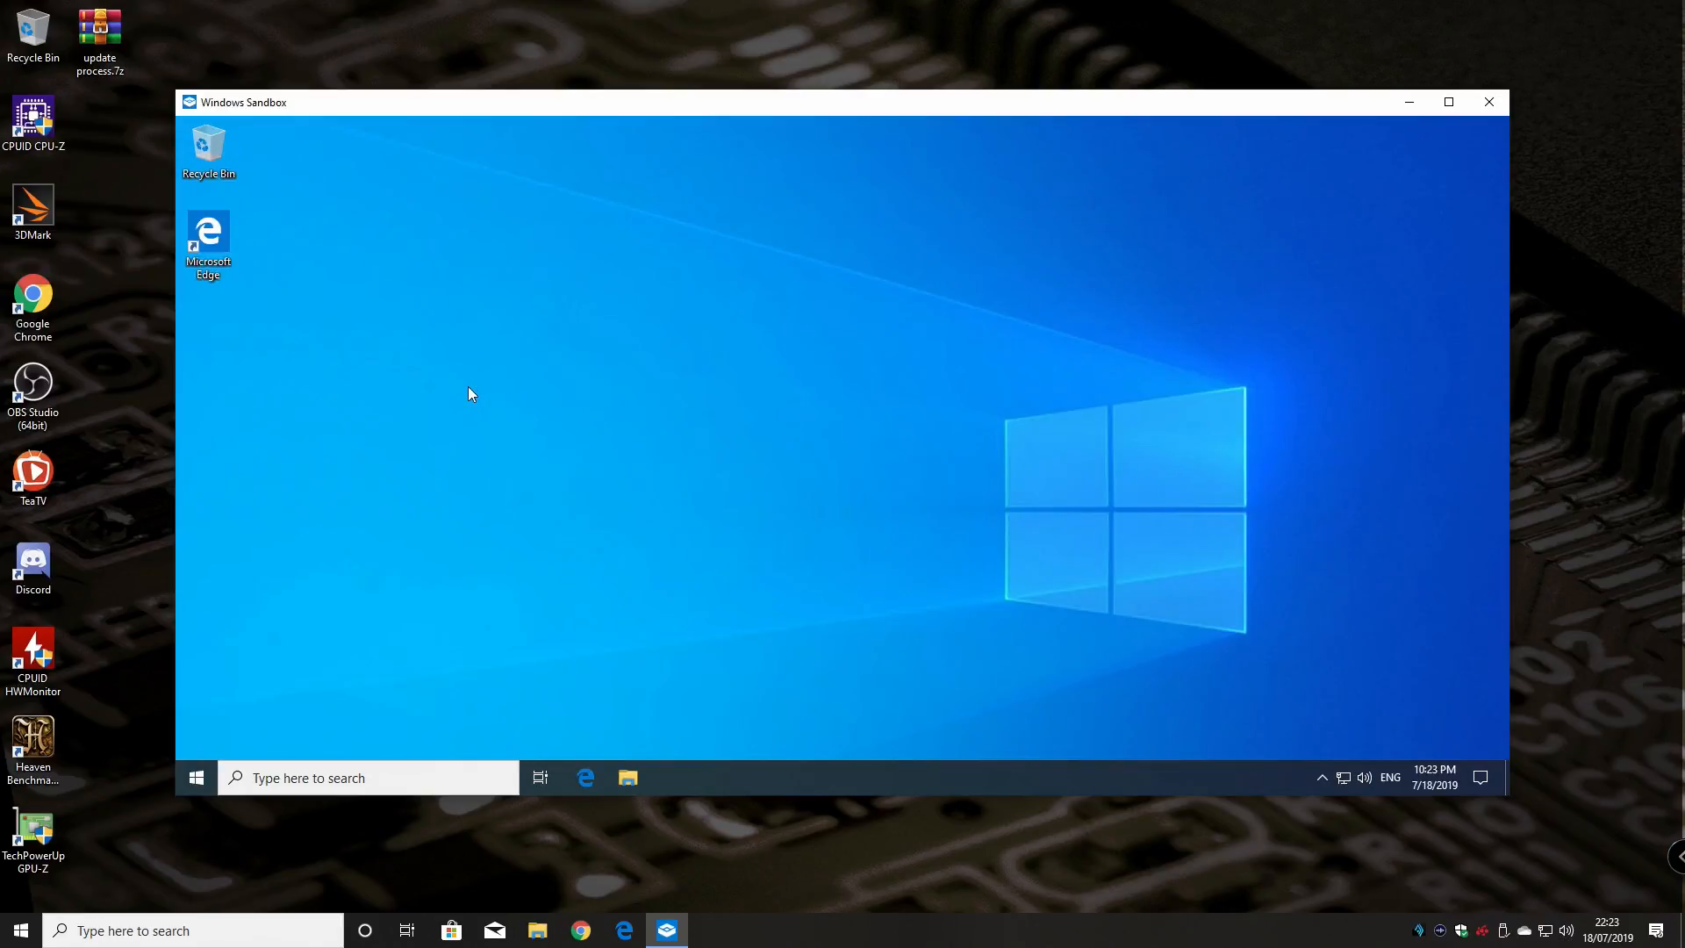
mouse_move(265, 642)
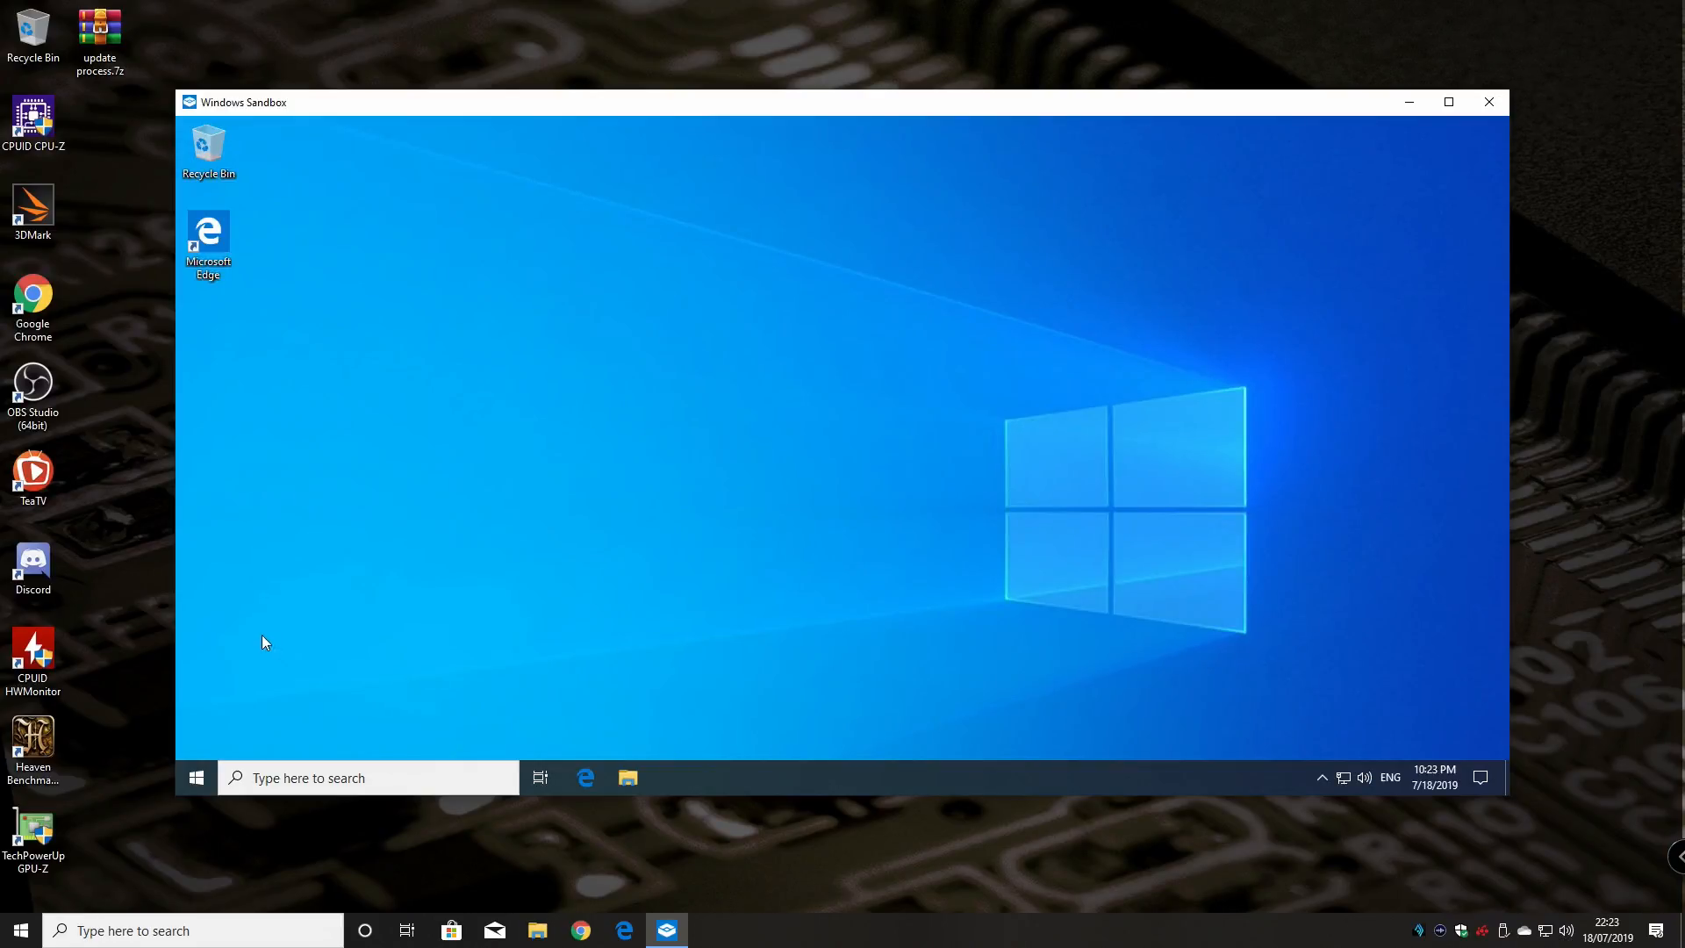
mouse_move(781, 514)
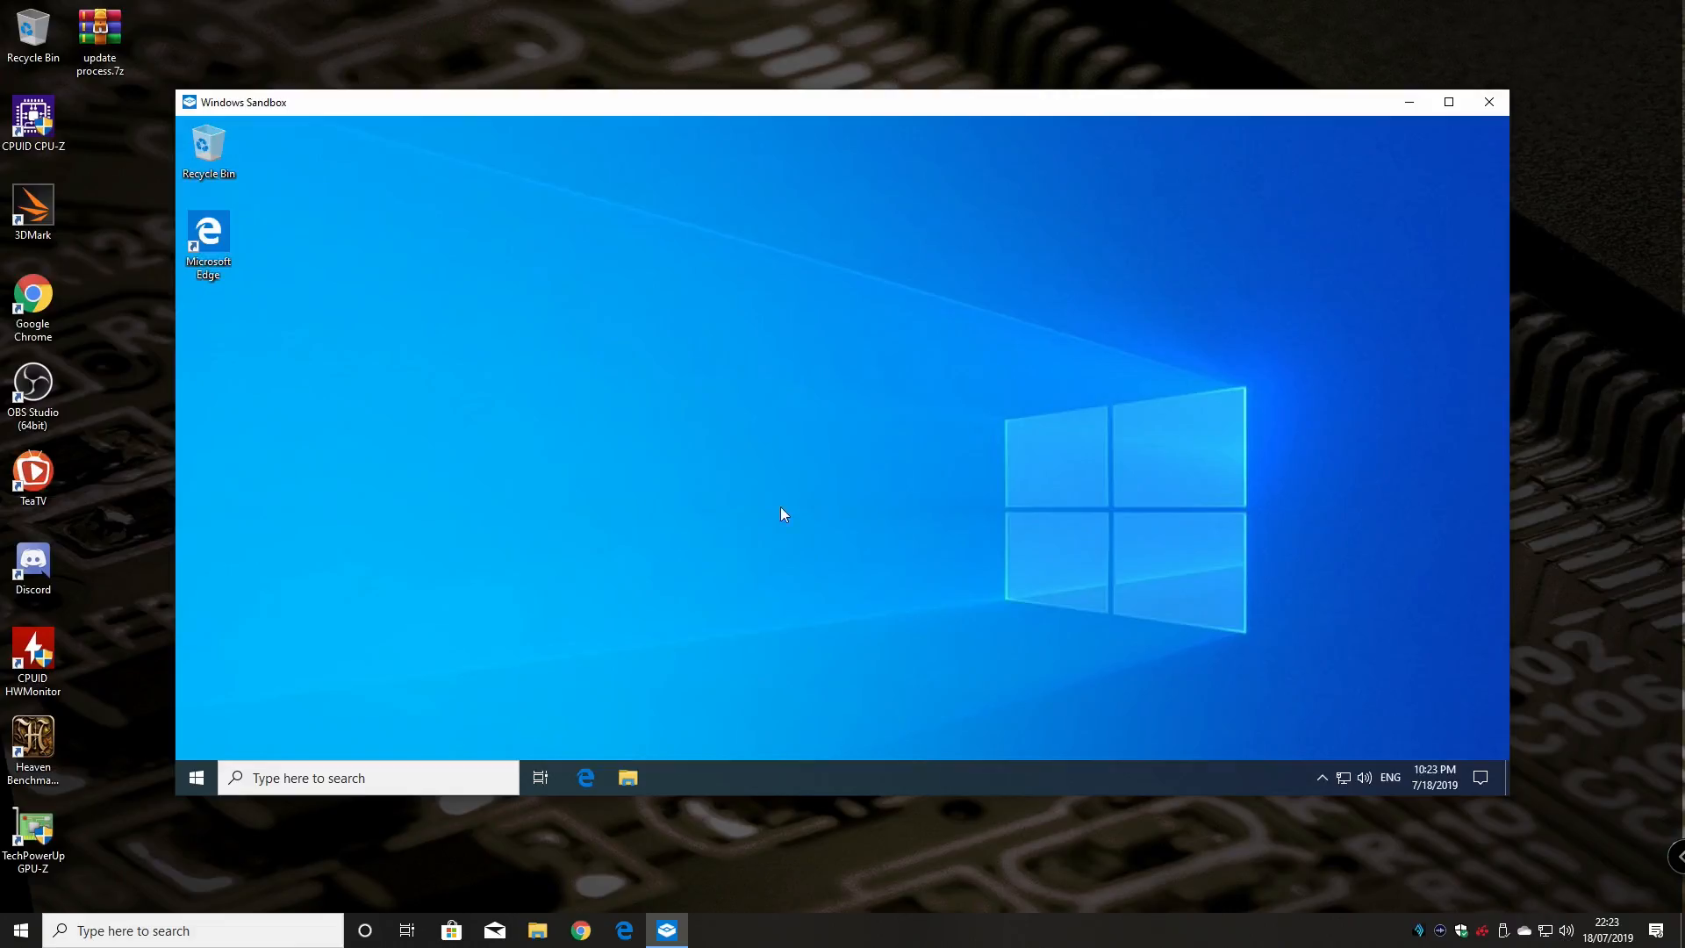
mouse_move(657, 712)
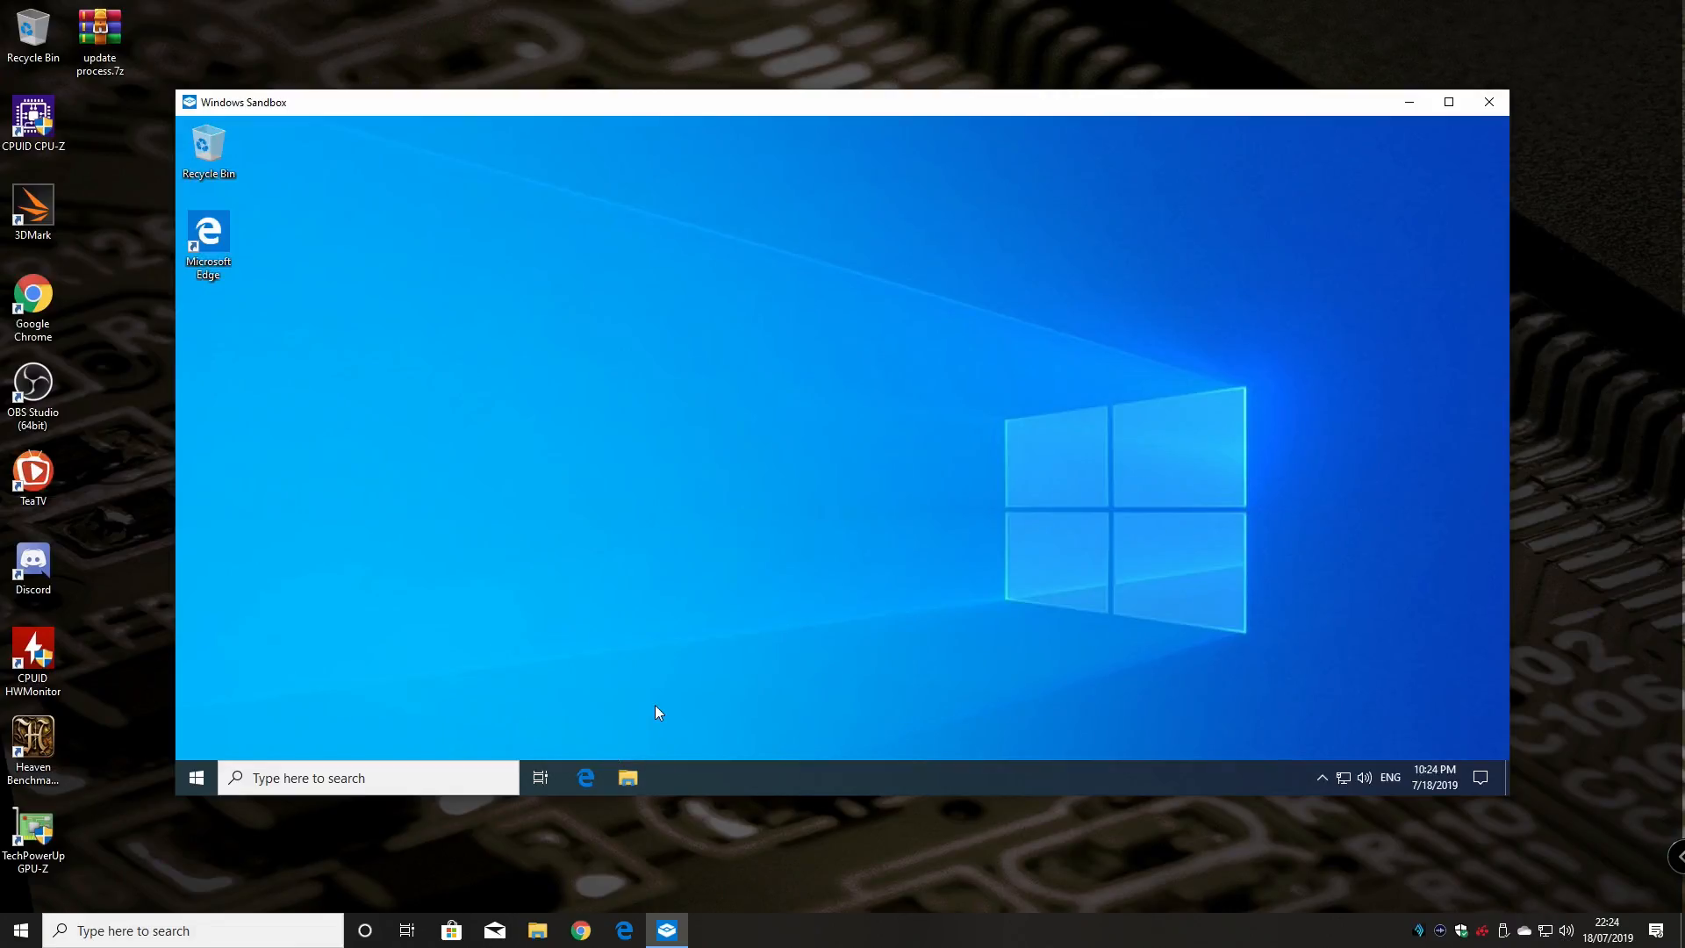
mouse_move(525, 538)
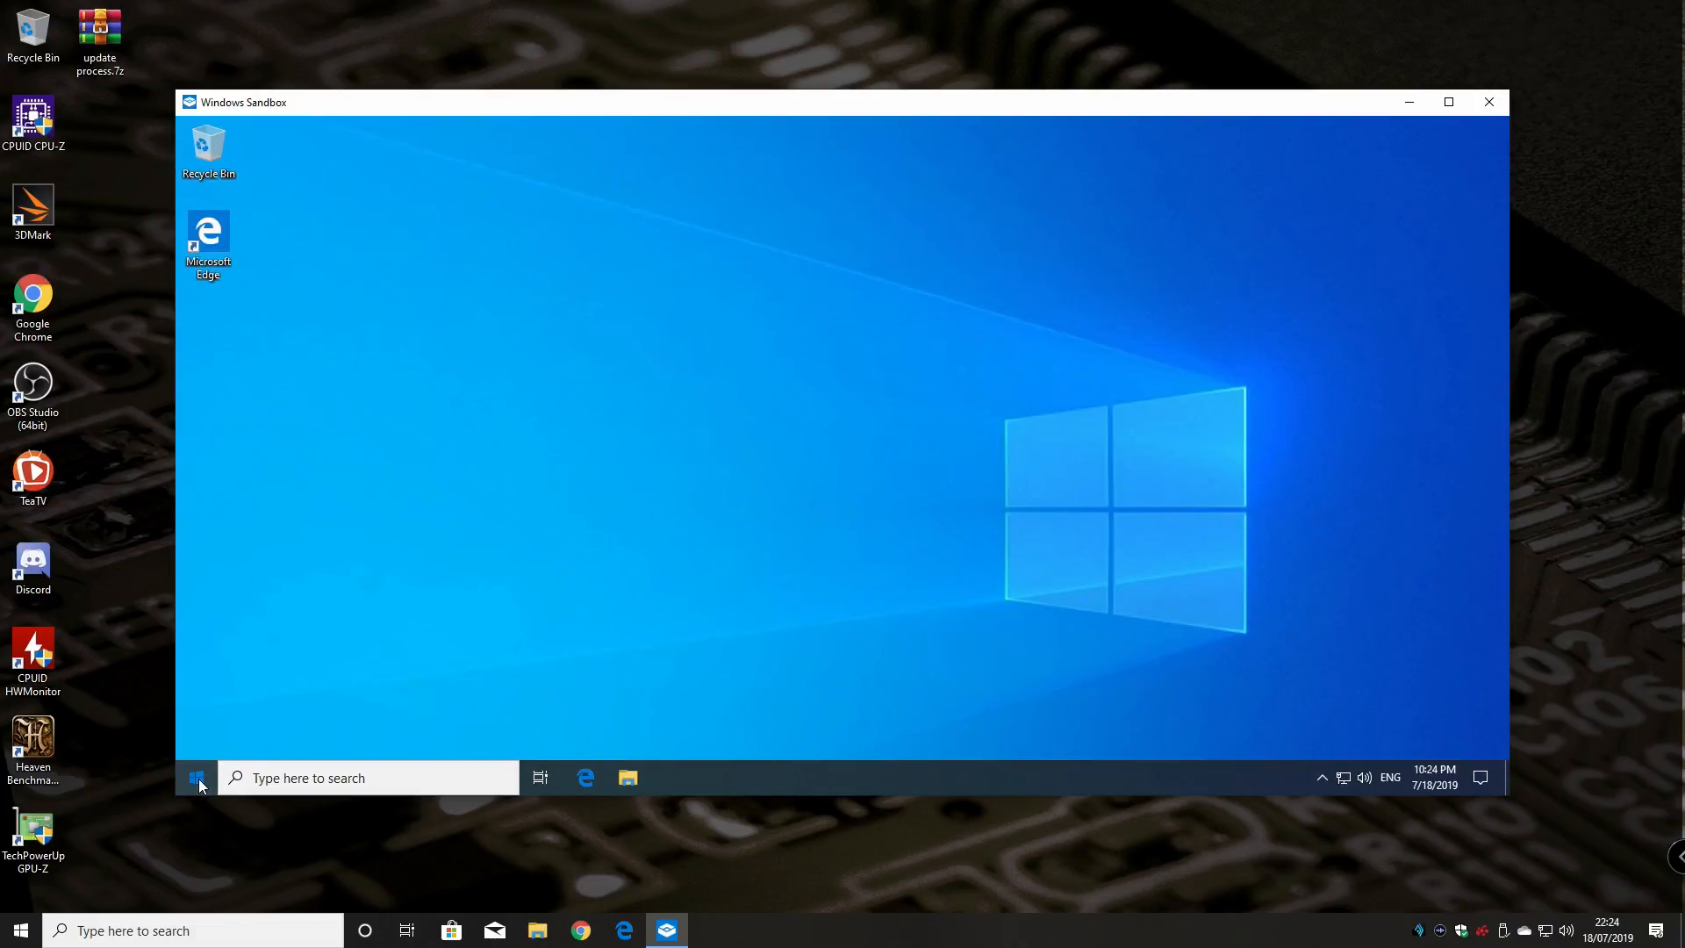
Open and dismiss the fresh sandbox's Start menu, then close and discard the sandbox
click(195, 776)
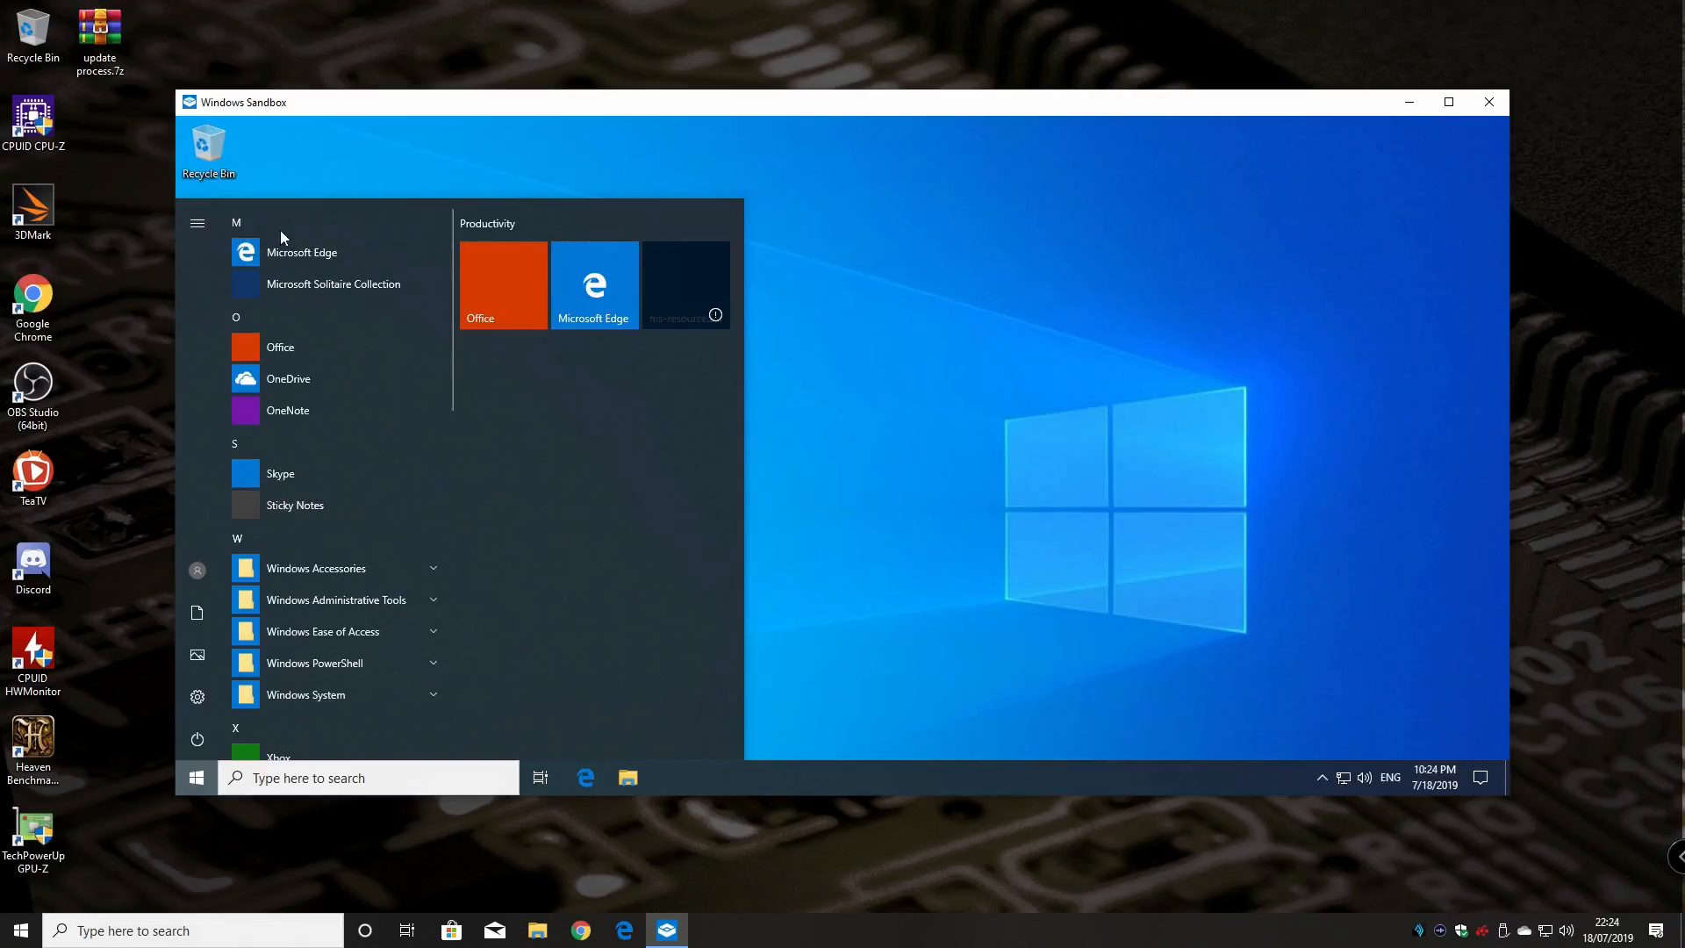
click(195, 777)
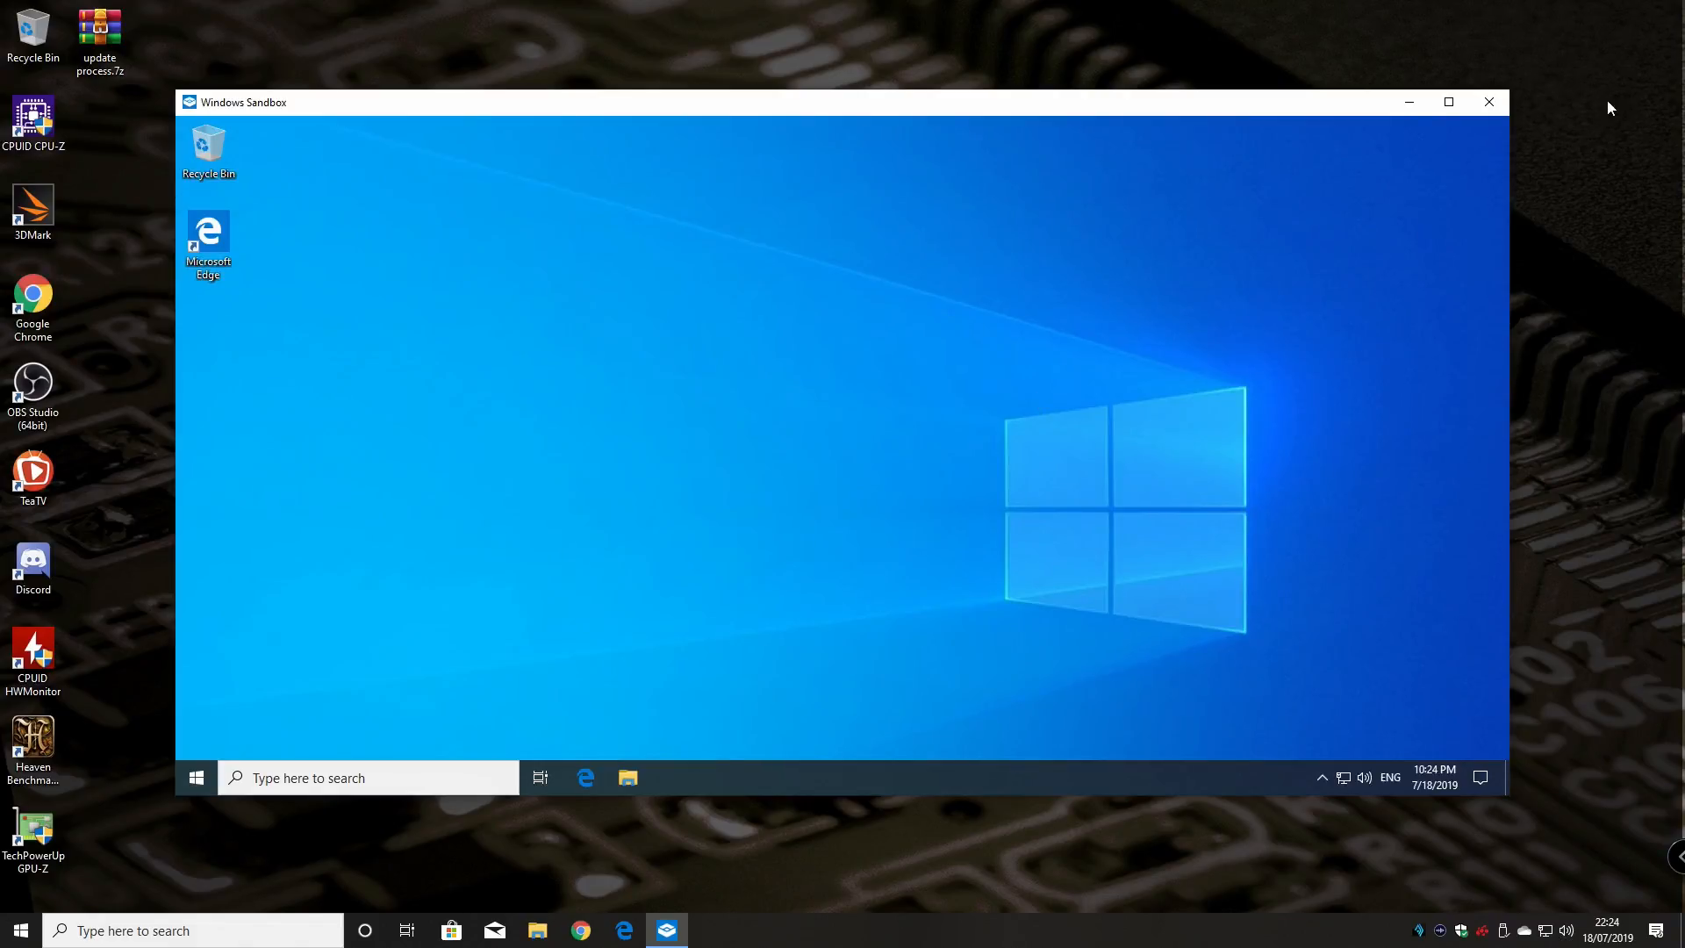
mouse_move(1489, 102)
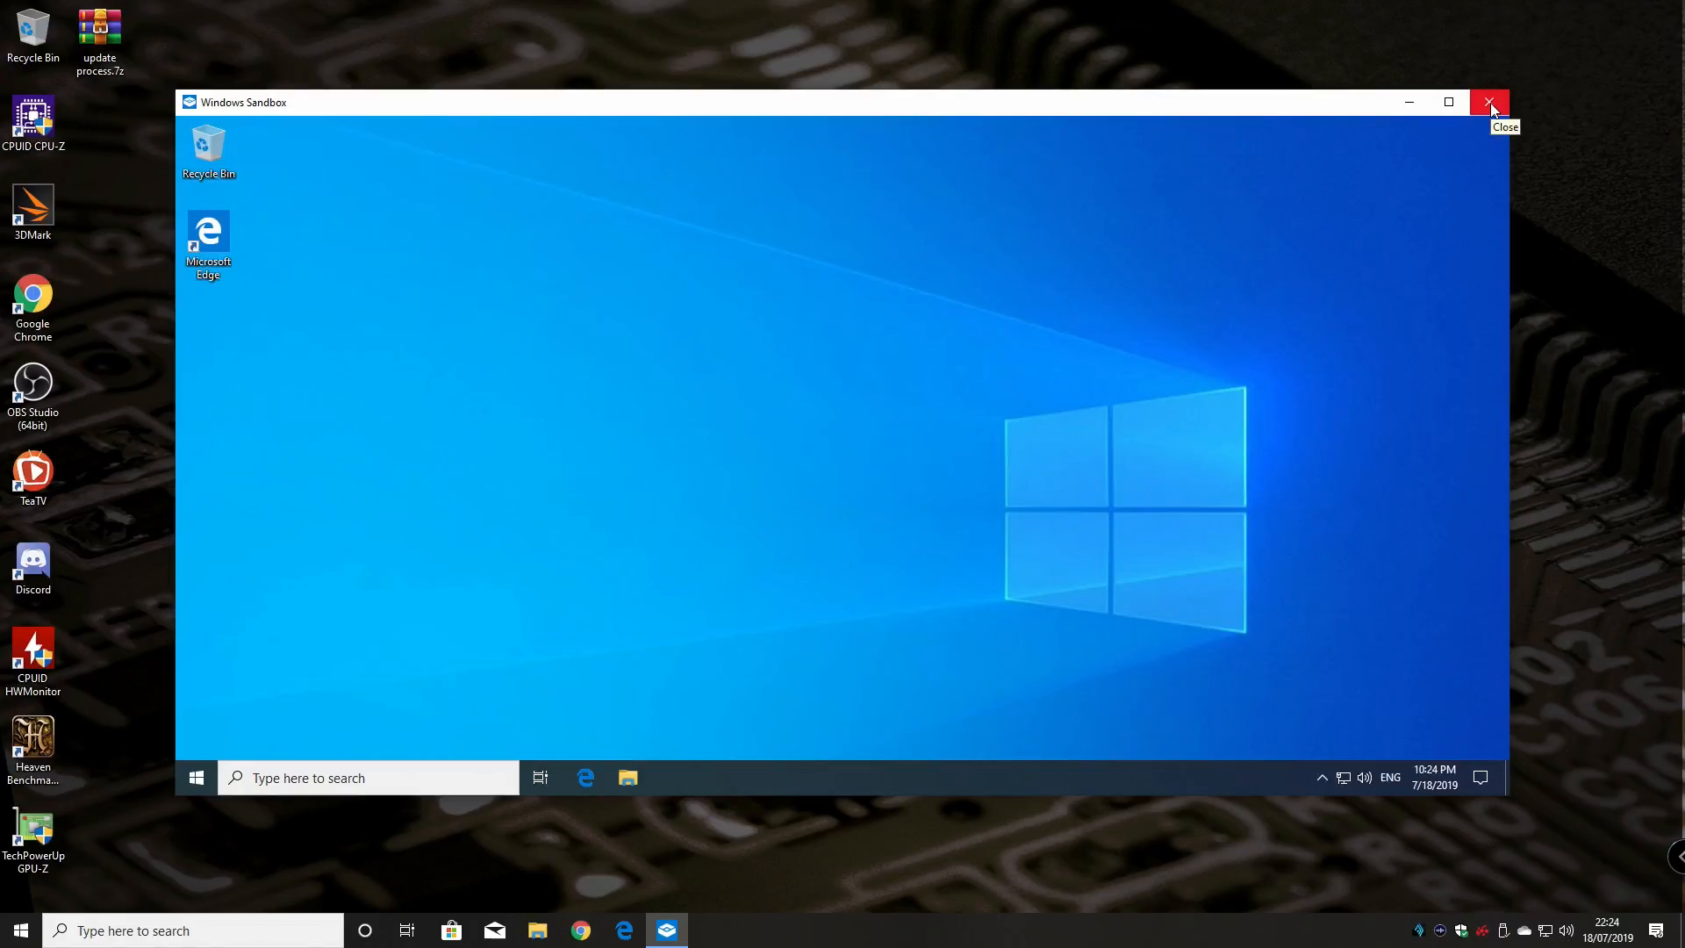
click(1489, 102)
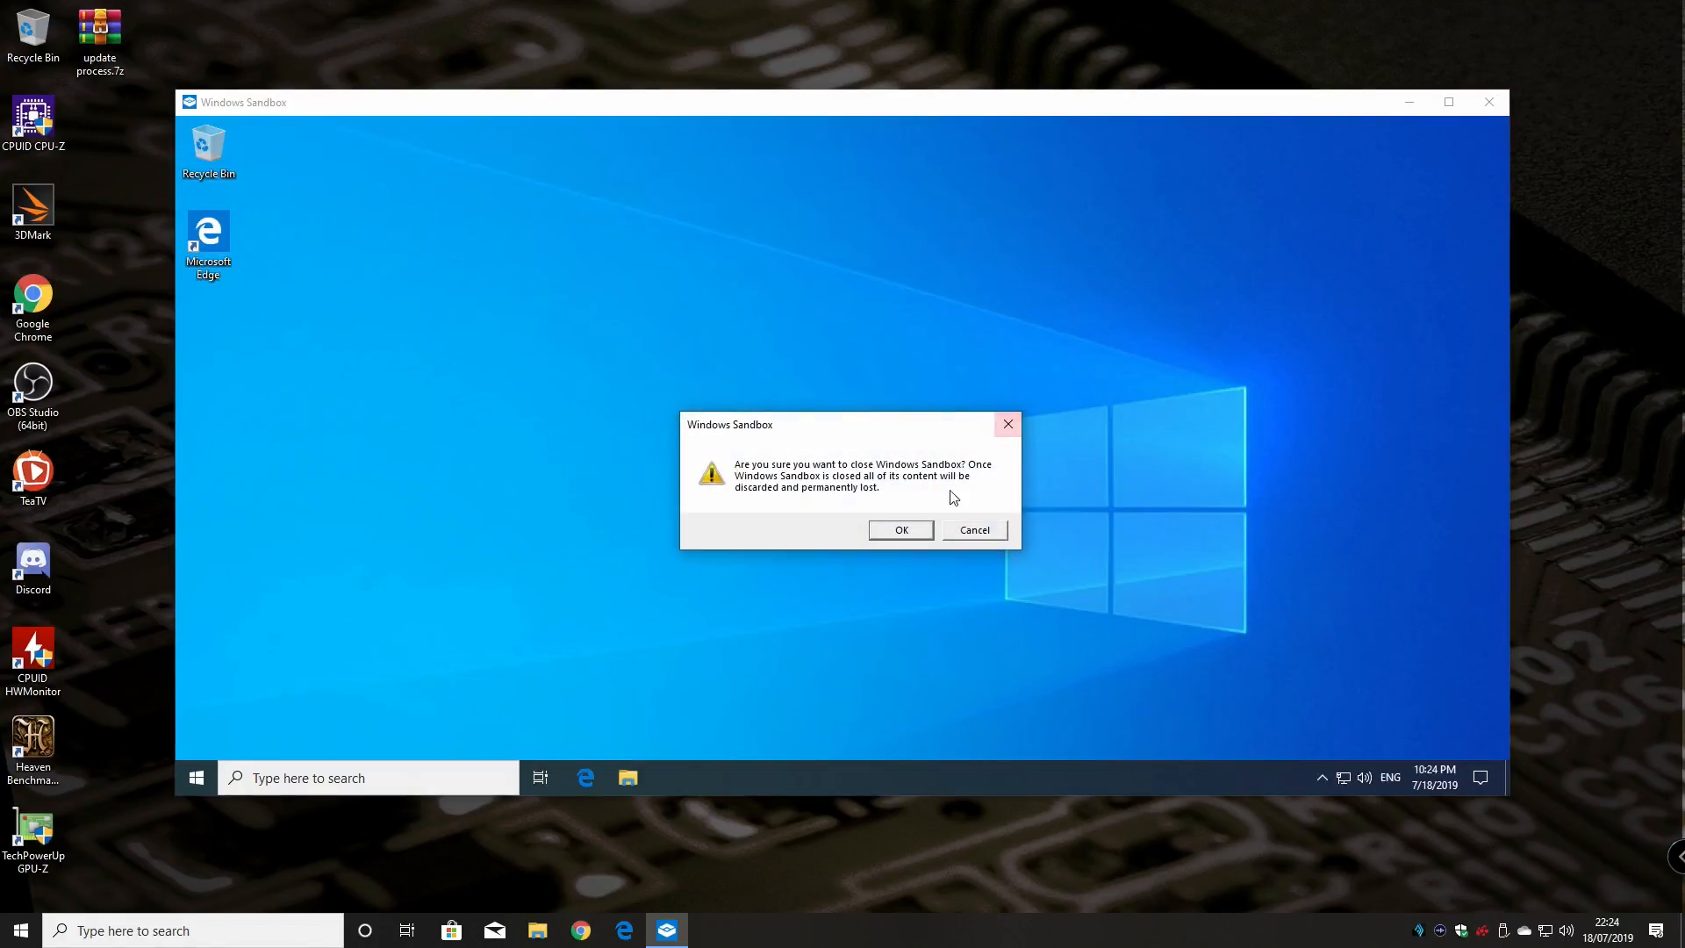
click(901, 528)
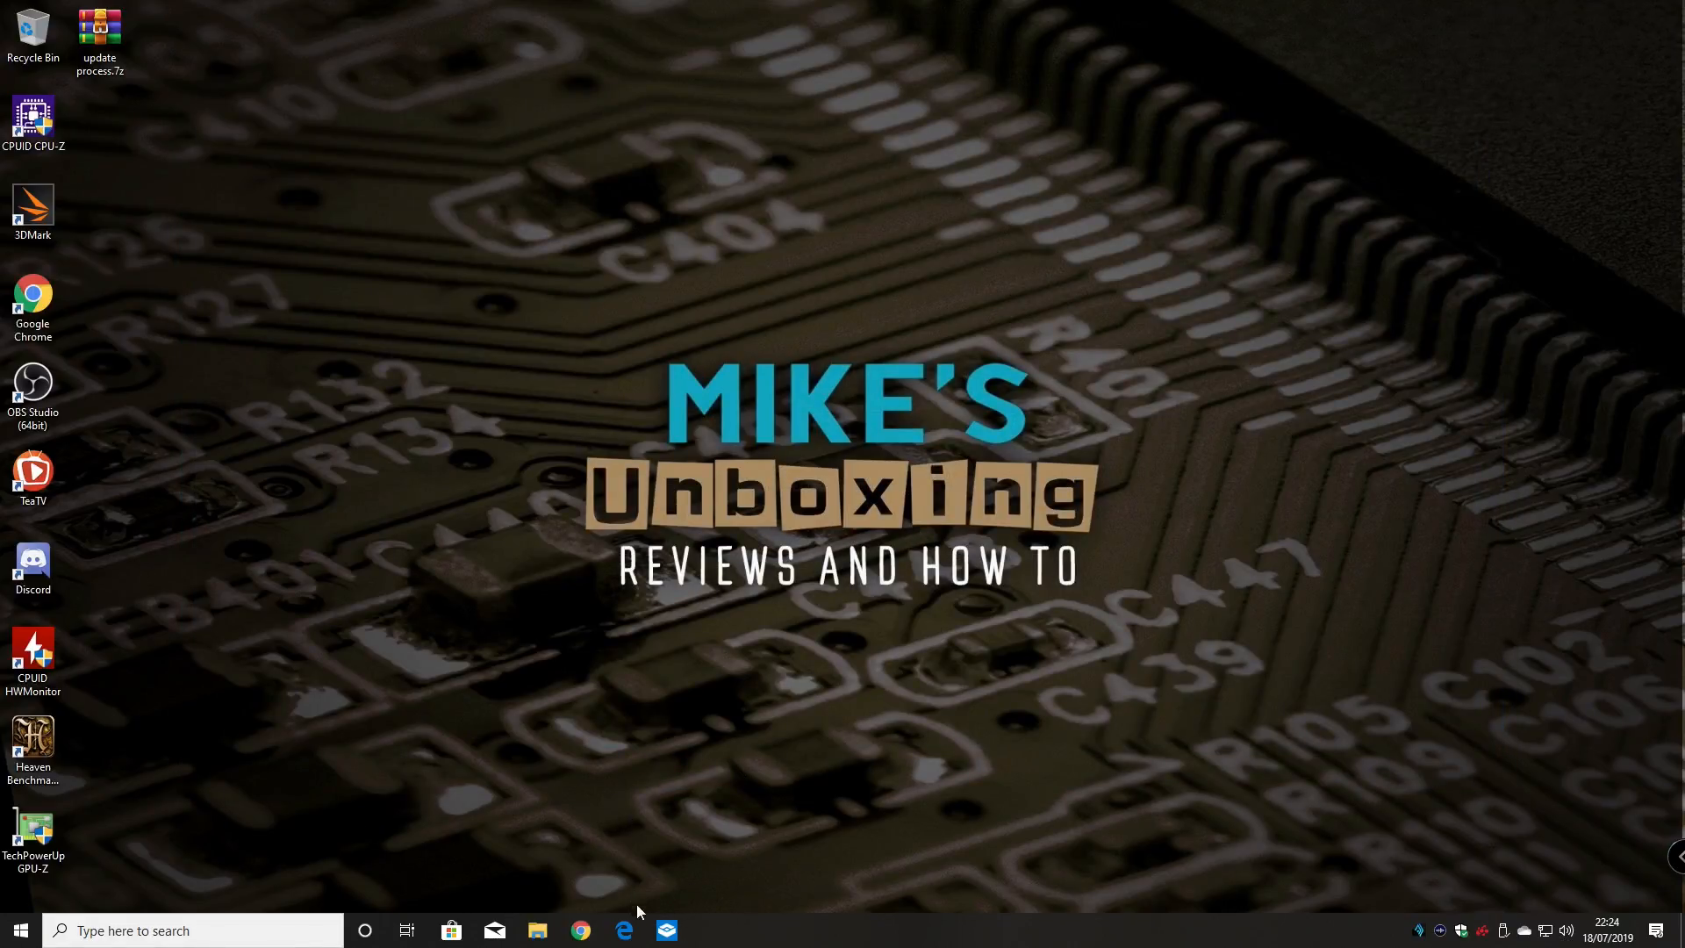
mouse_move(666, 930)
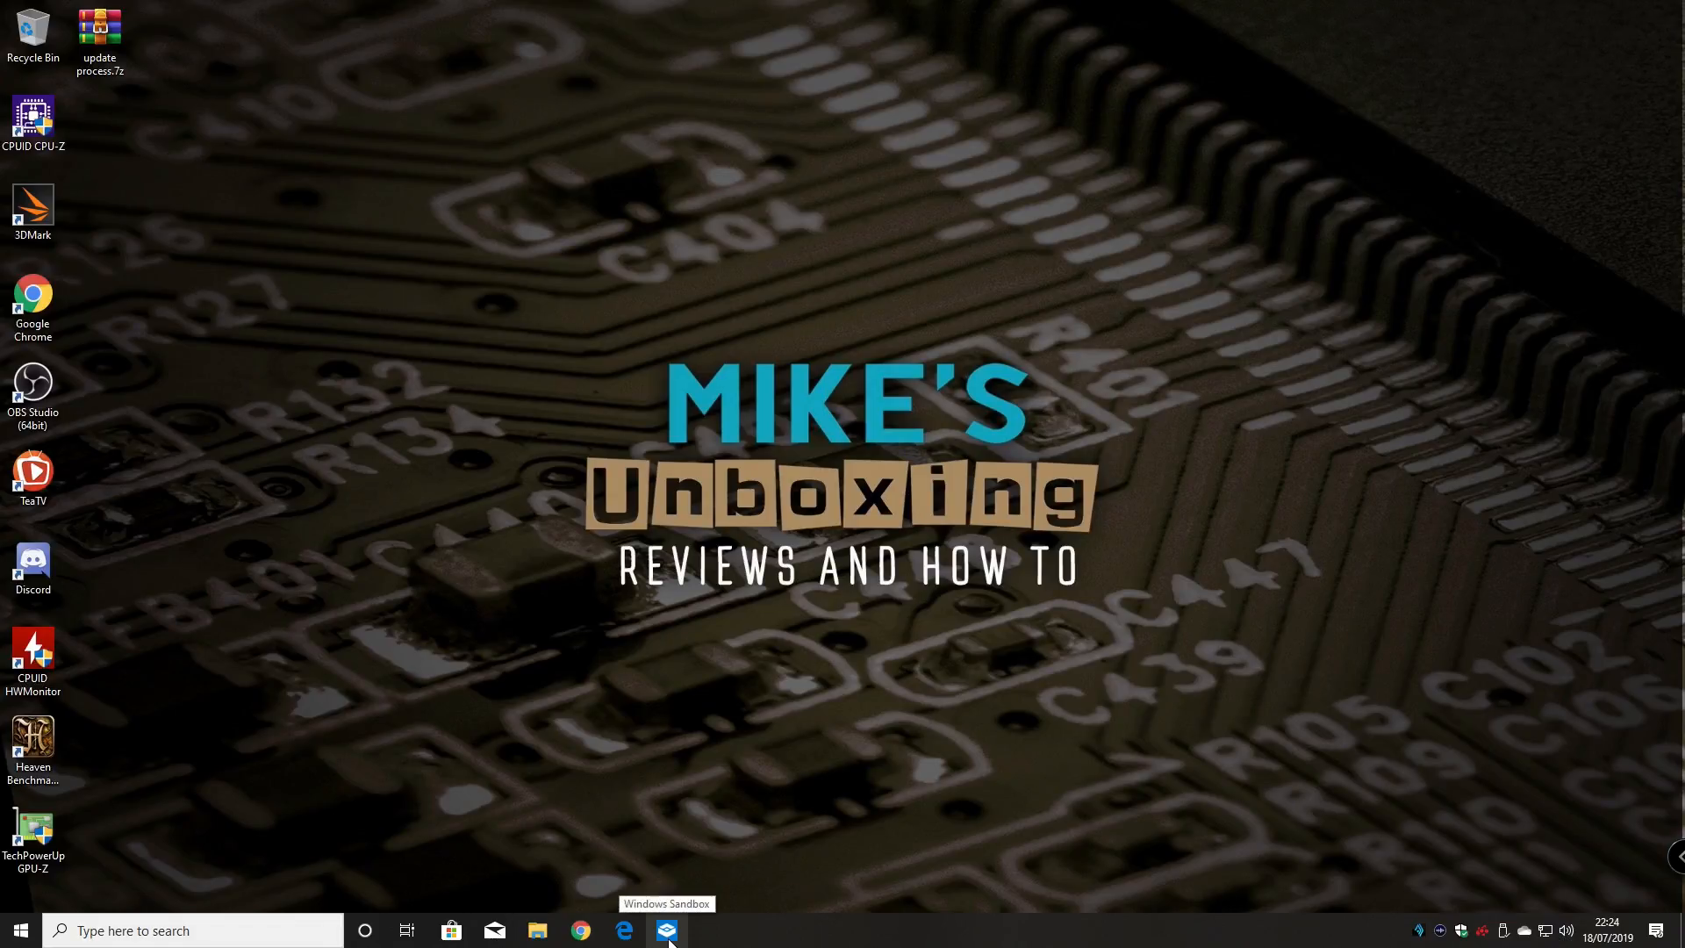